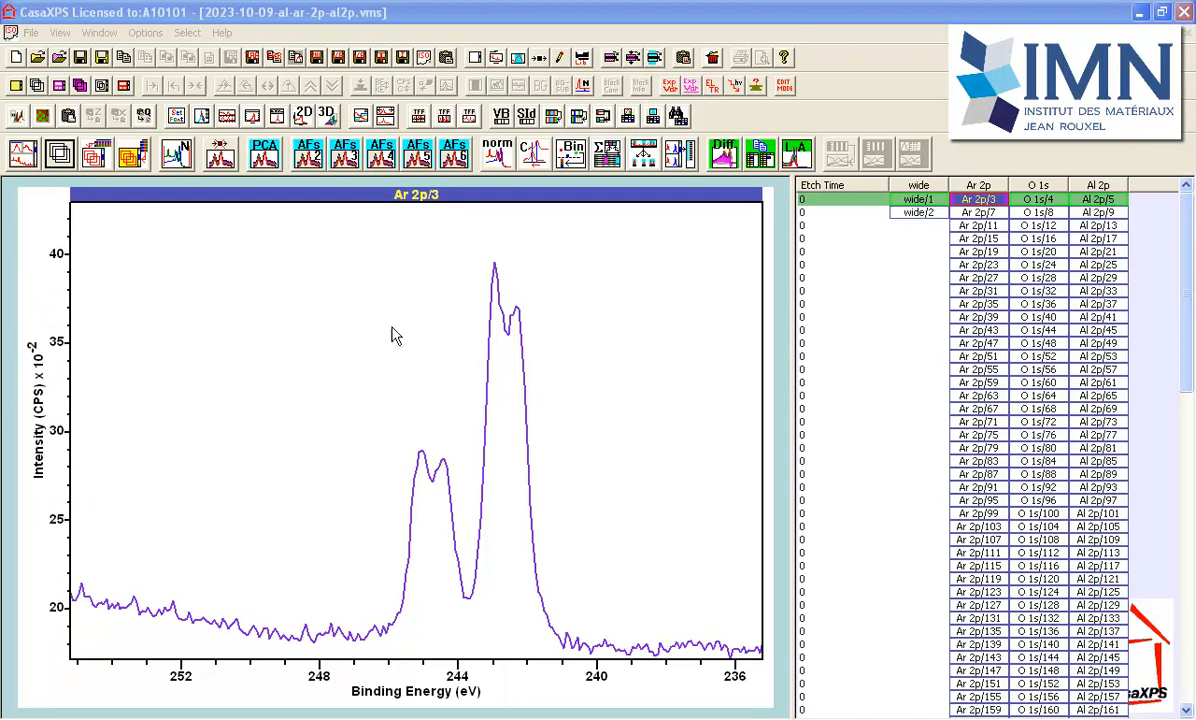
mouse_move(484, 444)
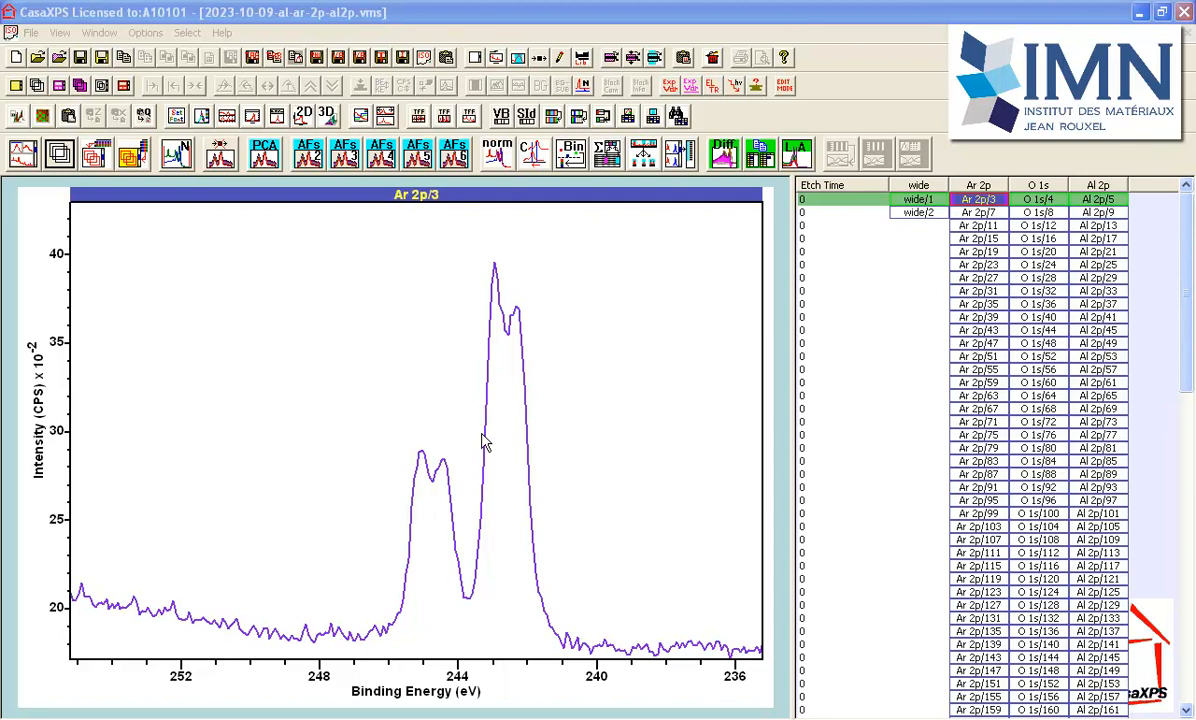
Step: Switch to the 2023-10-09-al-ar-2p-al2p.vms Ar 2p data file via the Window list
click(100, 32)
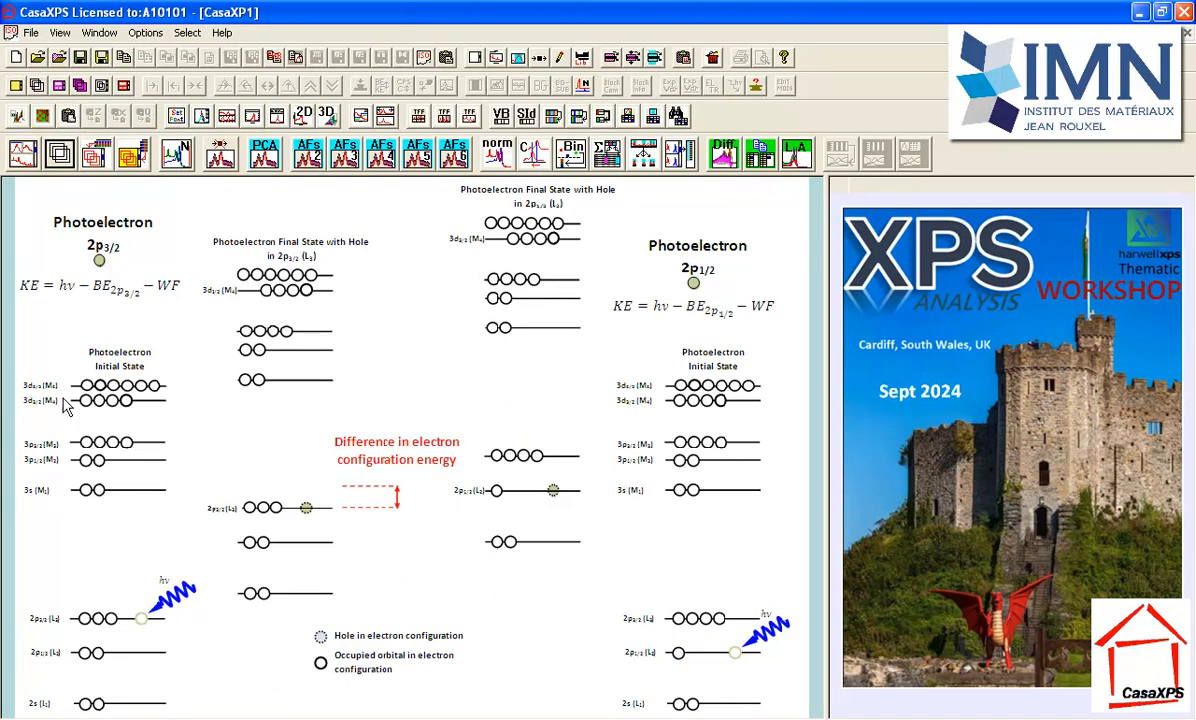
mouse_move(114, 390)
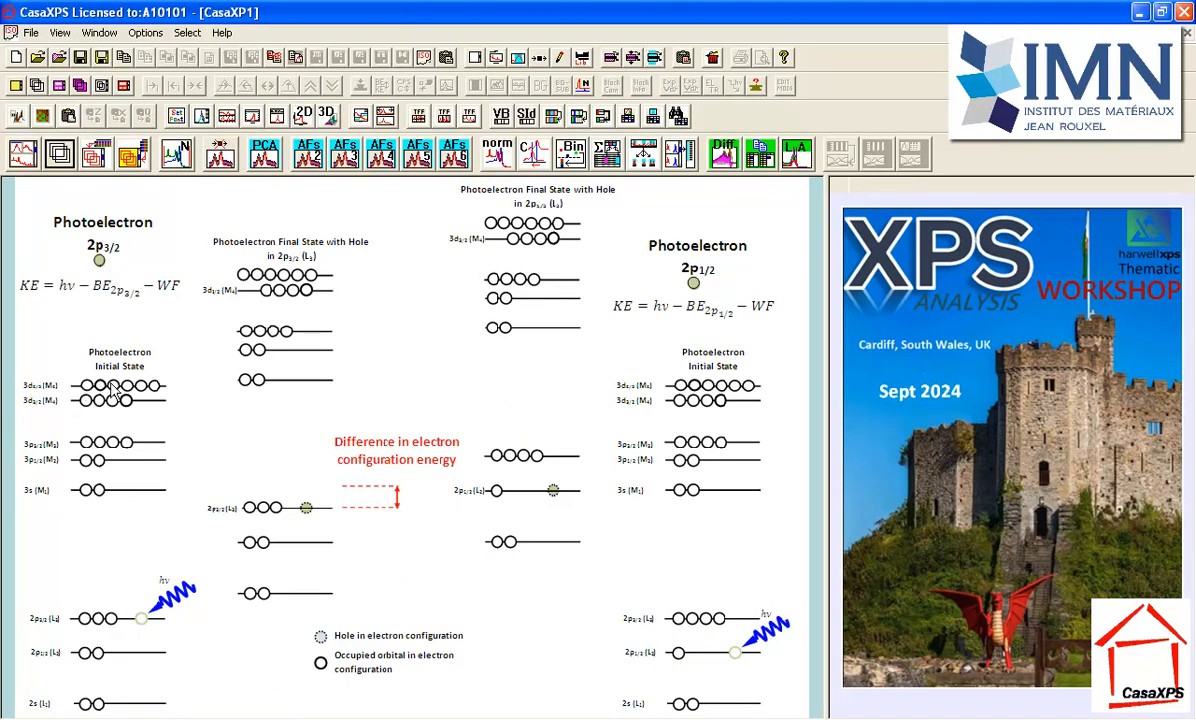
mouse_move(104, 496)
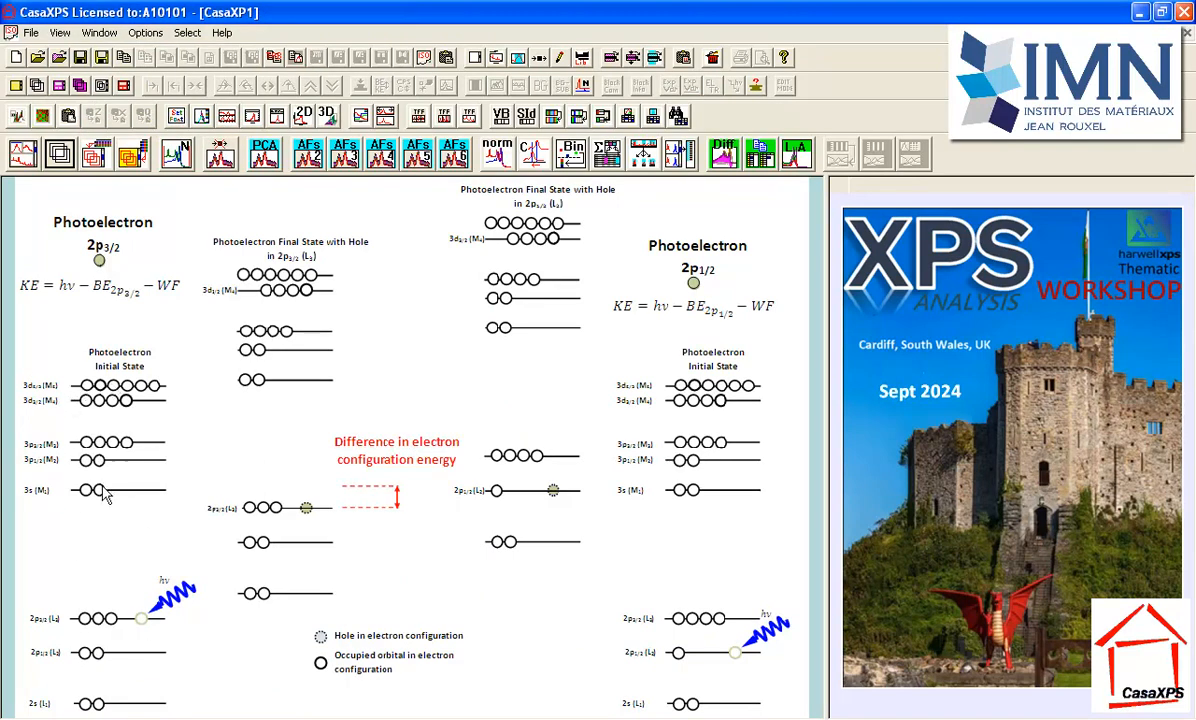
mouse_move(196, 616)
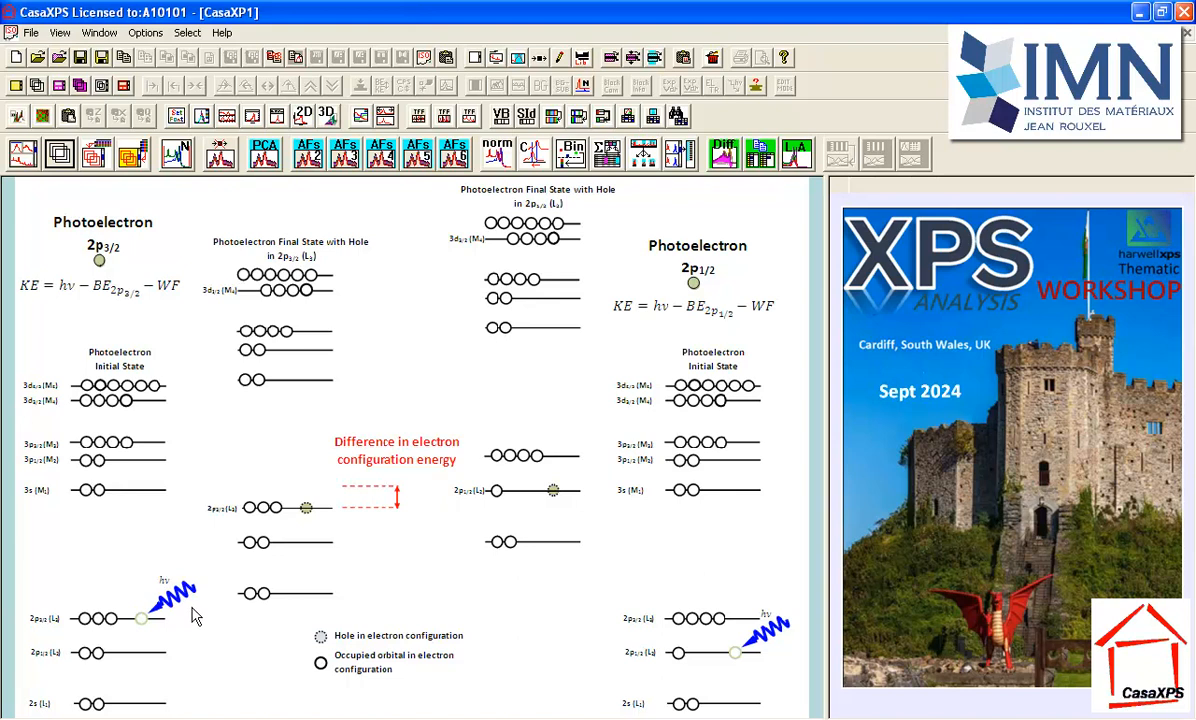
mouse_move(148, 632)
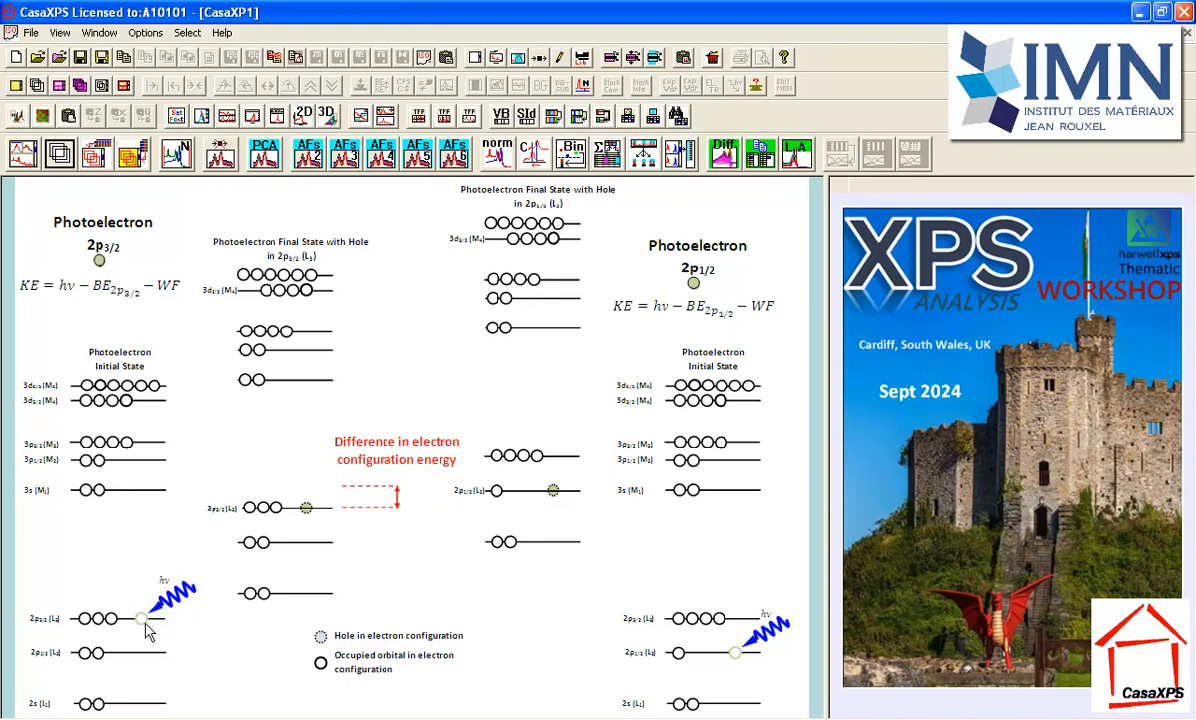
mouse_move(100, 276)
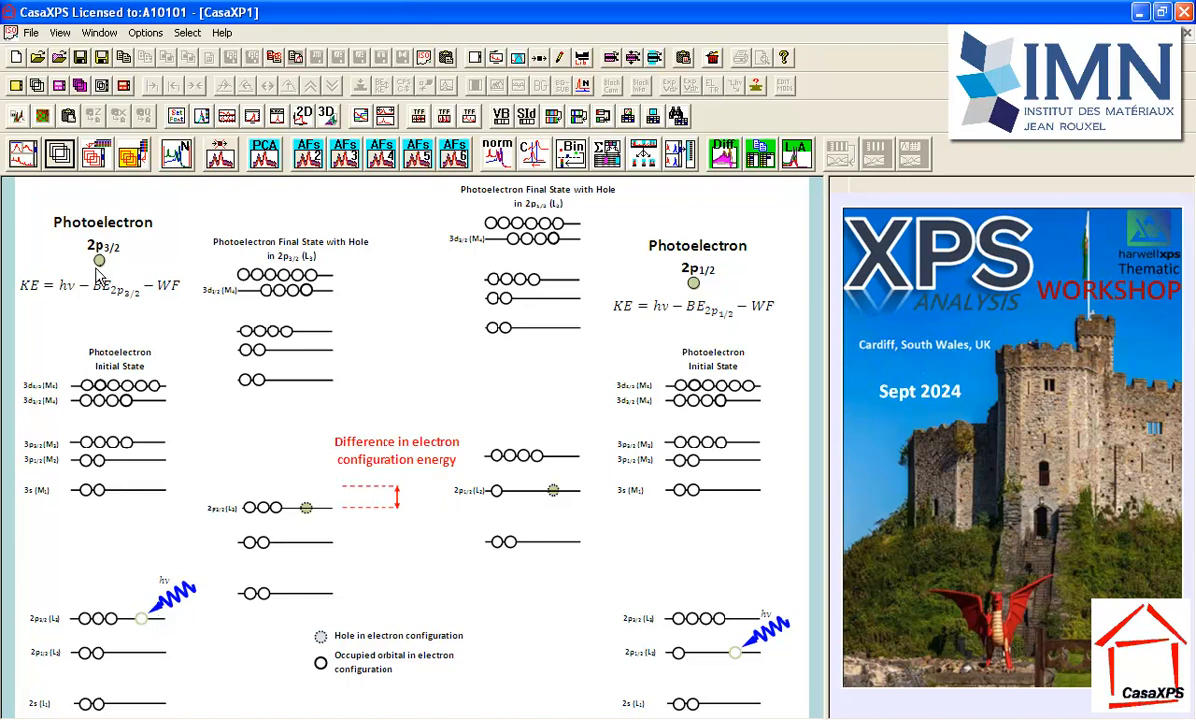
mouse_move(104, 272)
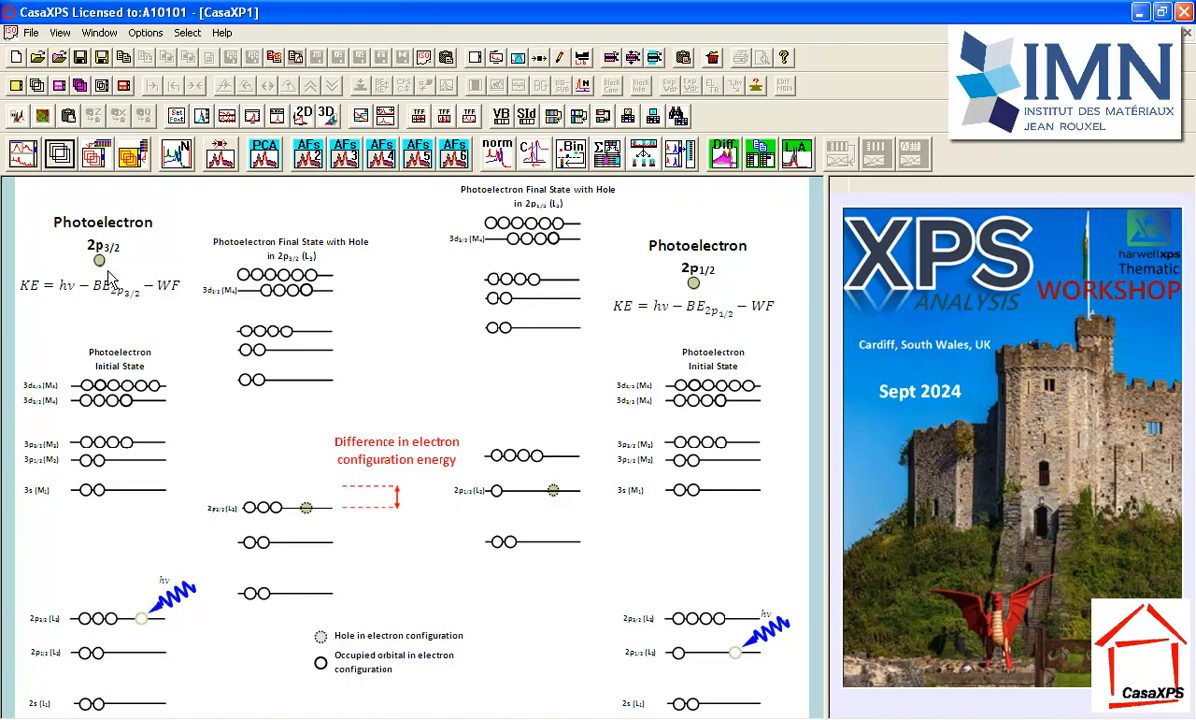
mouse_move(692, 472)
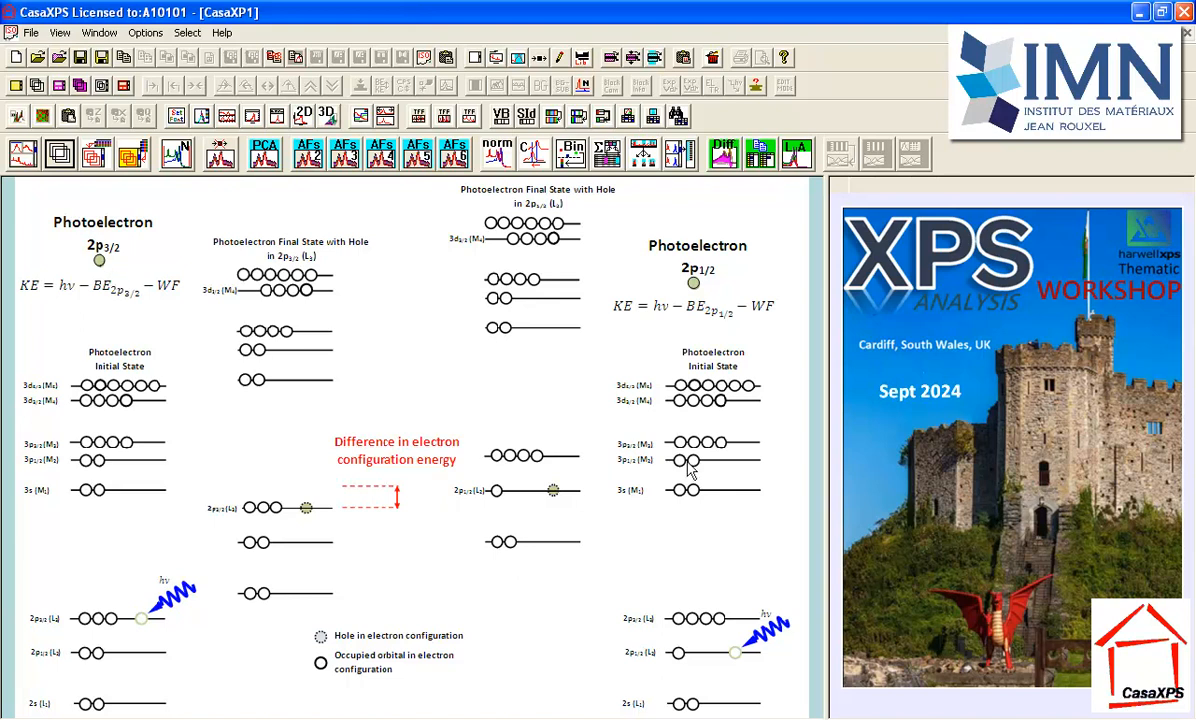
mouse_move(696, 598)
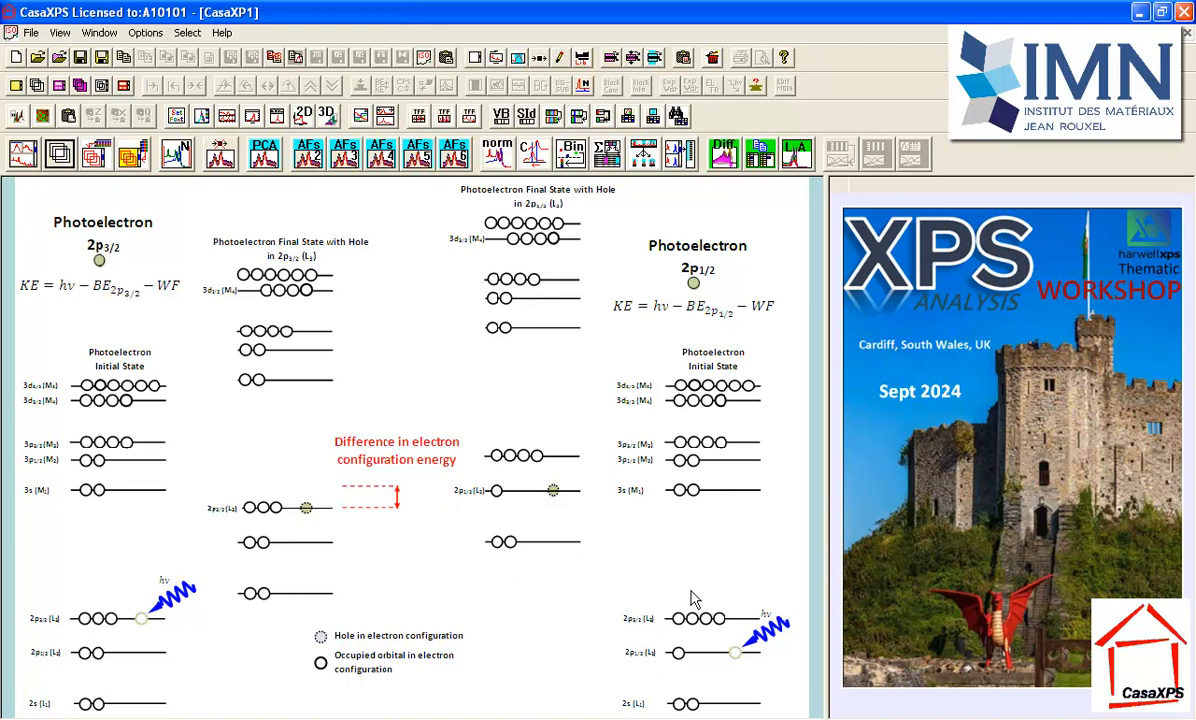
mouse_move(380, 604)
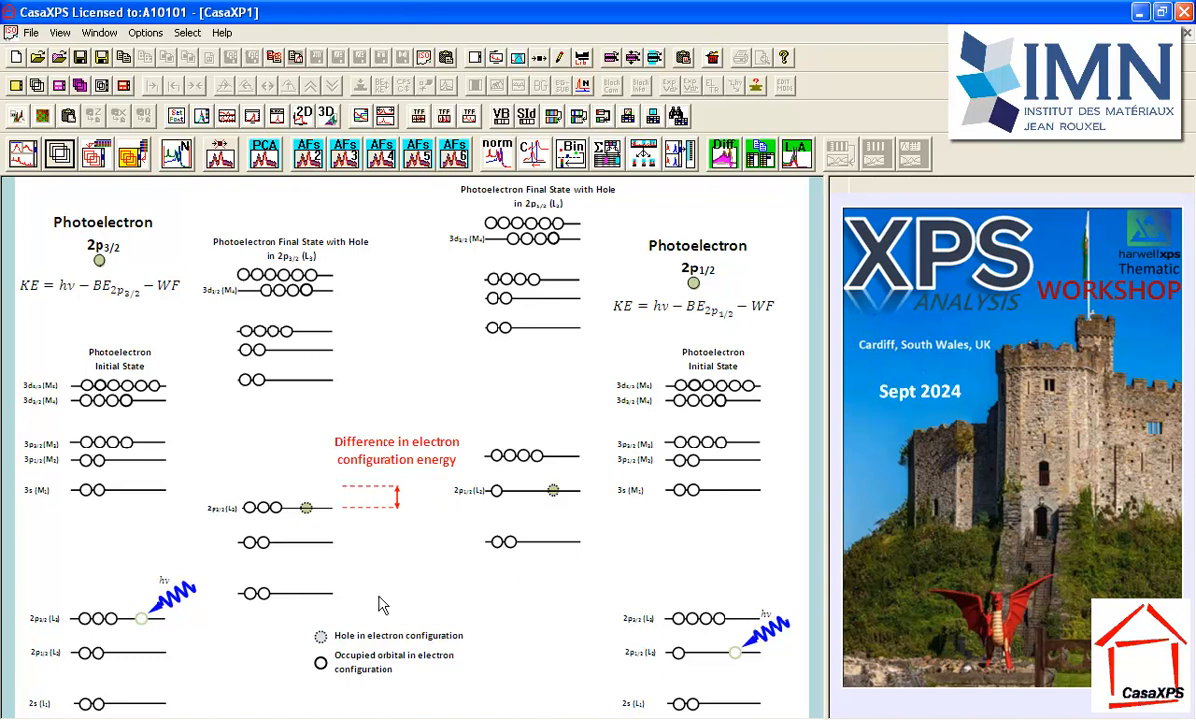
mouse_move(738, 658)
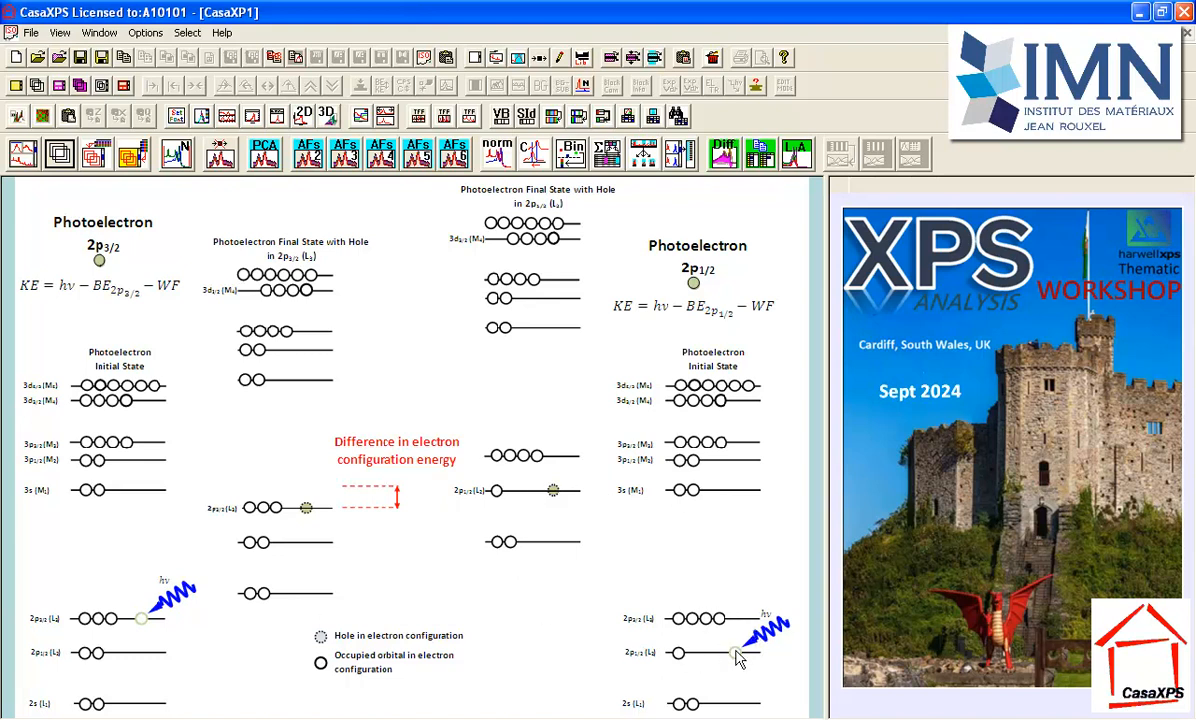
mouse_move(640, 674)
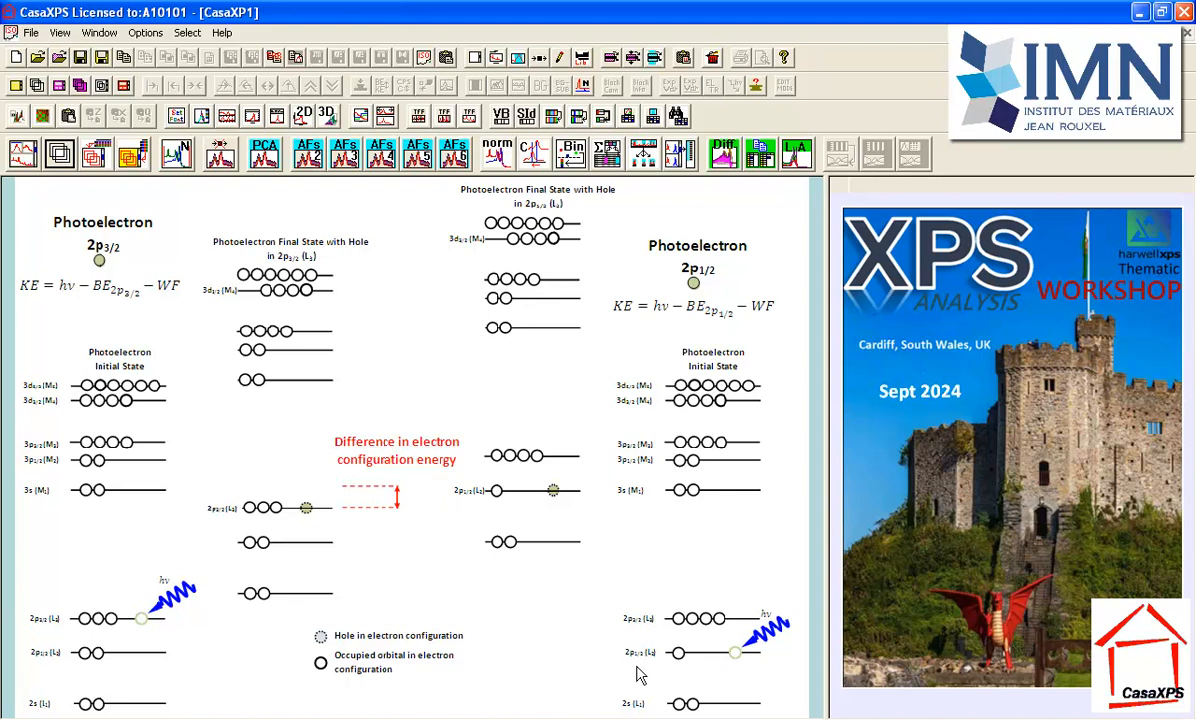
mouse_move(700, 668)
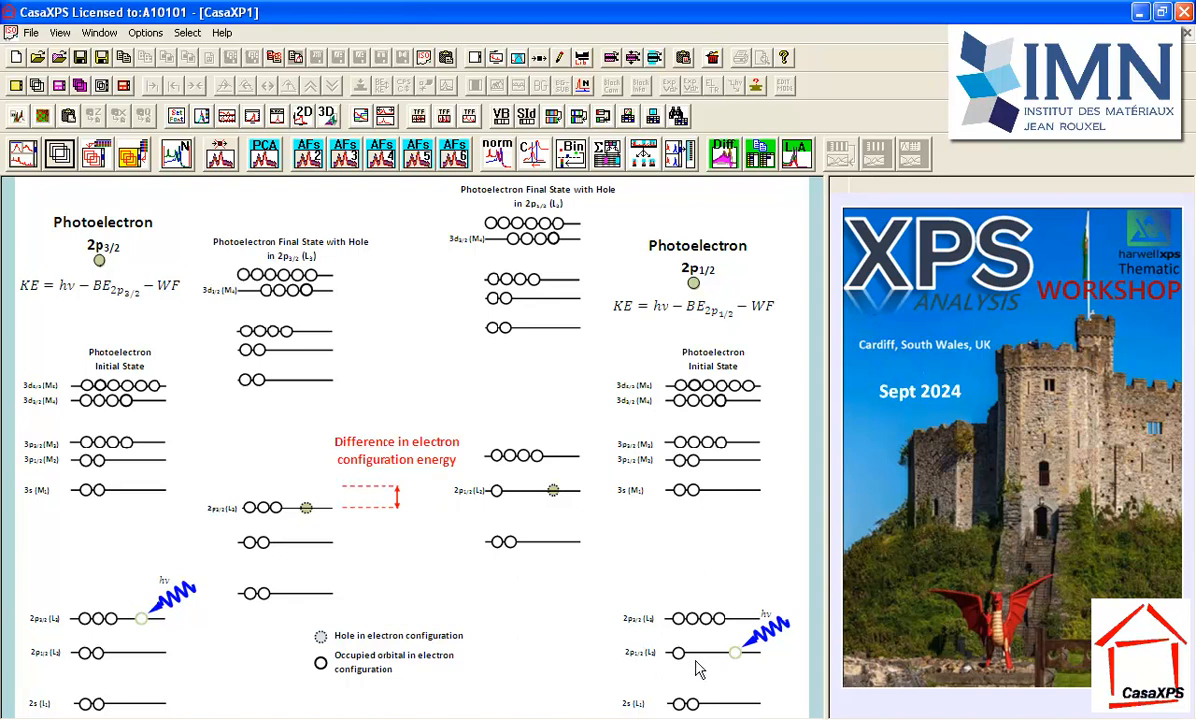
mouse_move(744, 662)
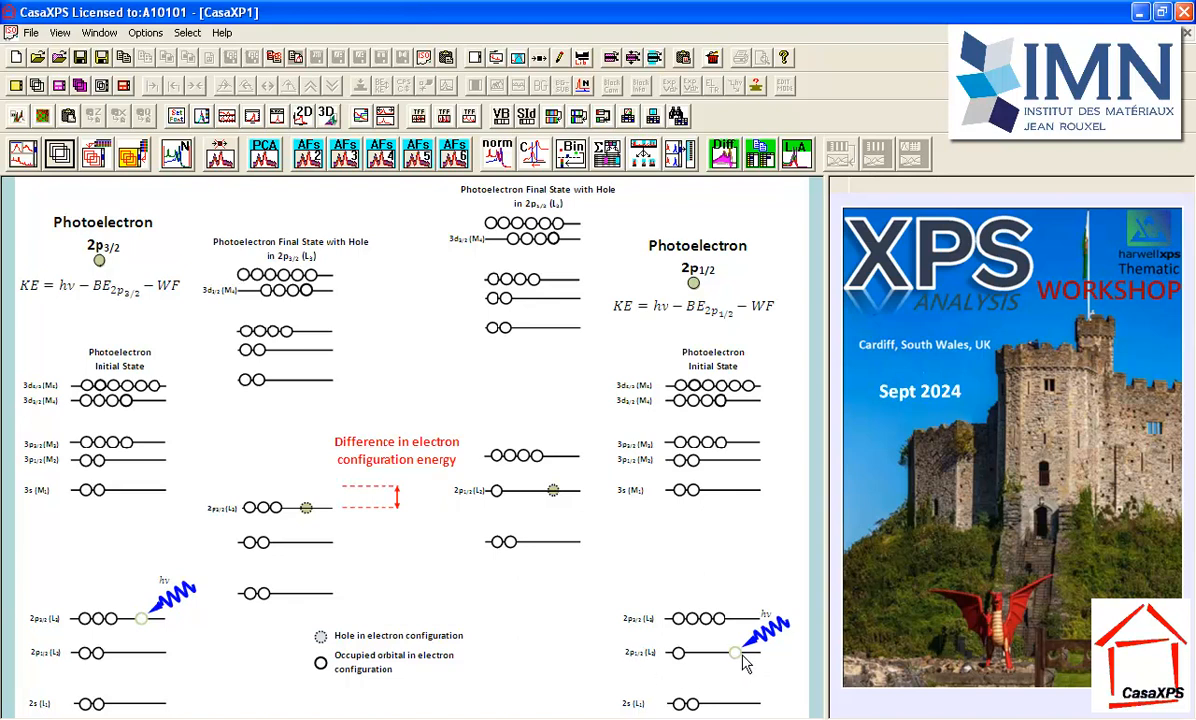
mouse_move(556, 524)
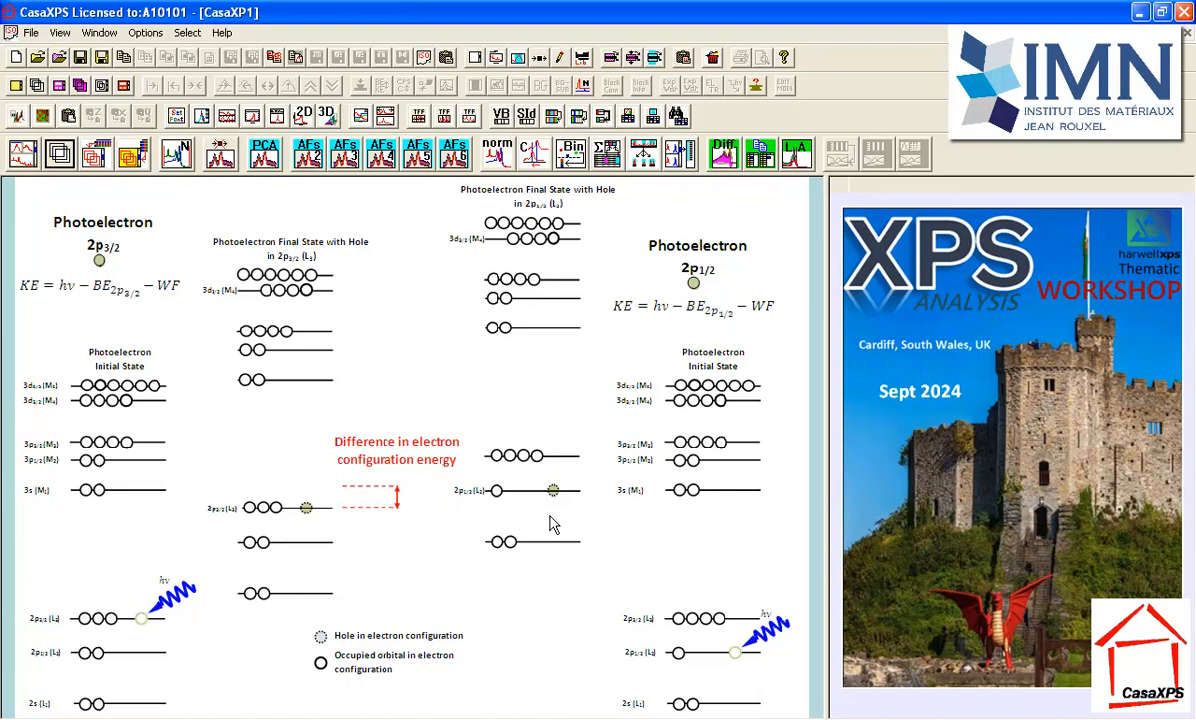
mouse_move(532, 284)
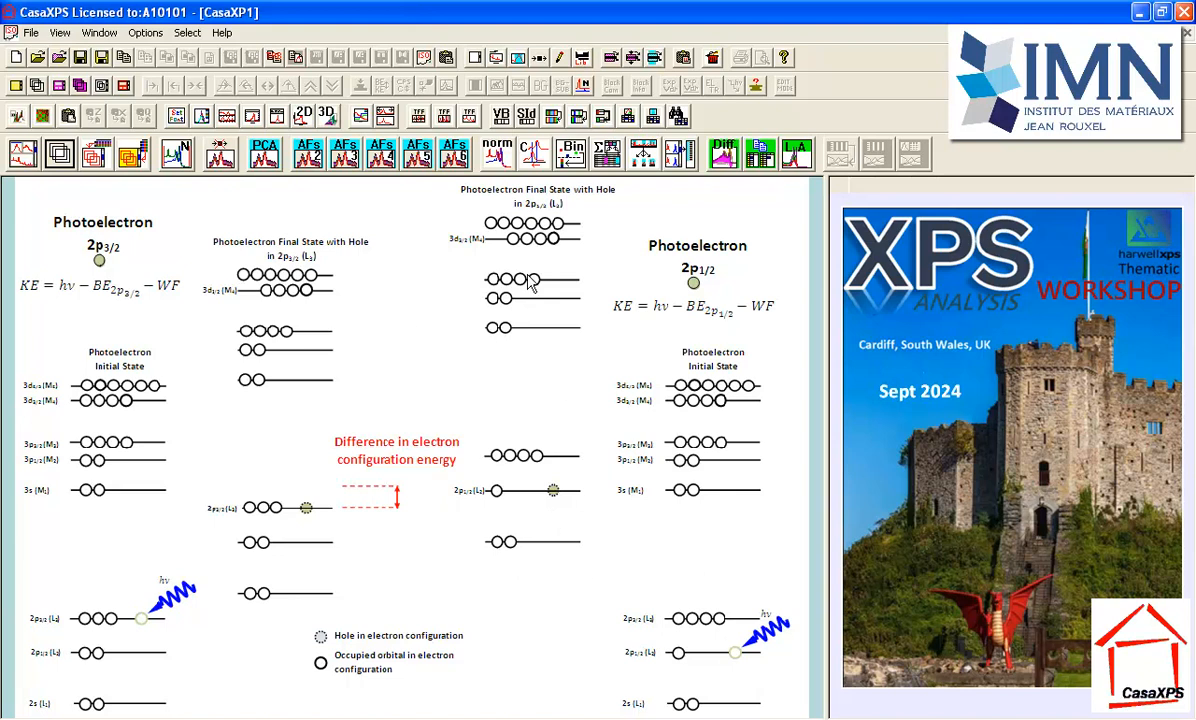
mouse_move(364, 480)
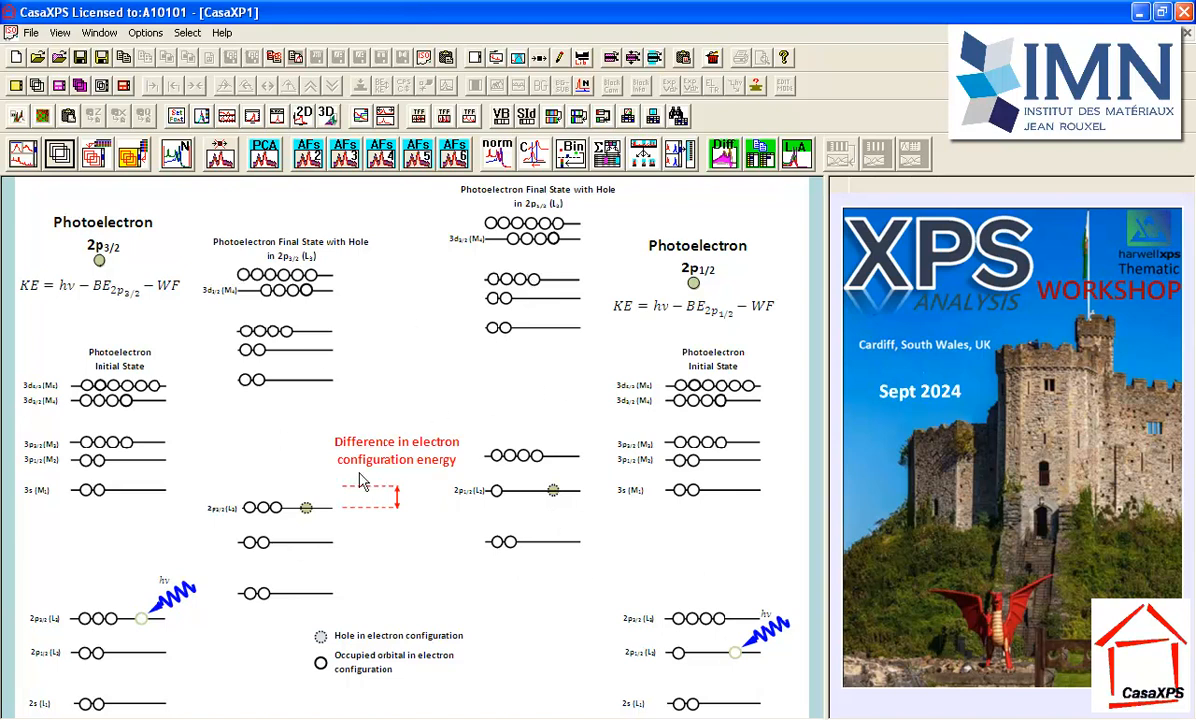
mouse_move(324, 528)
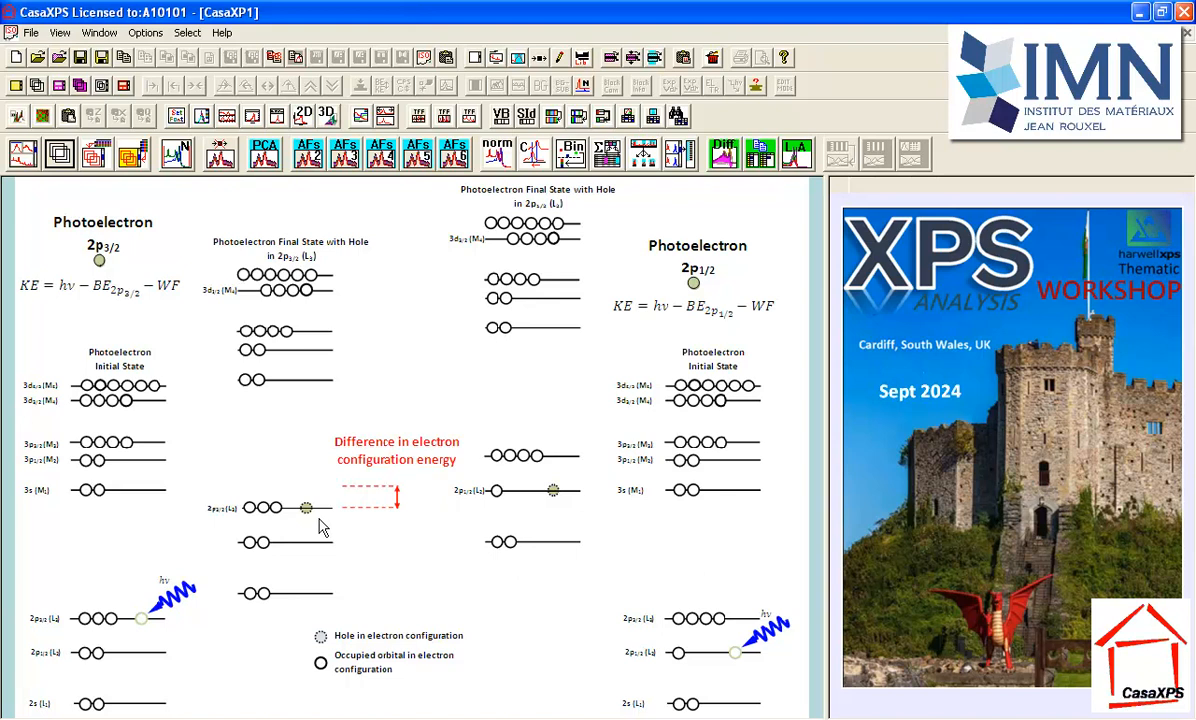
mouse_move(384, 520)
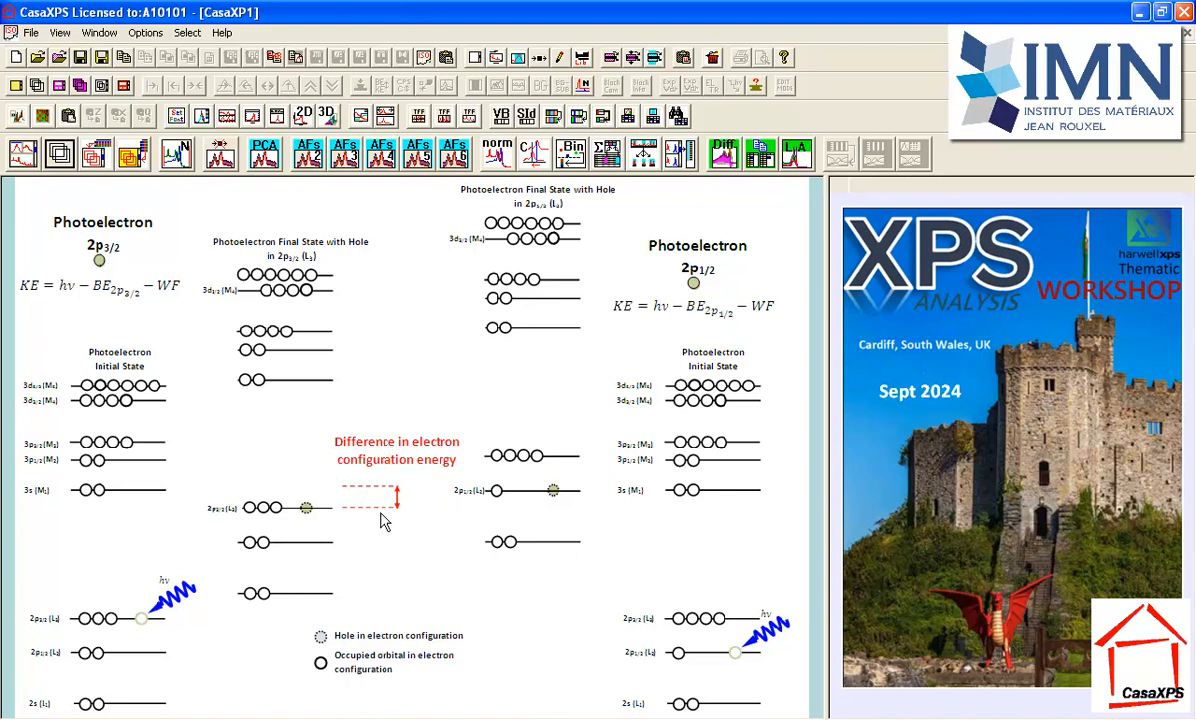
mouse_move(384, 516)
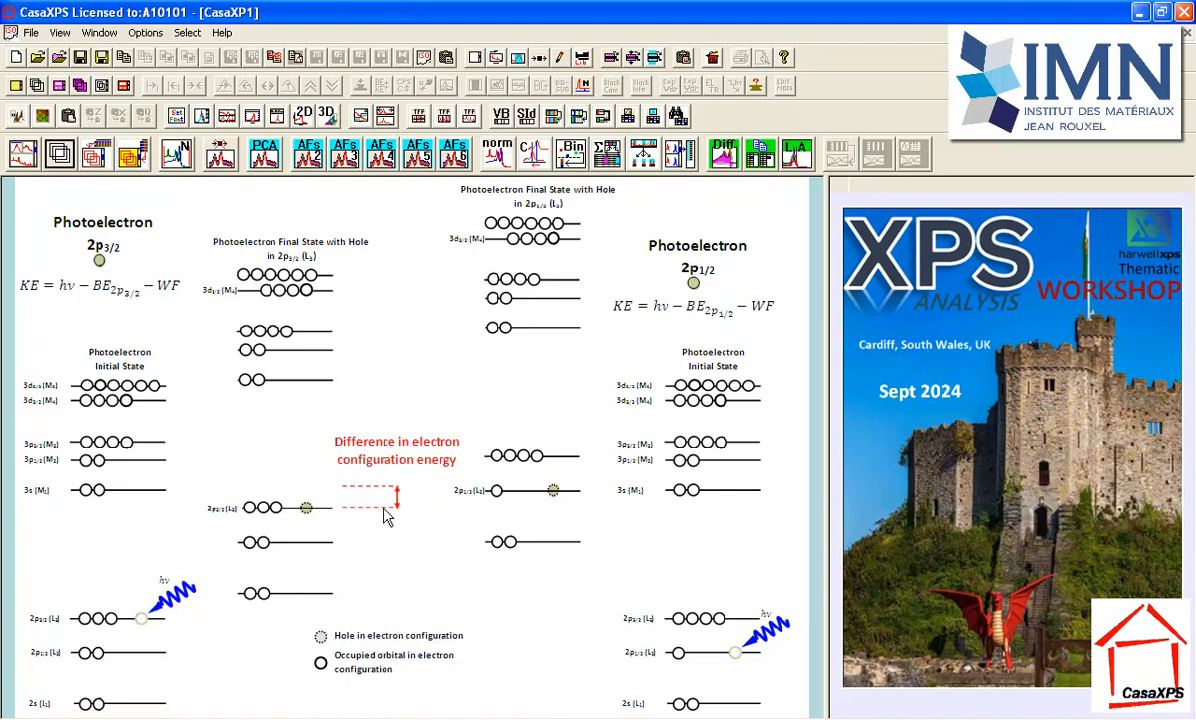
mouse_move(382, 524)
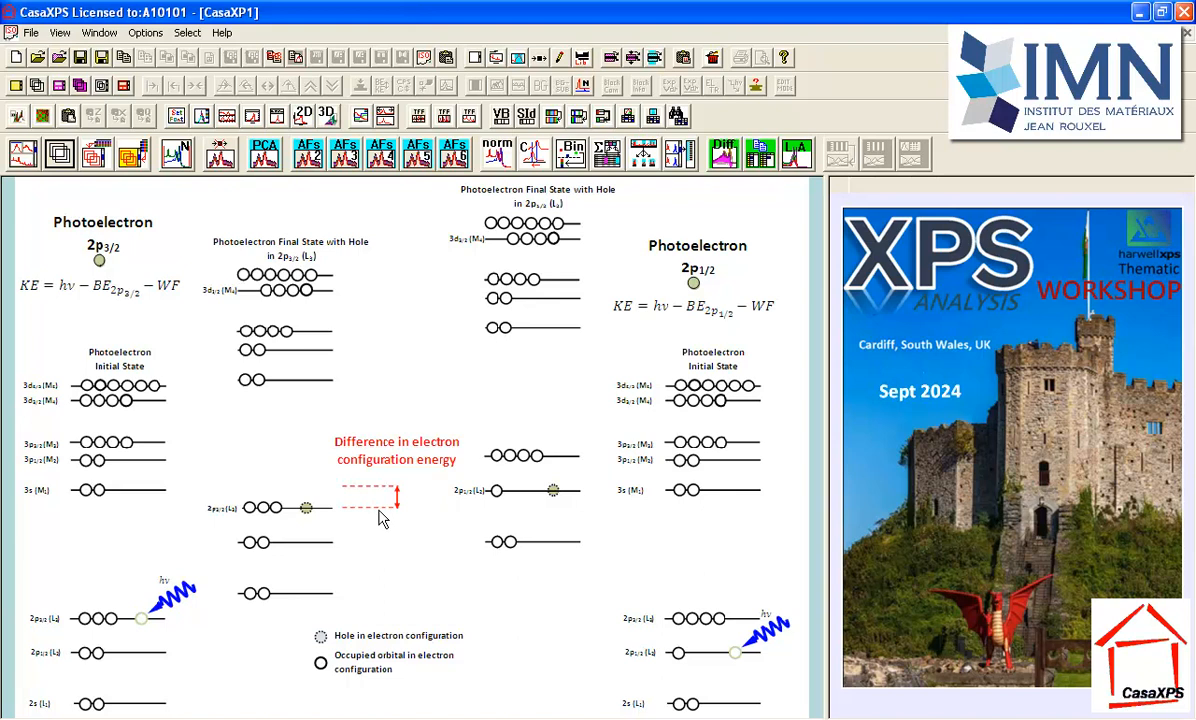
mouse_move(76, 636)
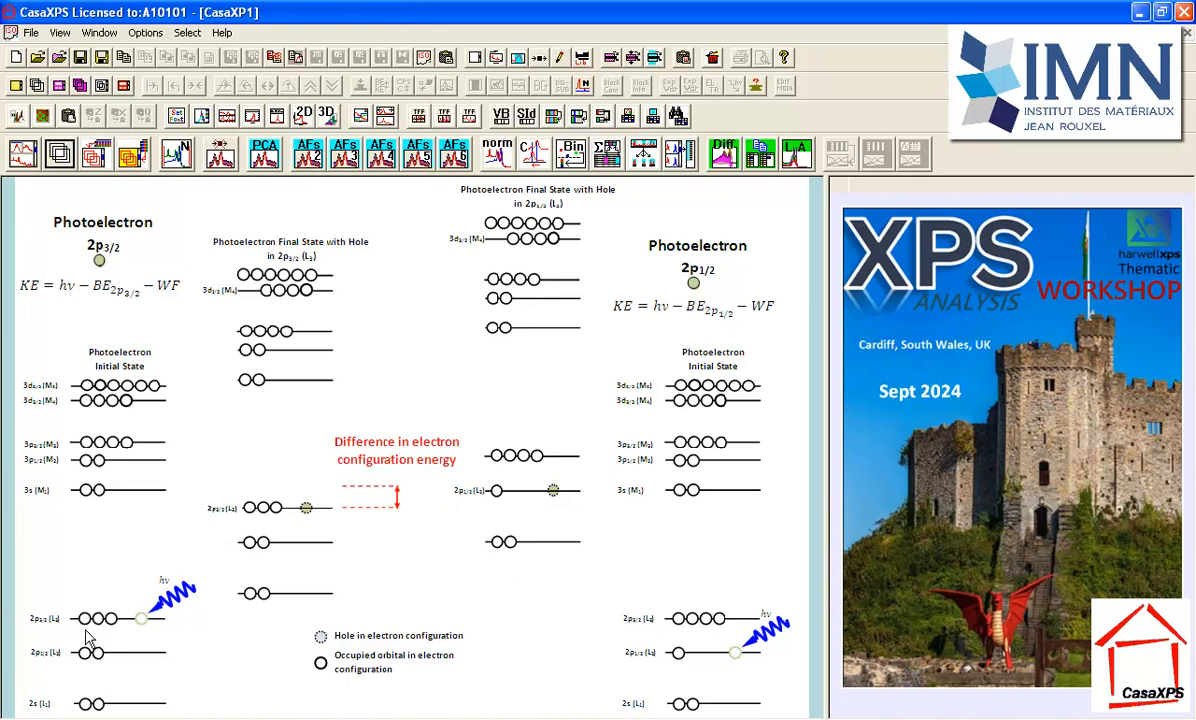
mouse_move(122, 632)
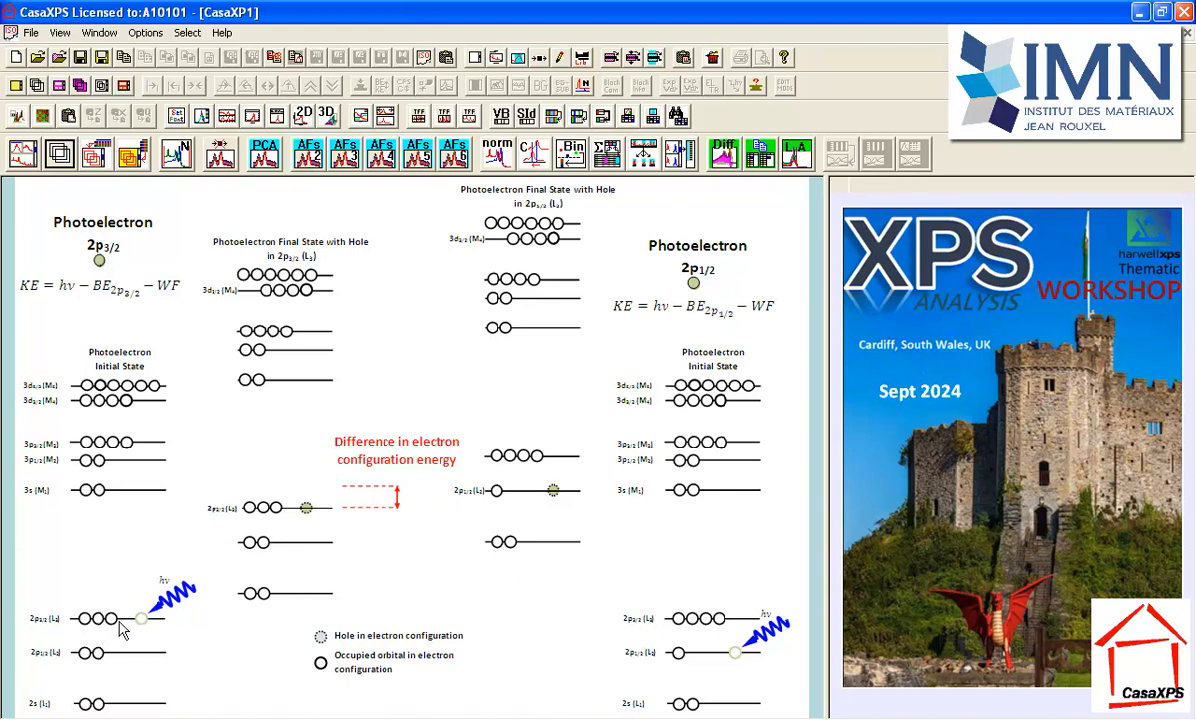
mouse_move(96, 630)
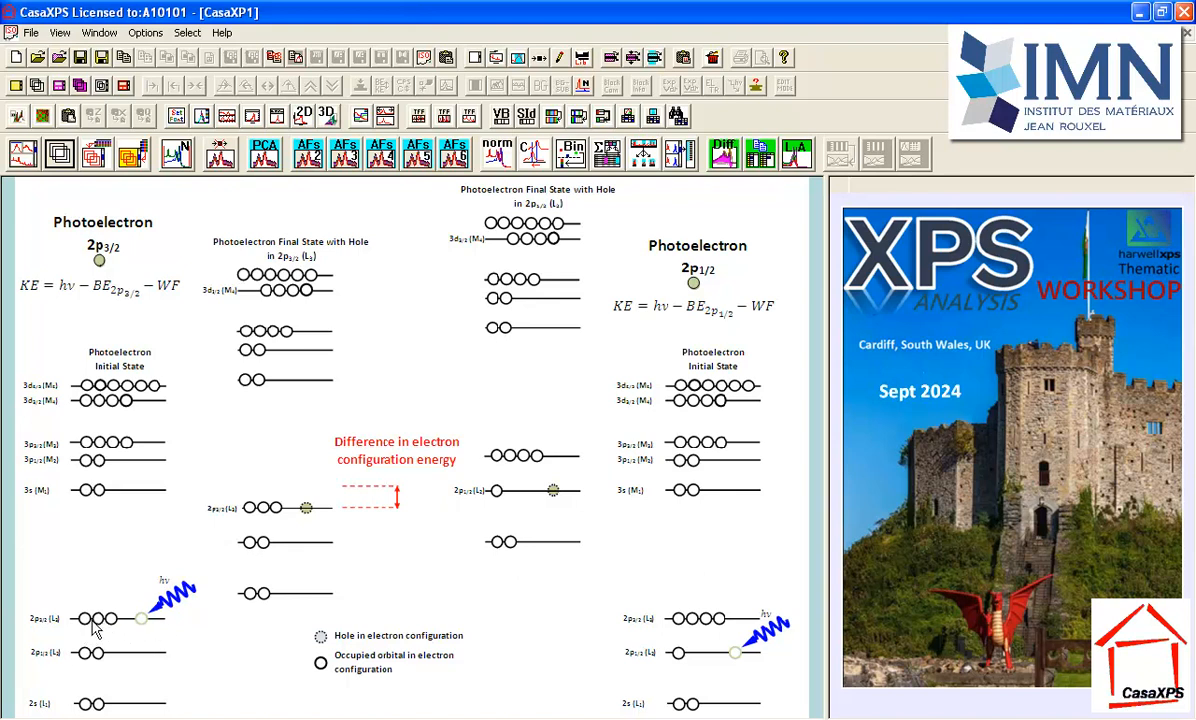
mouse_move(44, 636)
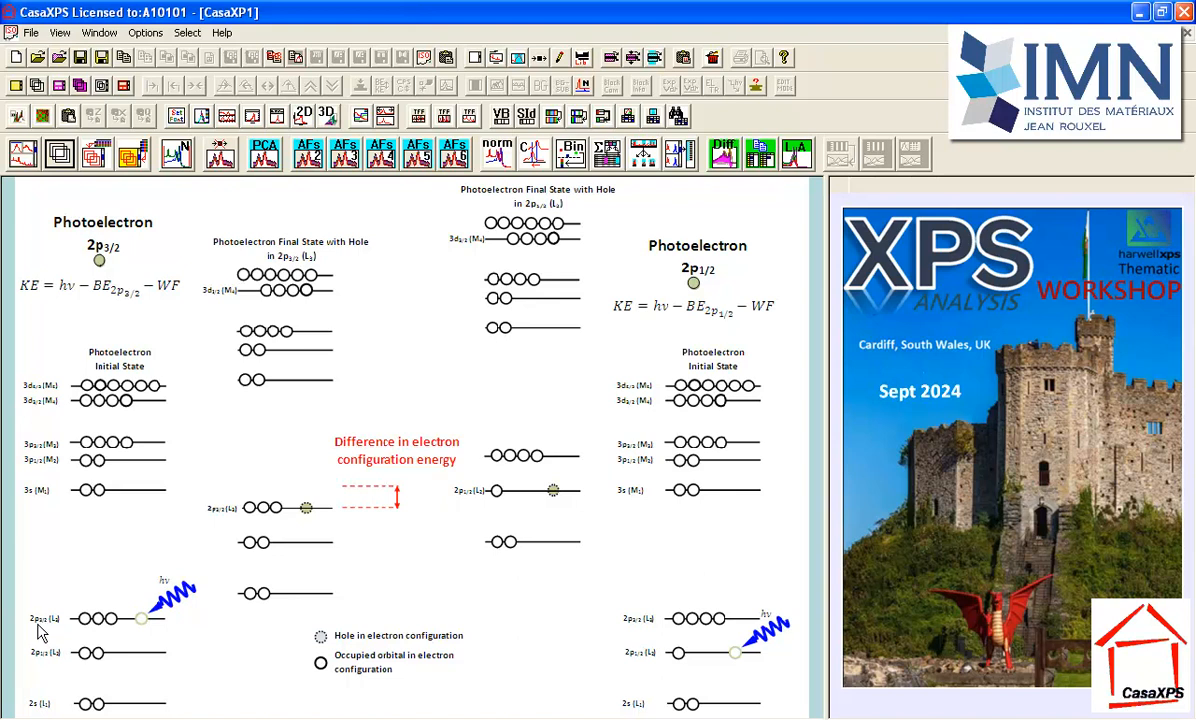
mouse_move(48, 628)
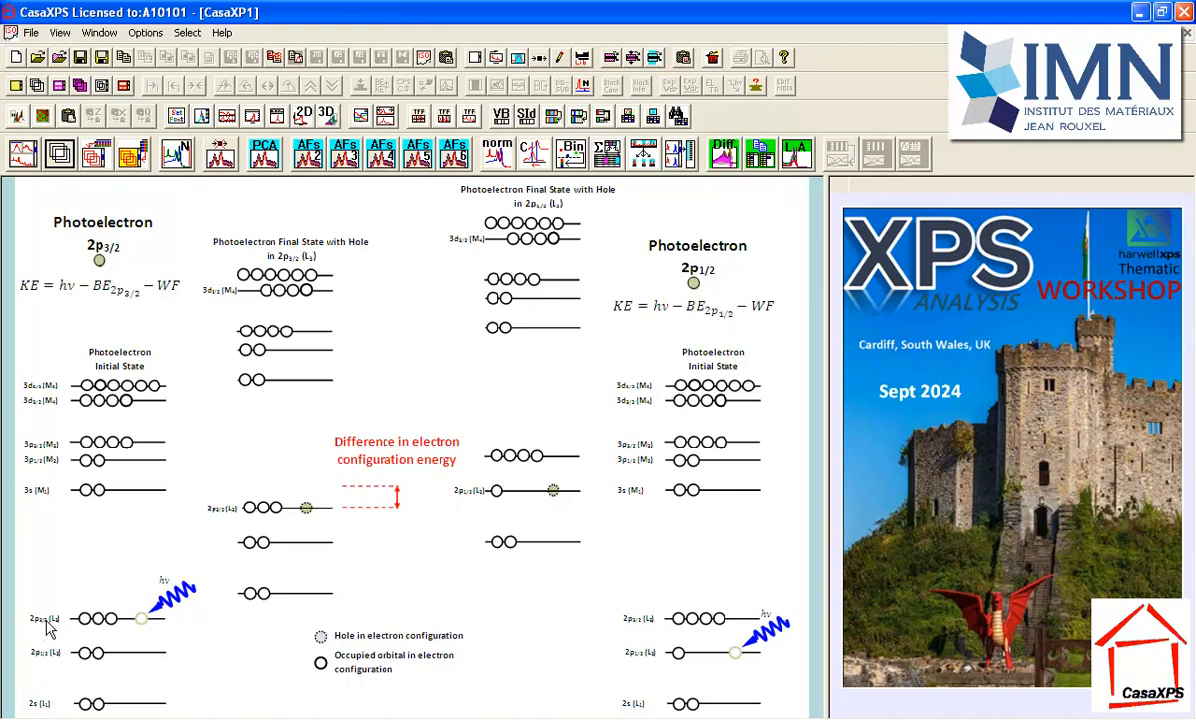
mouse_move(144, 624)
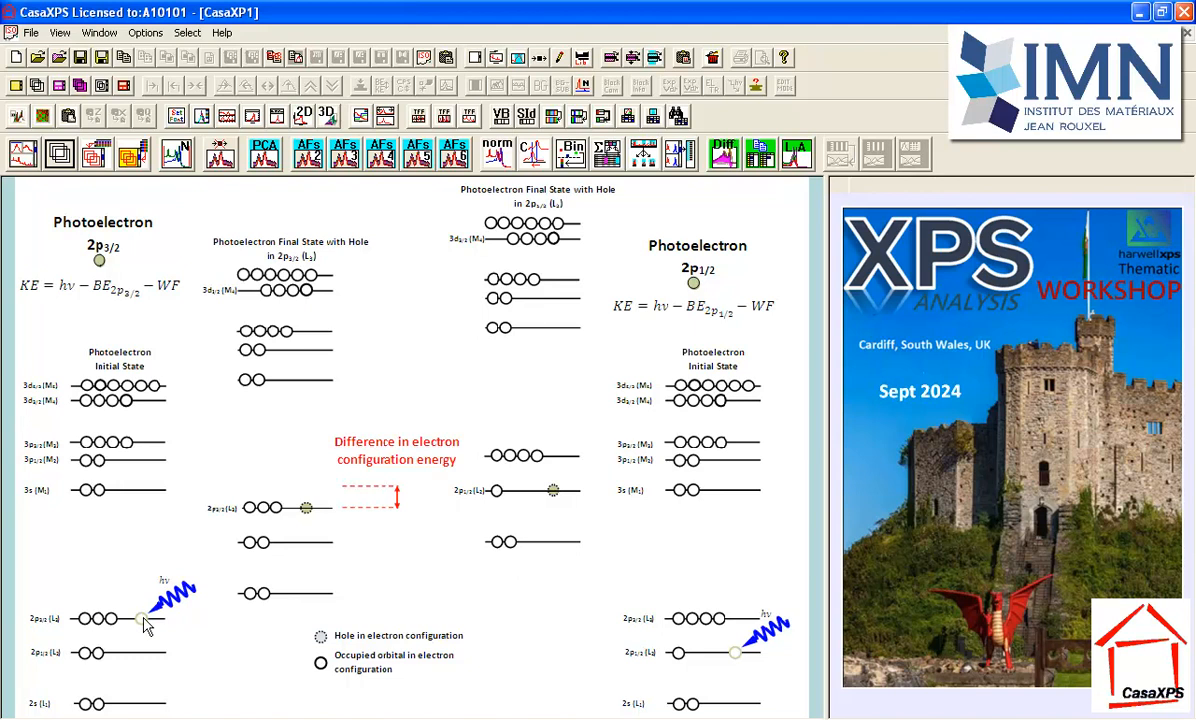
mouse_move(50, 628)
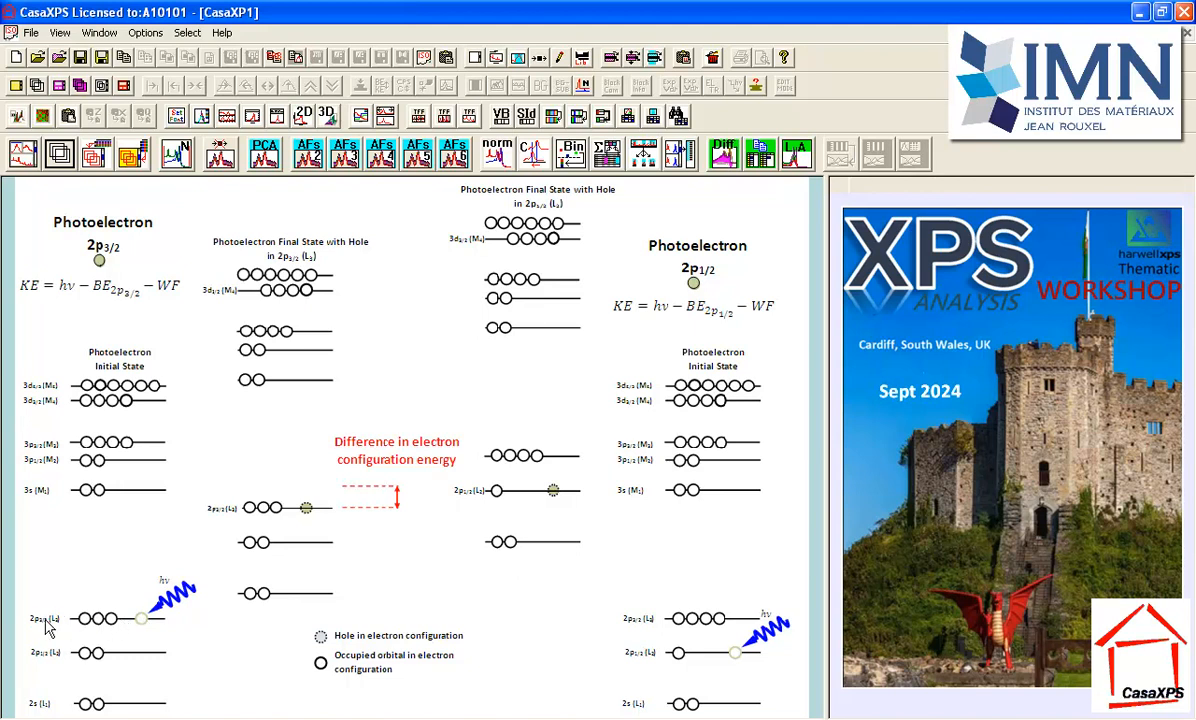
mouse_move(48, 628)
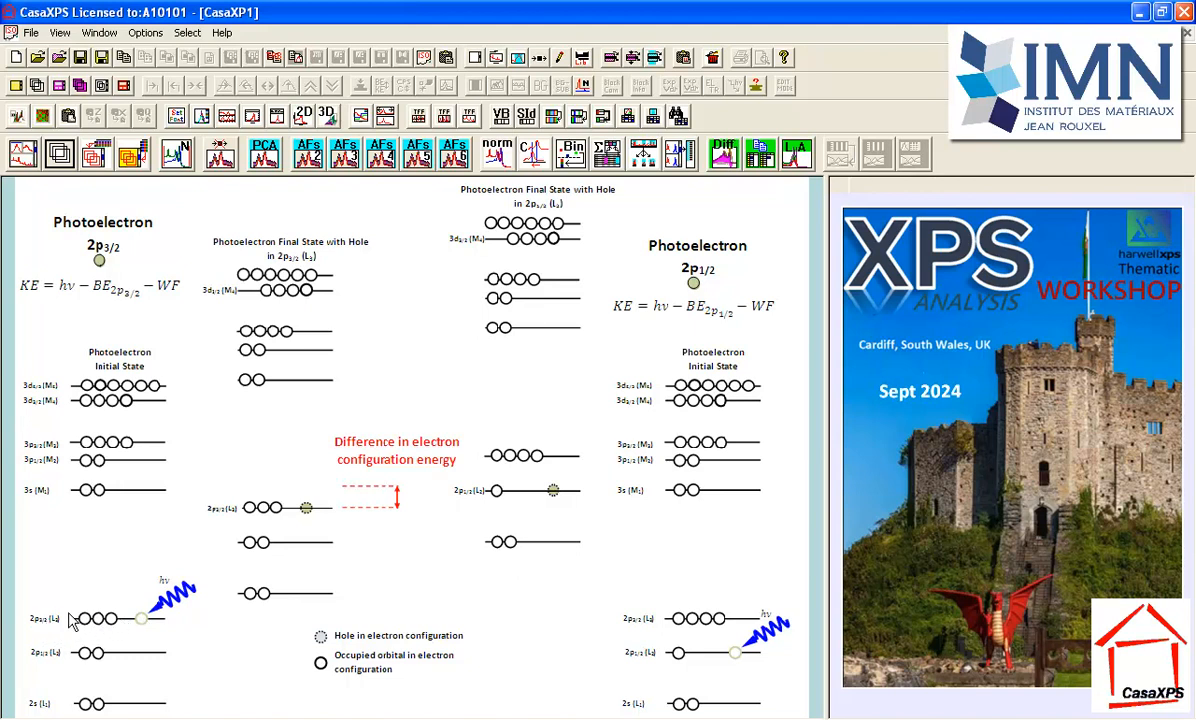
mouse_move(100, 648)
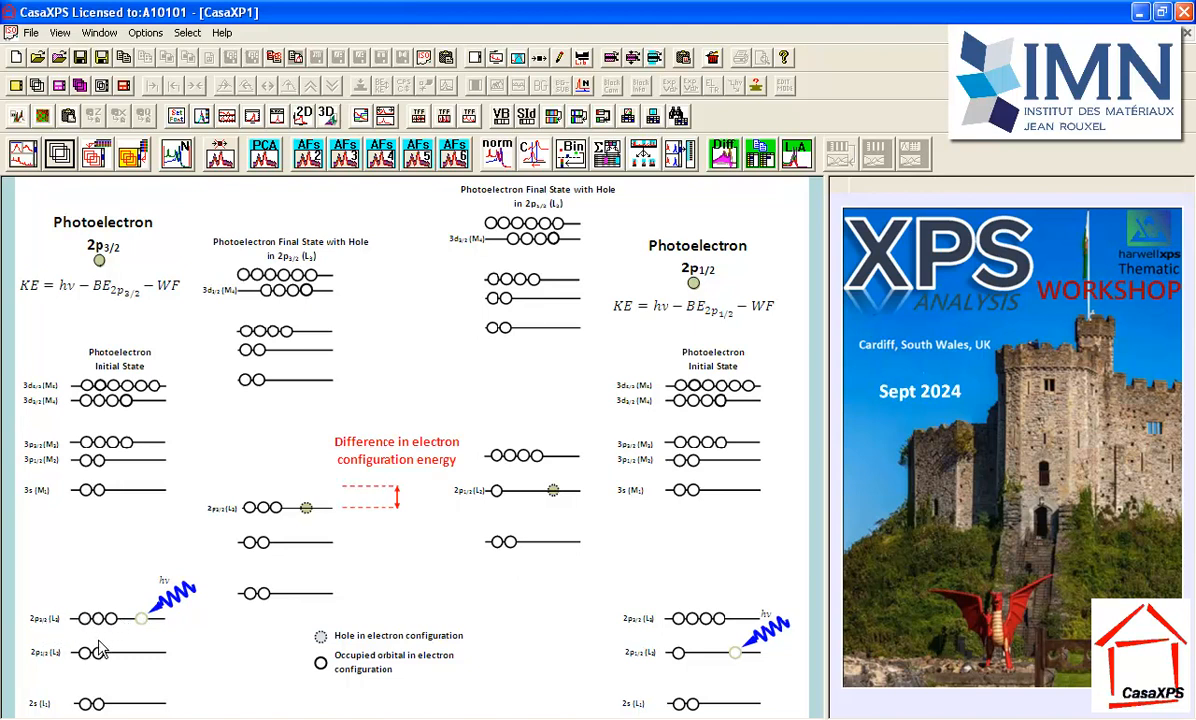
mouse_move(118, 624)
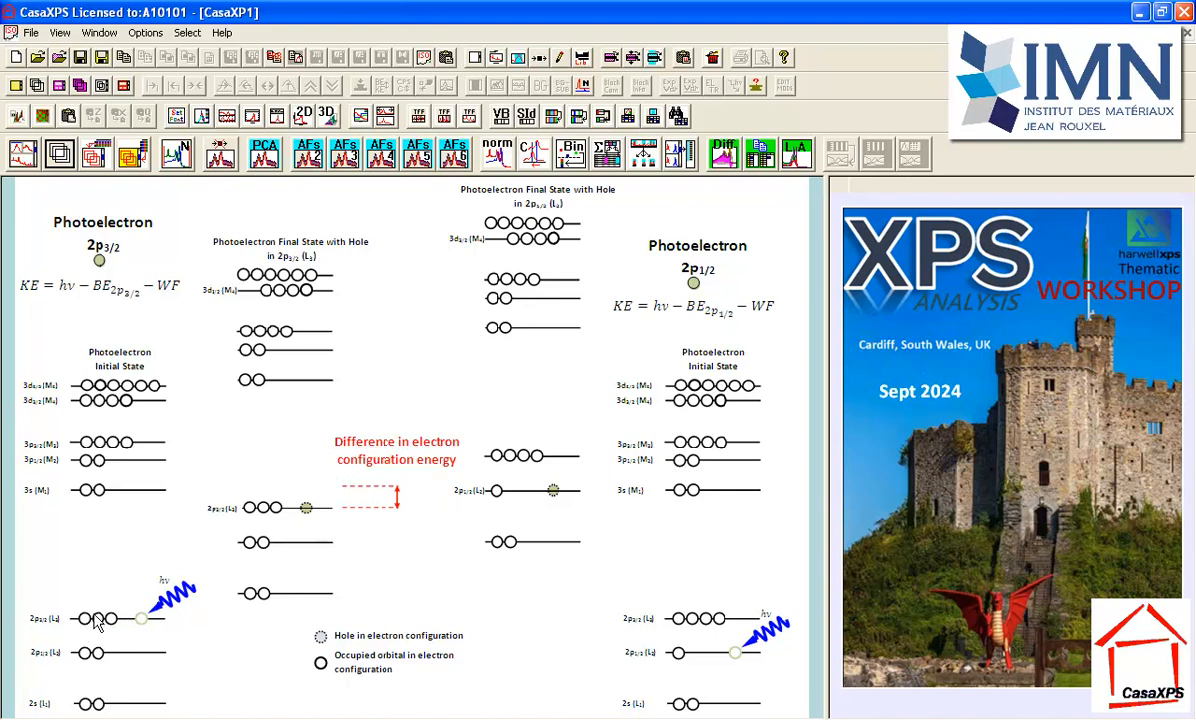
mouse_move(104, 610)
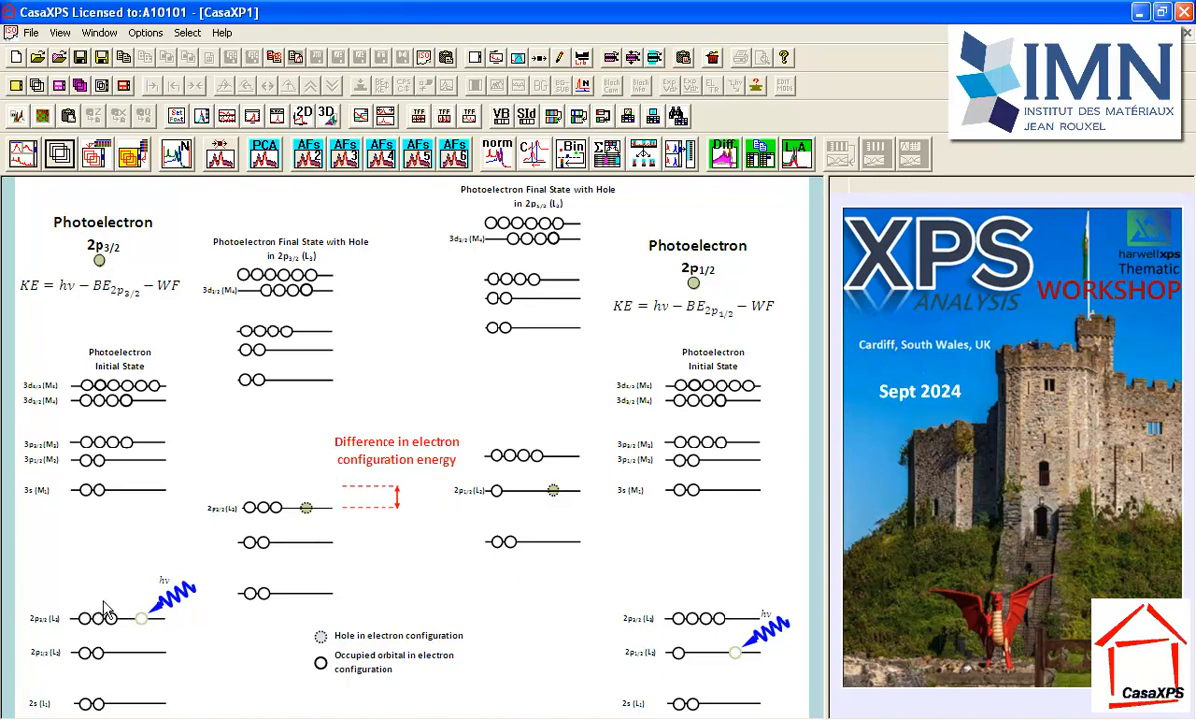
mouse_move(104, 662)
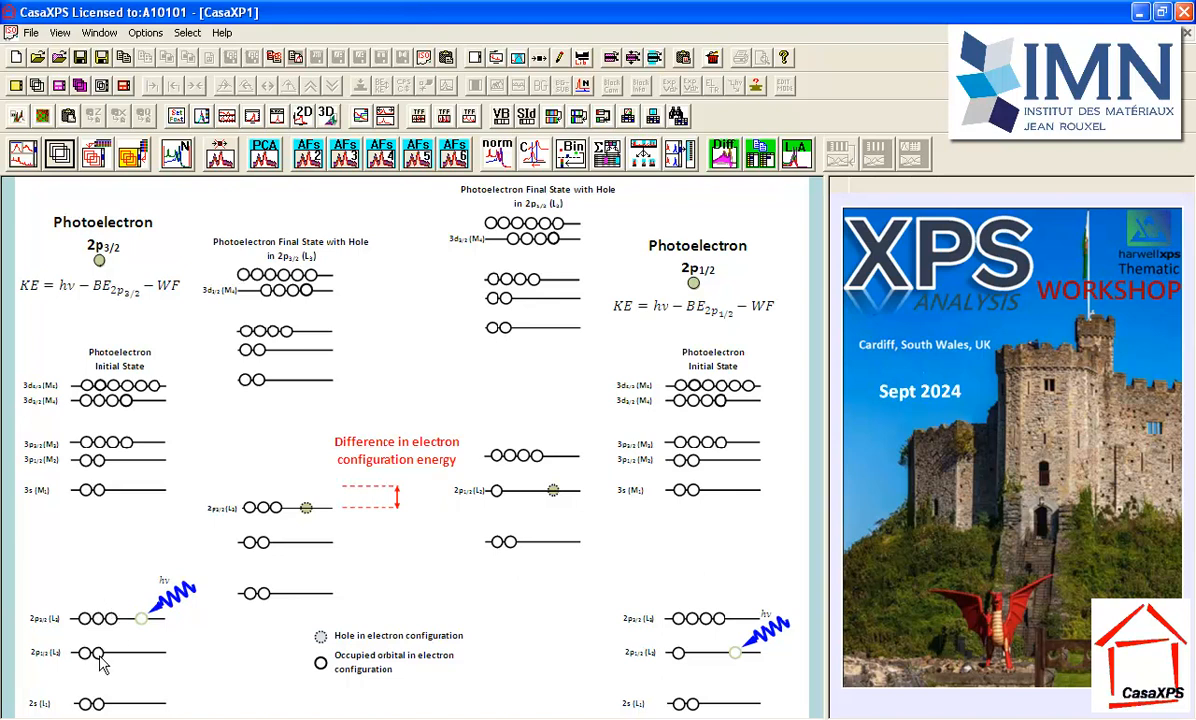
mouse_move(72, 658)
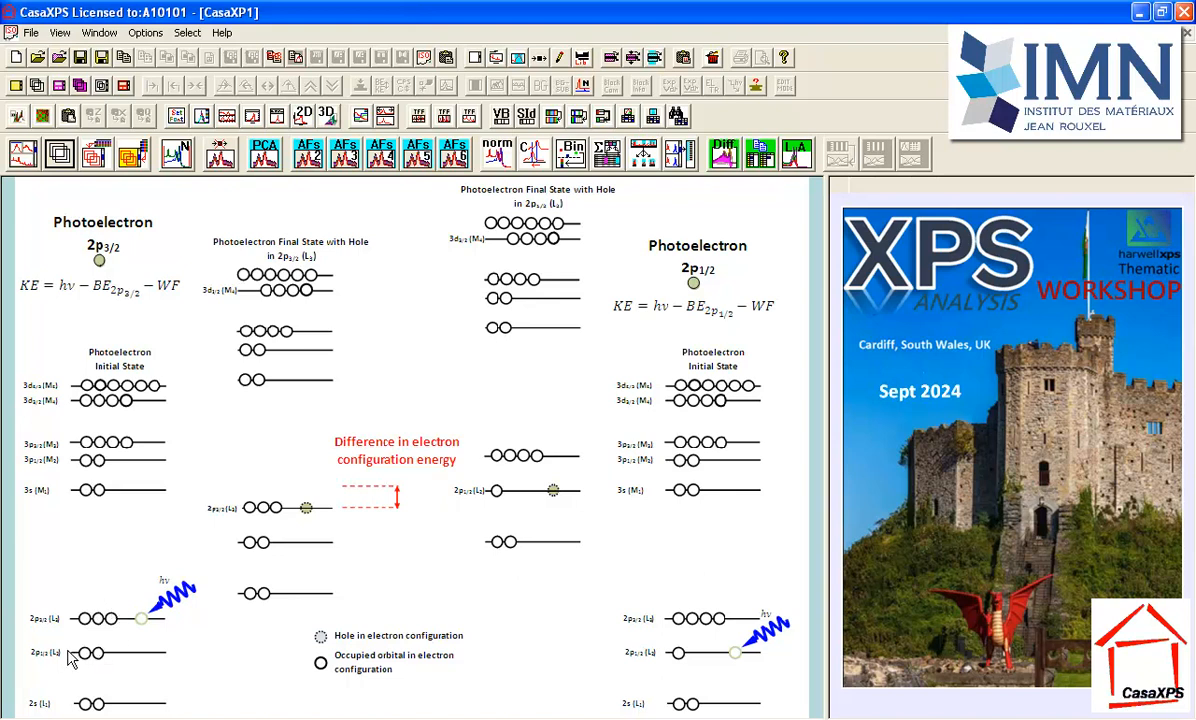
mouse_move(70, 660)
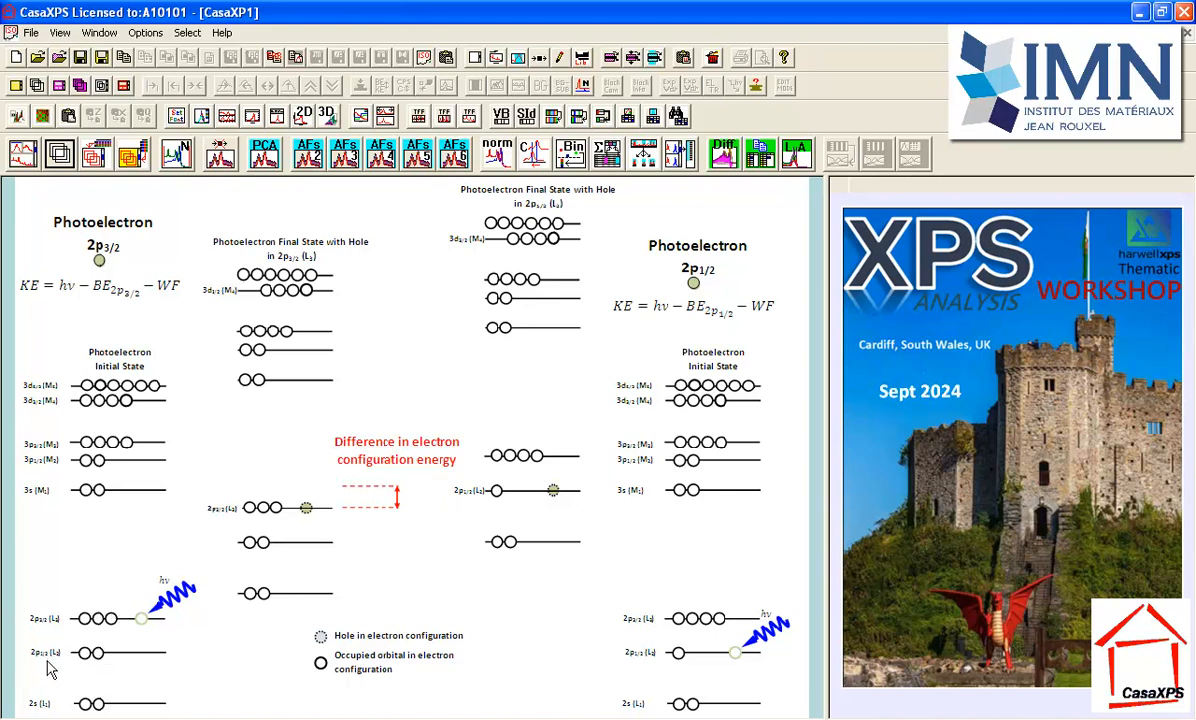
mouse_move(80, 628)
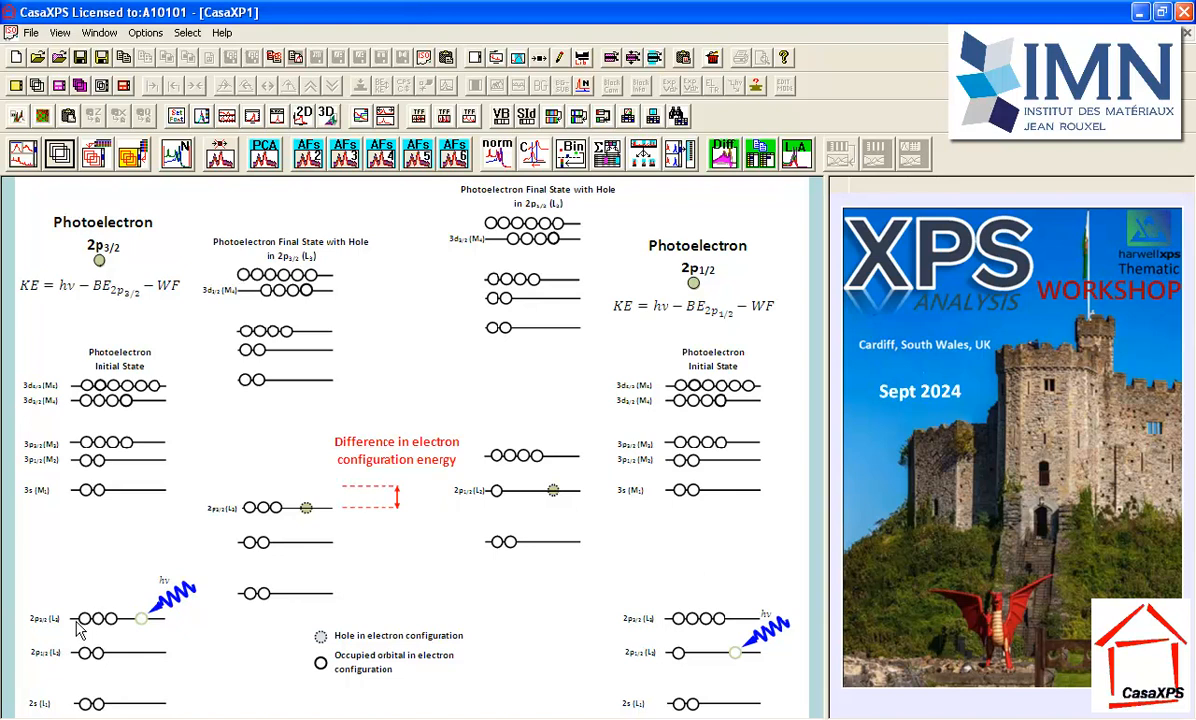
mouse_move(150, 612)
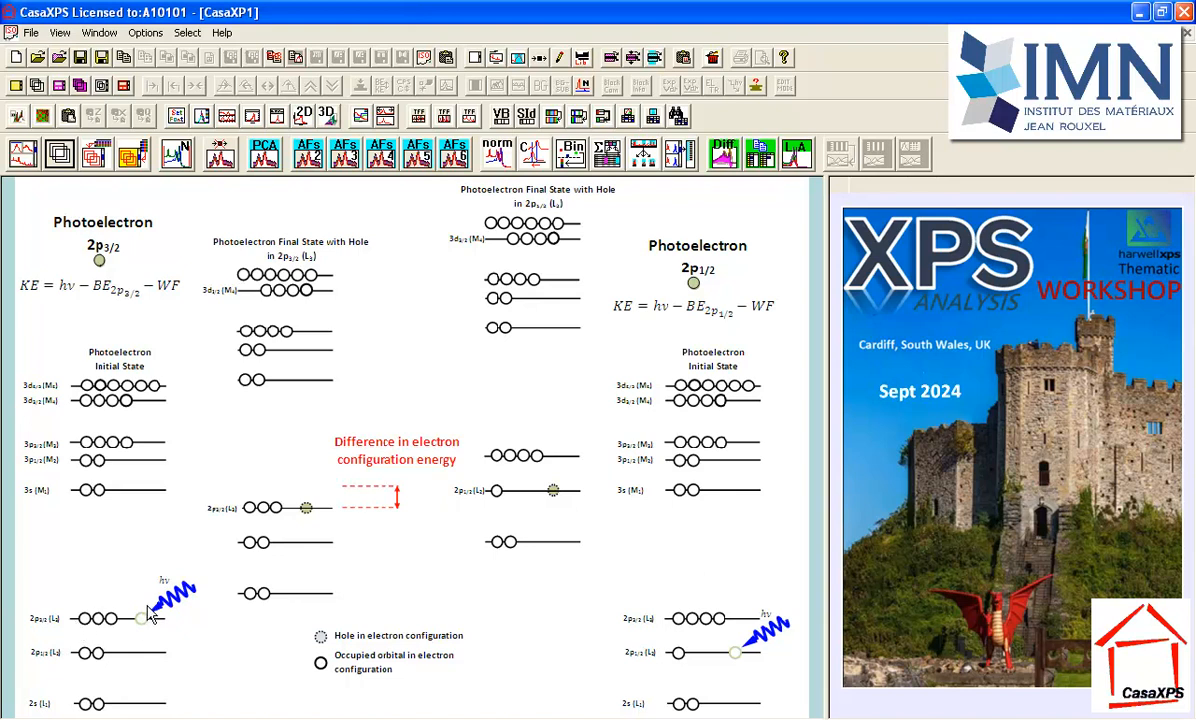
mouse_move(120, 330)
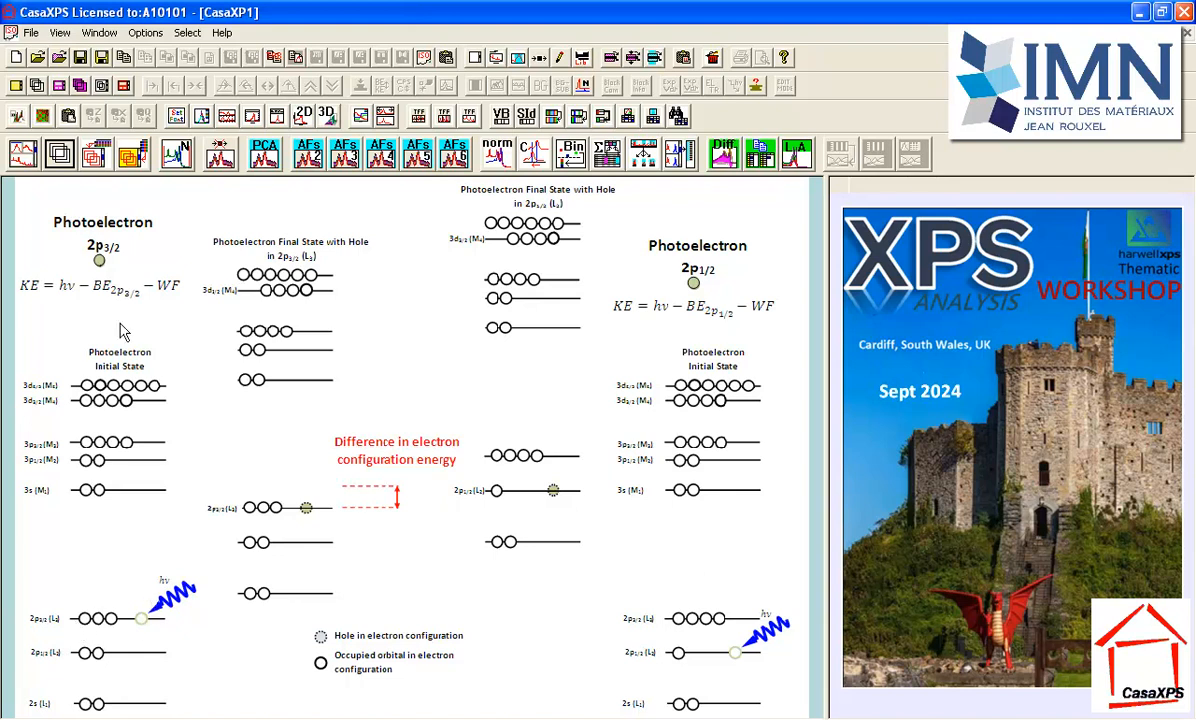
mouse_move(100, 262)
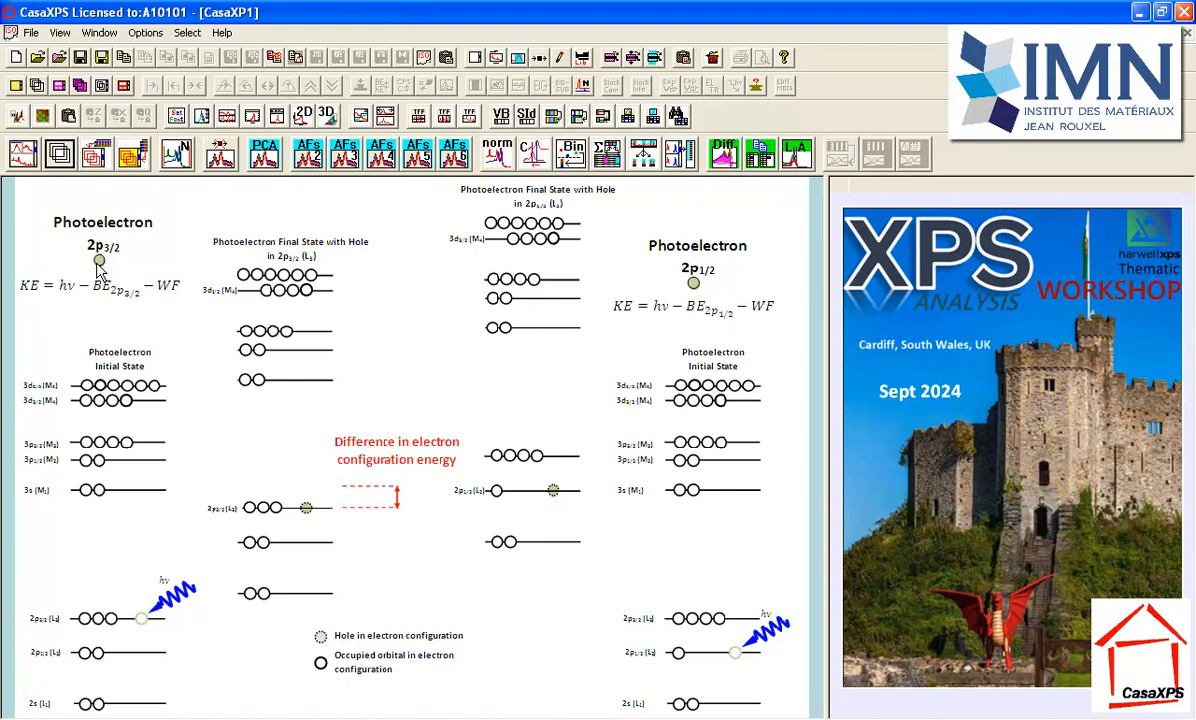
mouse_move(724, 278)
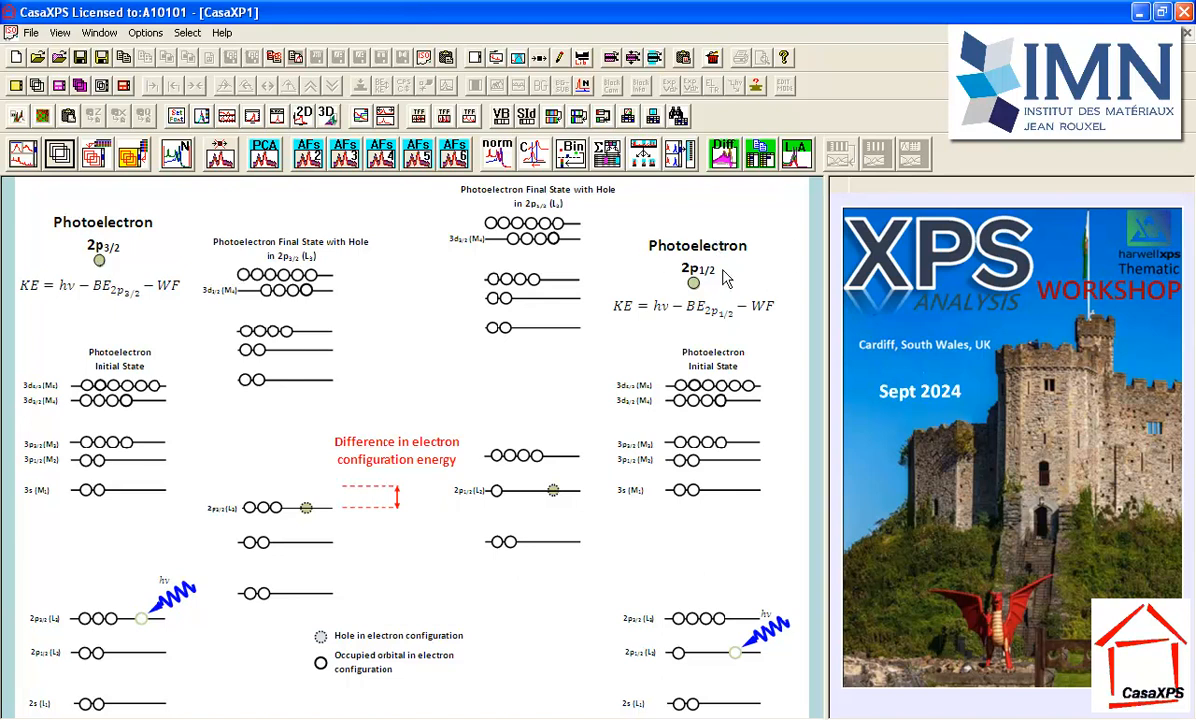
mouse_move(712, 280)
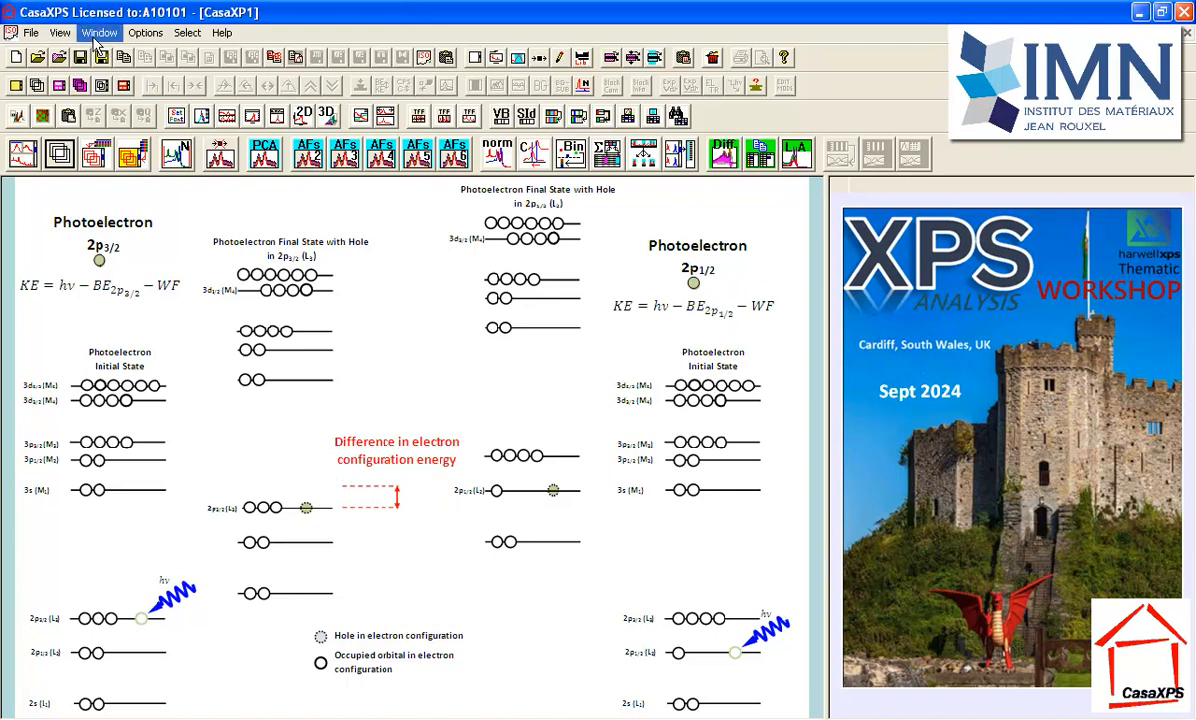
click(100, 32)
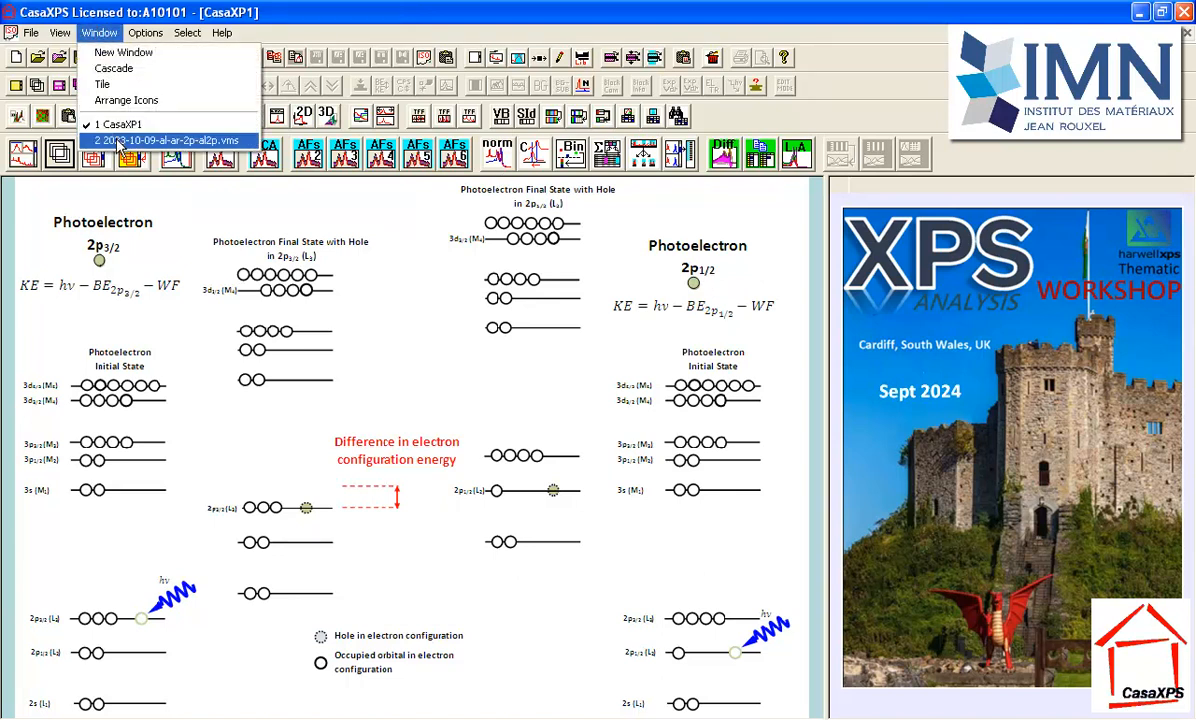
click(168, 140)
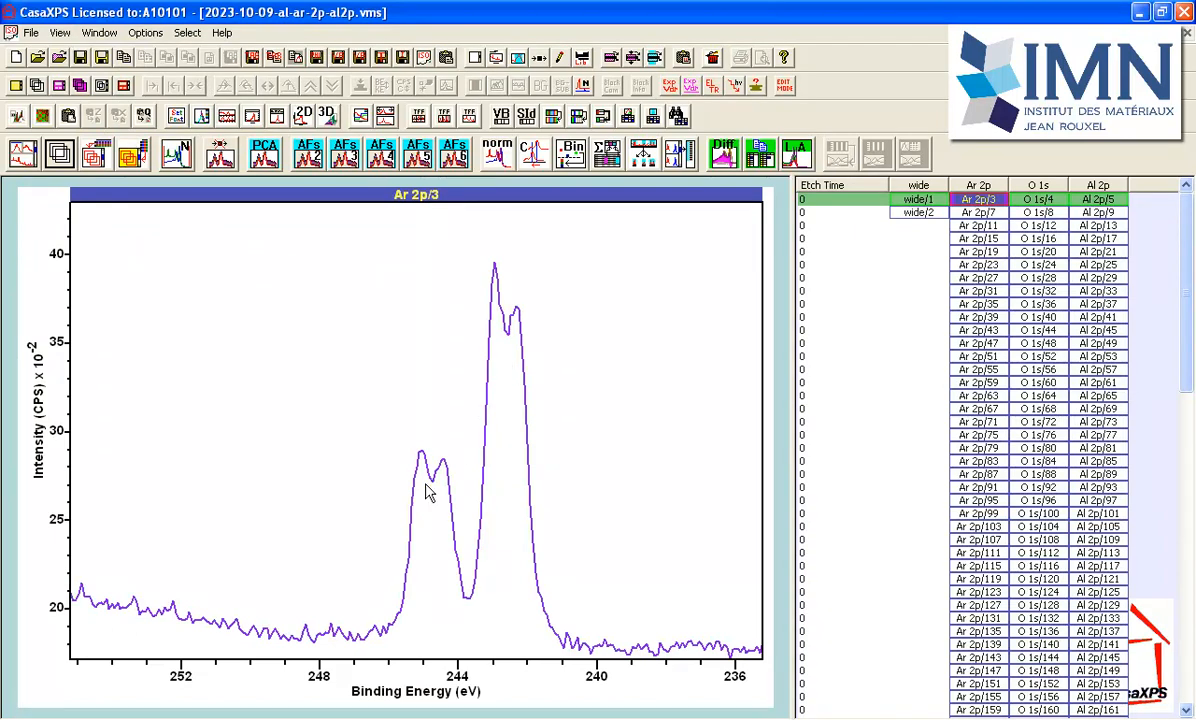
mouse_move(518, 382)
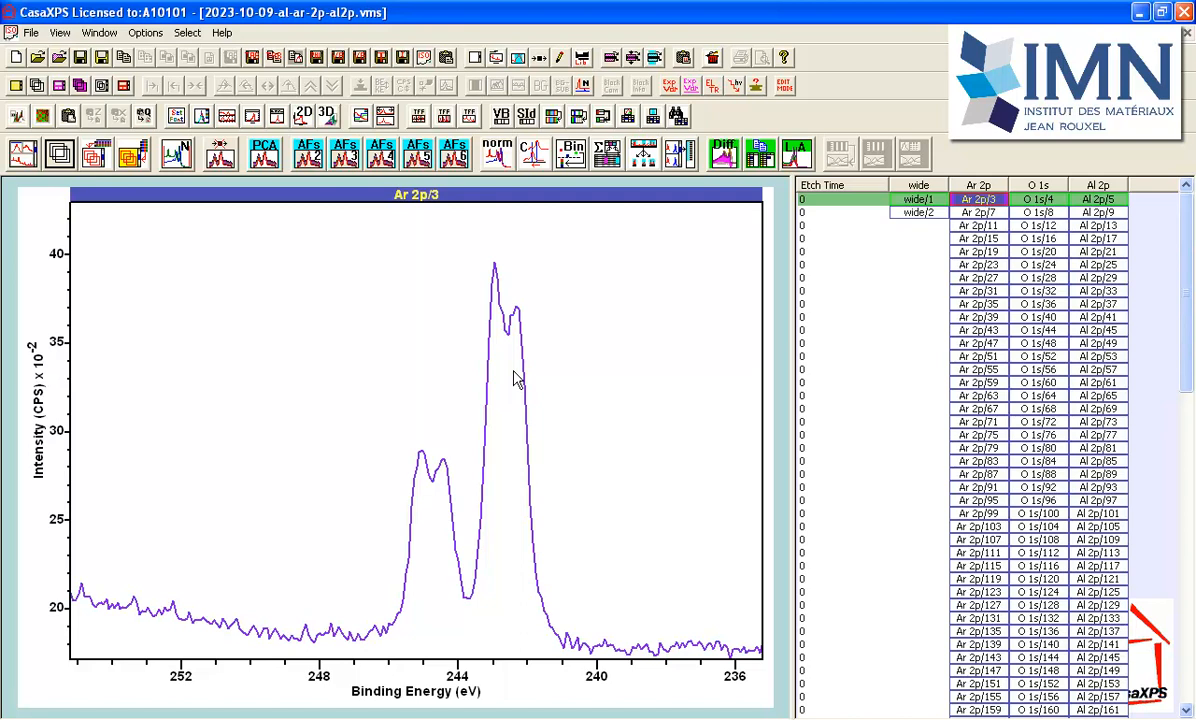
mouse_move(520, 332)
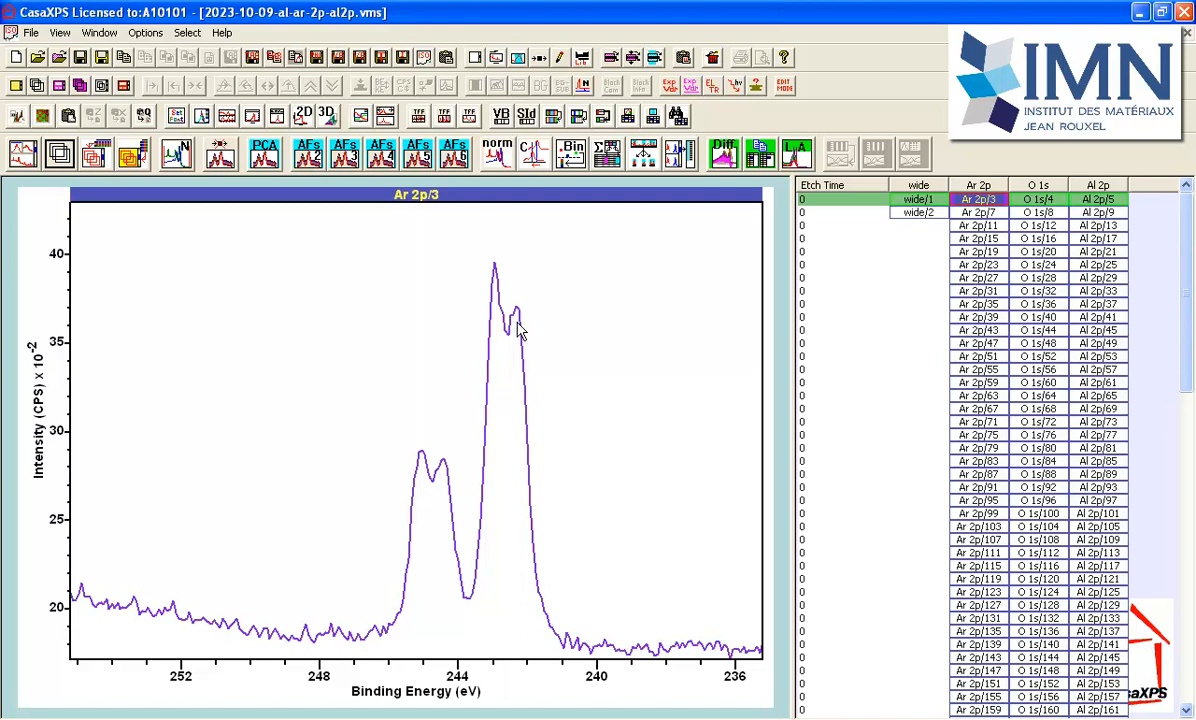
mouse_move(492, 358)
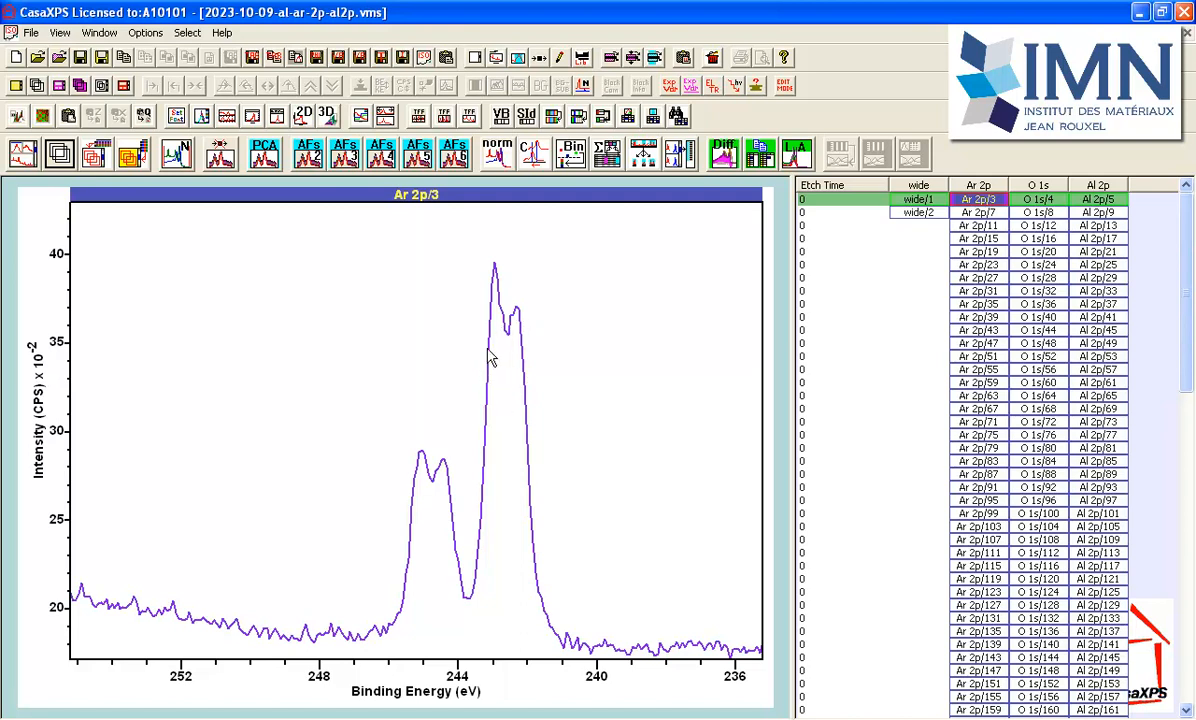
mouse_move(508, 438)
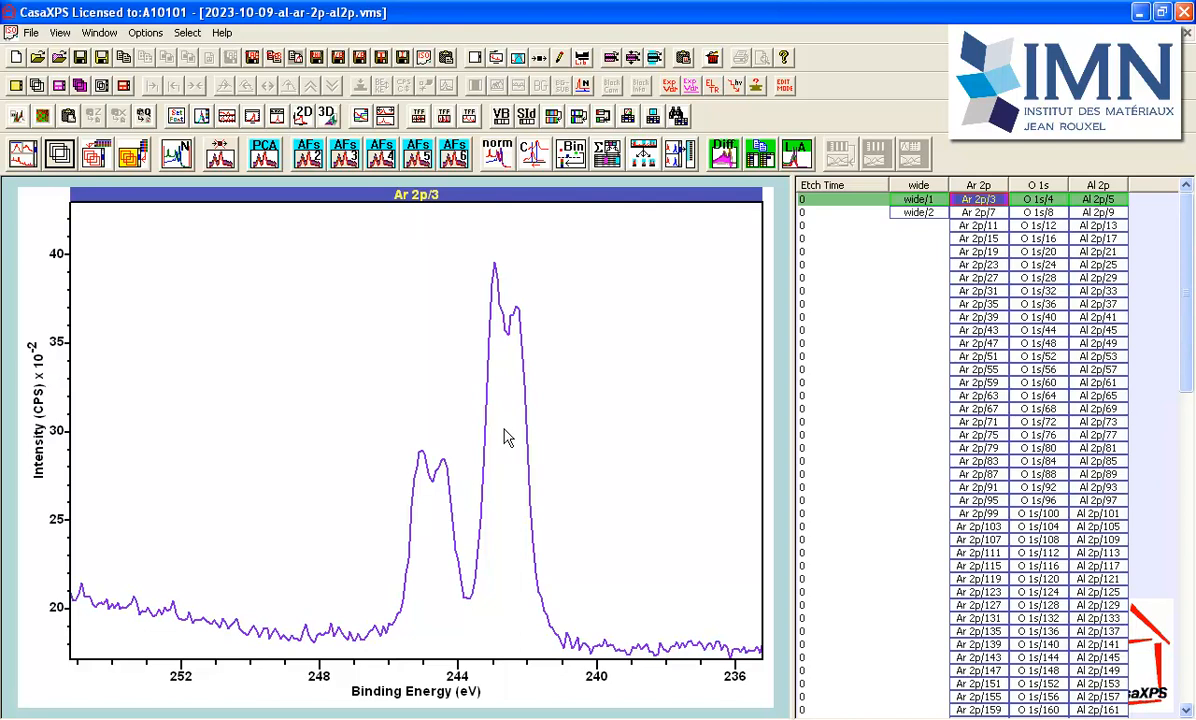
mouse_move(504, 436)
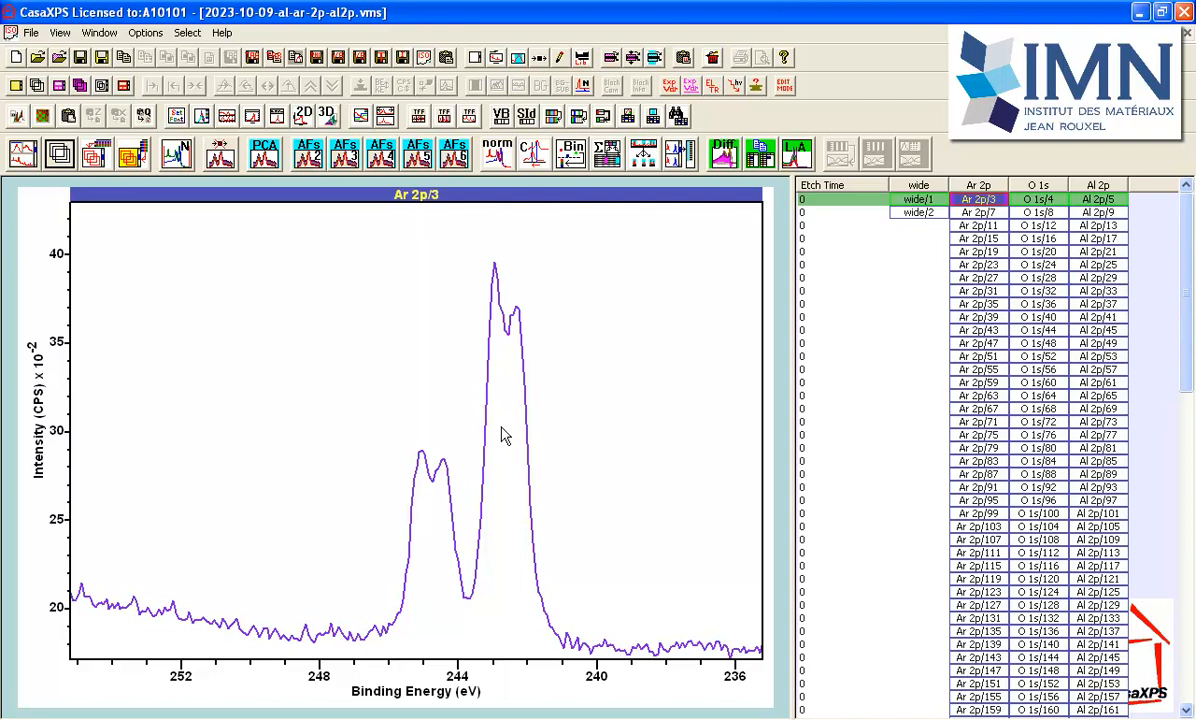
mouse_move(490, 418)
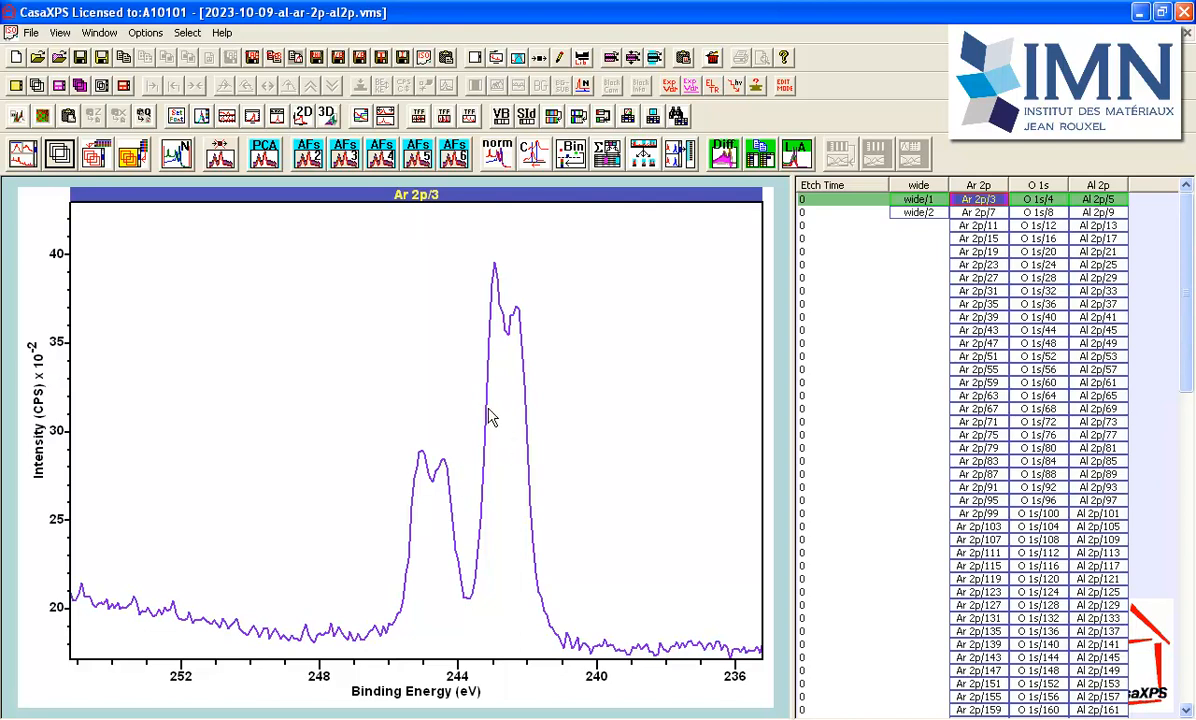
mouse_move(510, 376)
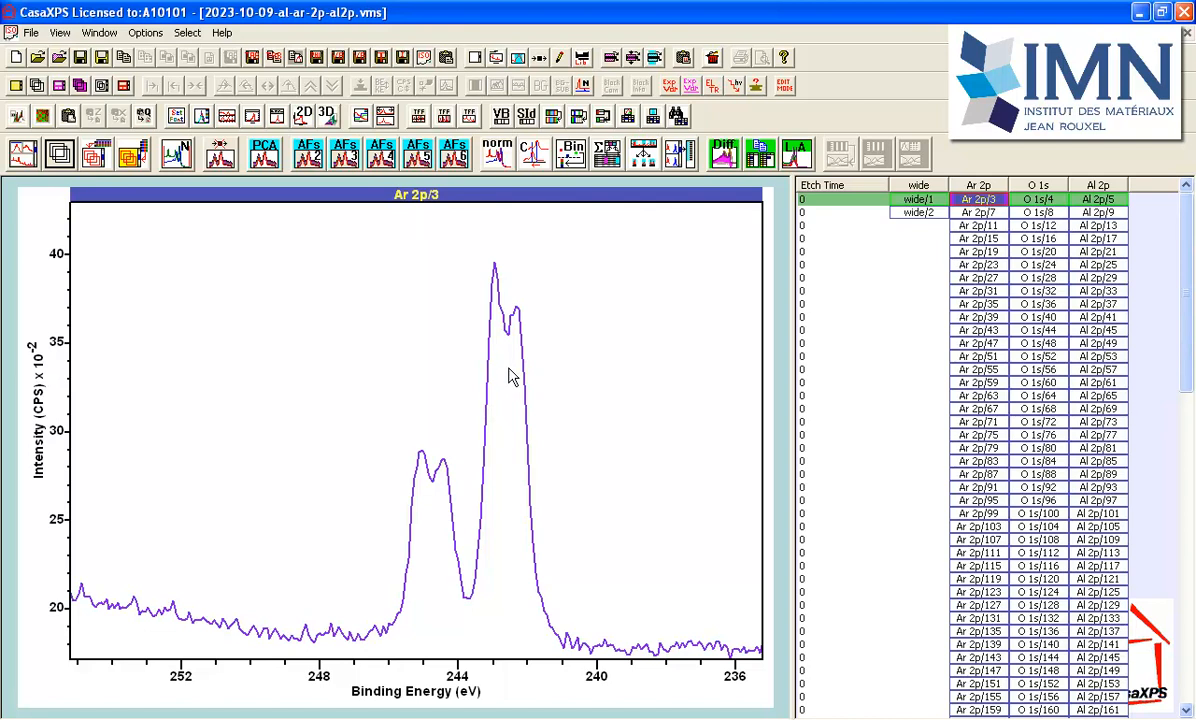
mouse_move(496, 392)
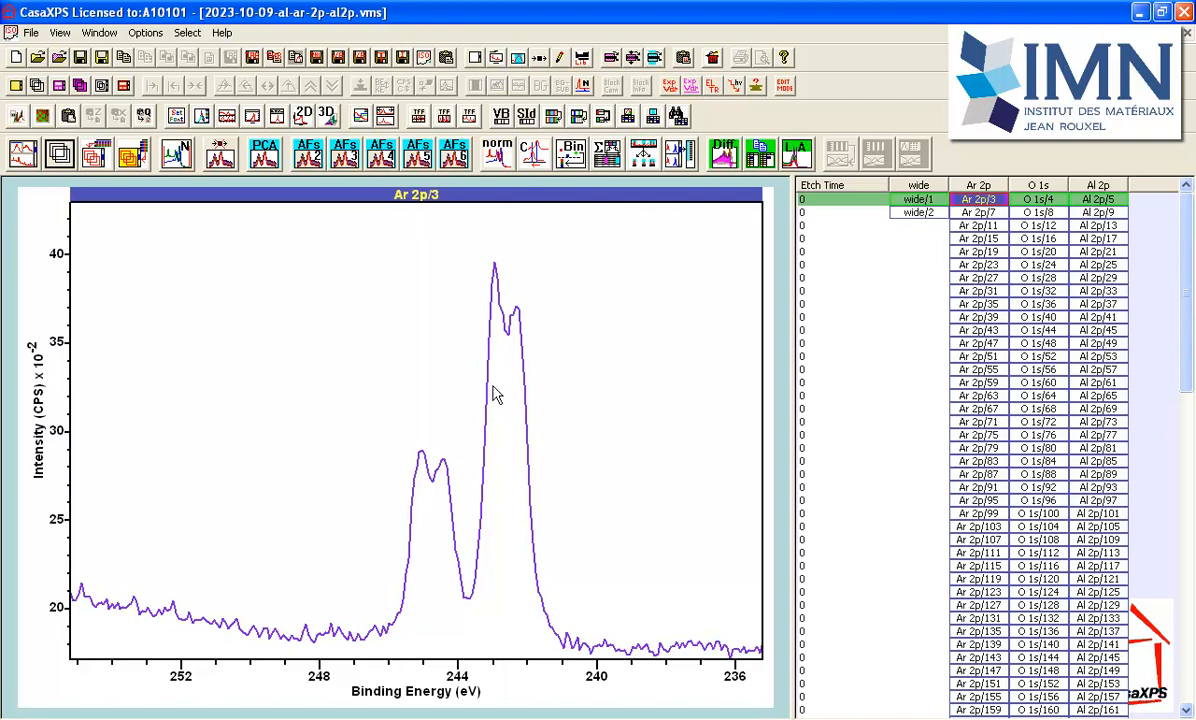
mouse_move(498, 432)
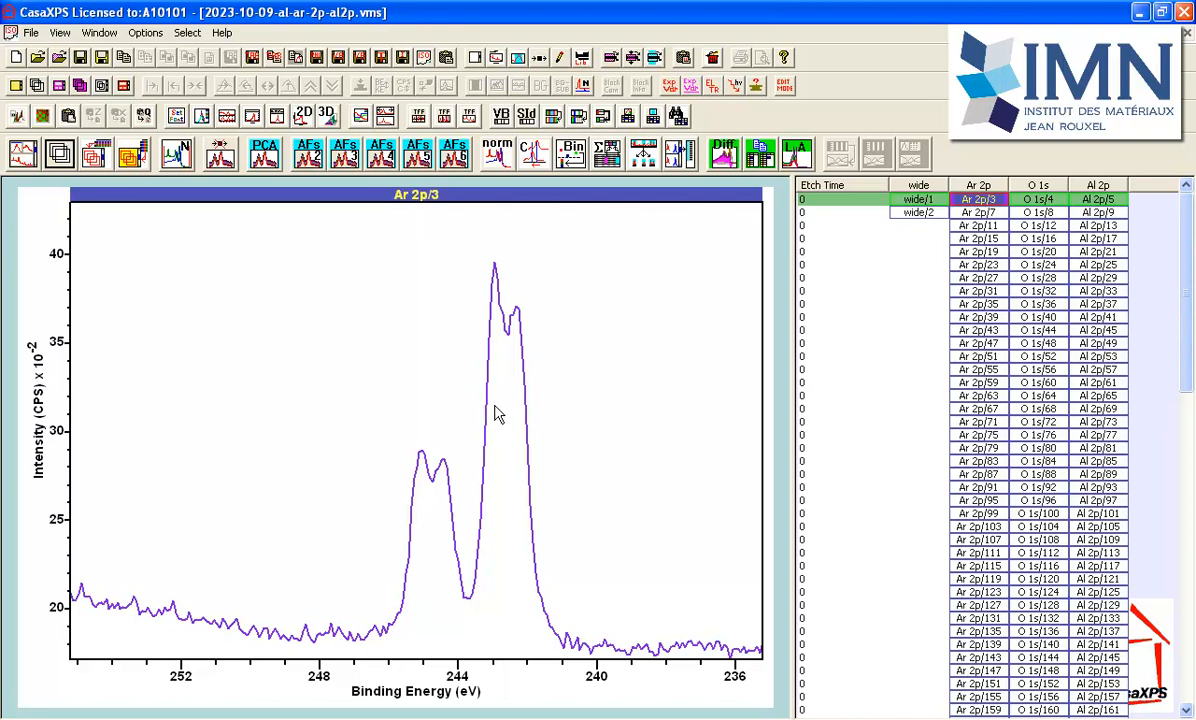
mouse_move(500, 402)
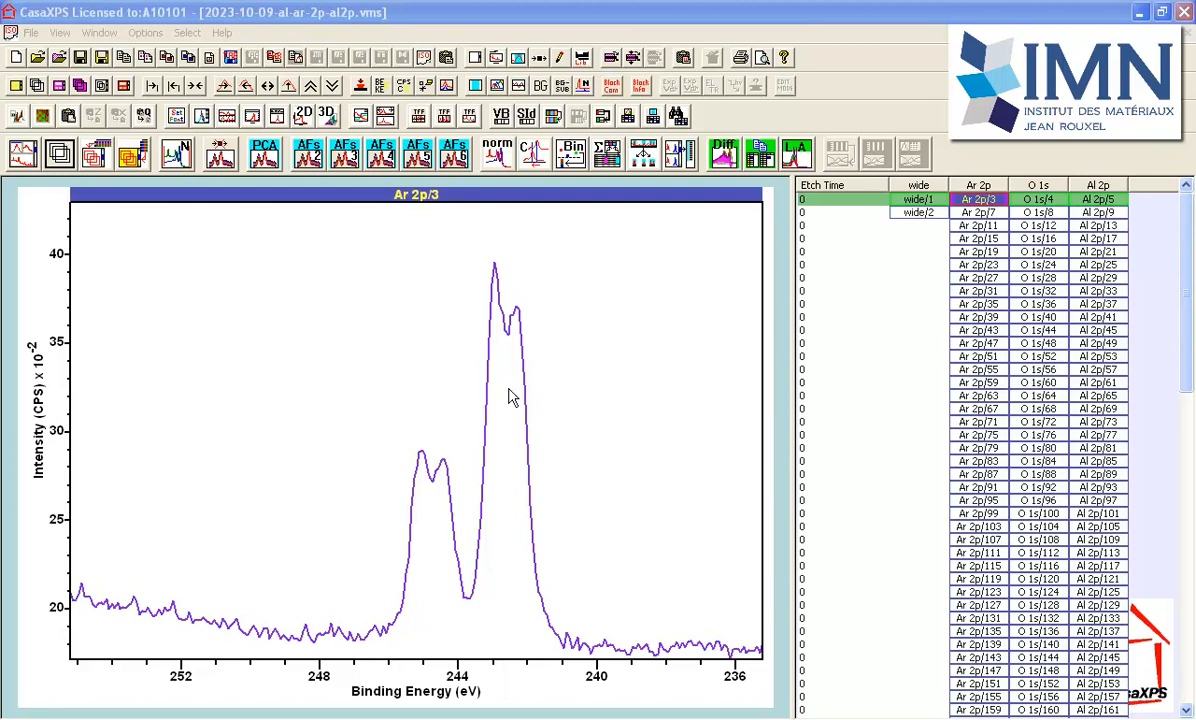
mouse_move(446, 480)
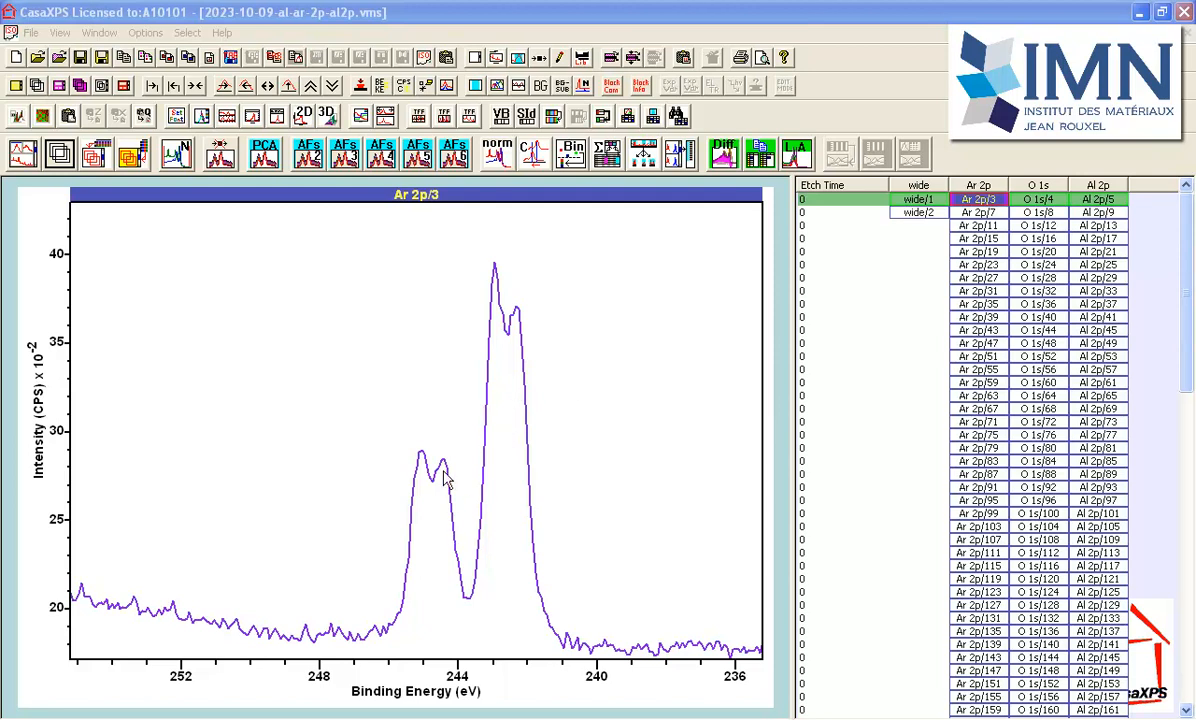
mouse_move(490, 332)
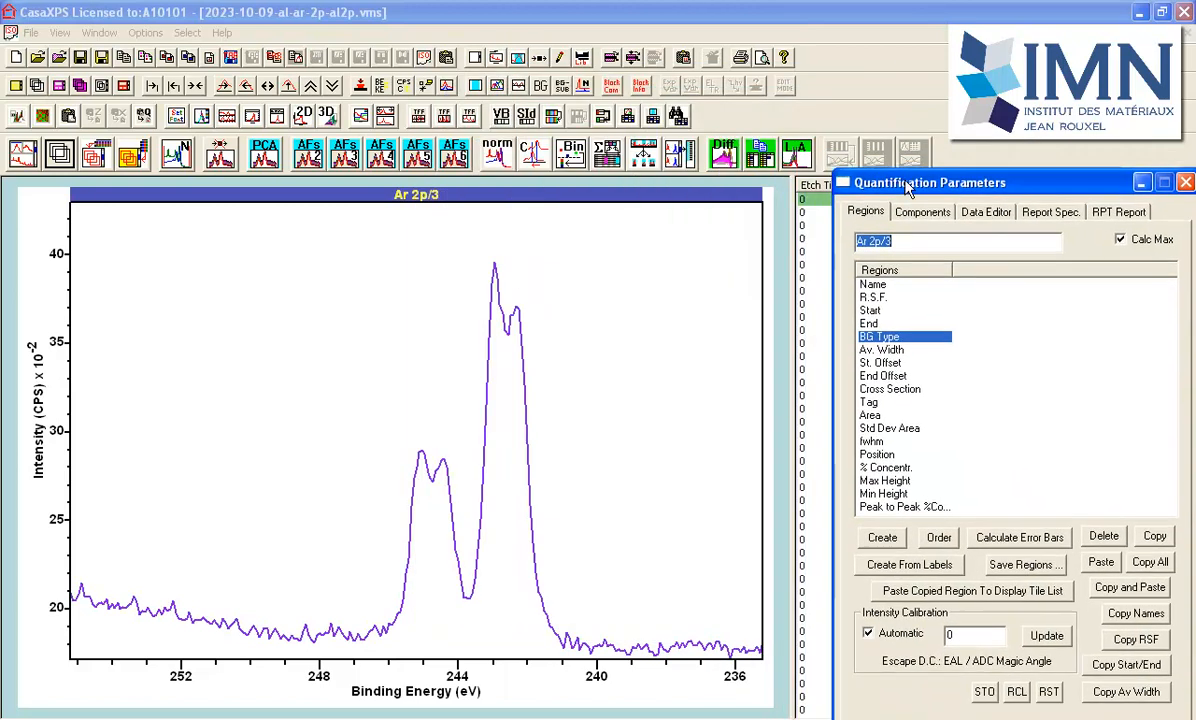
drag(910, 182, 916, 184)
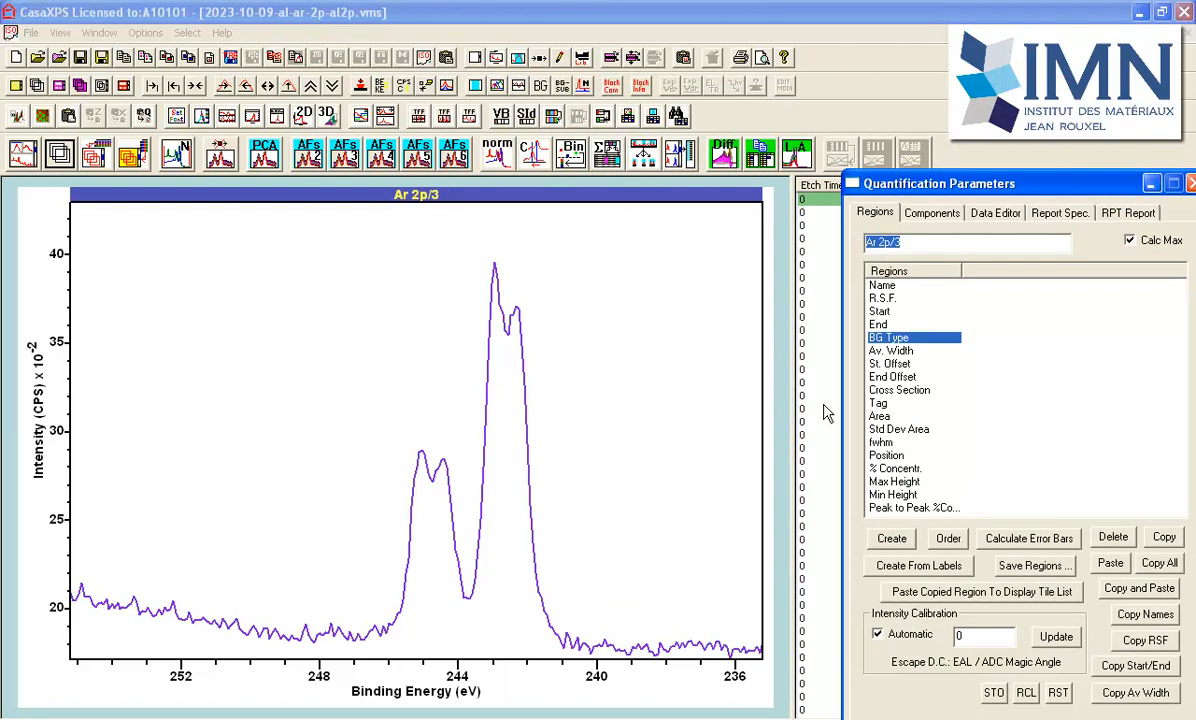
mouse_move(924, 230)
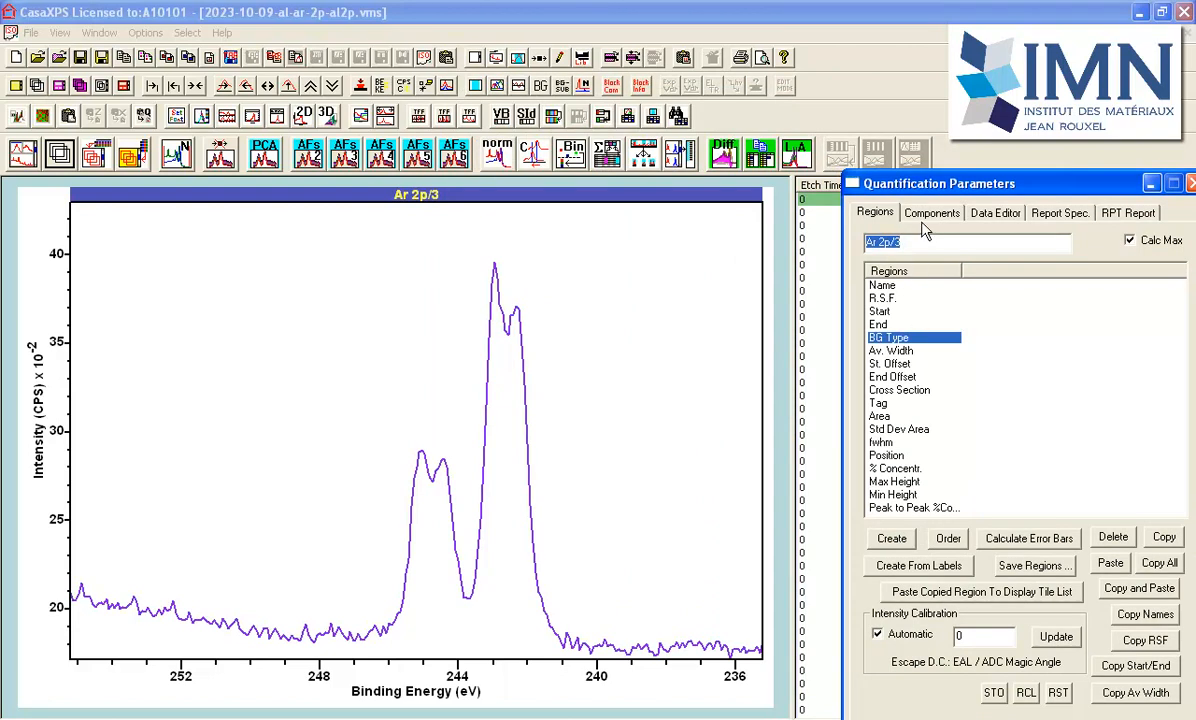
mouse_move(918, 228)
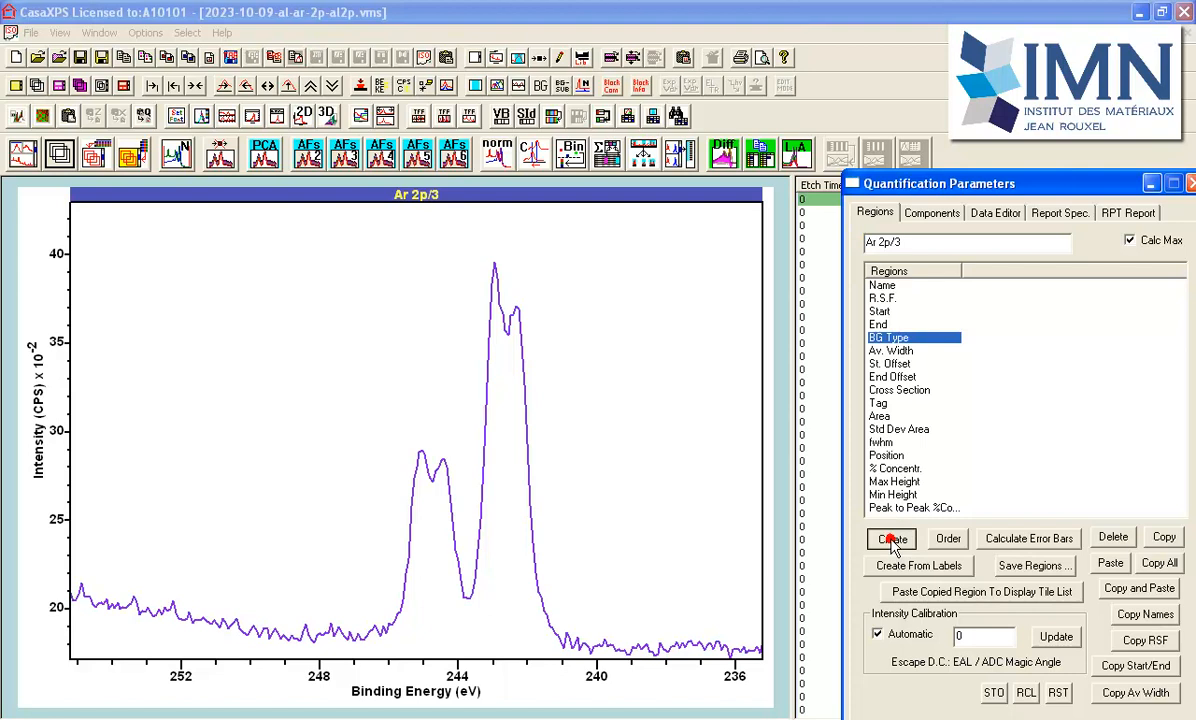
Step: Create an Ar 2p region with Shirley background and Av Width 10
click(890, 538)
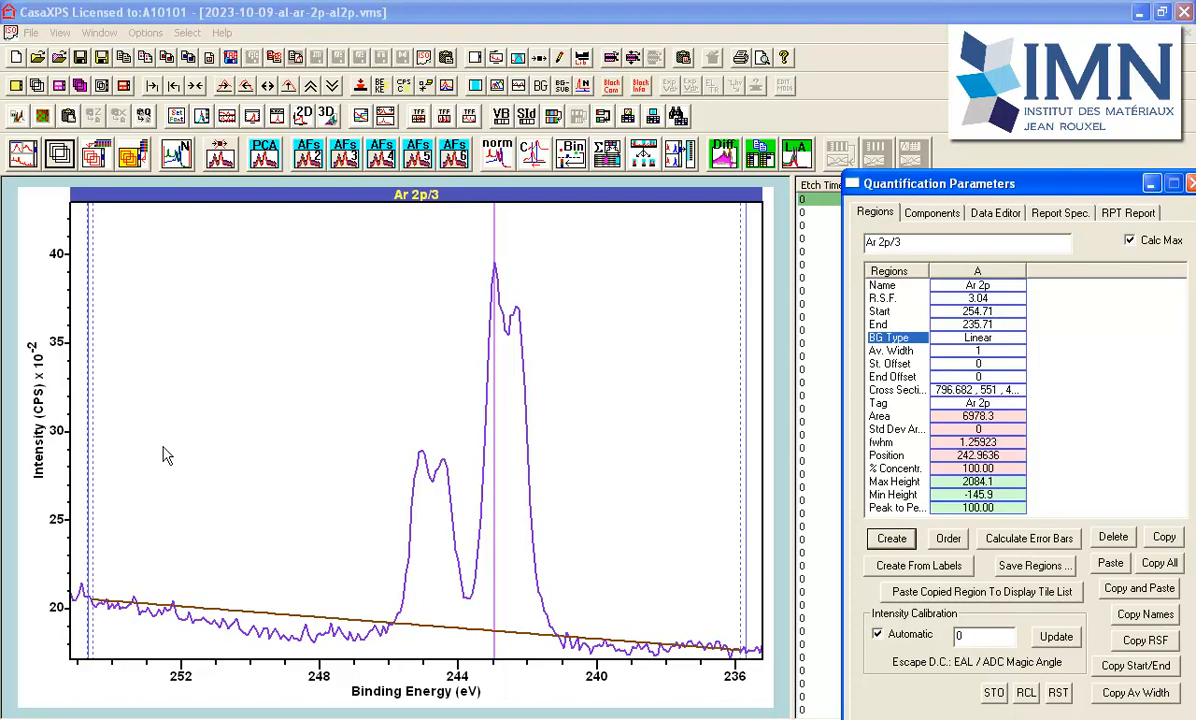
mouse_move(308, 452)
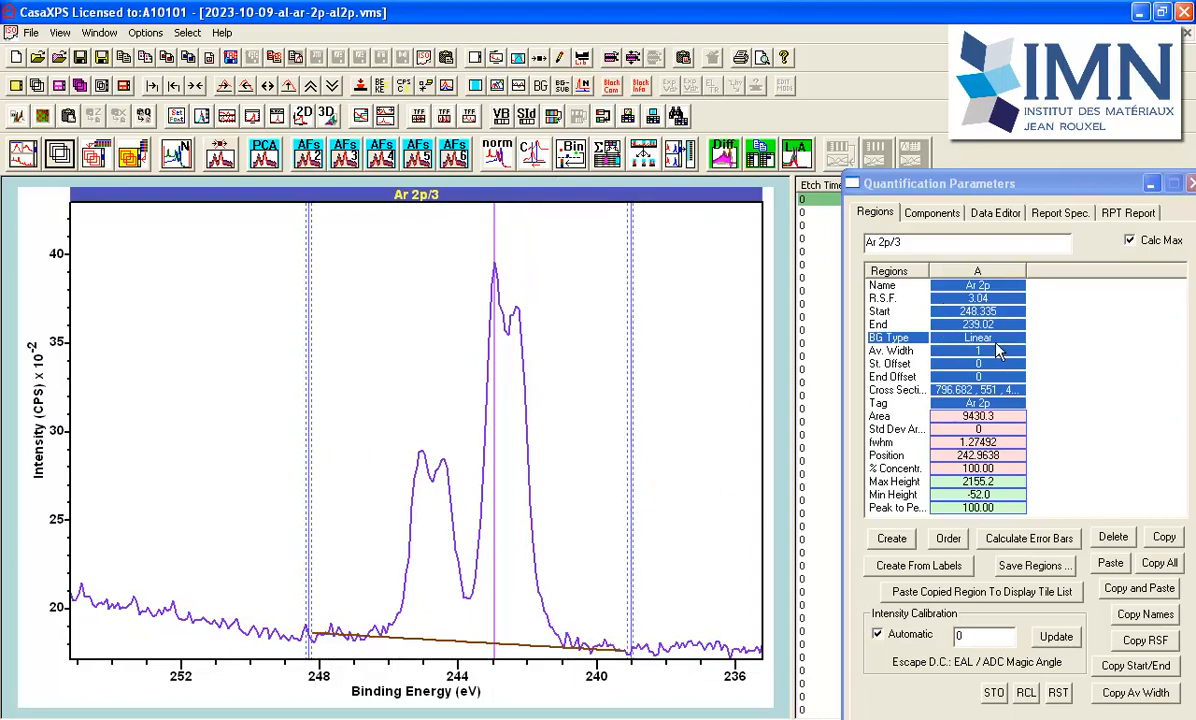
click(976, 336)
text(Shirley)
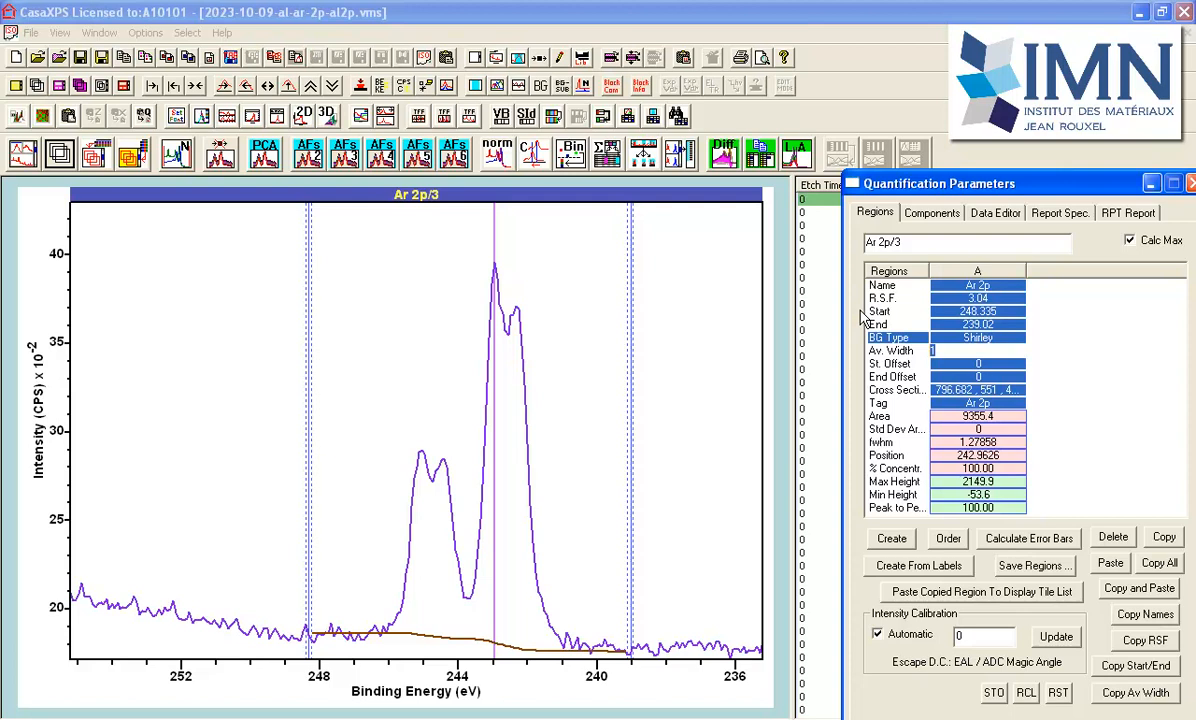
text(10)
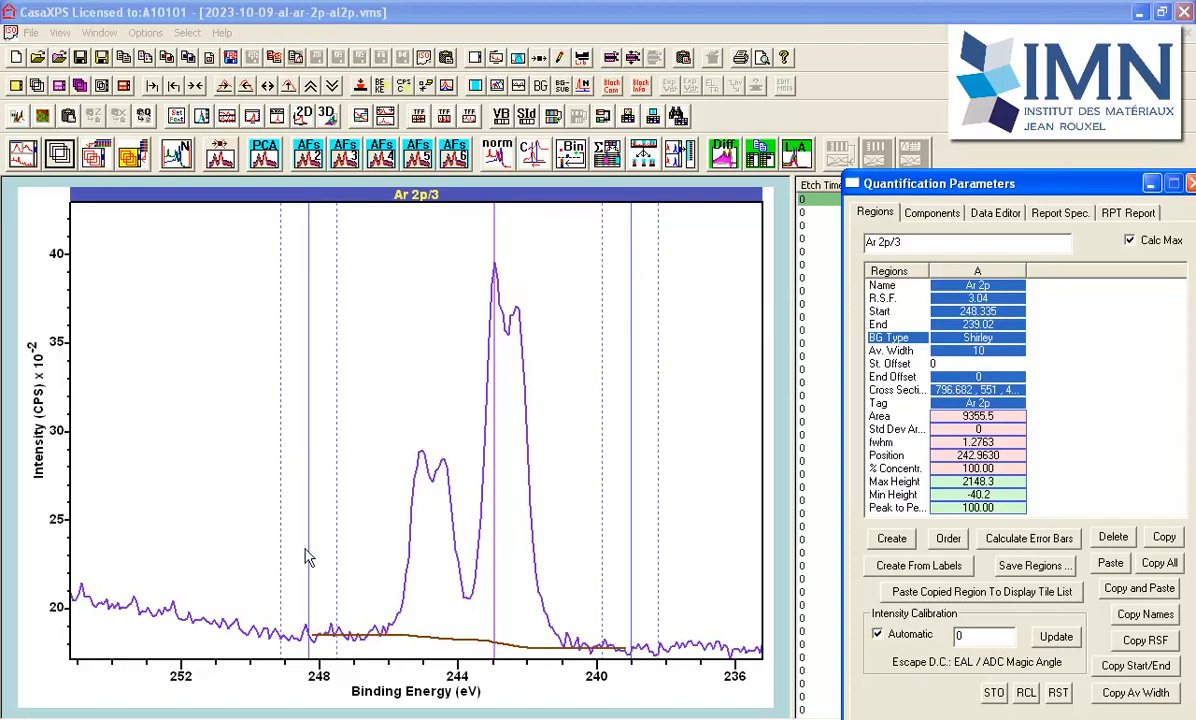
mouse_move(320, 552)
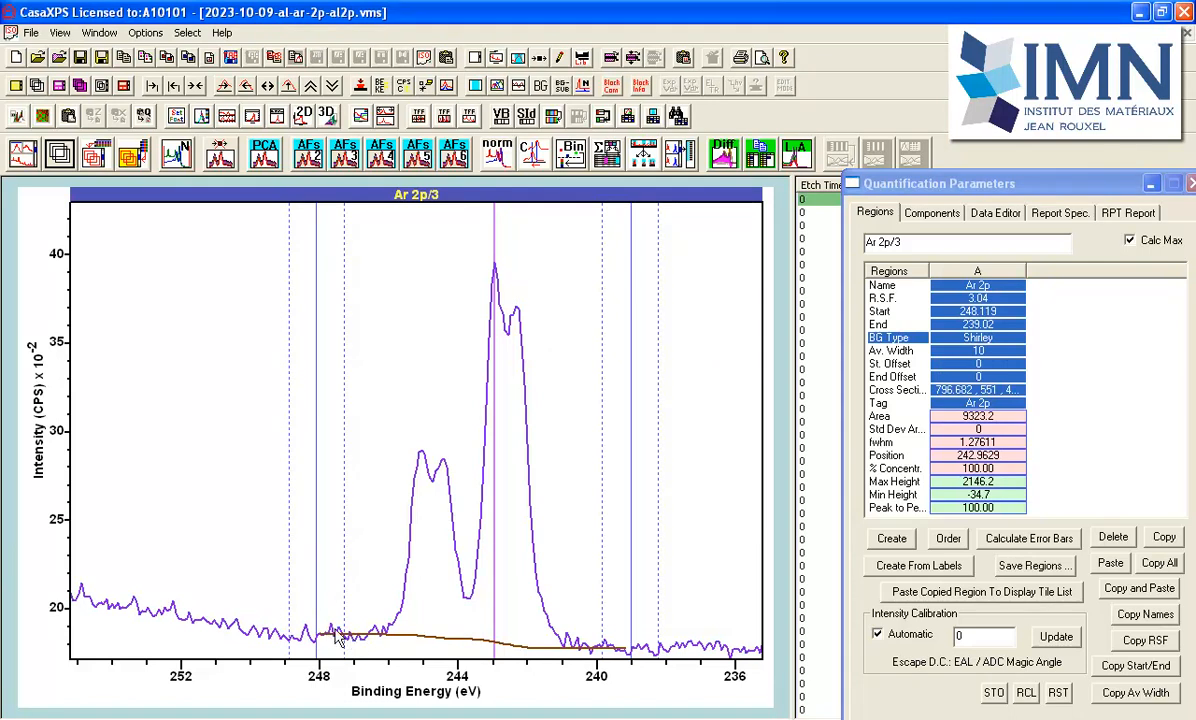
mouse_move(322, 650)
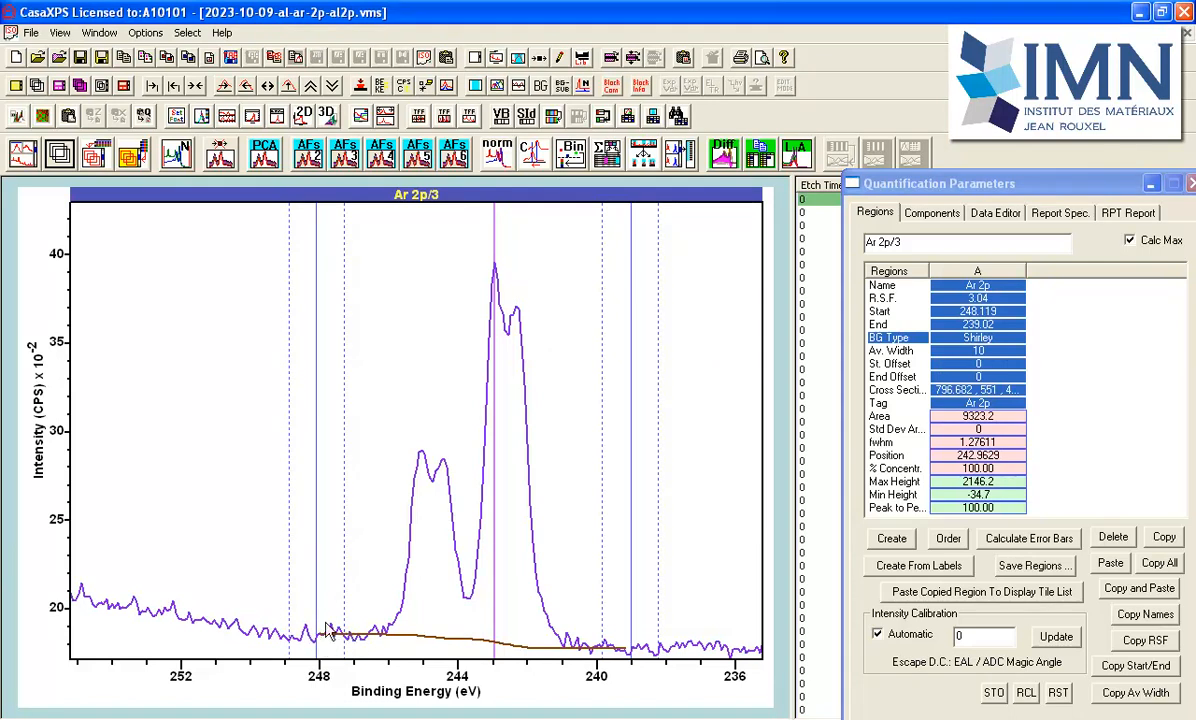
mouse_move(630, 616)
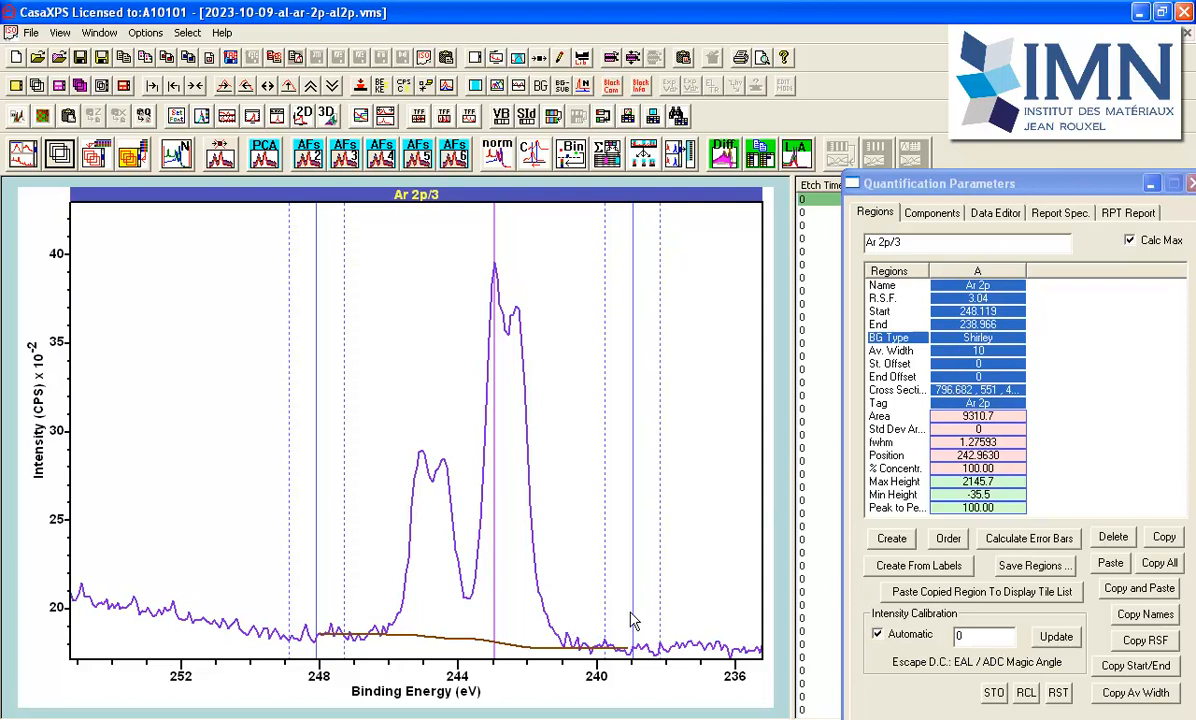
mouse_move(622, 642)
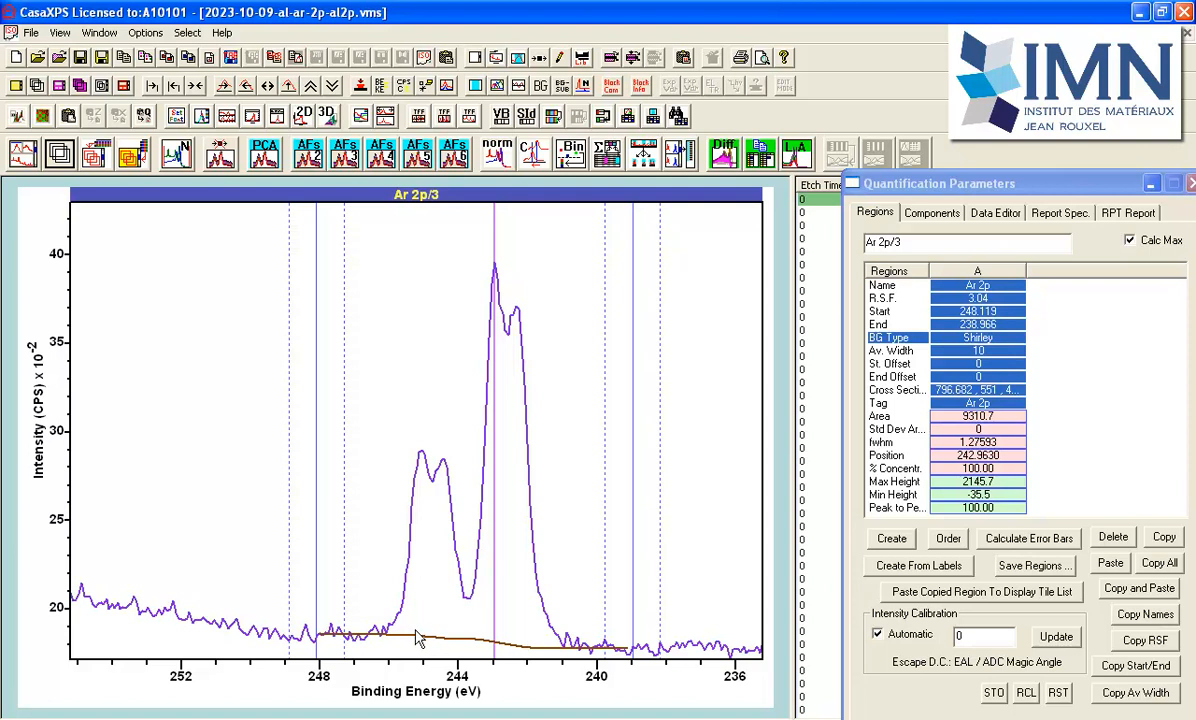
mouse_move(640, 598)
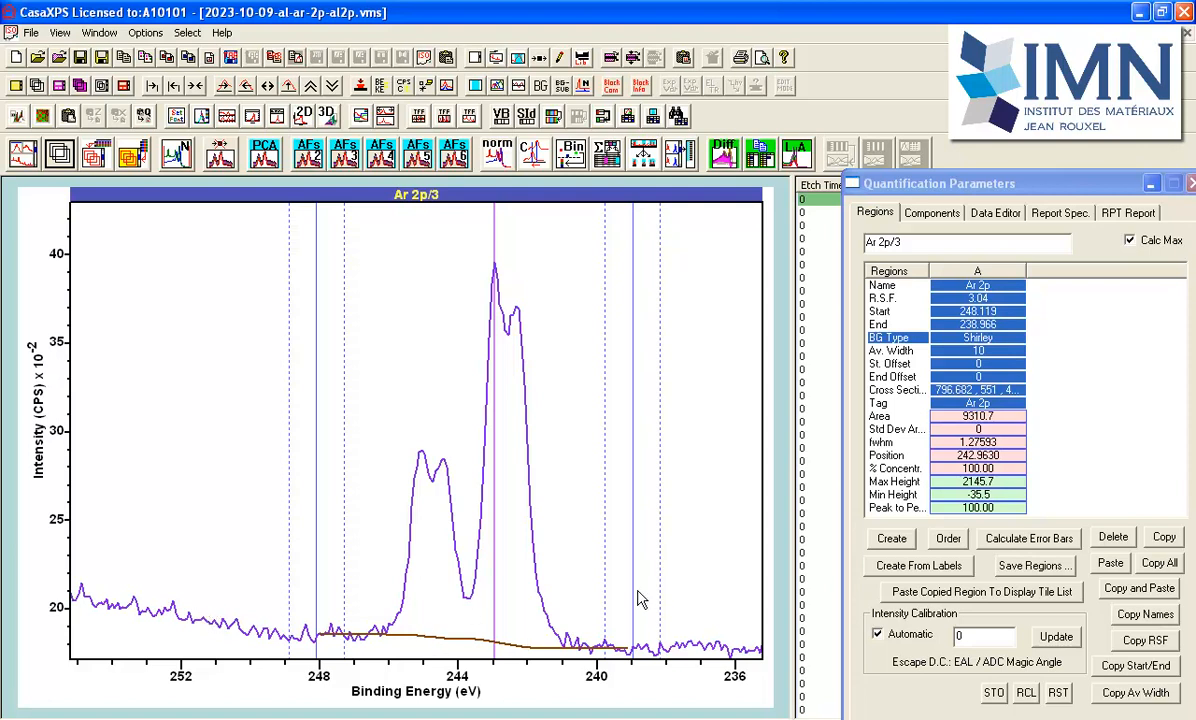
mouse_move(640, 662)
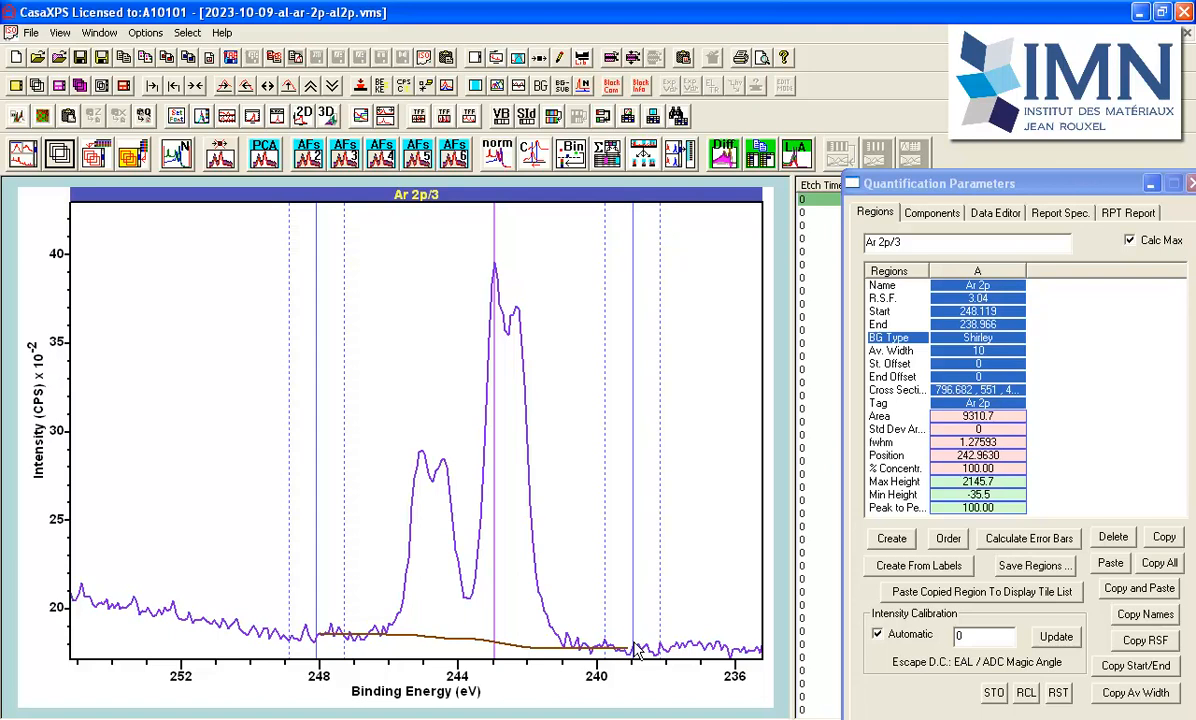
mouse_move(638, 648)
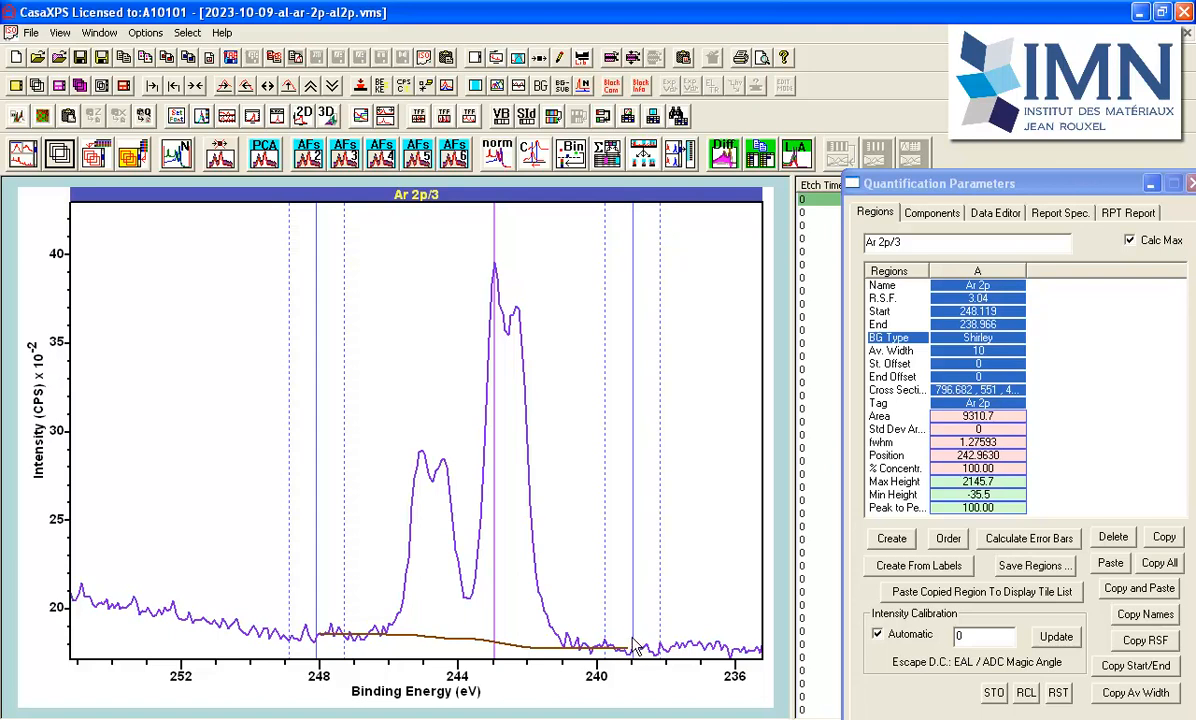
mouse_move(524, 536)
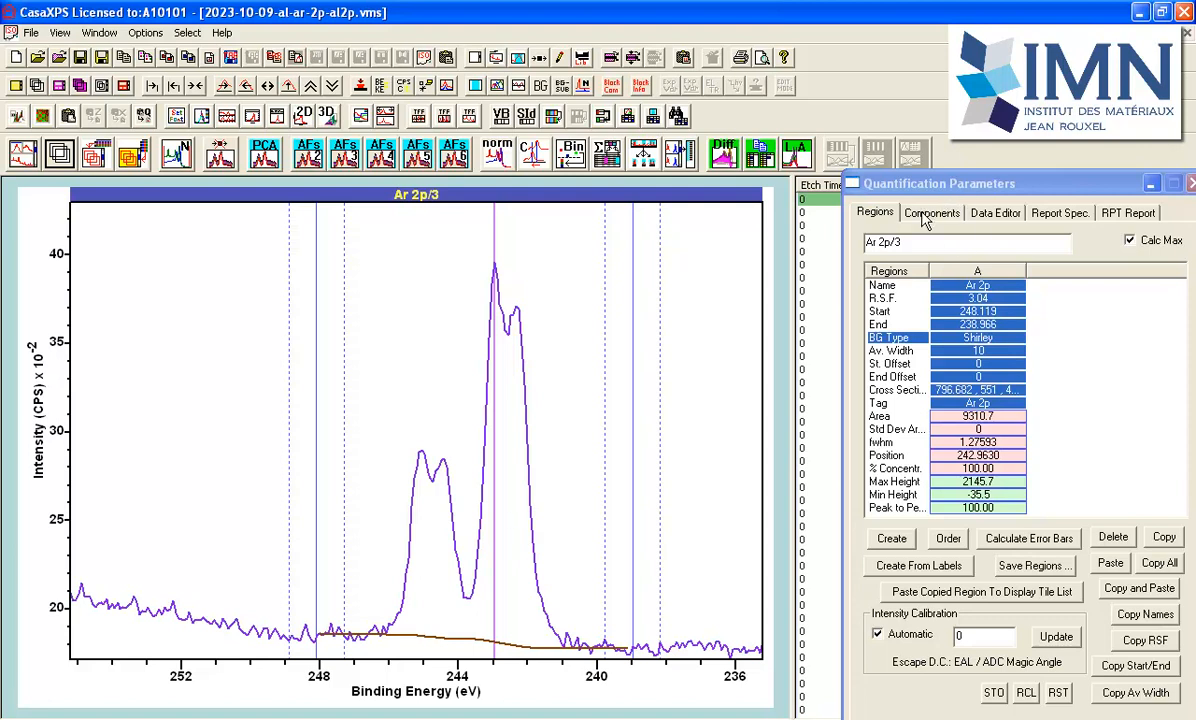
Step: Show the Components settings of the Quantification Parameters dialog
click(932, 212)
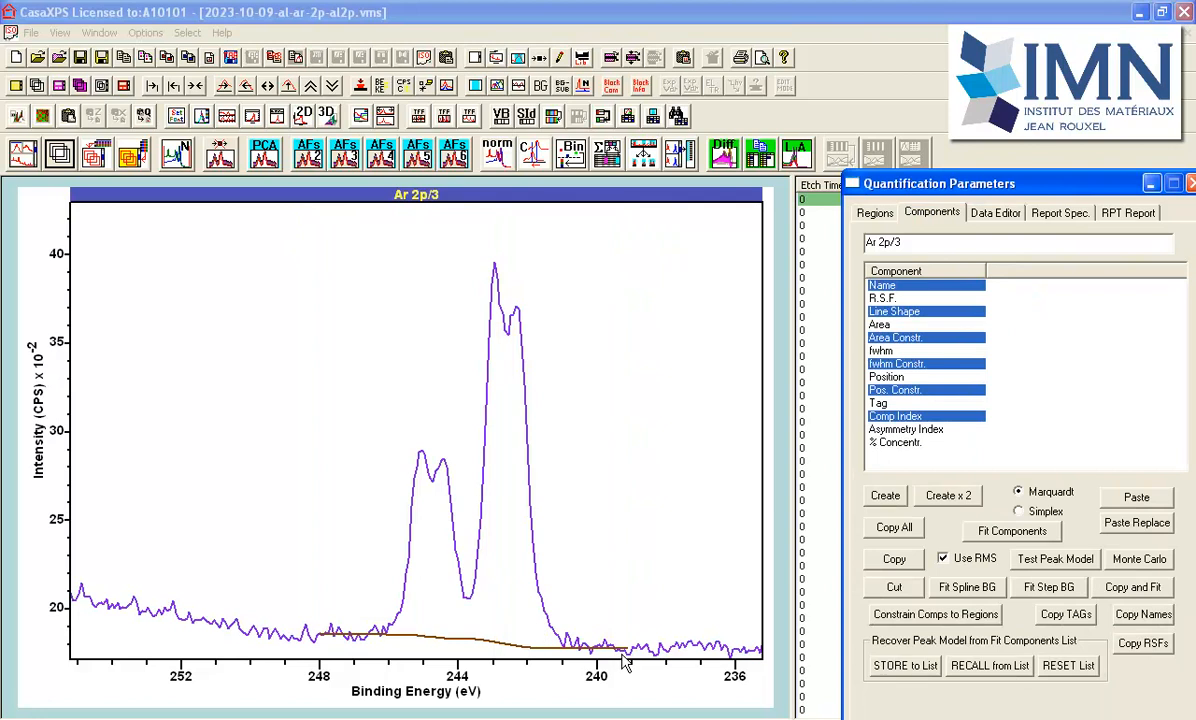
mouse_move(622, 656)
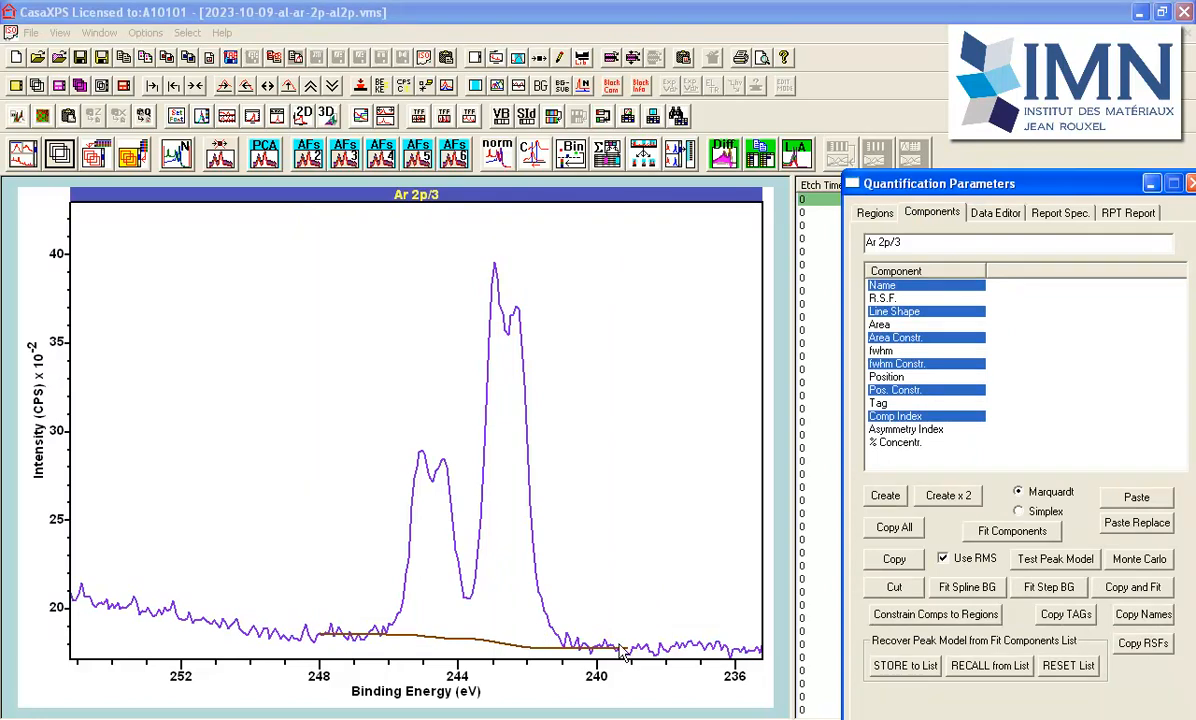
mouse_move(608, 650)
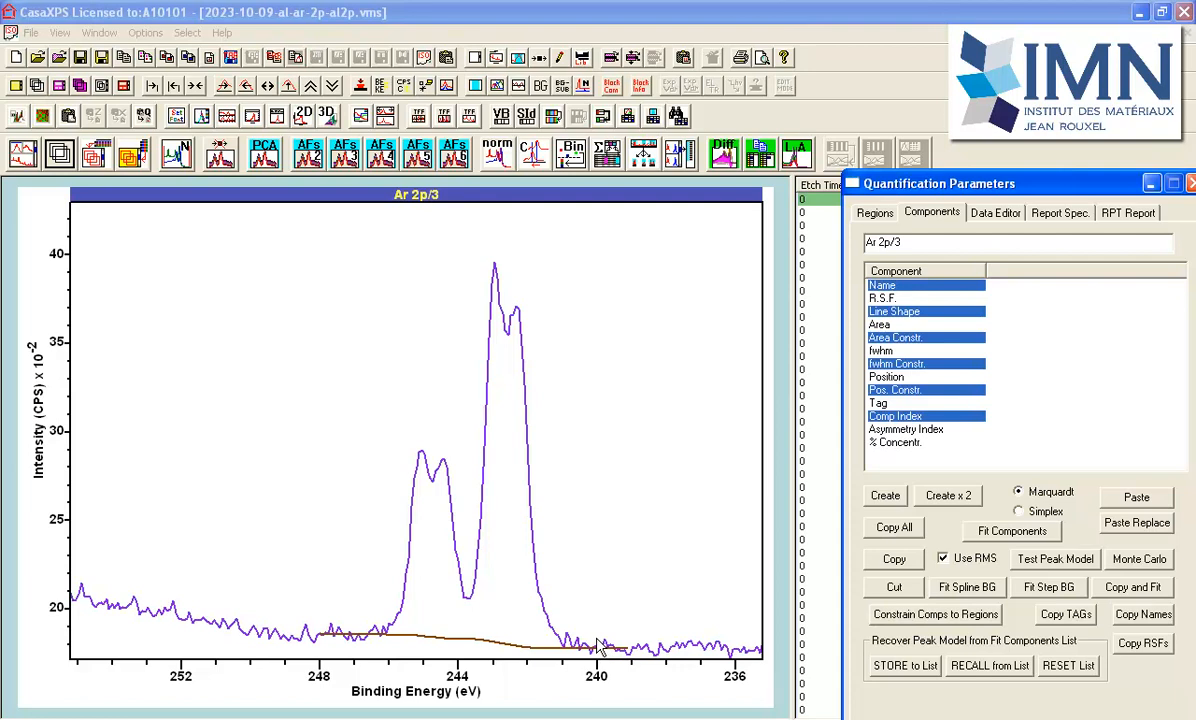
mouse_move(596, 648)
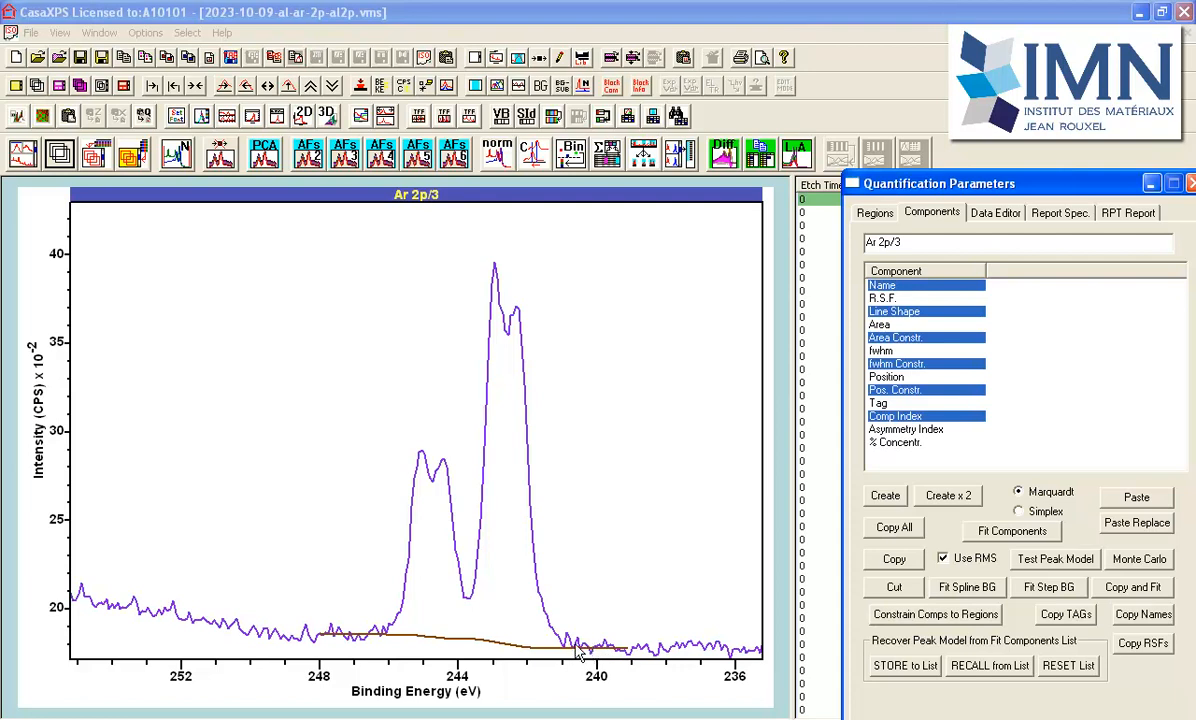
mouse_move(596, 660)
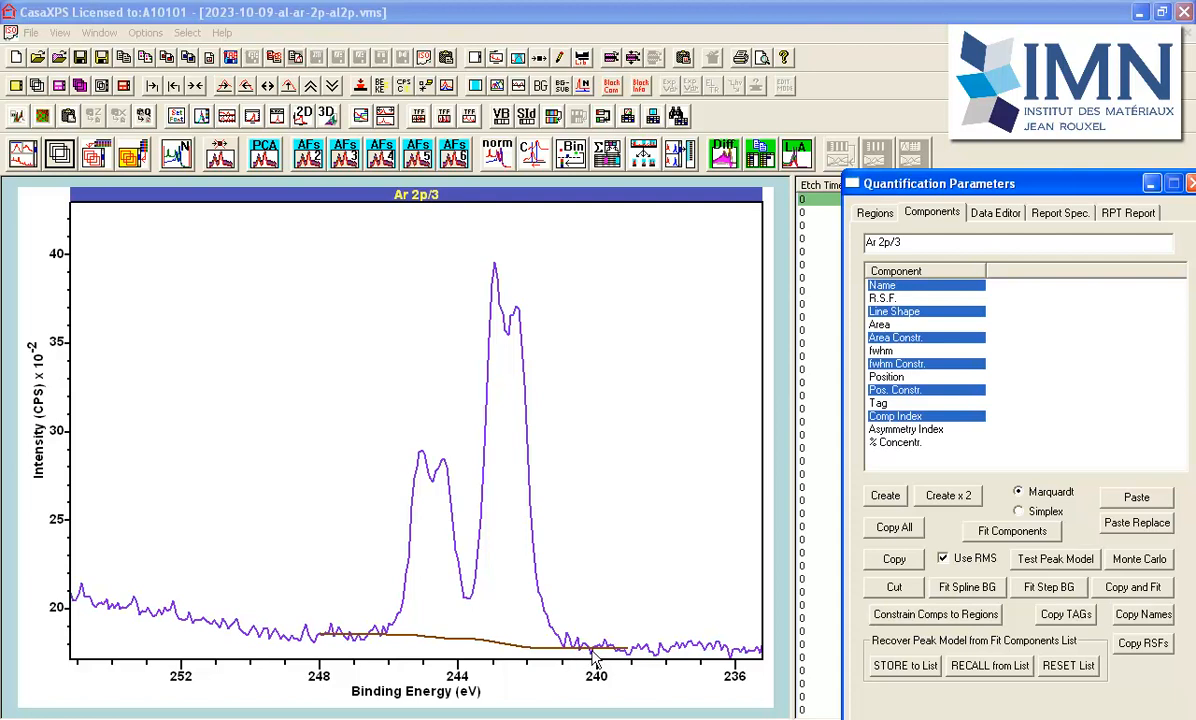
mouse_move(500, 524)
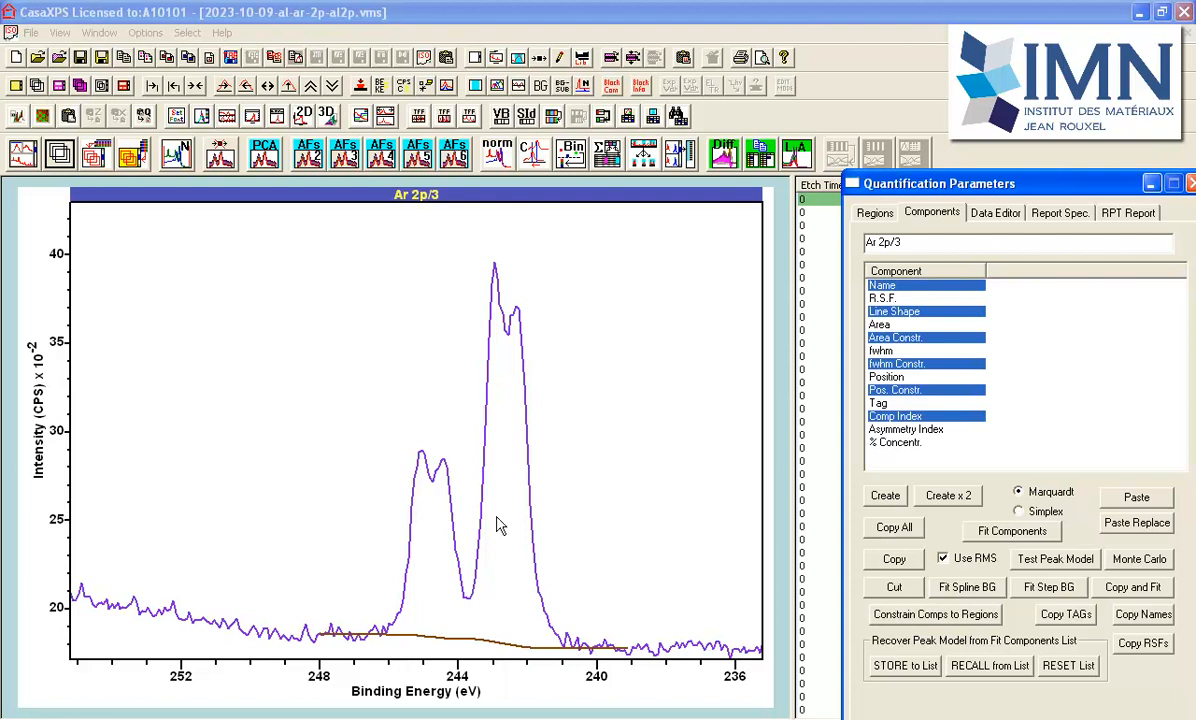
mouse_move(530, 464)
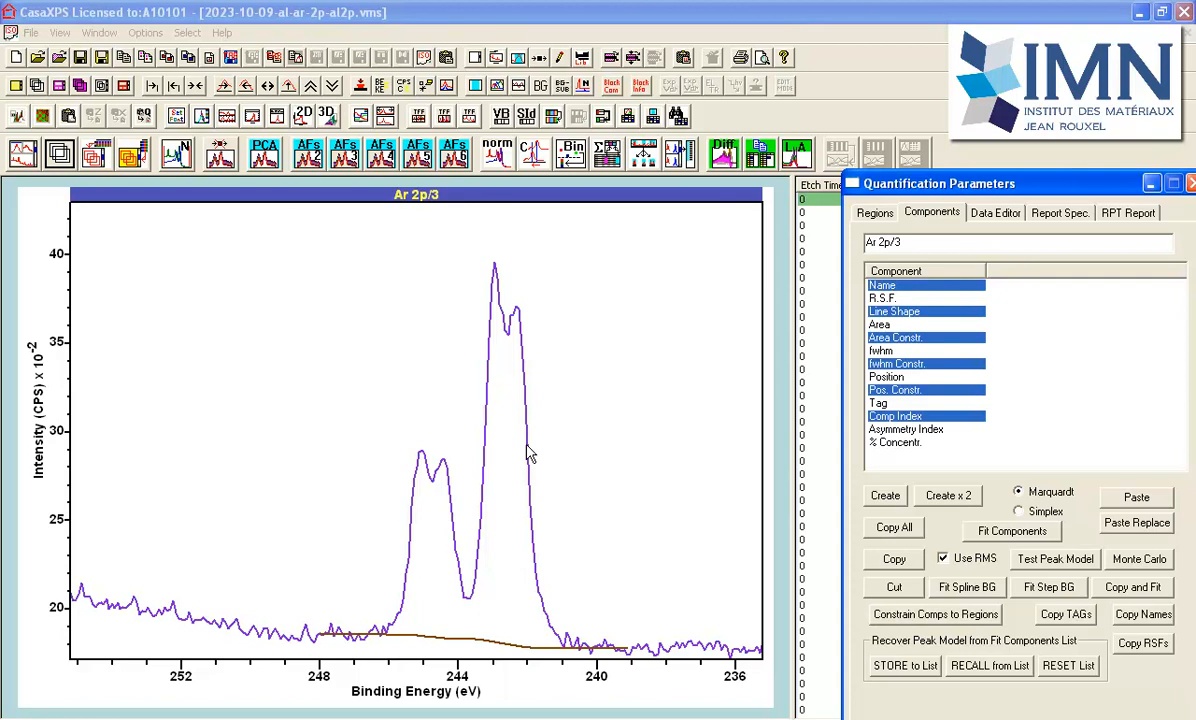
mouse_move(510, 472)
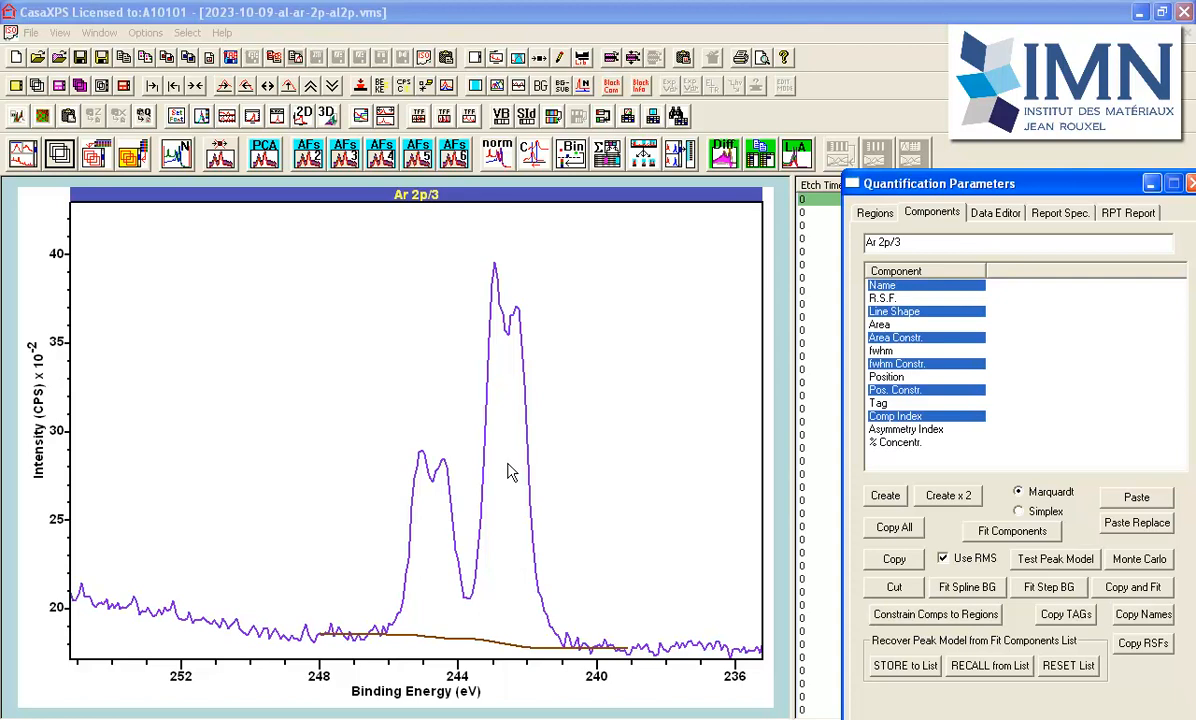
mouse_move(516, 452)
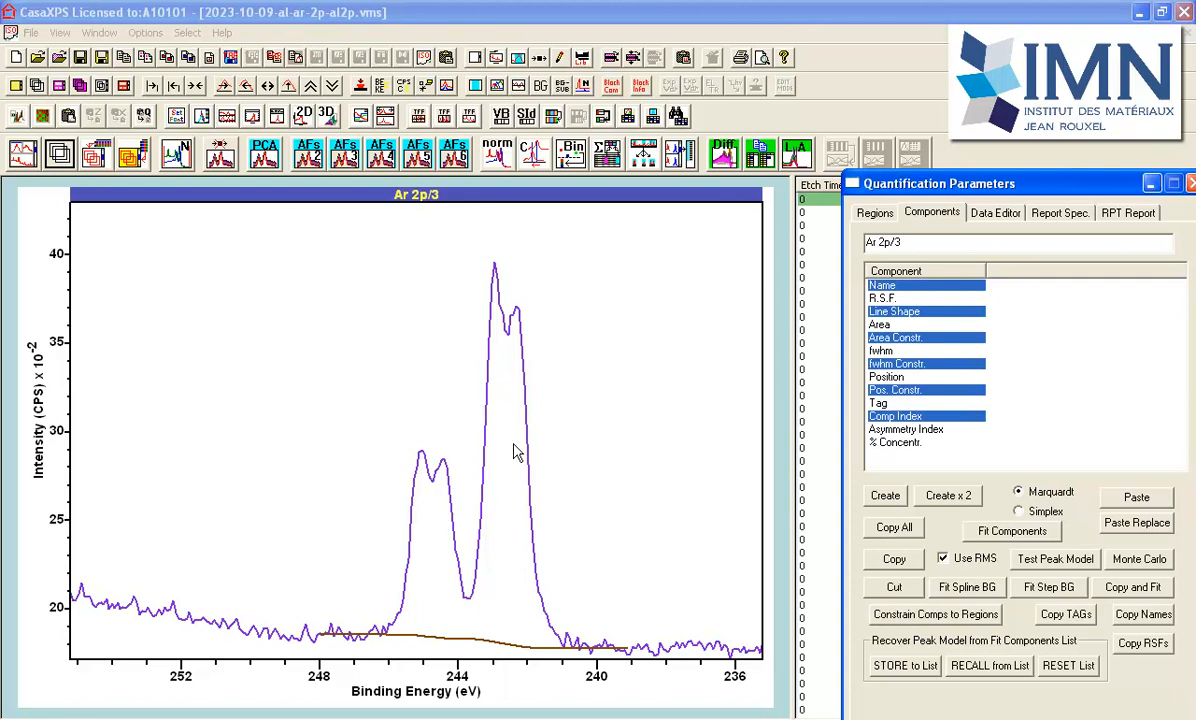
mouse_move(888, 508)
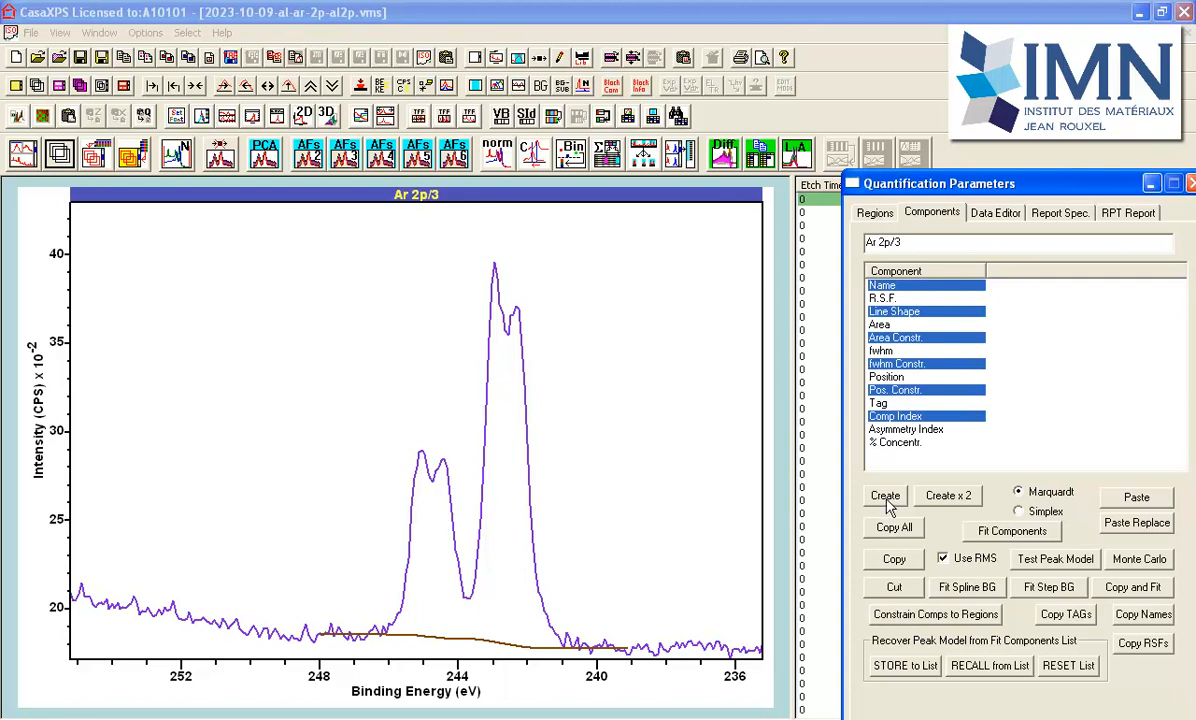
Step: Create a synthetic component and drag it onto the right-hand Ar 2p peak
click(884, 496)
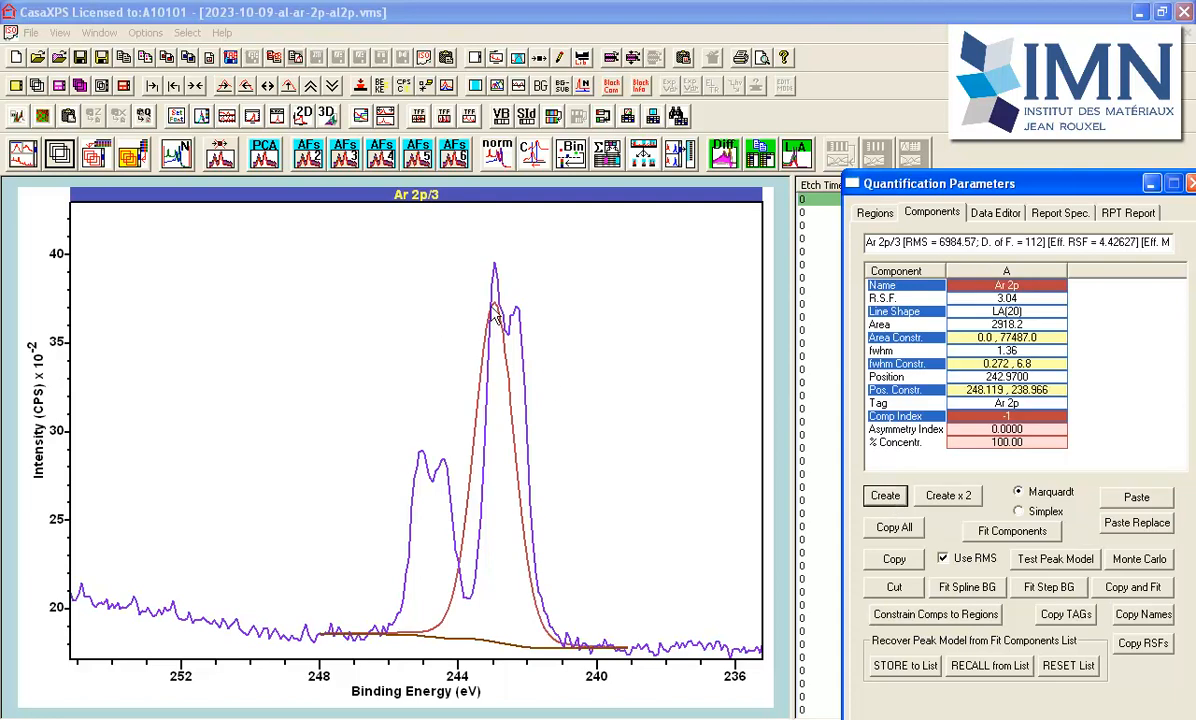
drag(498, 312, 522, 340)
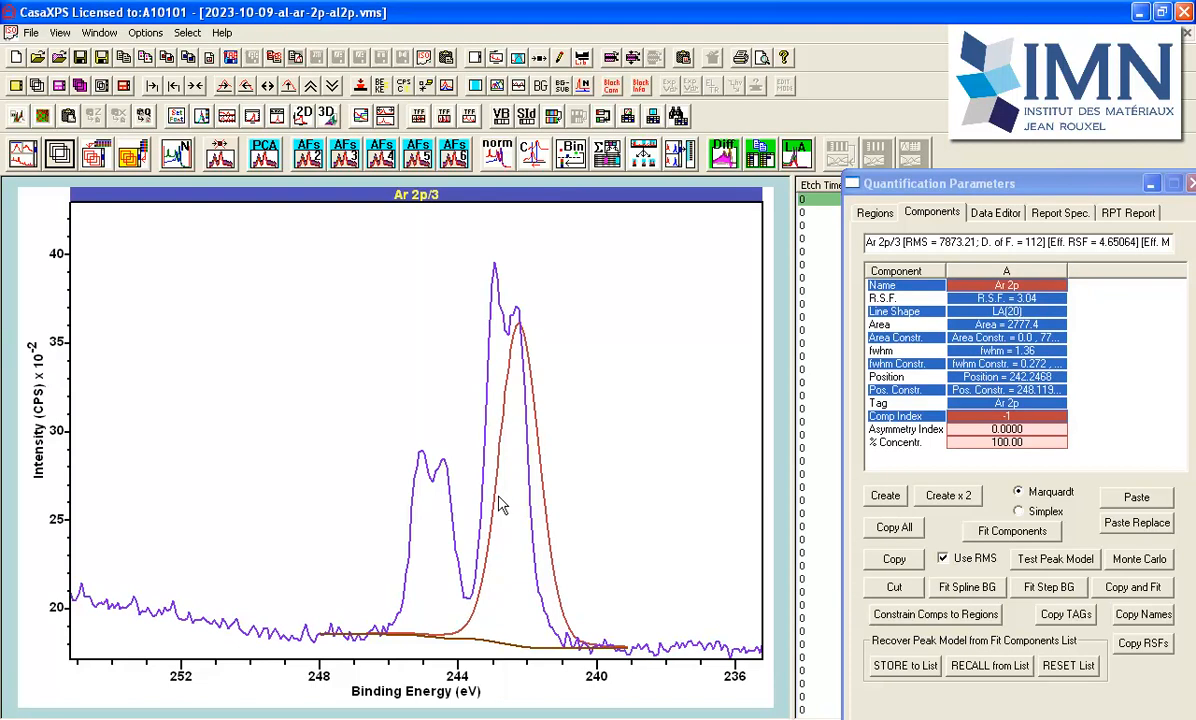
mouse_move(504, 488)
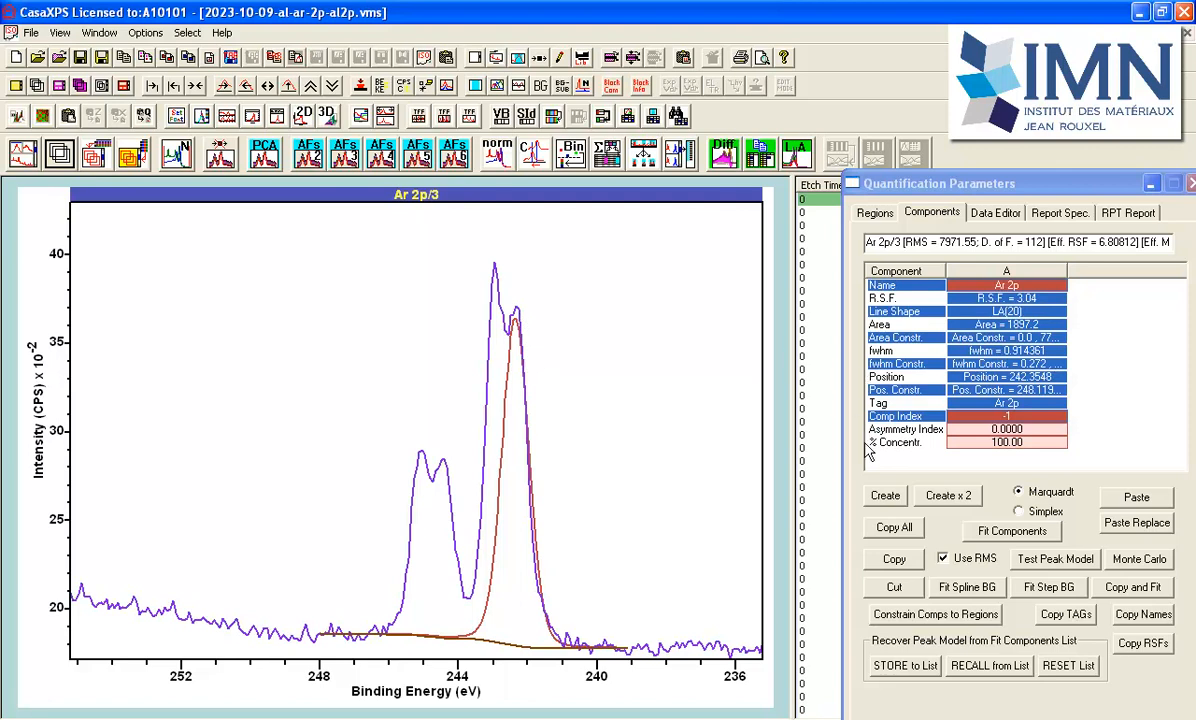
click(884, 496)
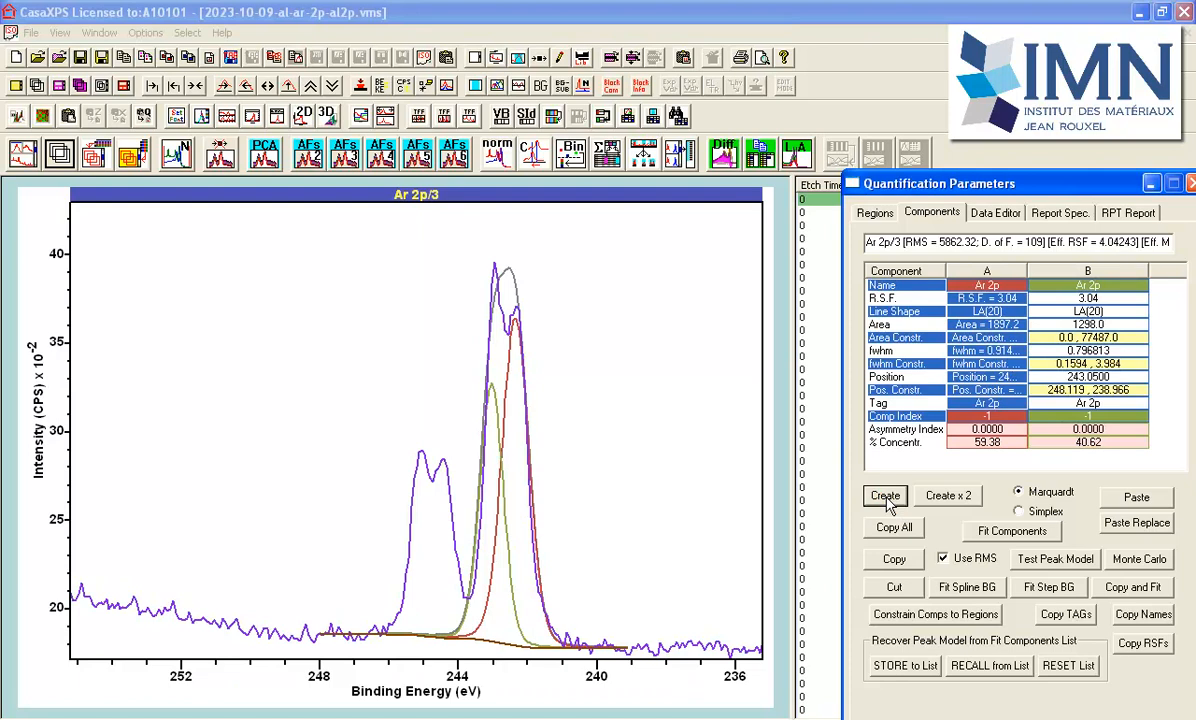
mouse_move(500, 396)
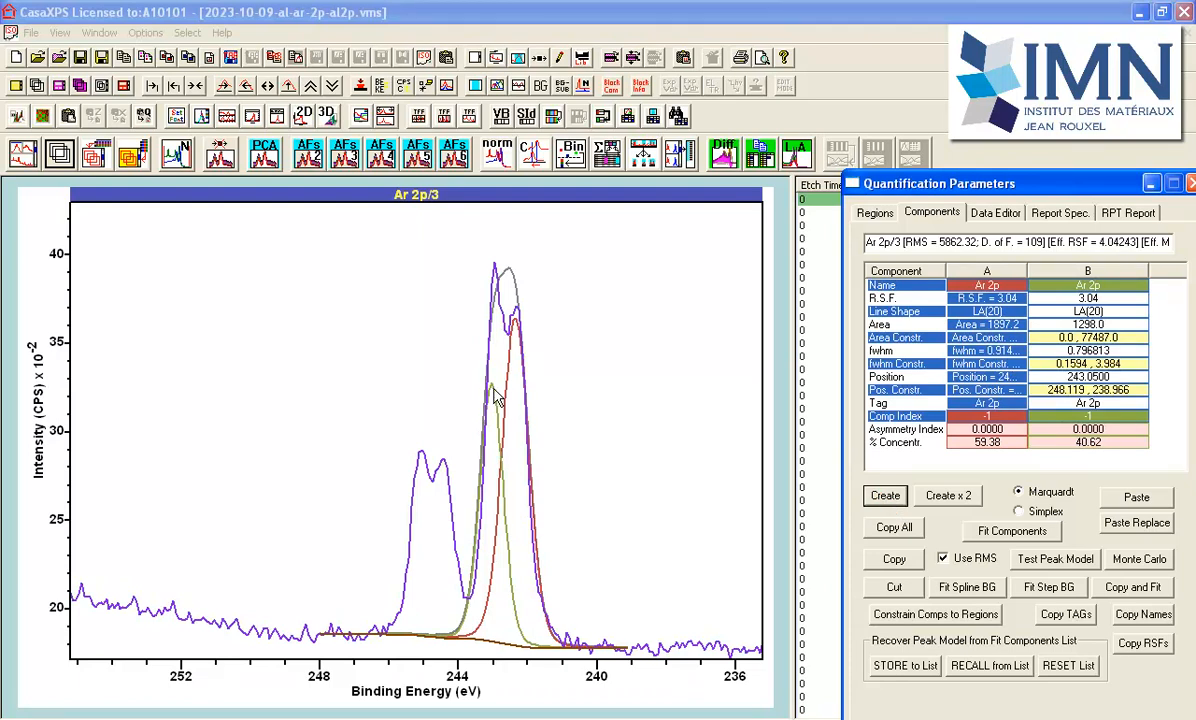
mouse_move(496, 396)
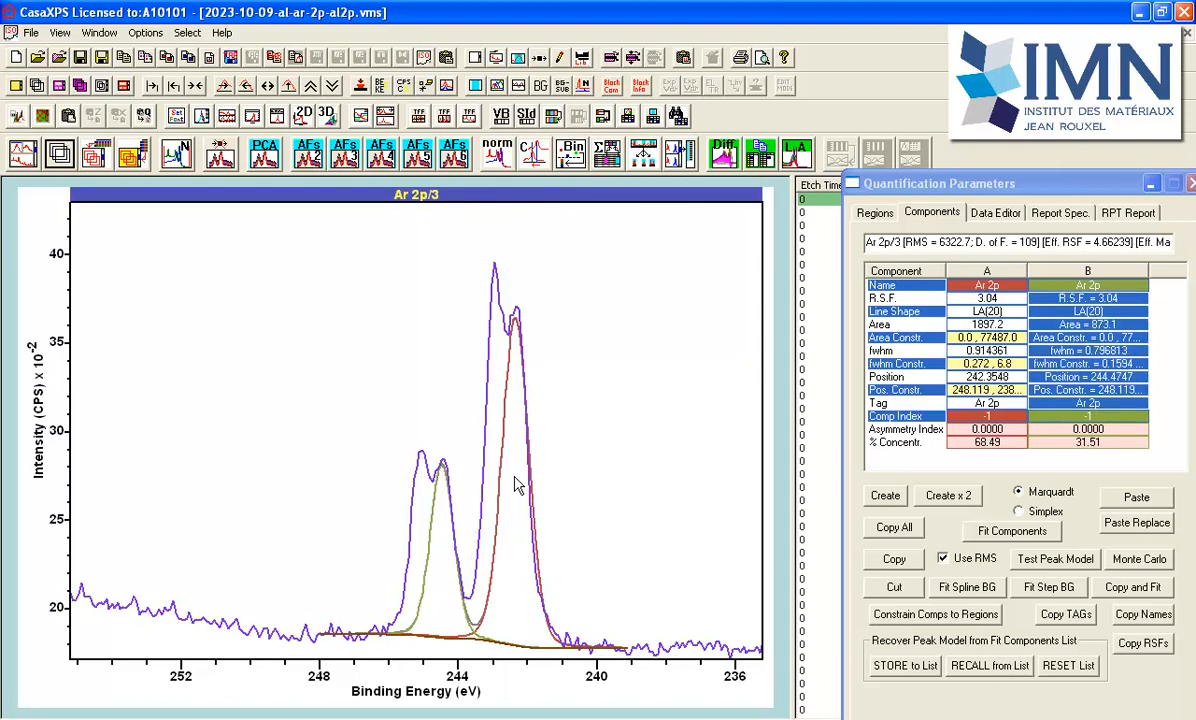
mouse_move(528, 472)
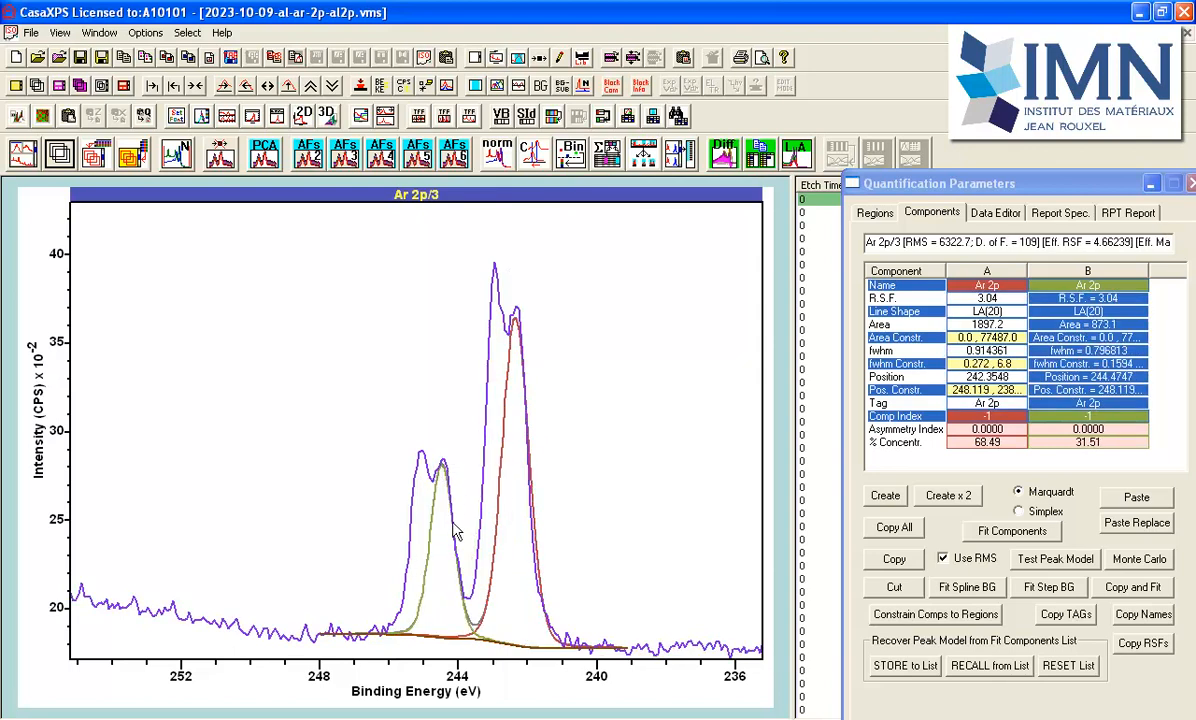
mouse_move(470, 528)
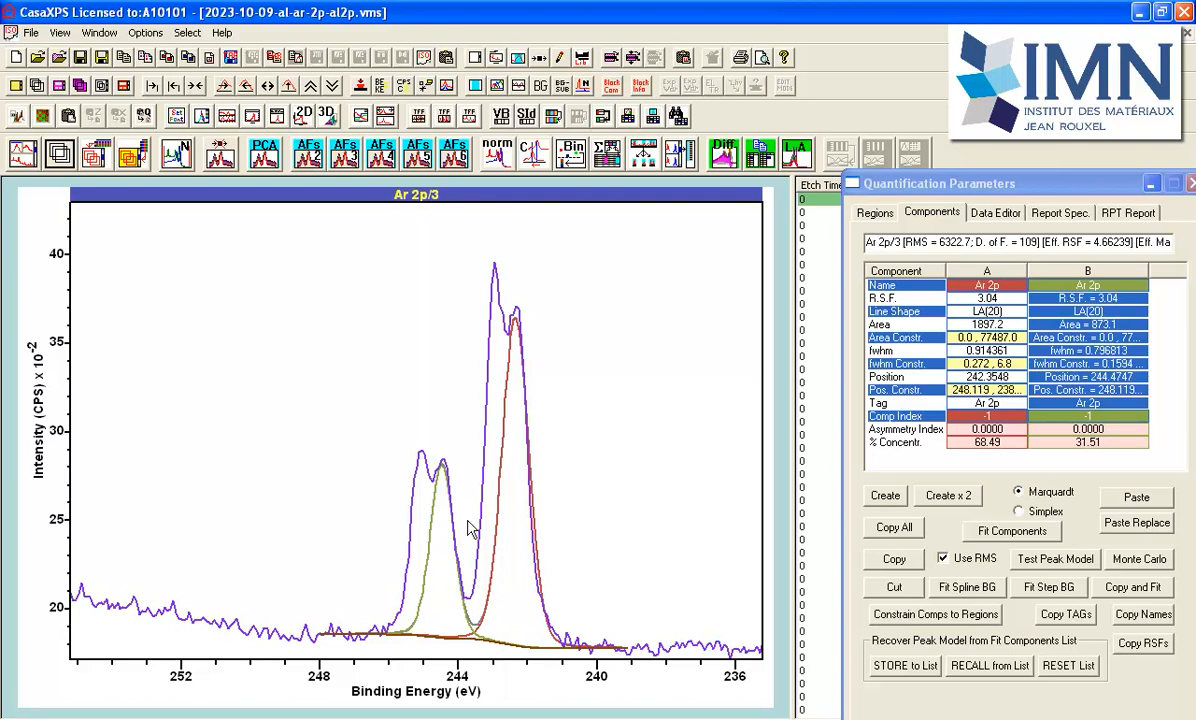
mouse_move(1084, 336)
text(A * 0.5)
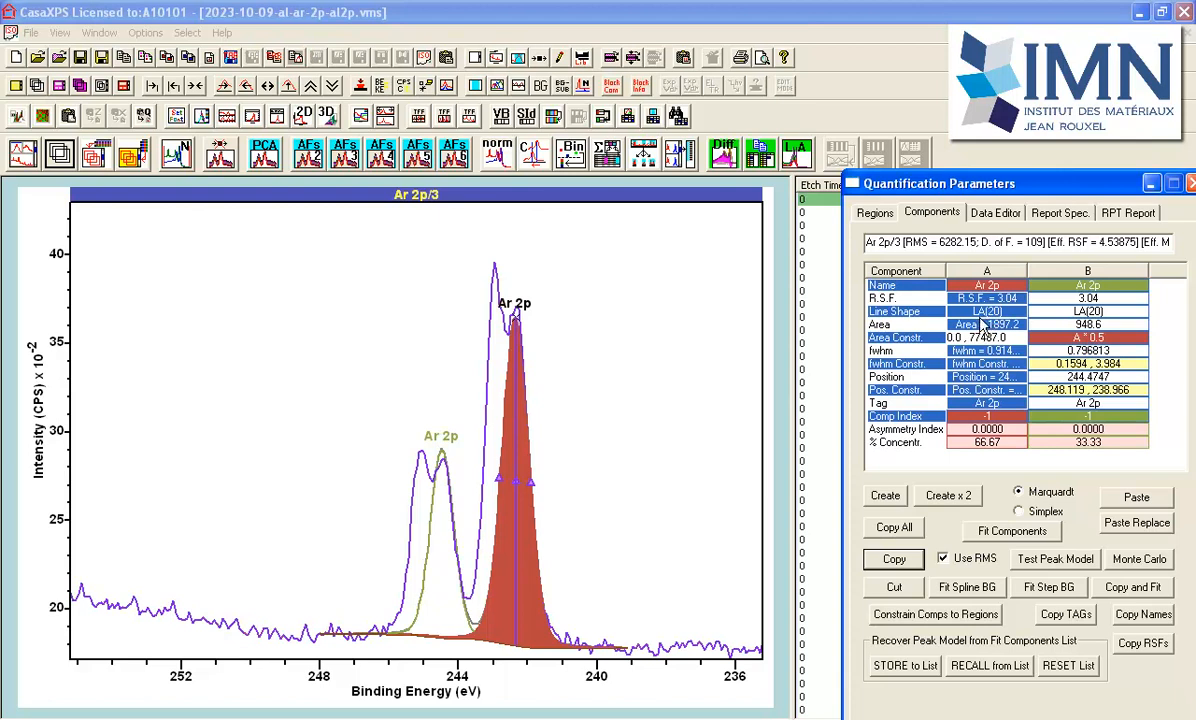
mouse_move(980, 322)
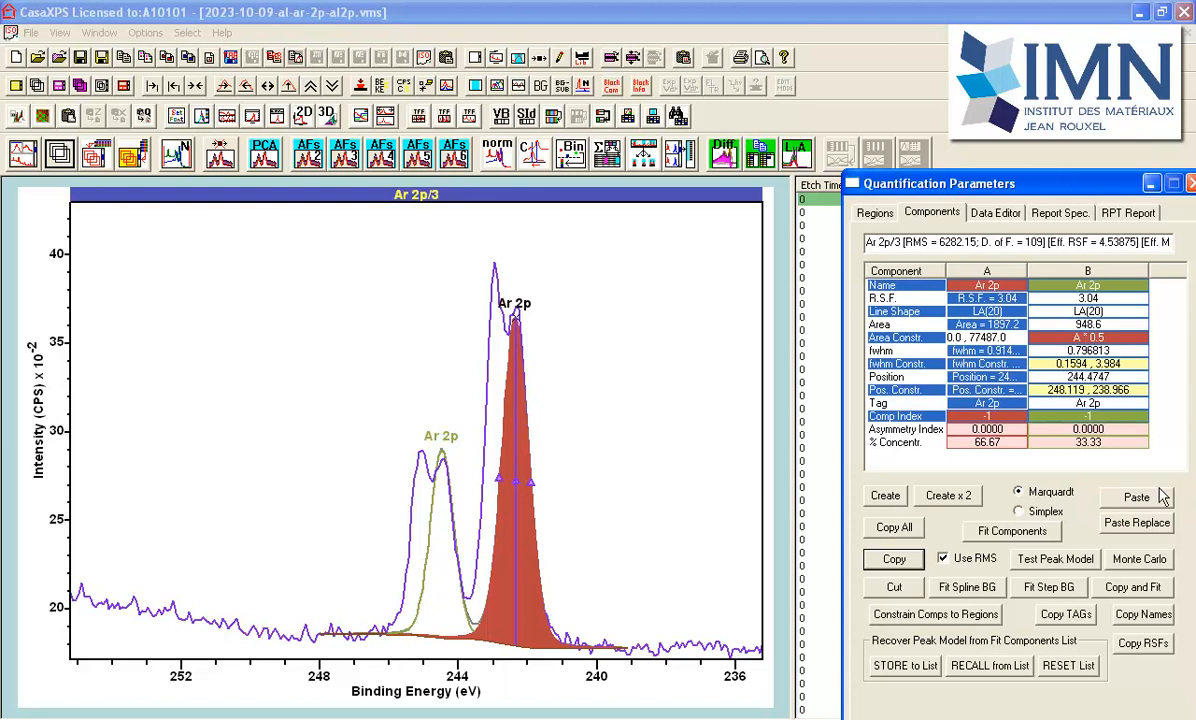
Step: Paste a copy of the constrained doublet, giving components C and D
click(1136, 496)
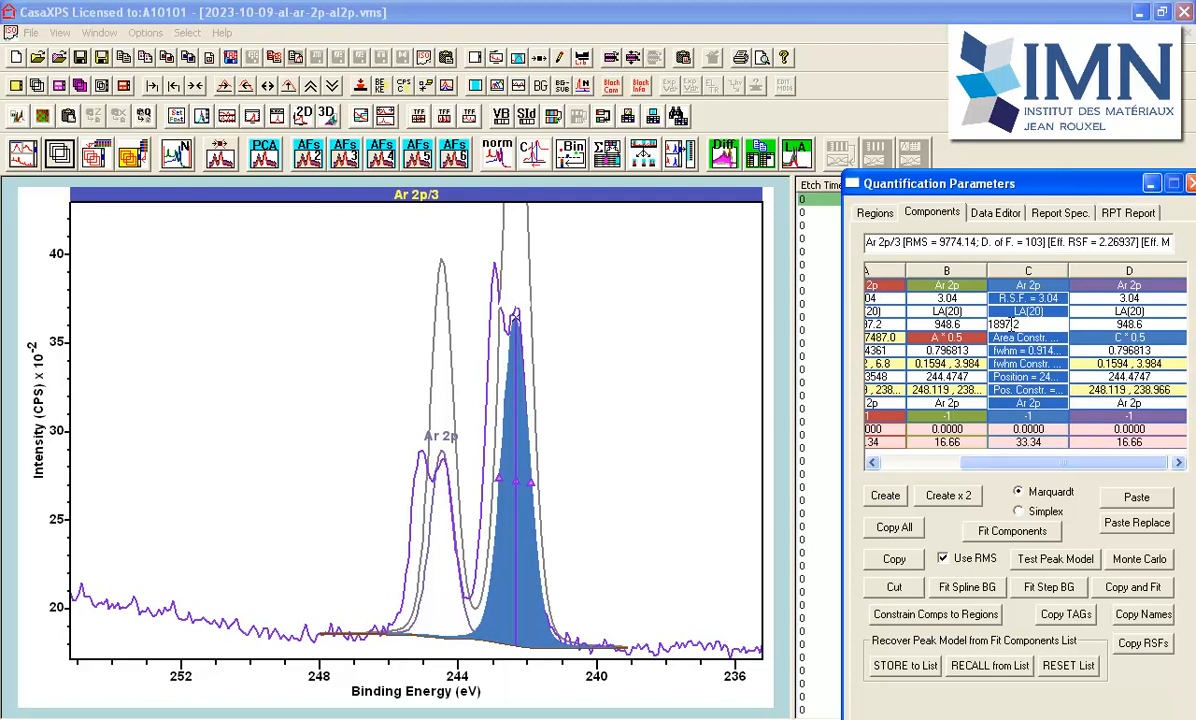
mouse_move(558, 314)
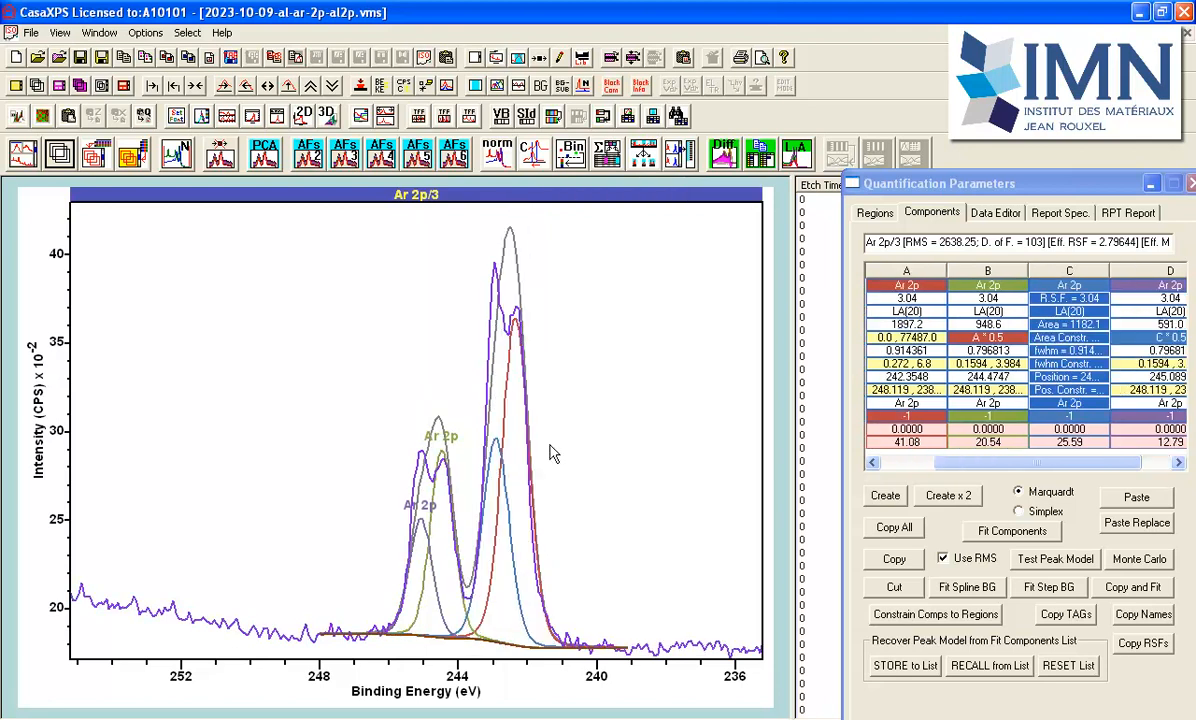
mouse_move(464, 370)
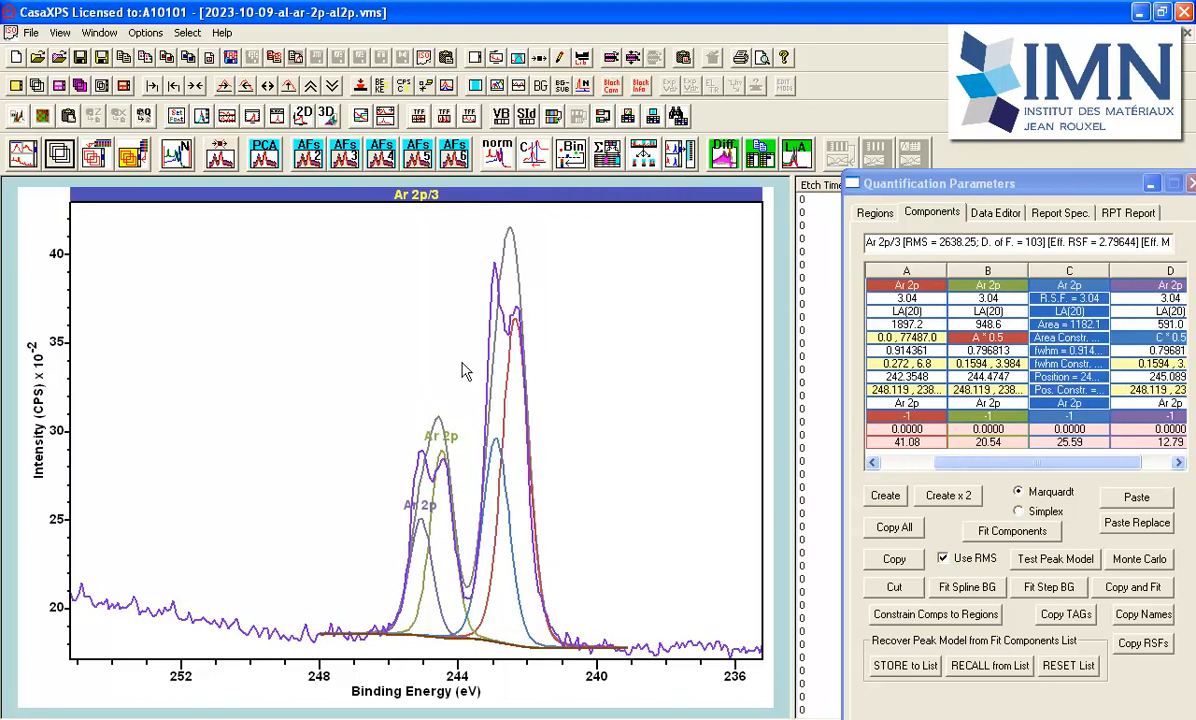
mouse_move(496, 460)
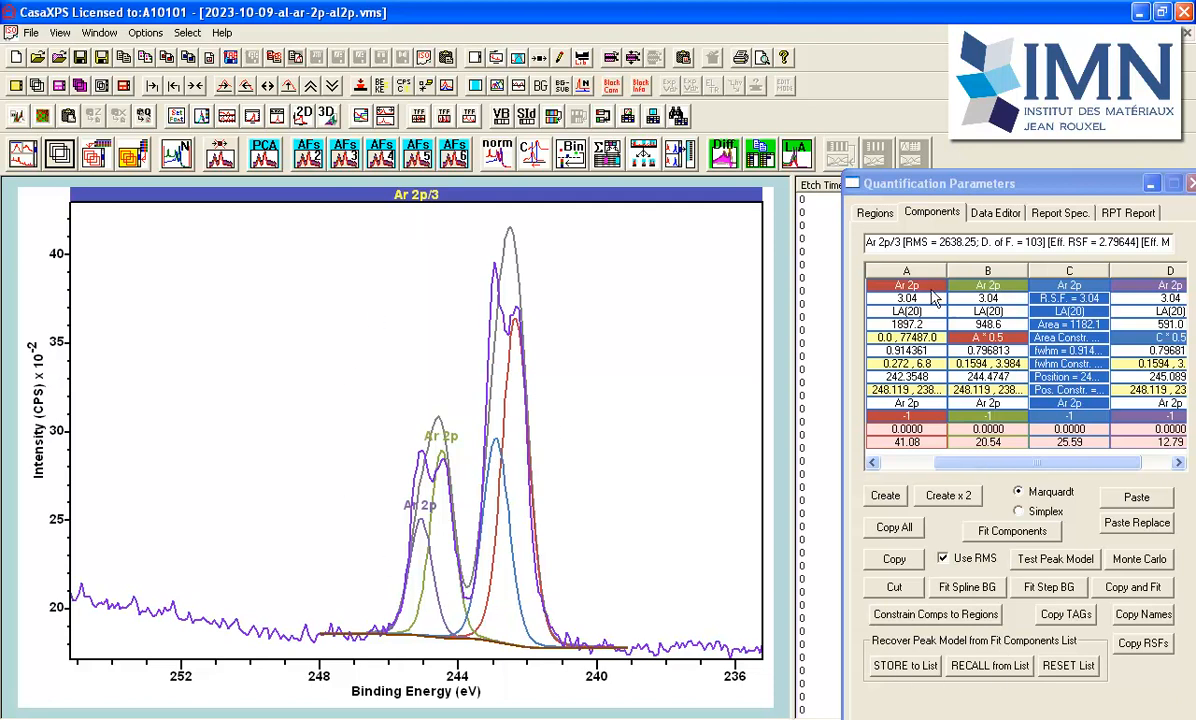
mouse_move(1036, 350)
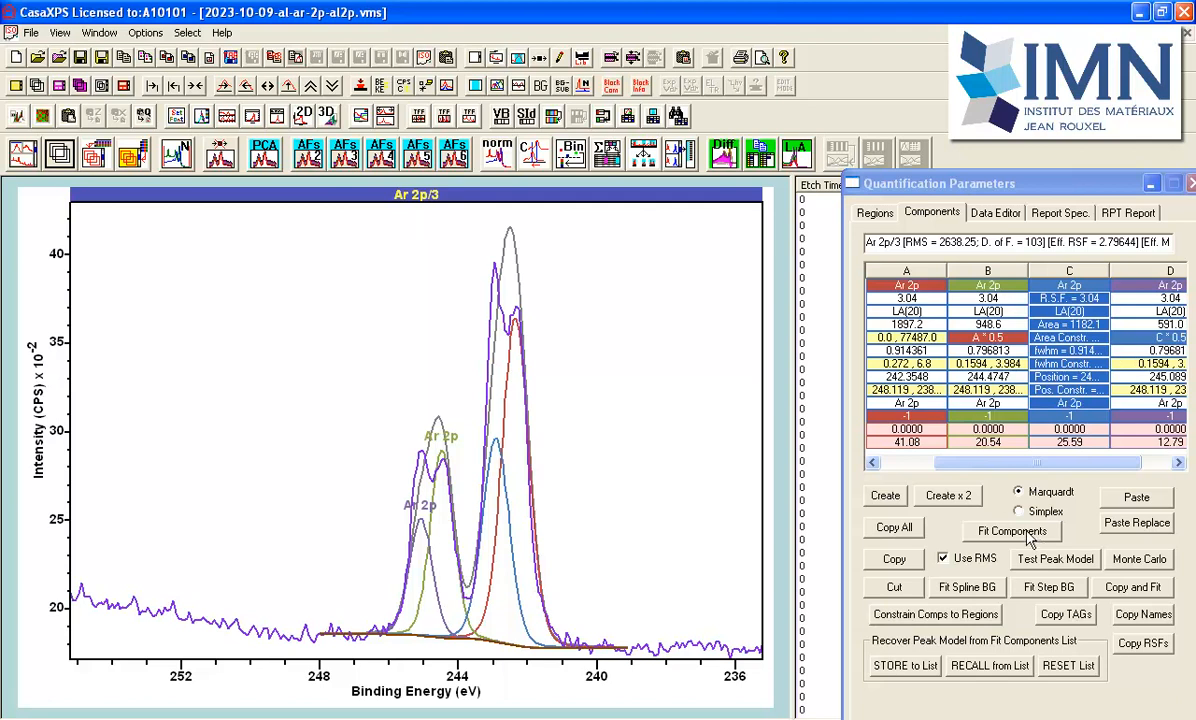
mouse_move(1008, 542)
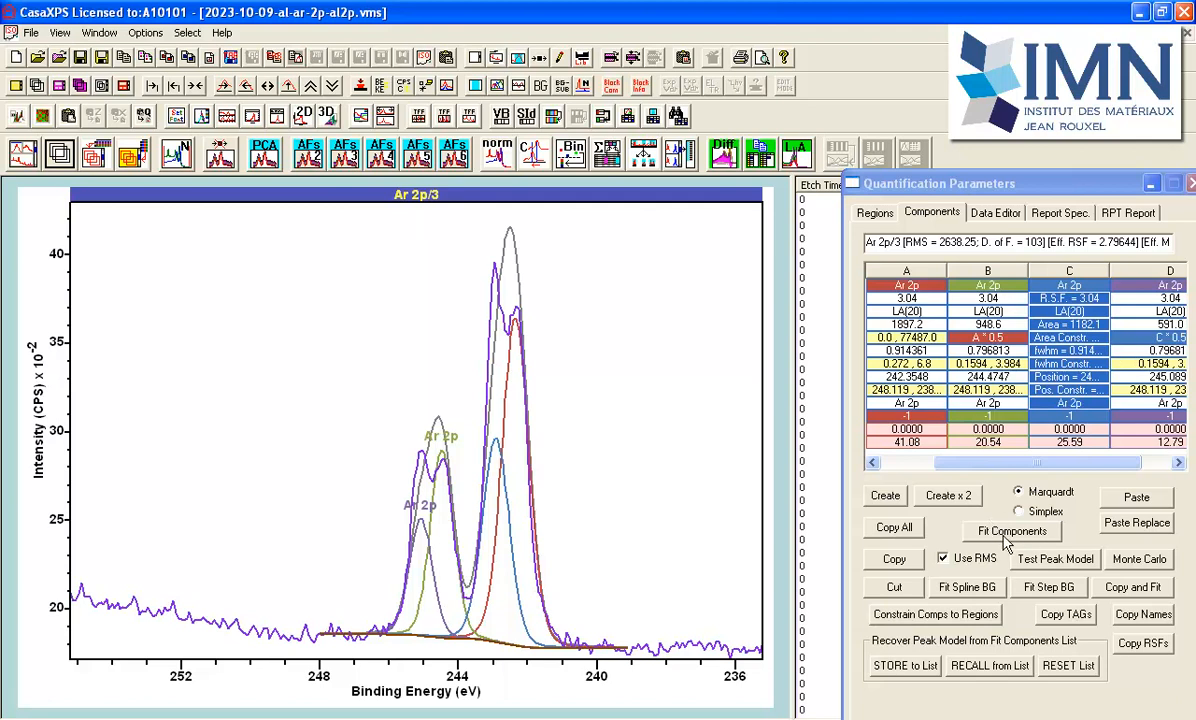
Step: Fit the four components and display the residual above the spectrum
click(1010, 532)
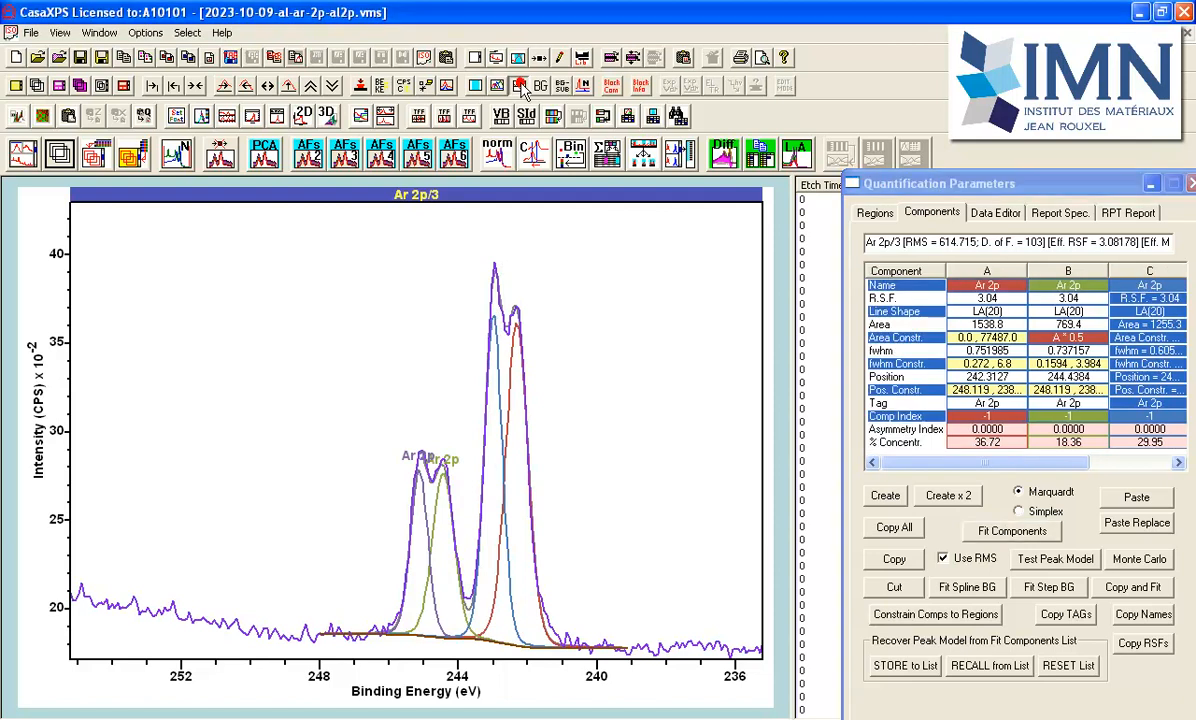
click(520, 84)
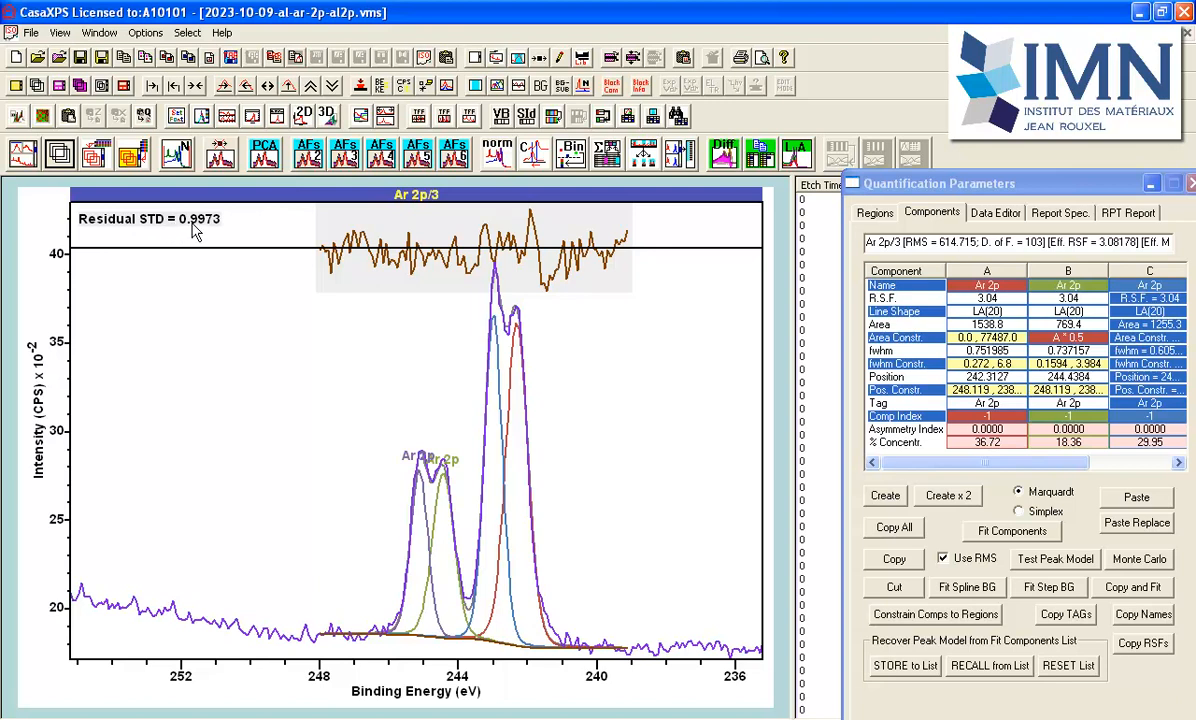
mouse_move(318, 270)
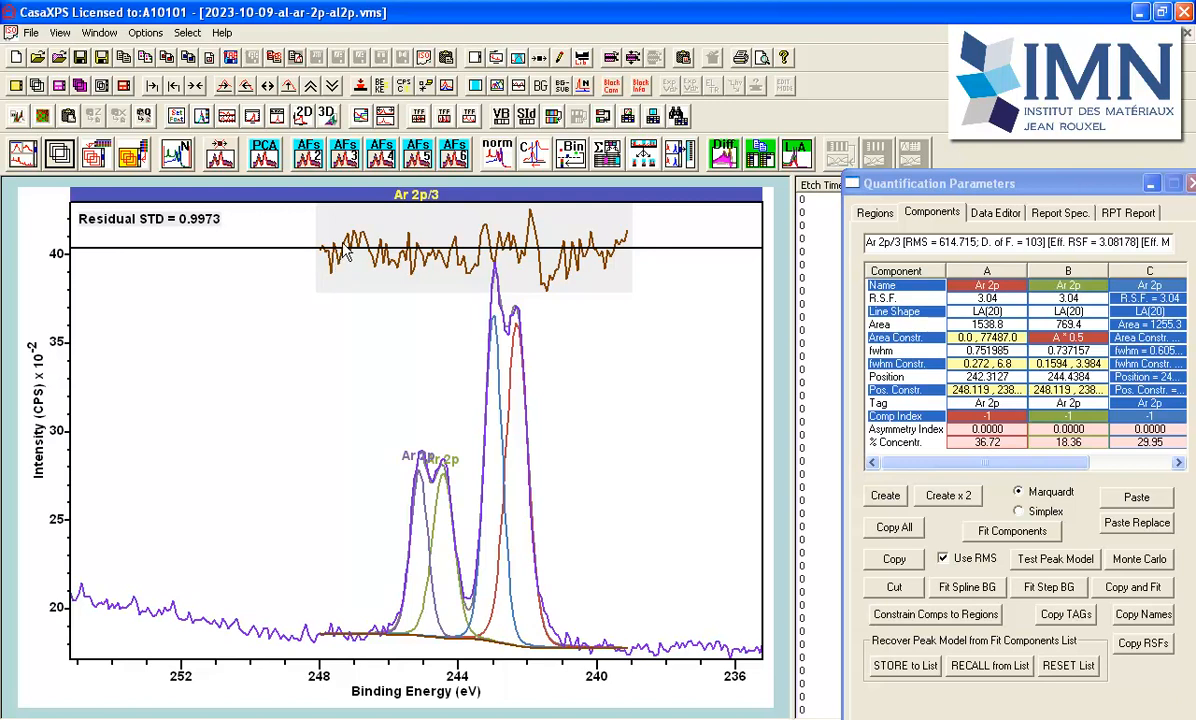
mouse_move(524, 244)
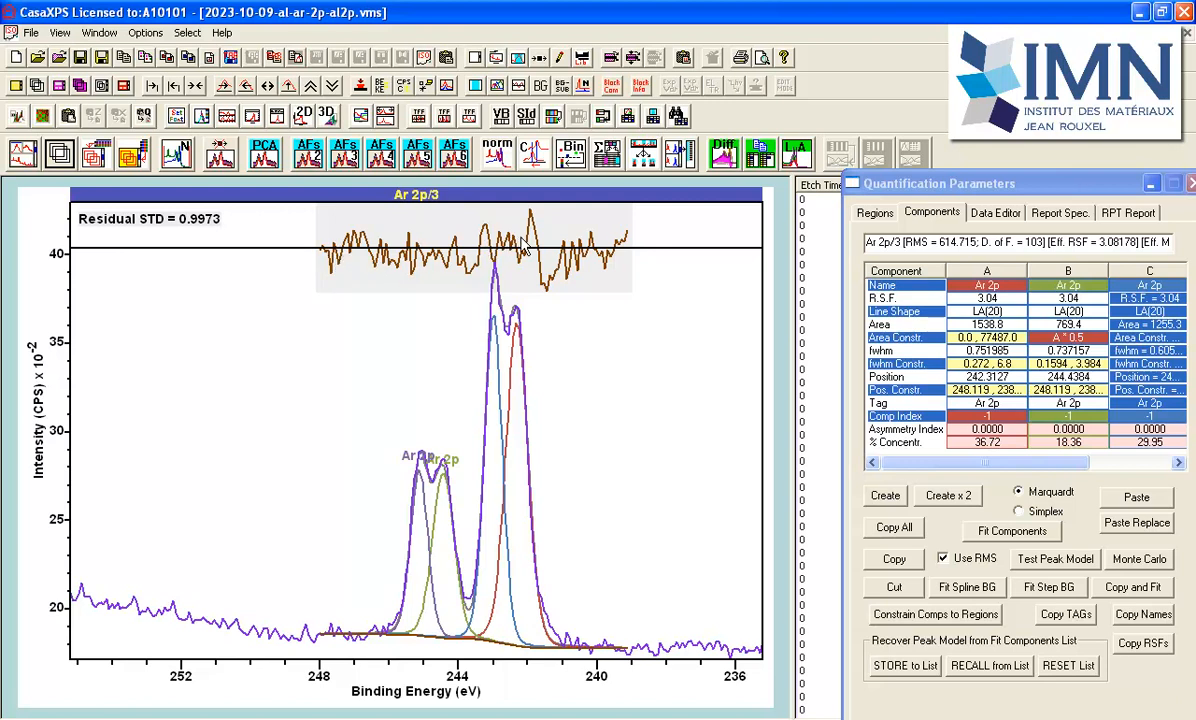
mouse_move(544, 288)
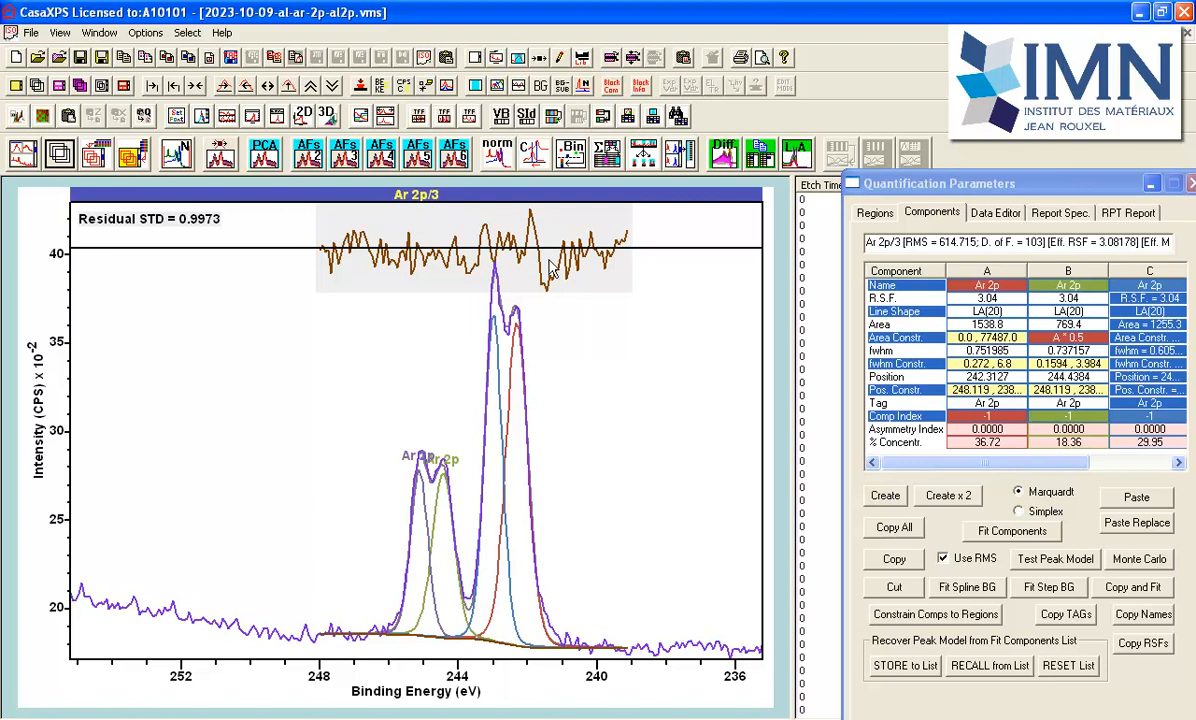
mouse_move(544, 624)
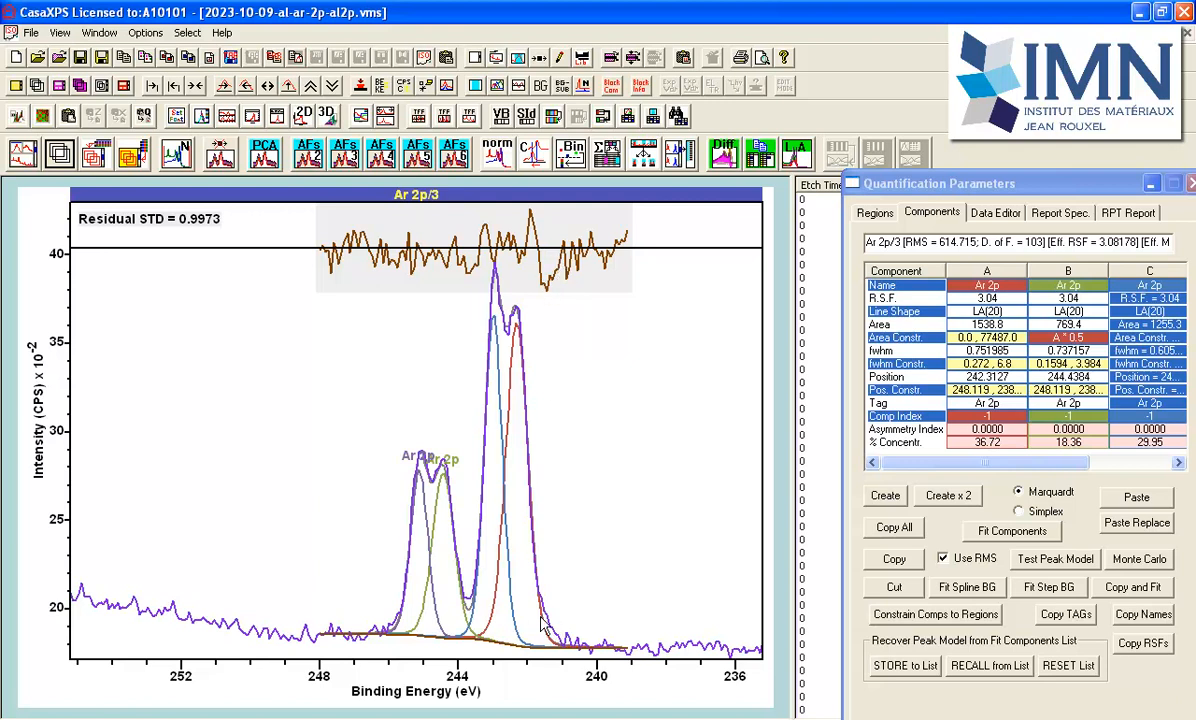
mouse_move(548, 632)
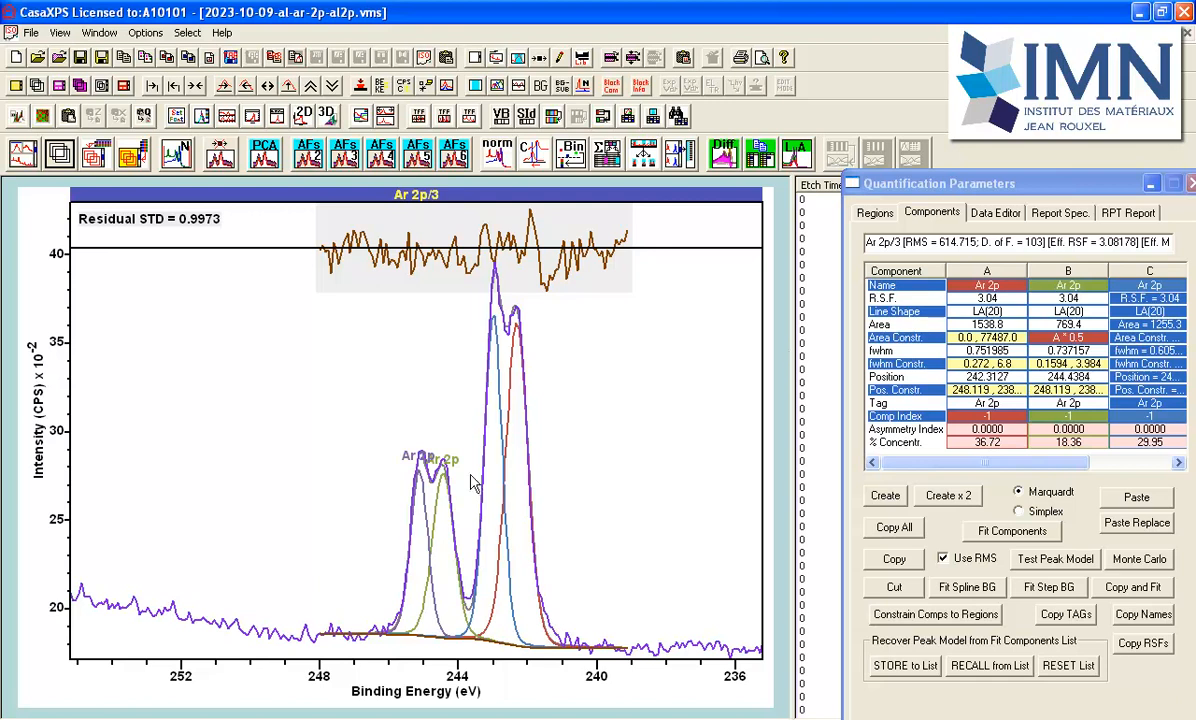
mouse_move(532, 656)
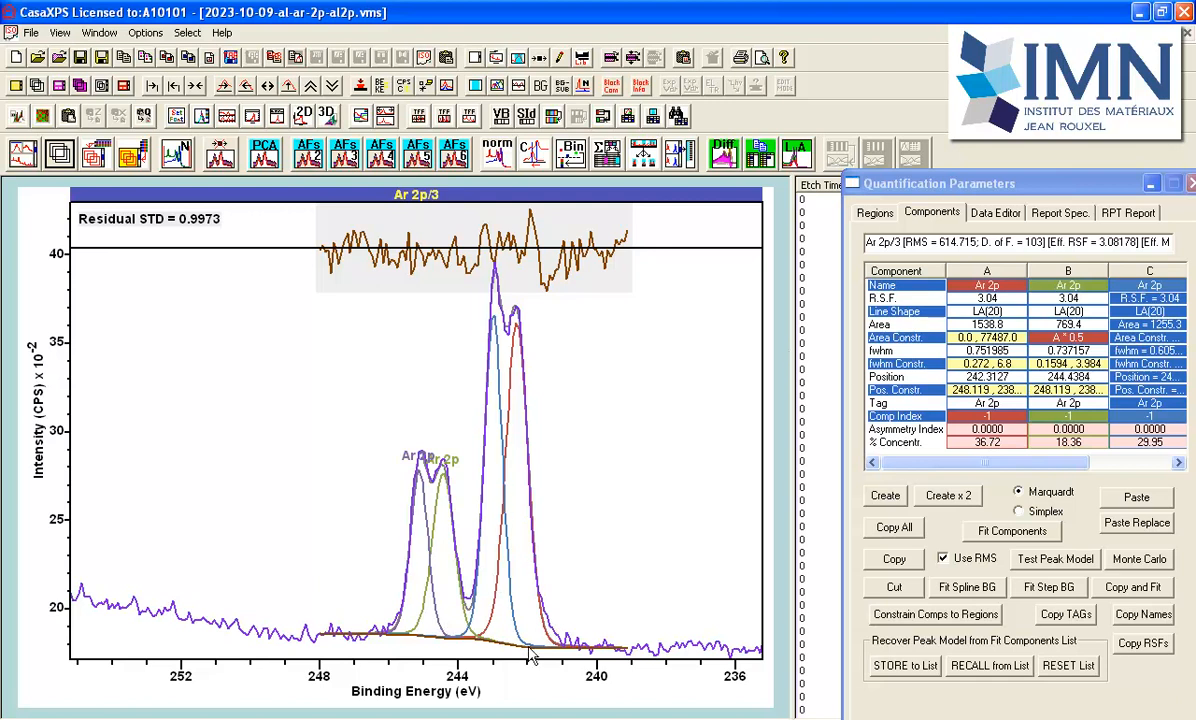
mouse_move(560, 628)
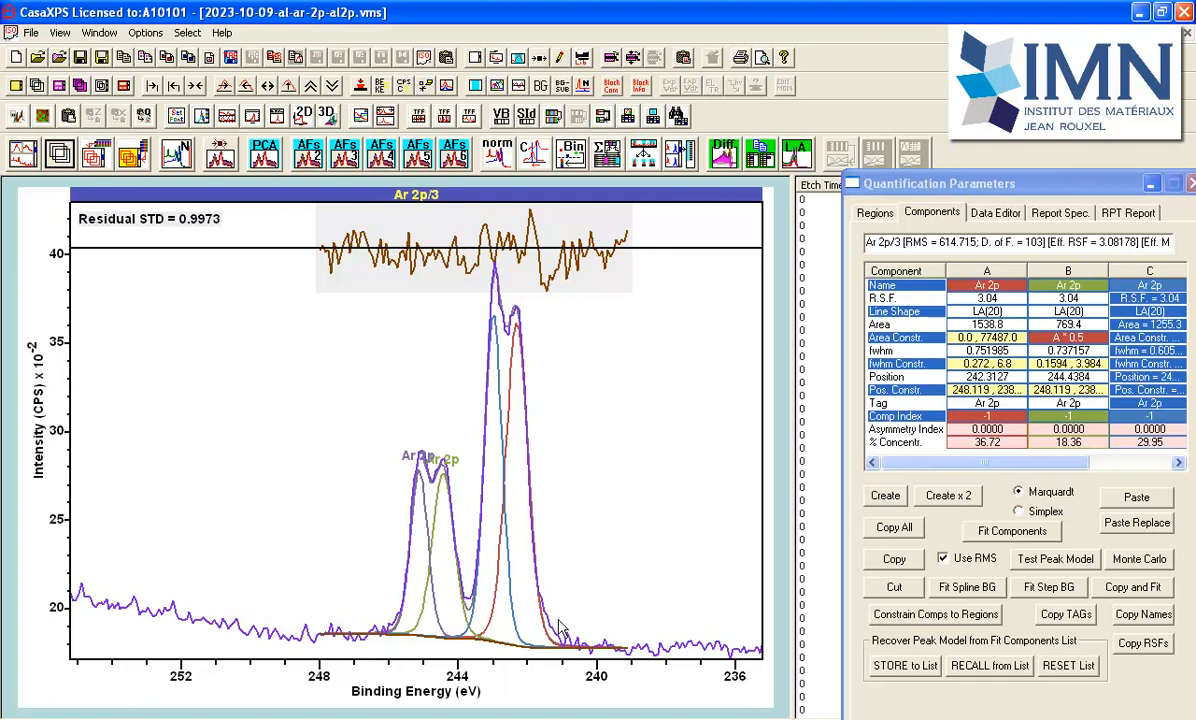
mouse_move(552, 620)
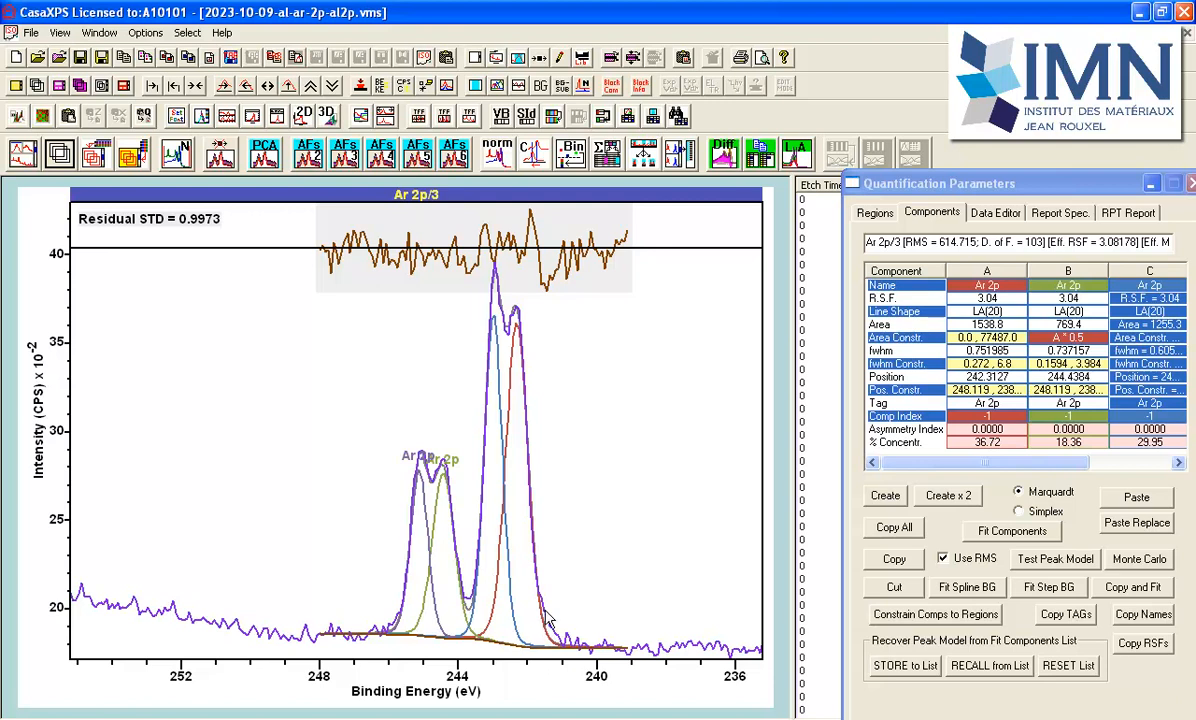
mouse_move(518, 214)
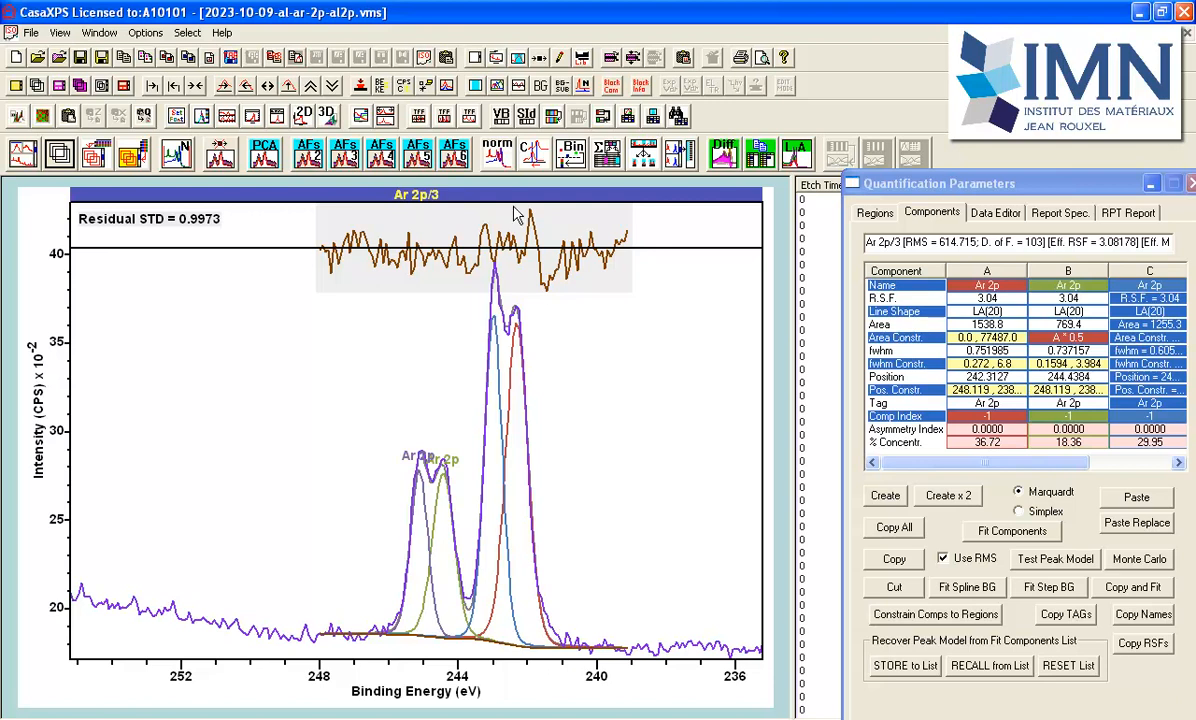
mouse_move(568, 252)
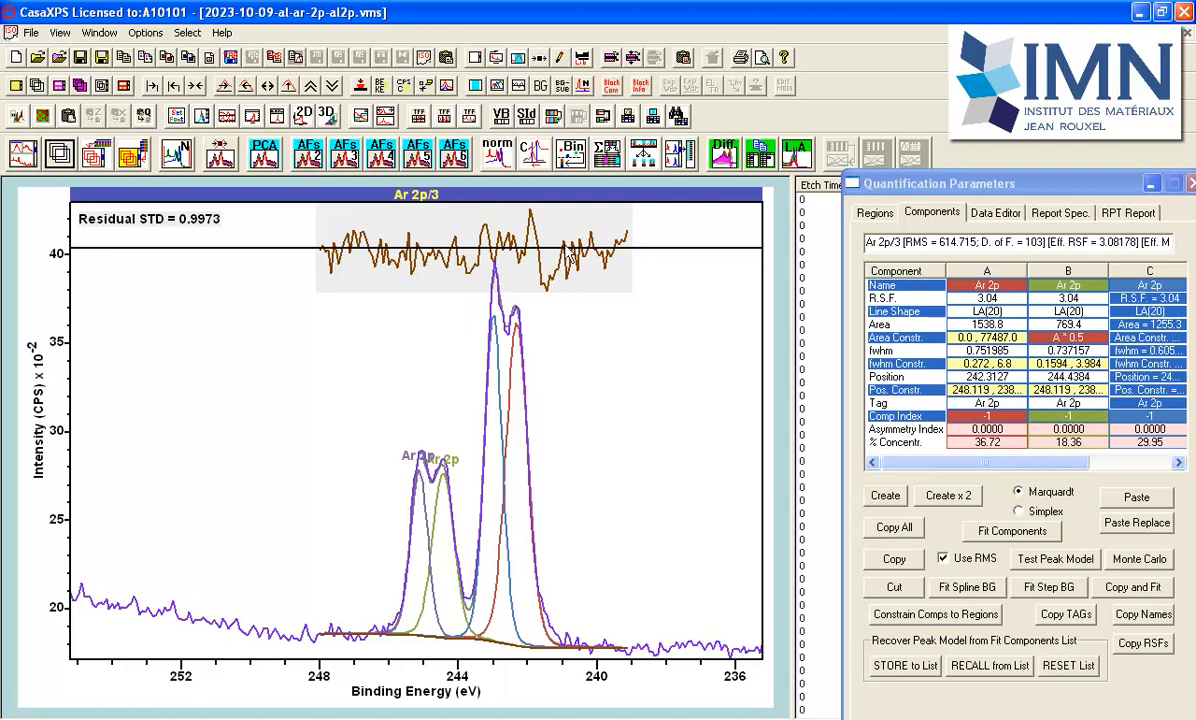
mouse_move(528, 218)
text(6)
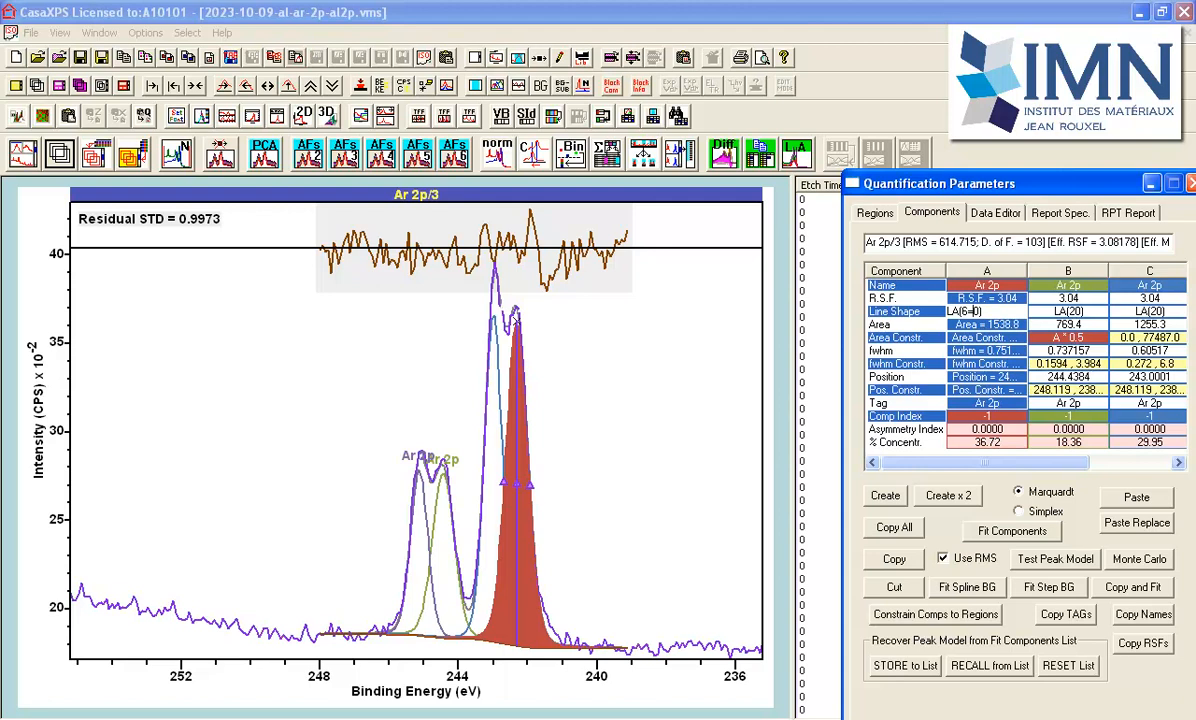
Step: Apply the edited line shape to all components and refit, reaching residual STD 0.8258
click(986, 312)
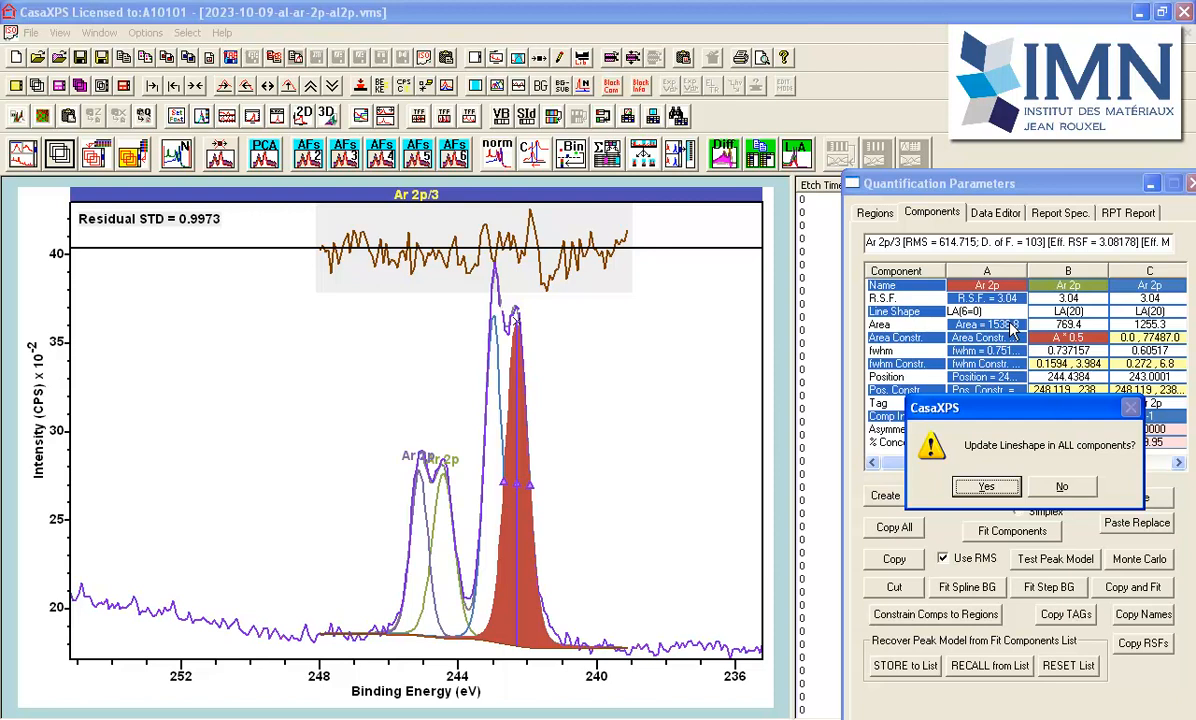
click(986, 486)
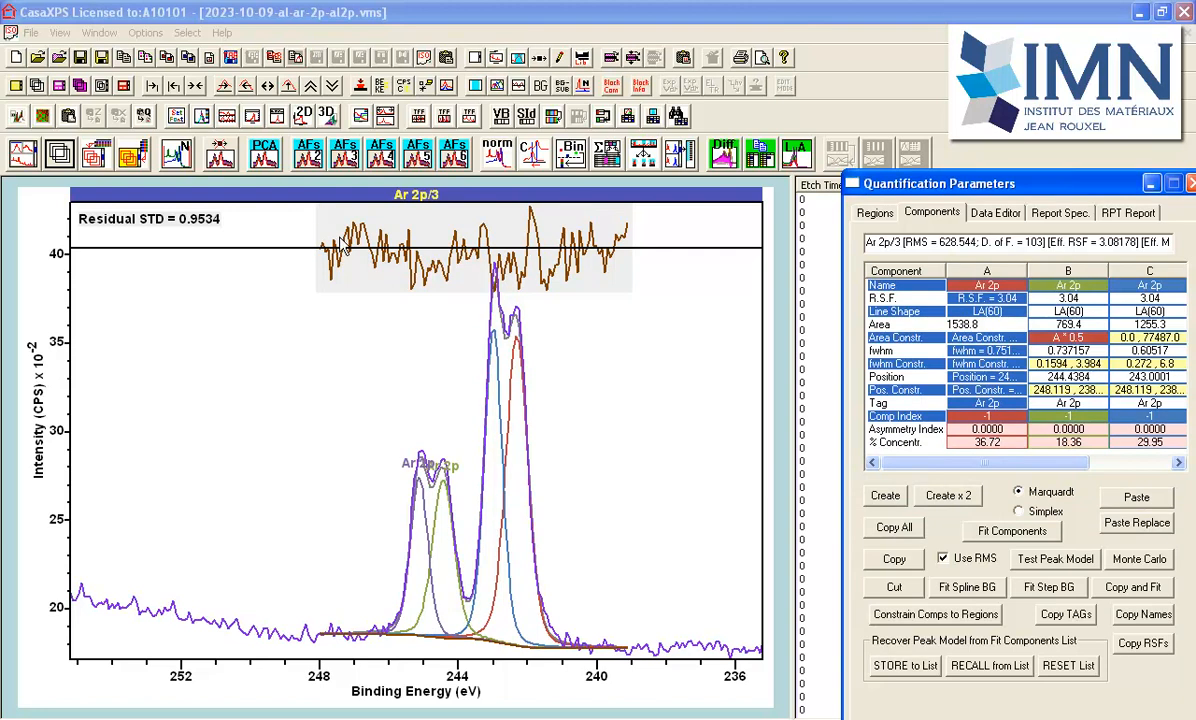
mouse_move(192, 240)
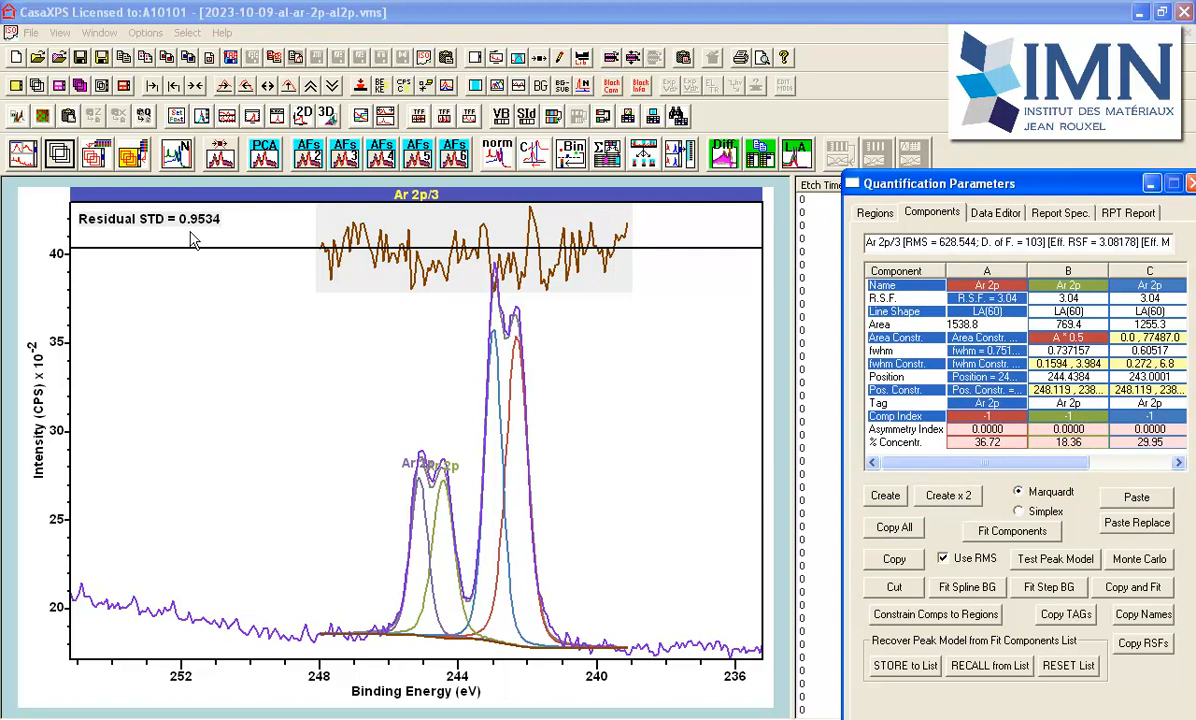
mouse_move(178, 236)
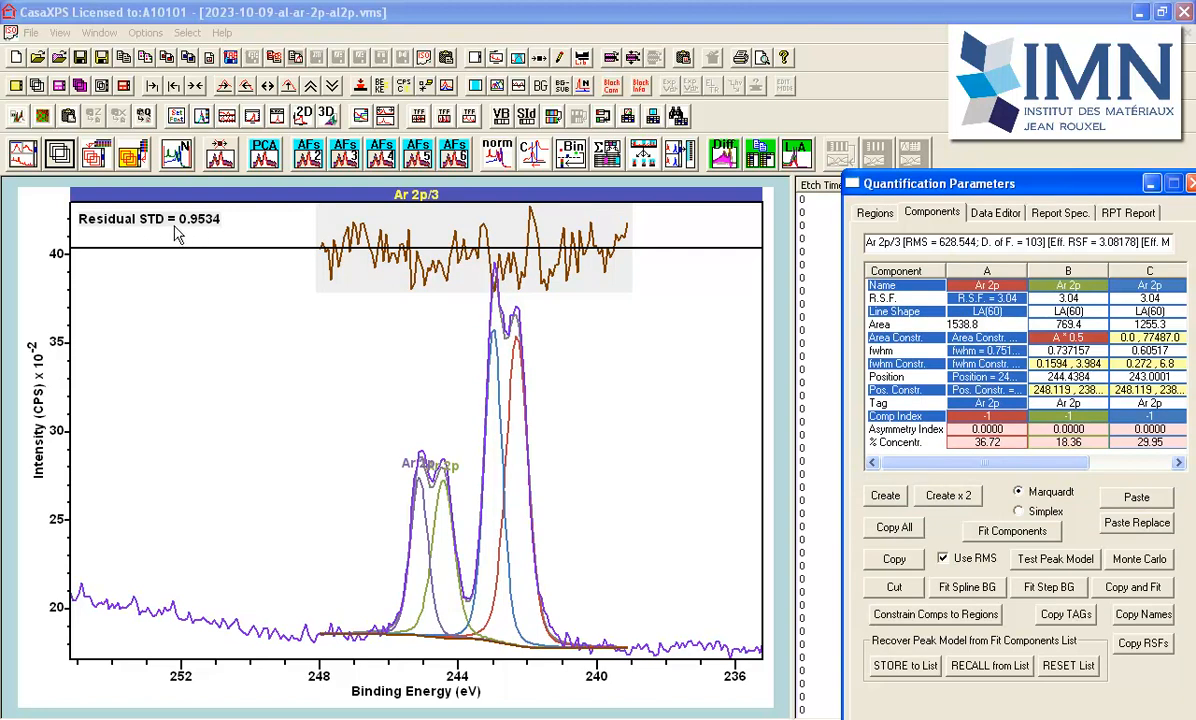
mouse_move(1040, 558)
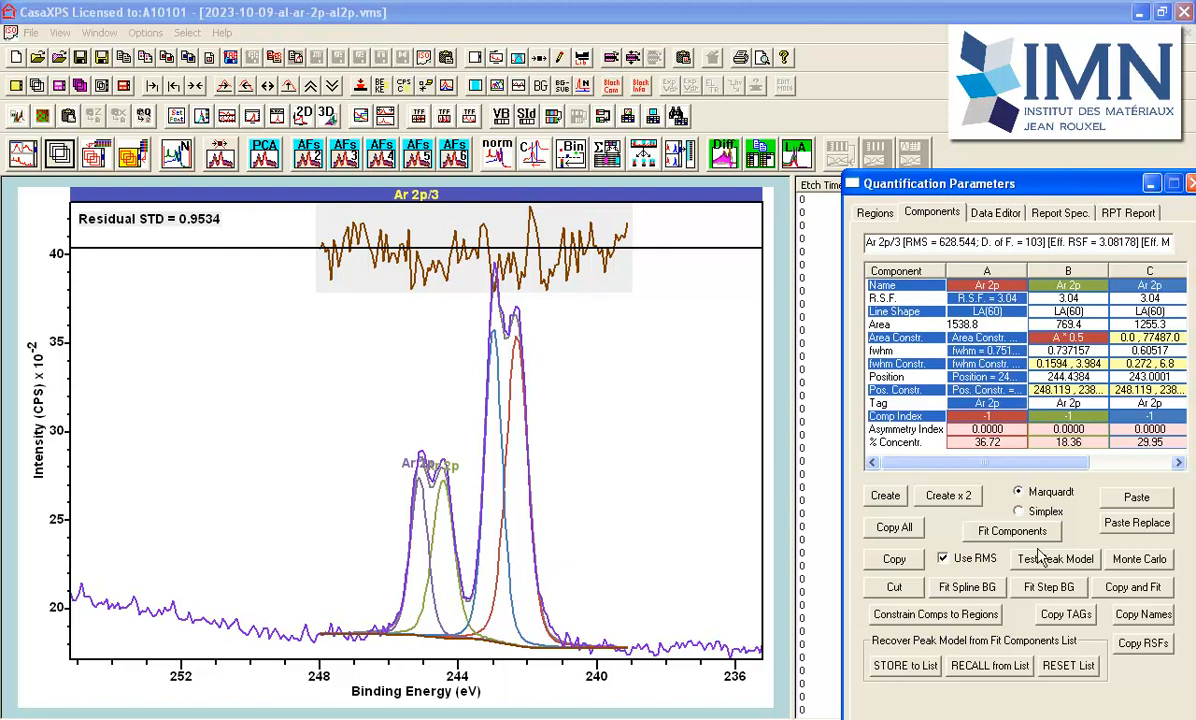
click(1012, 532)
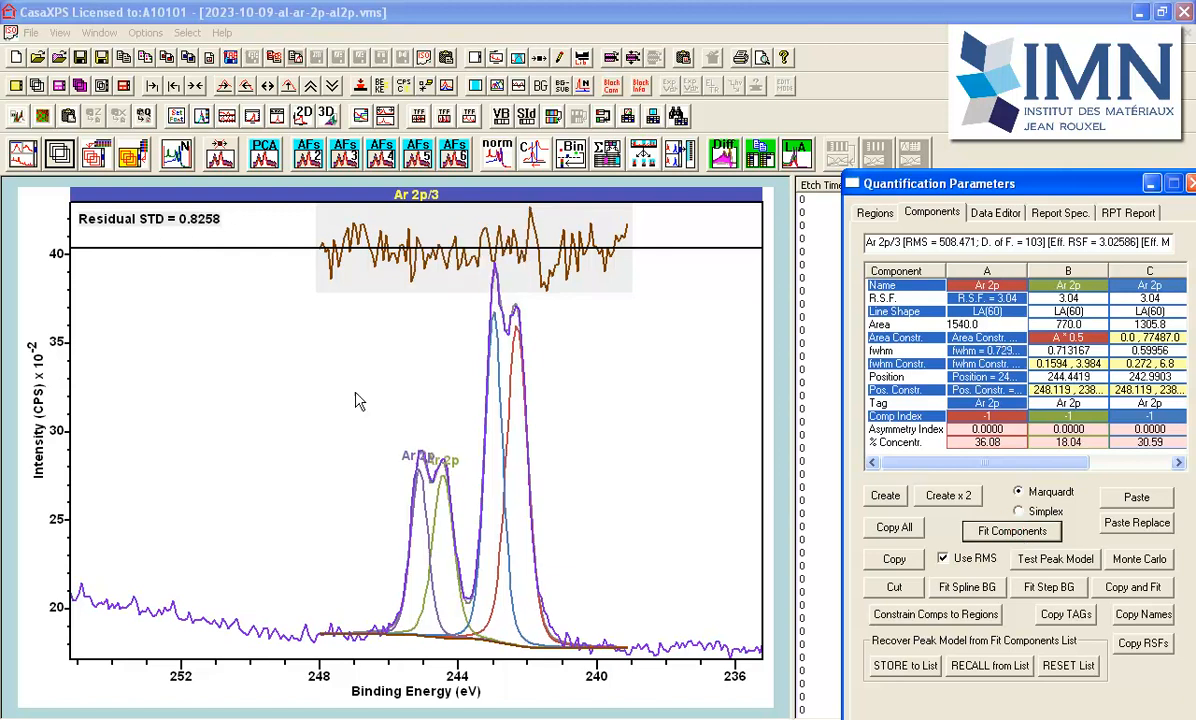
mouse_move(200, 248)
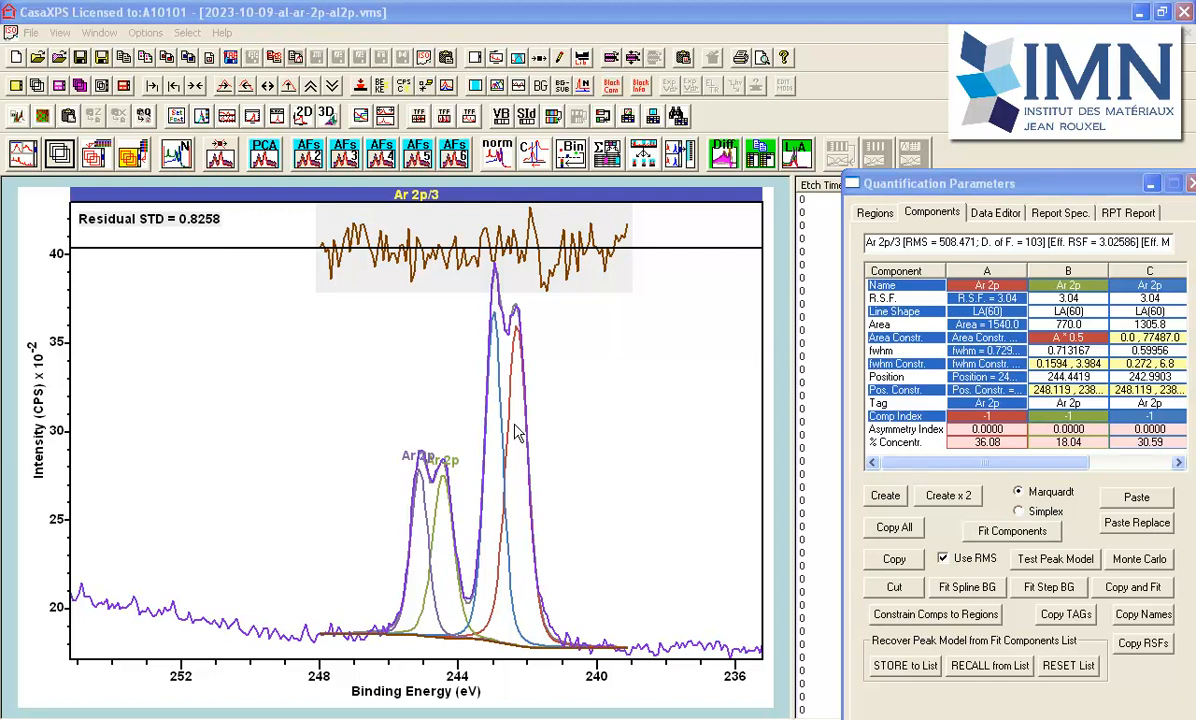
mouse_move(878, 336)
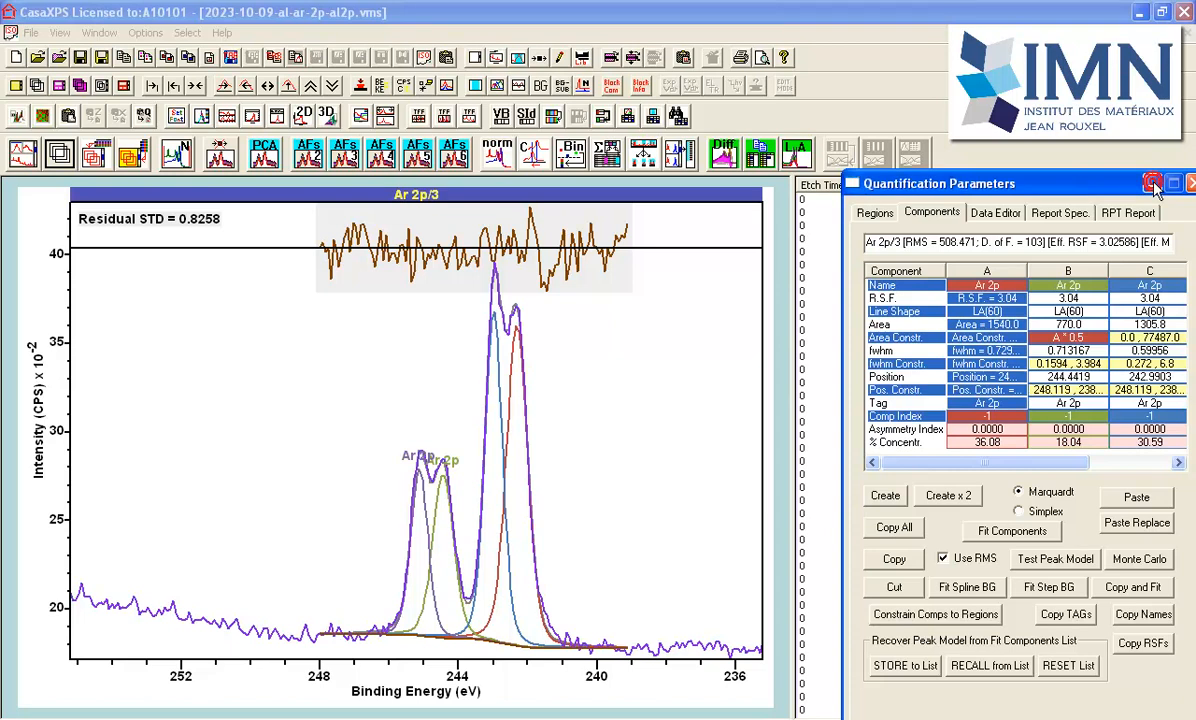
Step: Minimise the dialog, browse unfitted spectra Ar 2p/7 and Ar 2p/87, then return to Ar 2p/3
click(1152, 184)
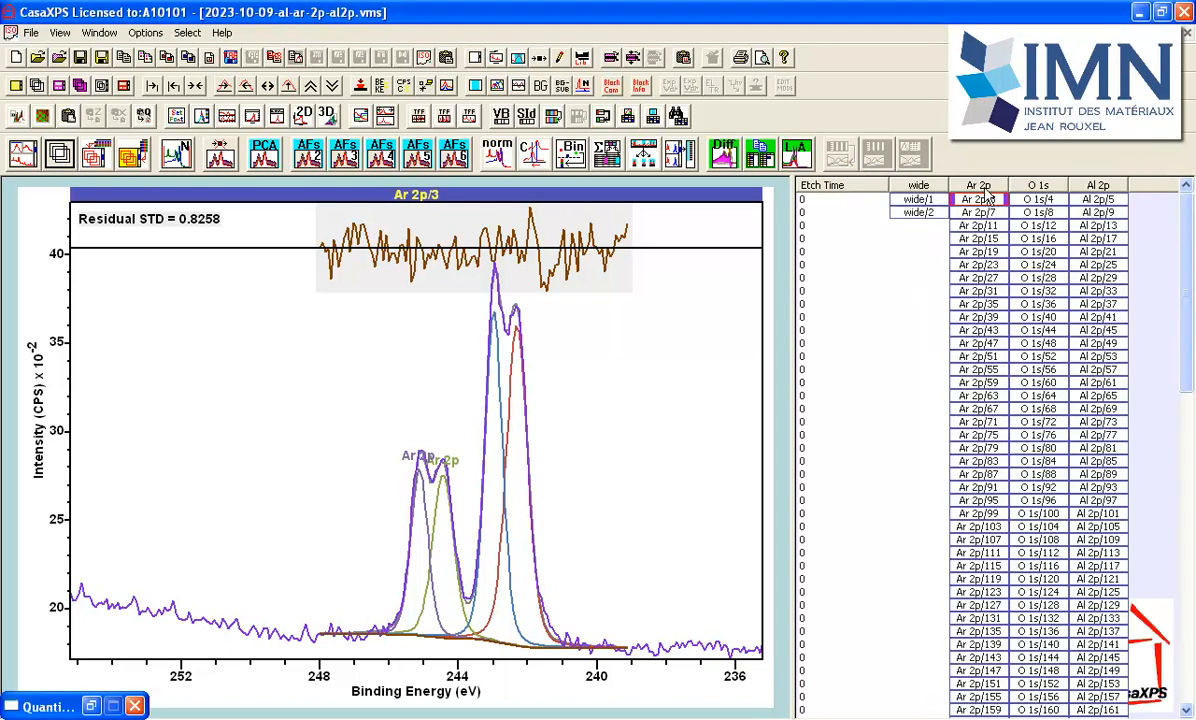
mouse_move(982, 192)
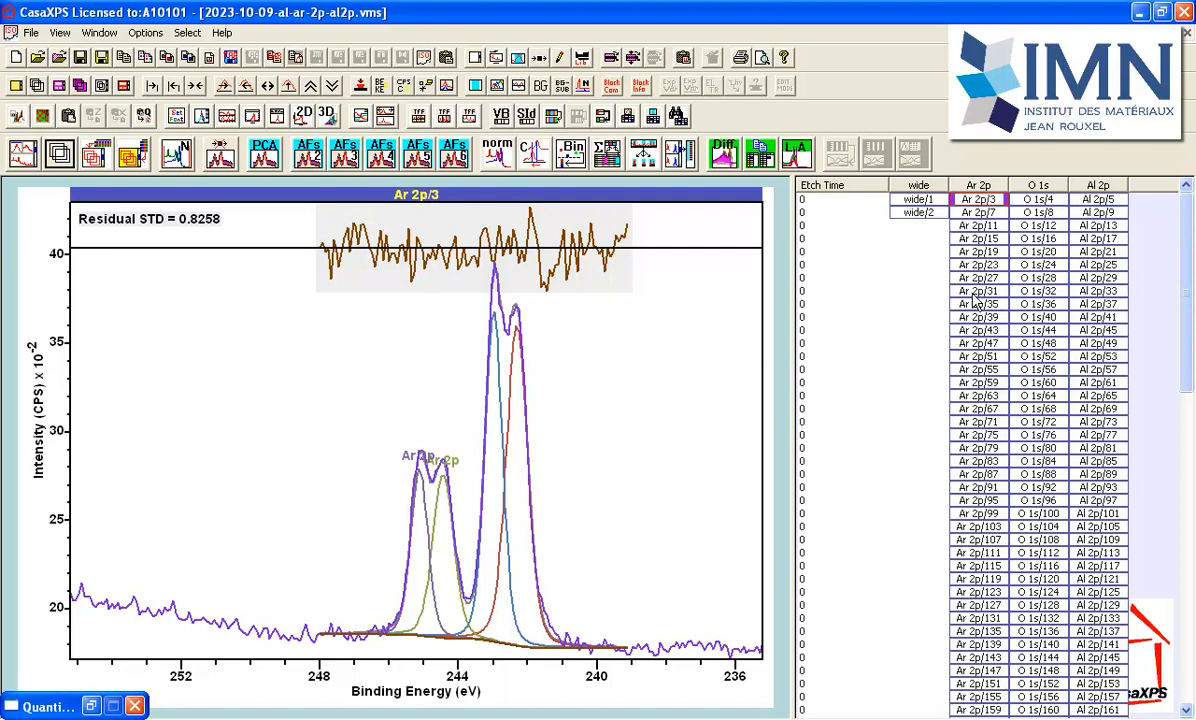
mouse_move(976, 240)
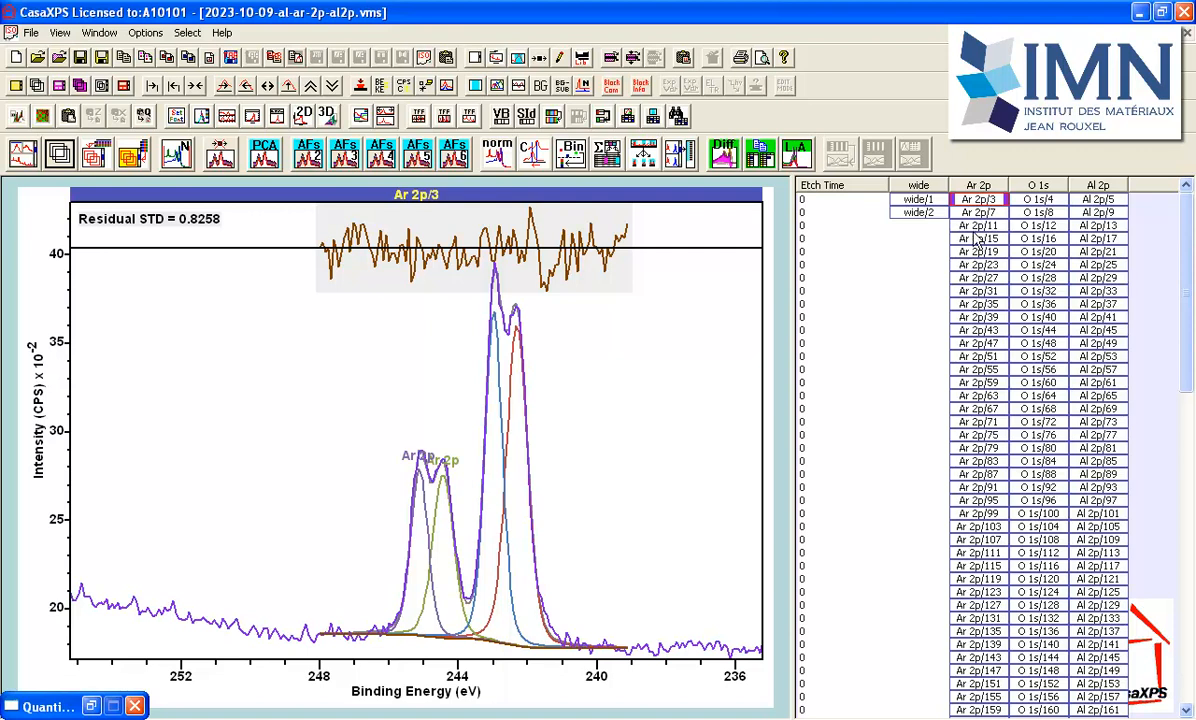
click(978, 212)
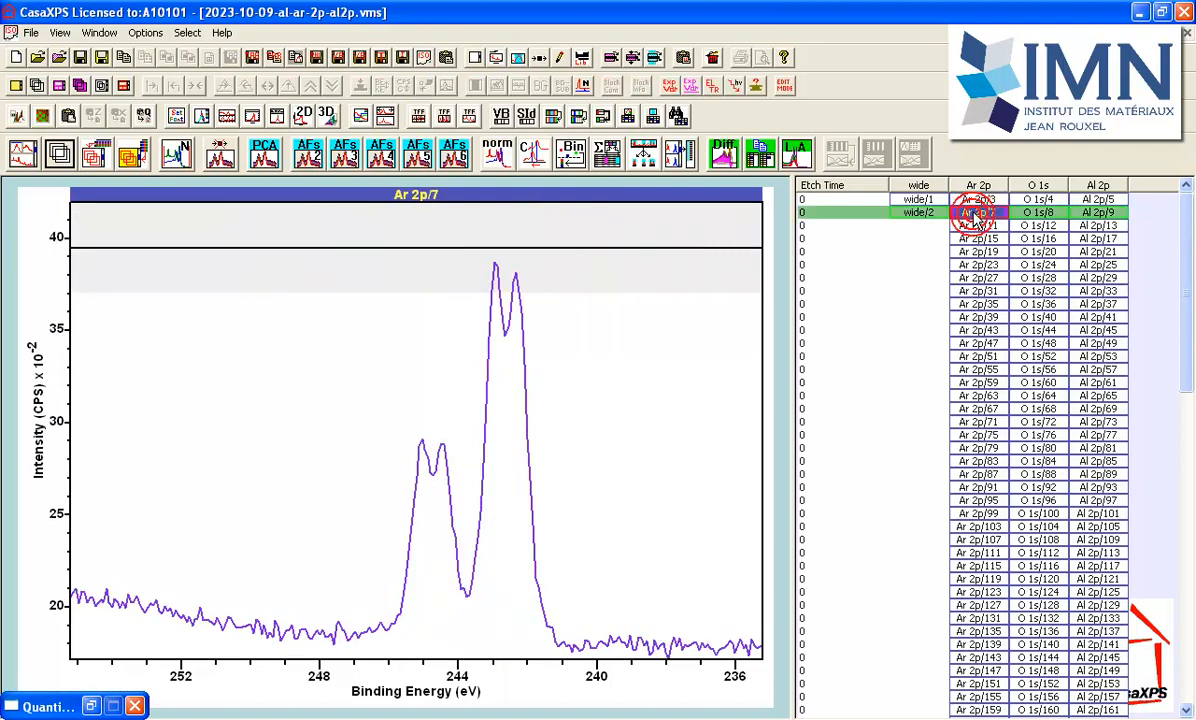
click(978, 292)
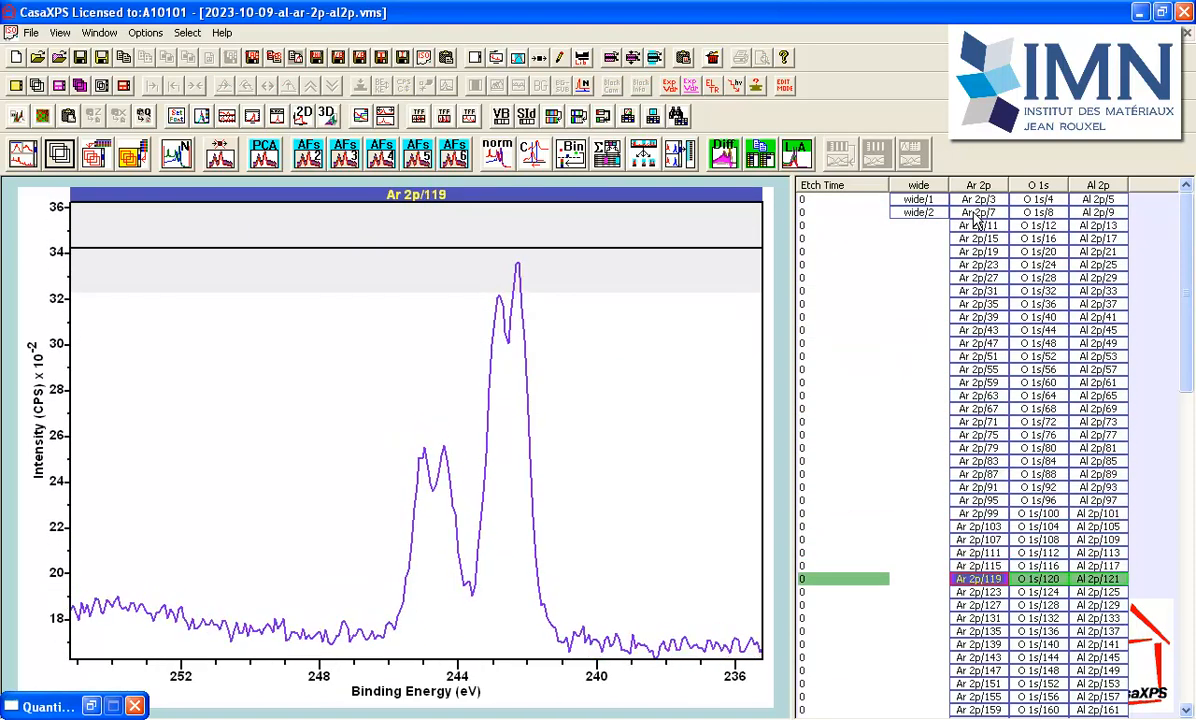
click(978, 474)
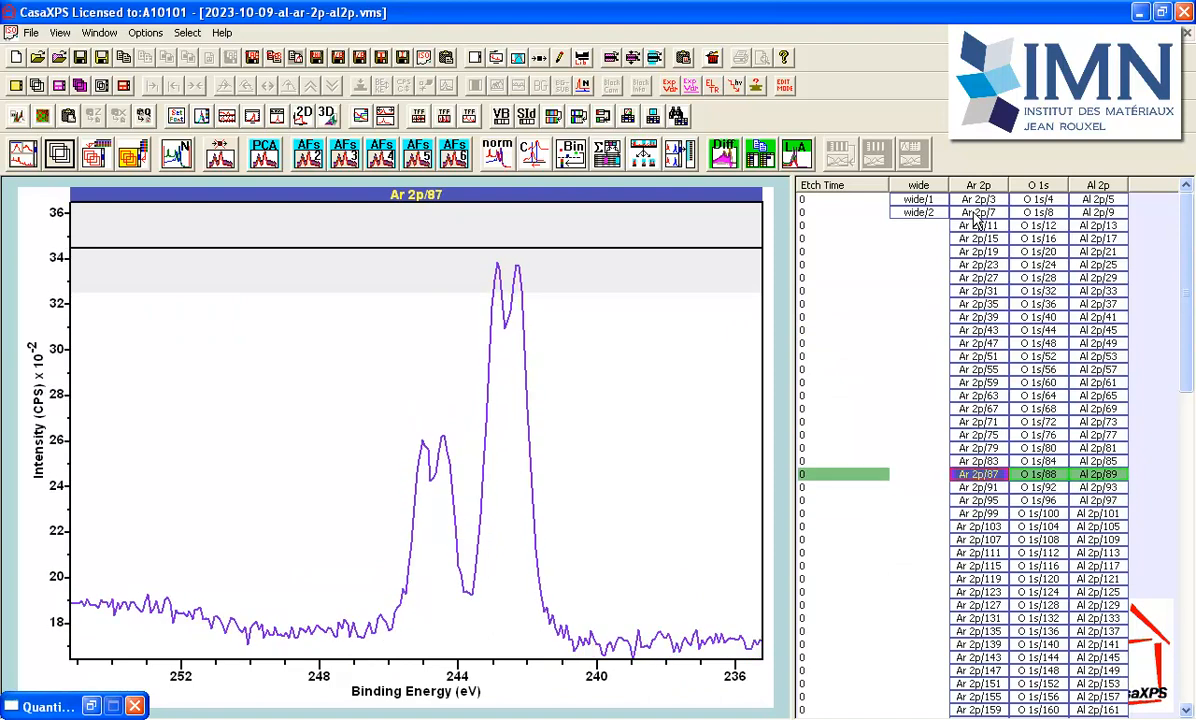
click(978, 200)
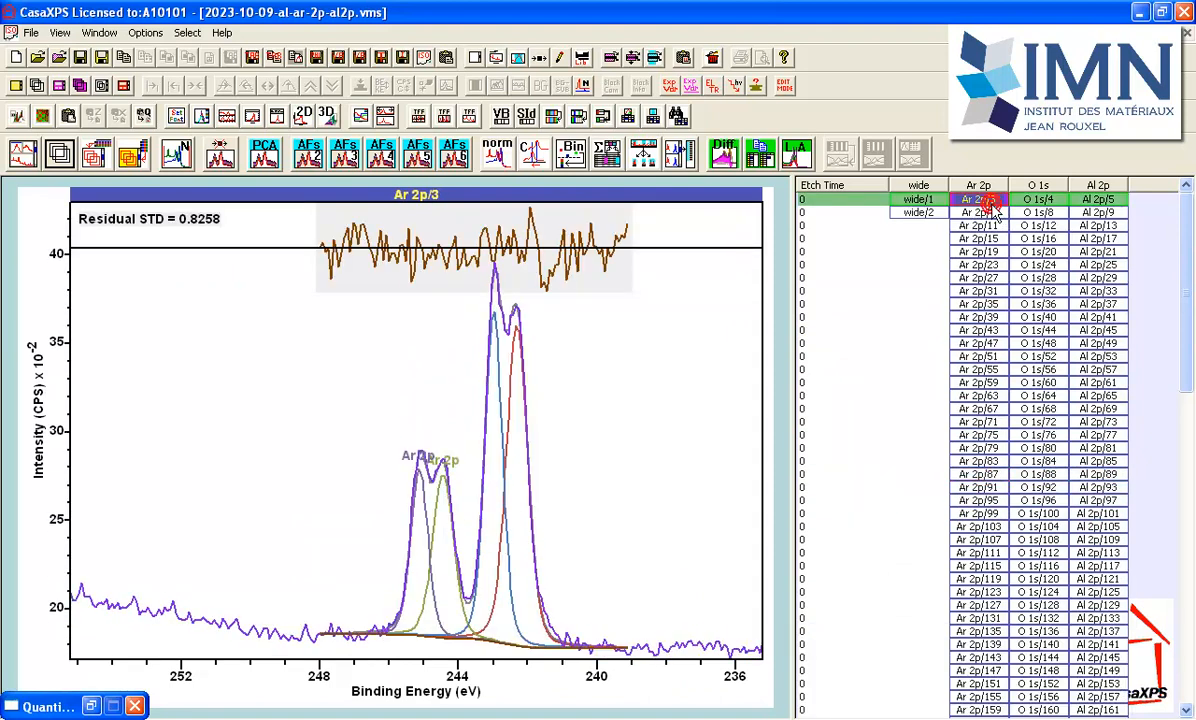
Step: Propagate the Ar 2p/3 regions and components to all Ar 2p spectra with Auto Fit Comps
click(978, 184)
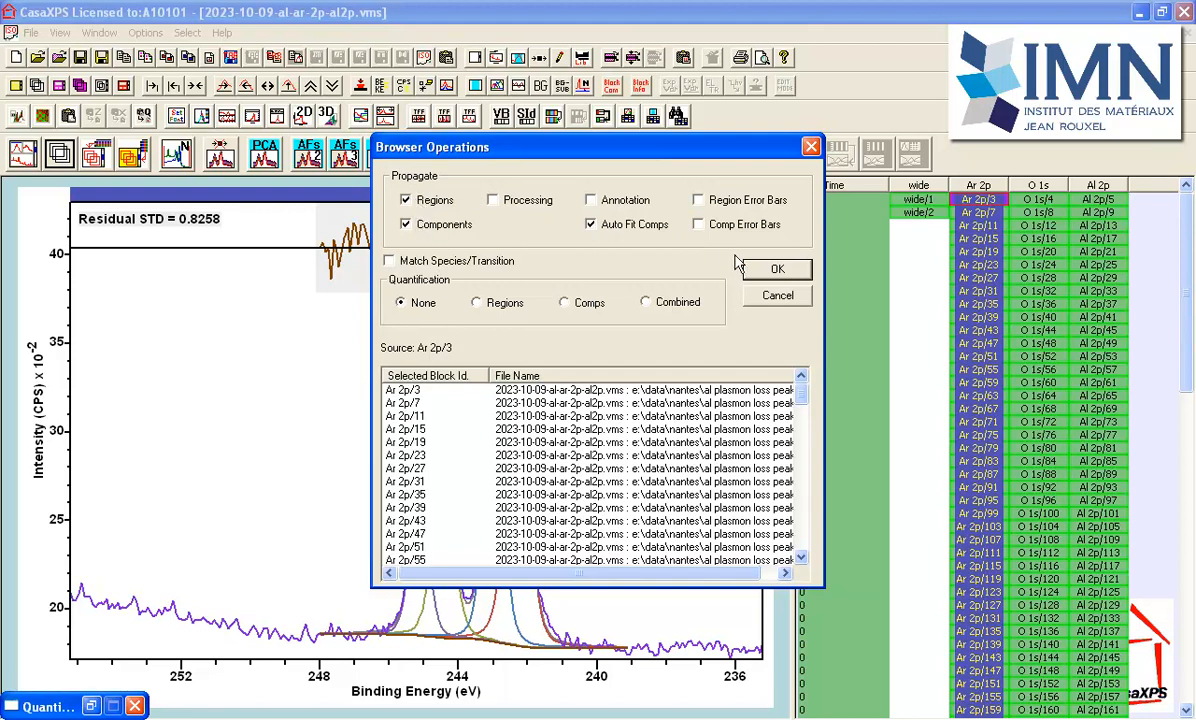
click(776, 268)
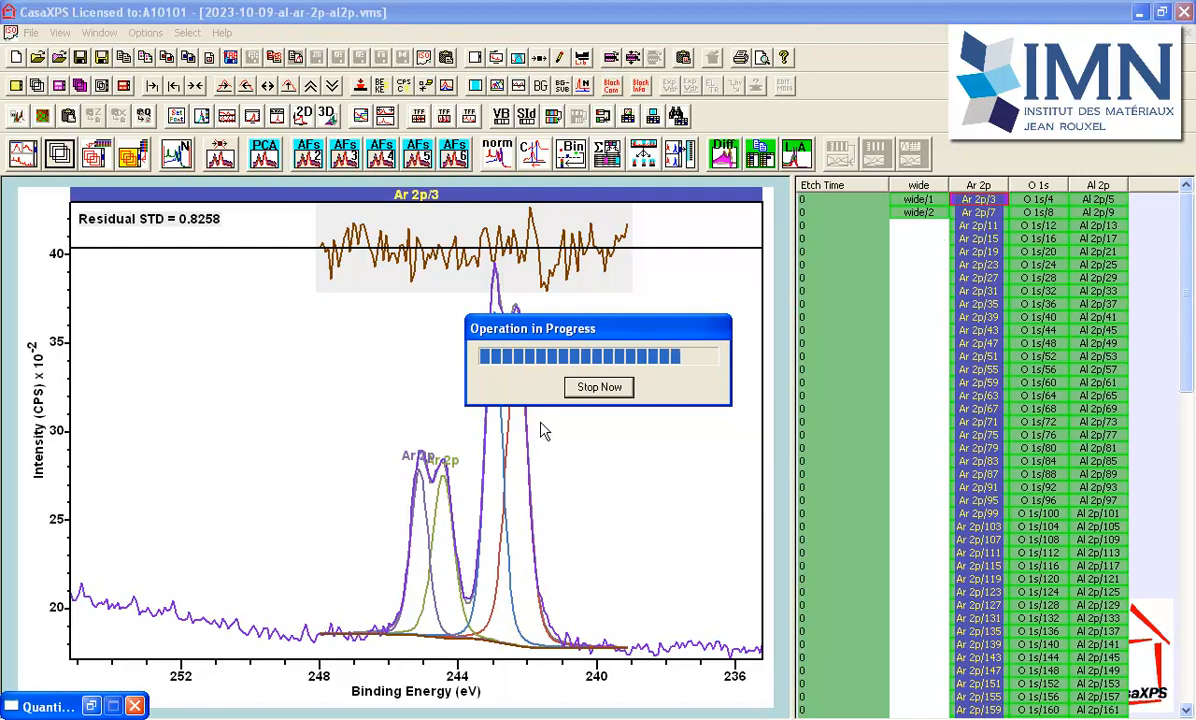
mouse_move(536, 446)
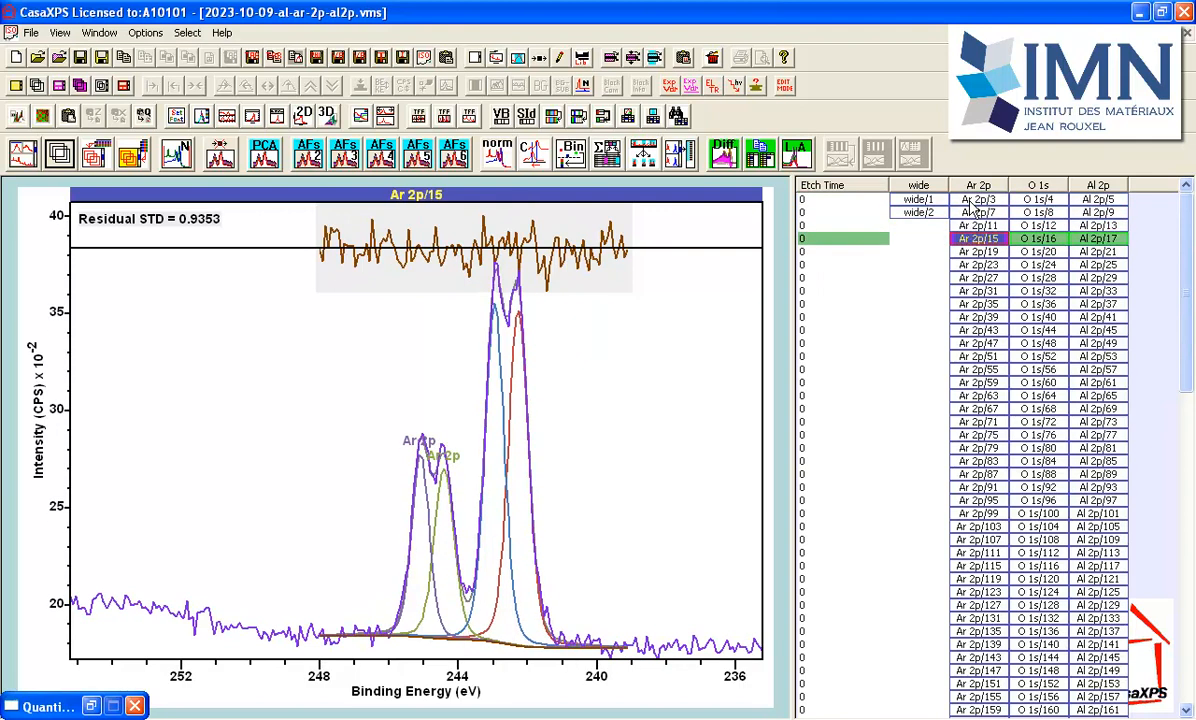
Step: Browse later fitted Ar 2p spectra, ending on Ar 2p/403 with residual STD 0.8332
click(978, 368)
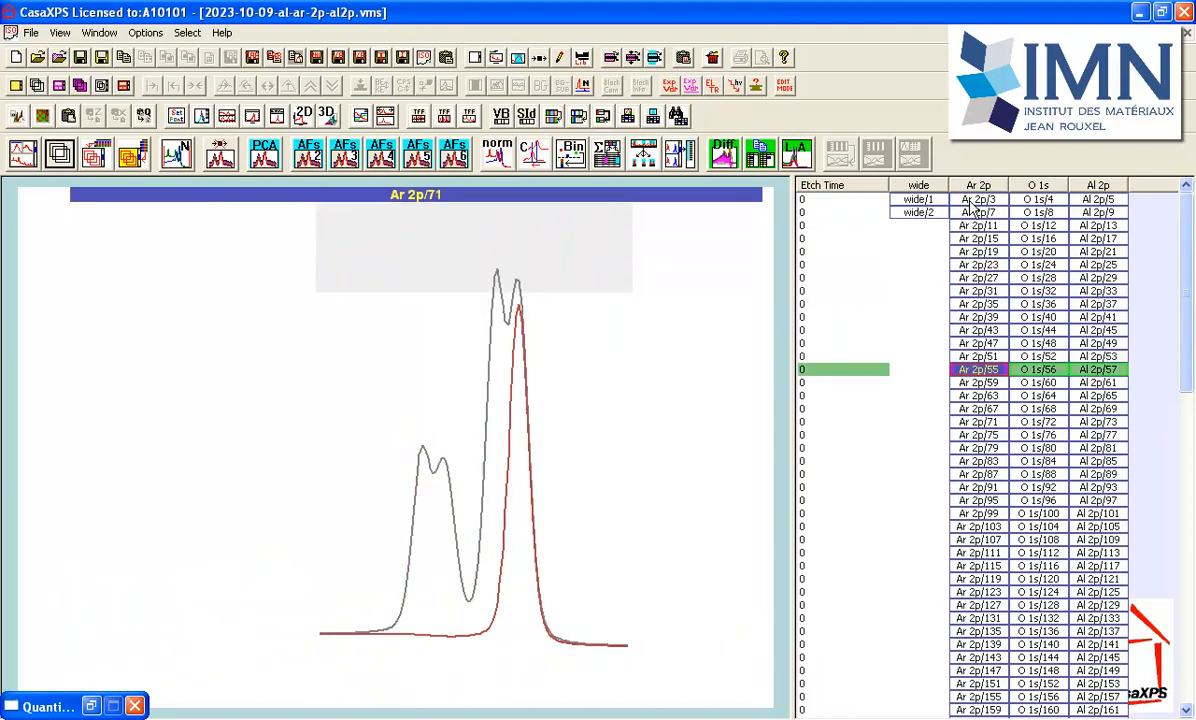
click(978, 604)
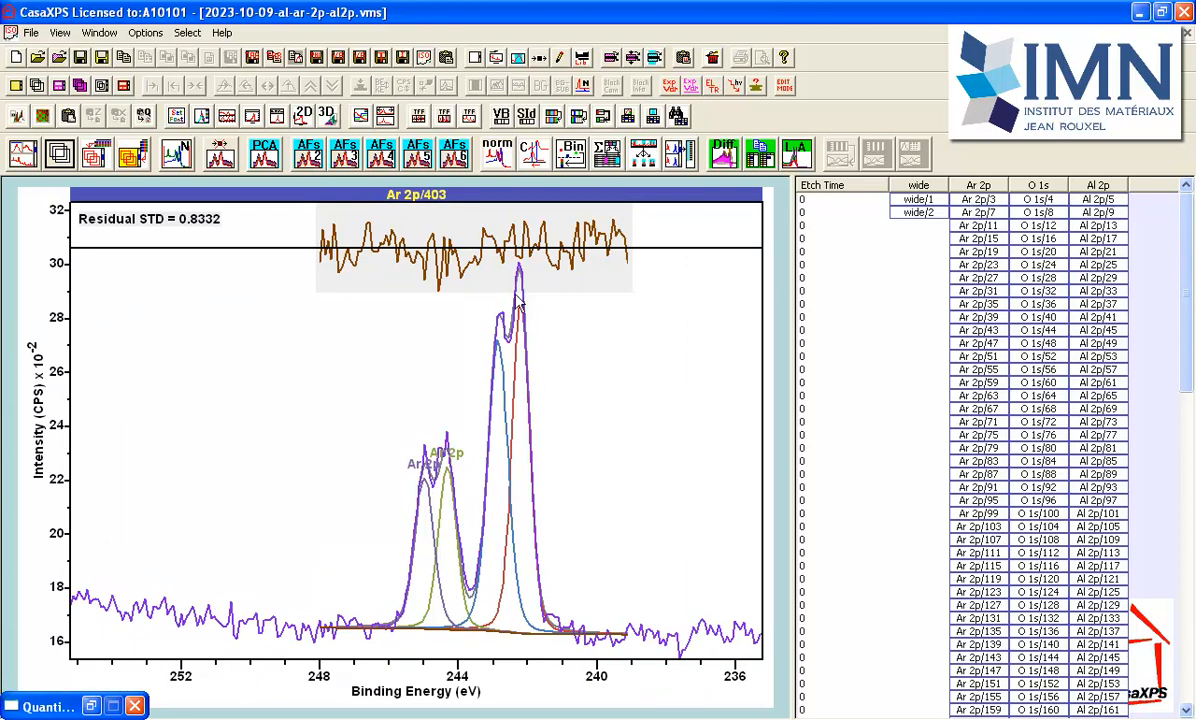
mouse_move(506, 342)
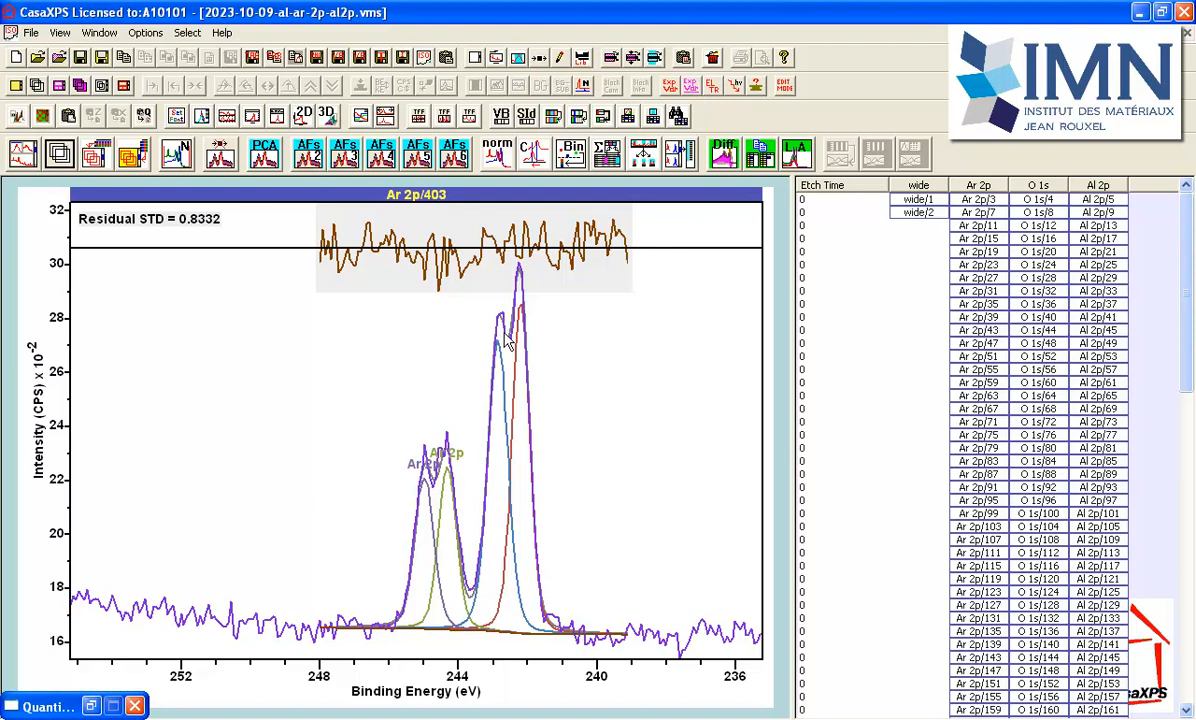
mouse_move(522, 330)
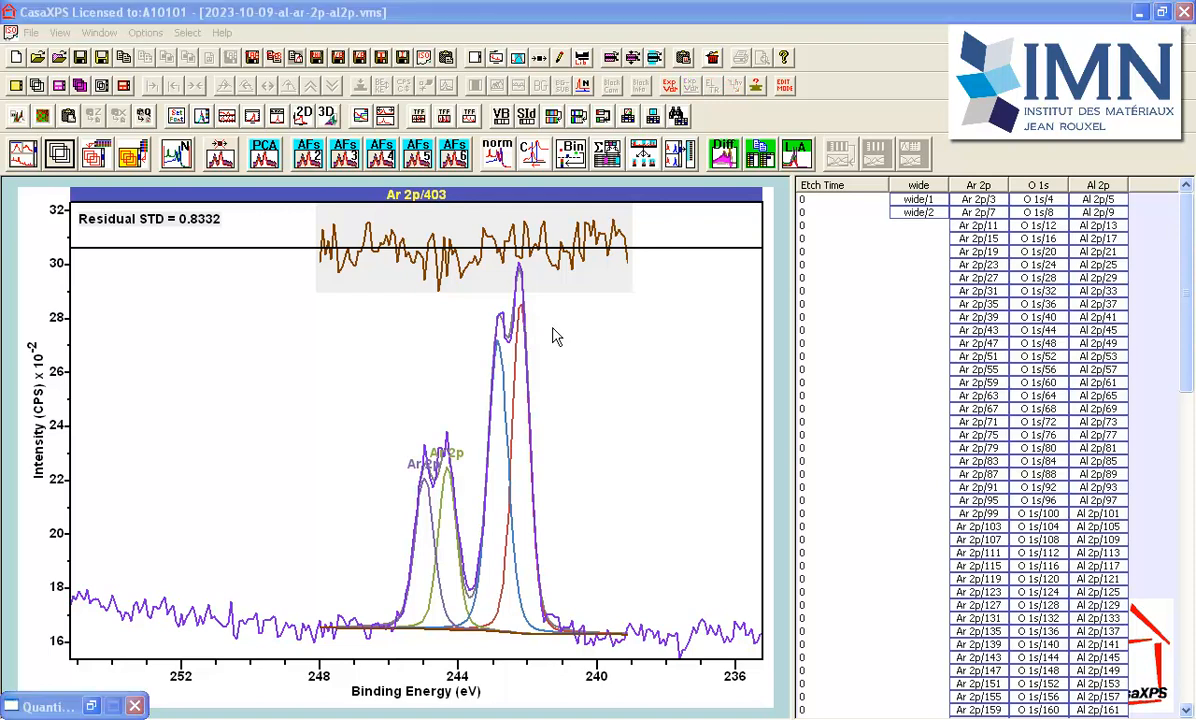
mouse_move(682, 384)
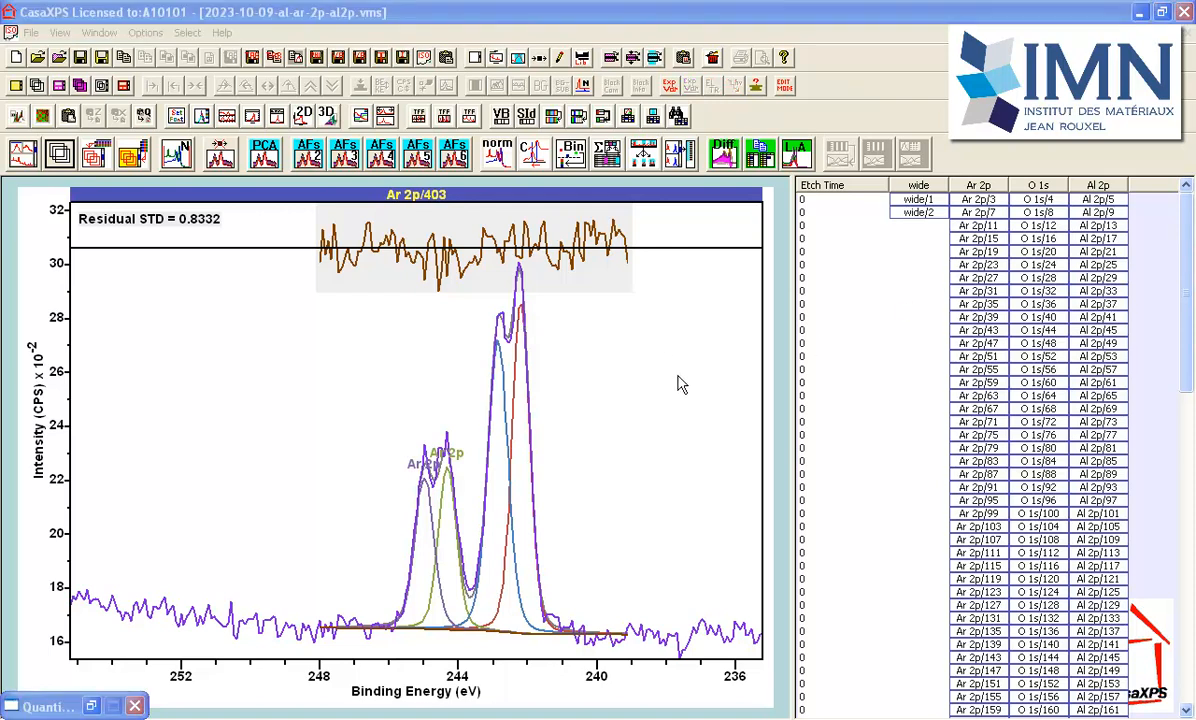
mouse_move(964, 240)
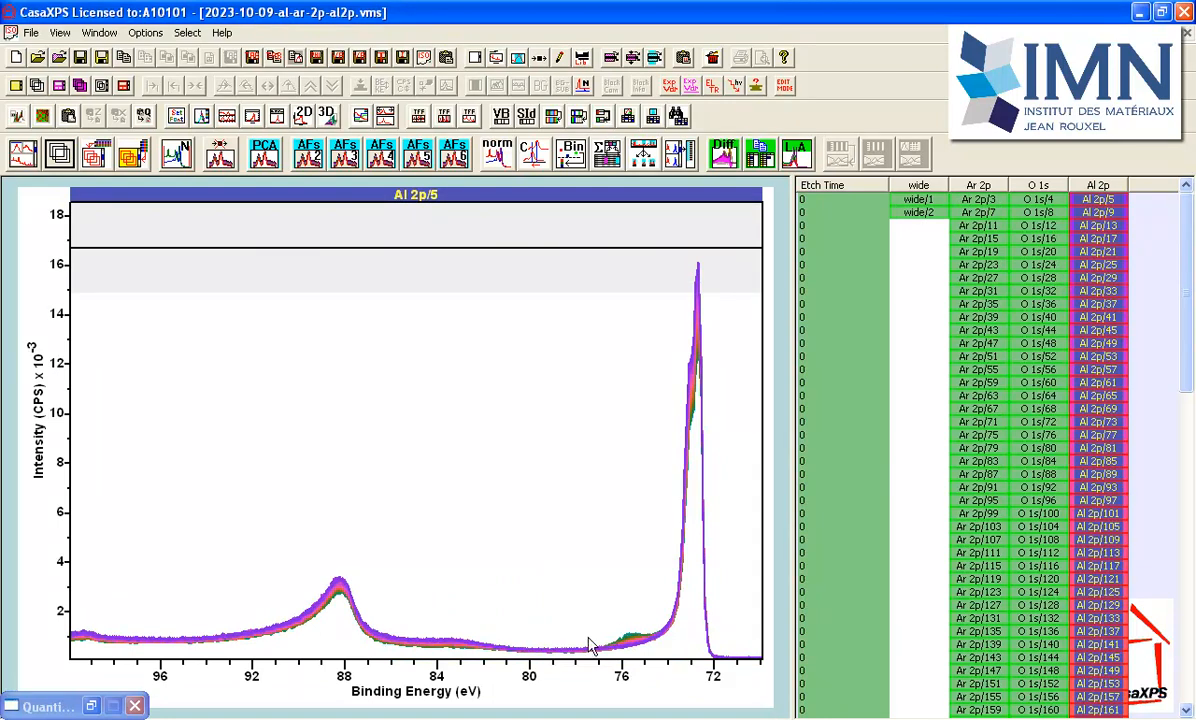
mouse_move(636, 638)
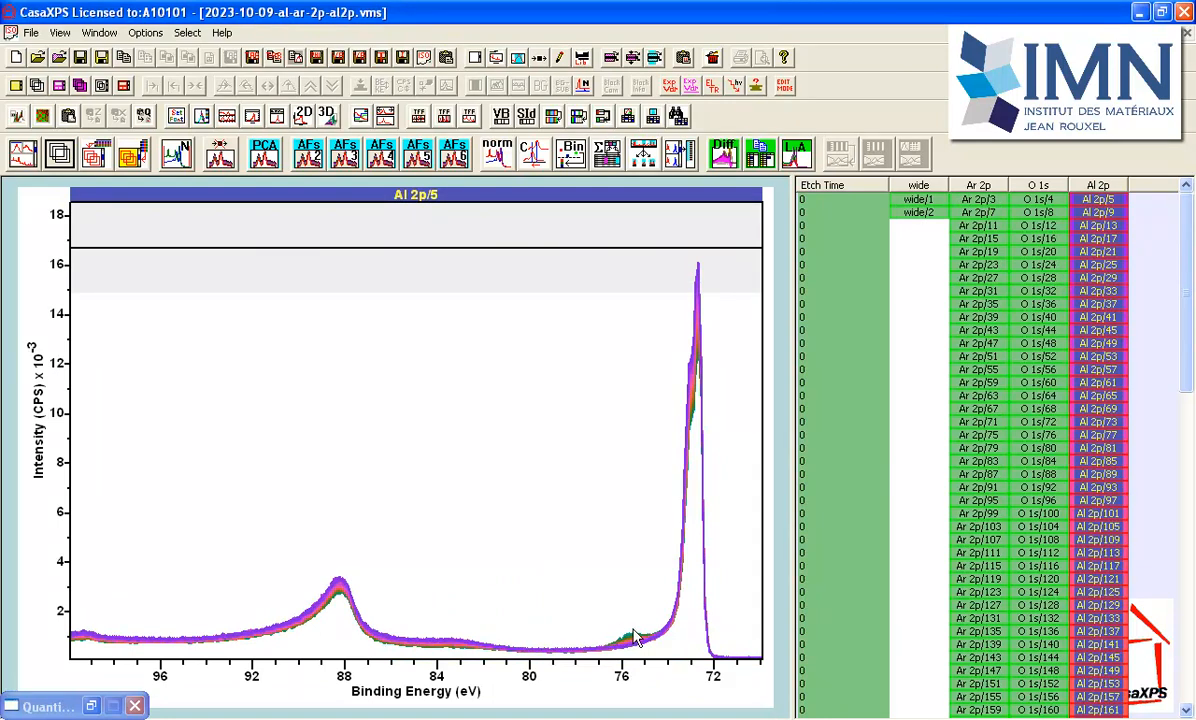
mouse_move(704, 336)
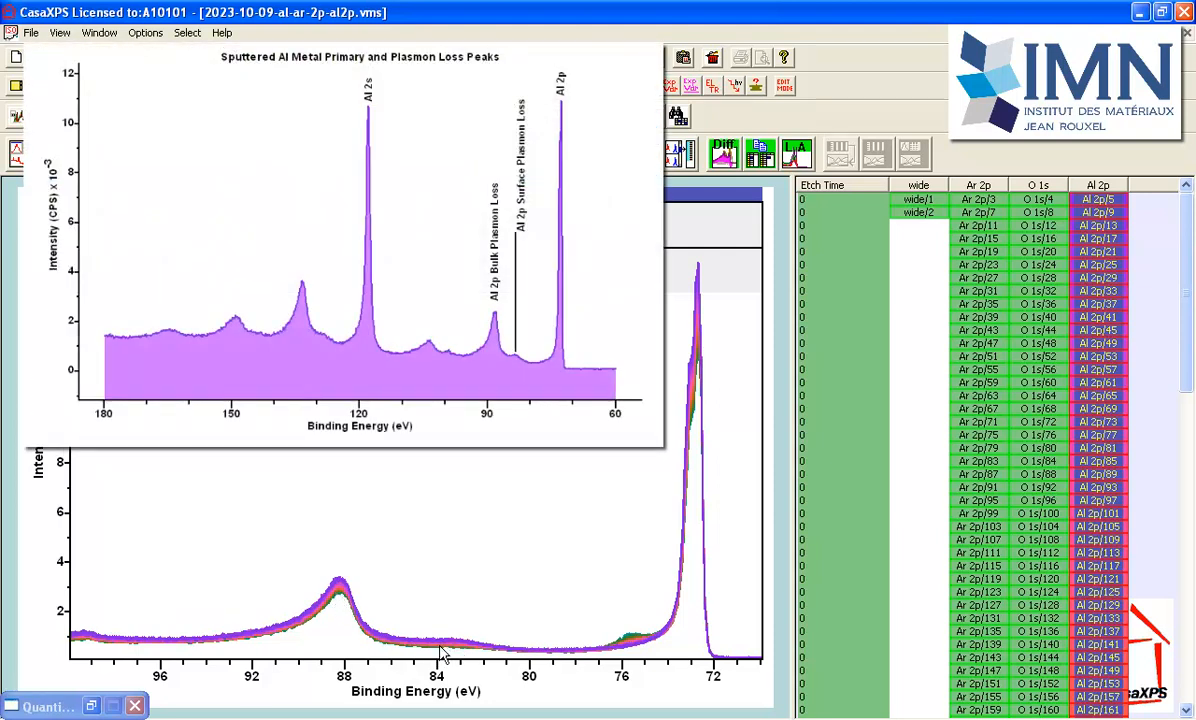
mouse_move(454, 644)
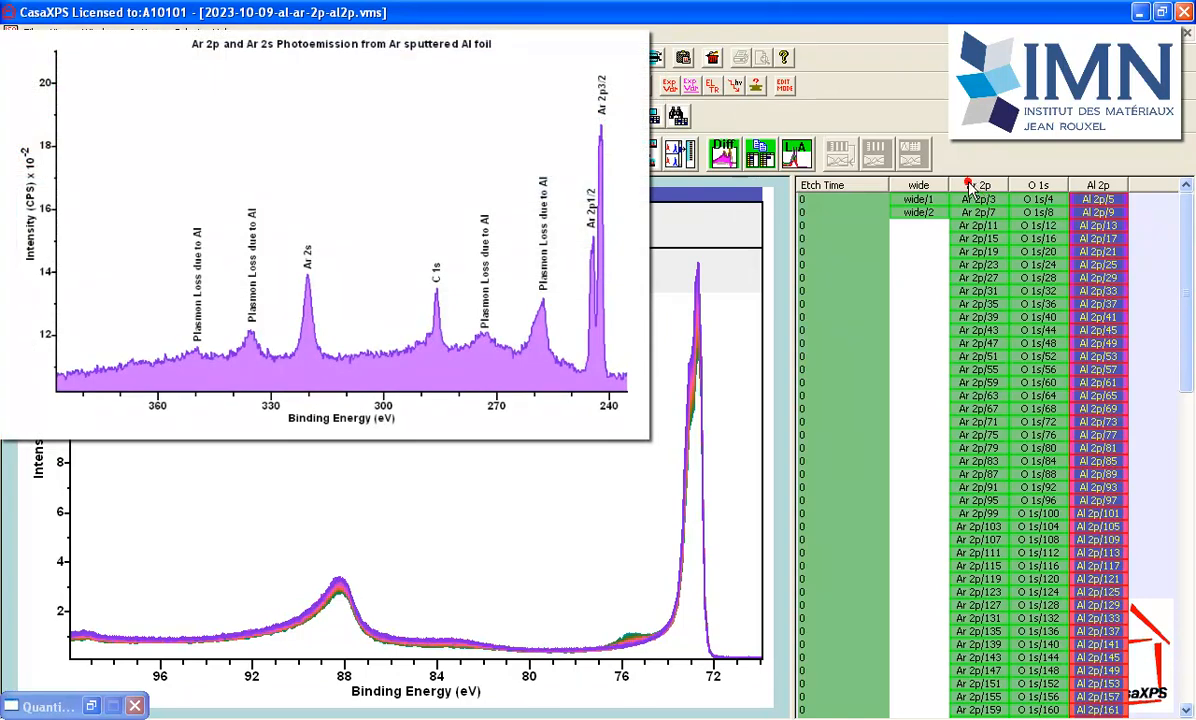
Step: Select the Ar 2p browser column so all its spectra overlay in one plot
click(978, 184)
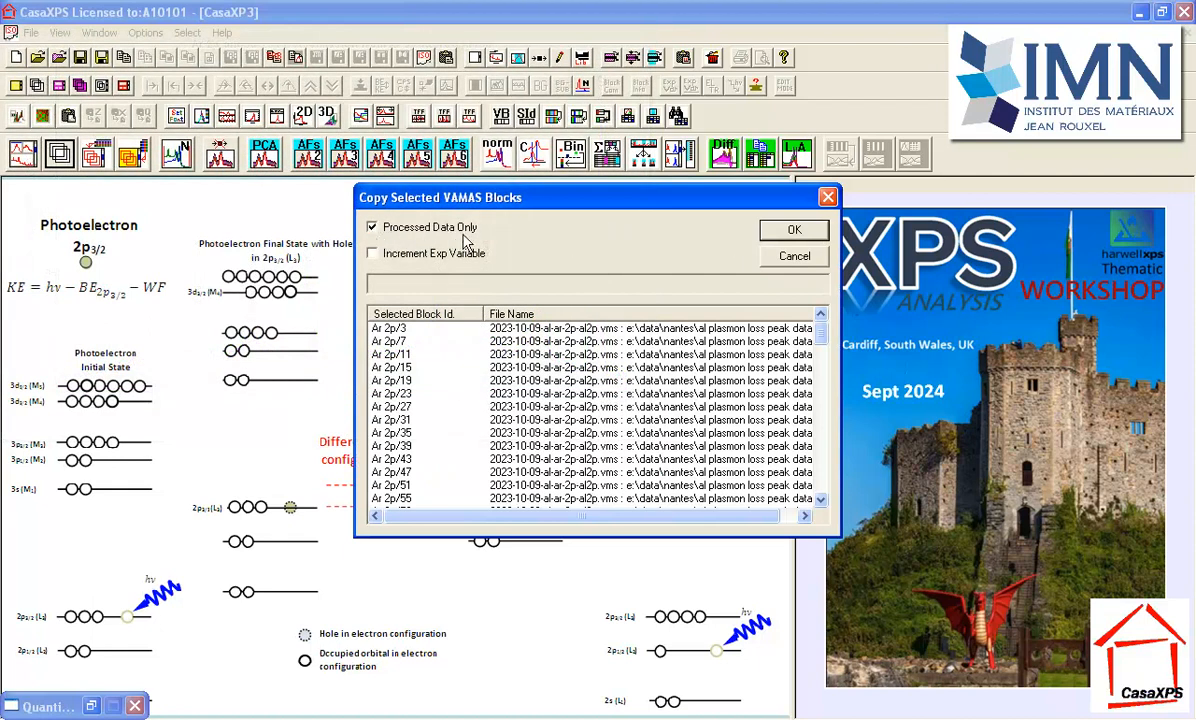
mouse_move(708, 250)
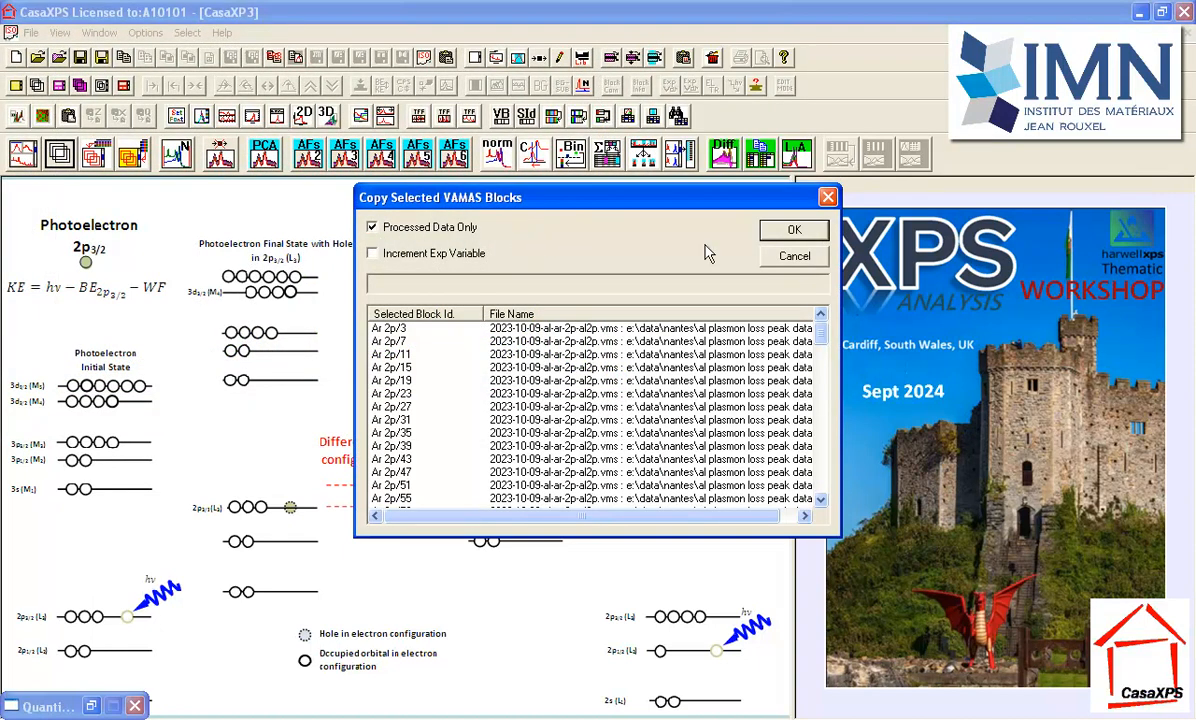
mouse_move(524, 232)
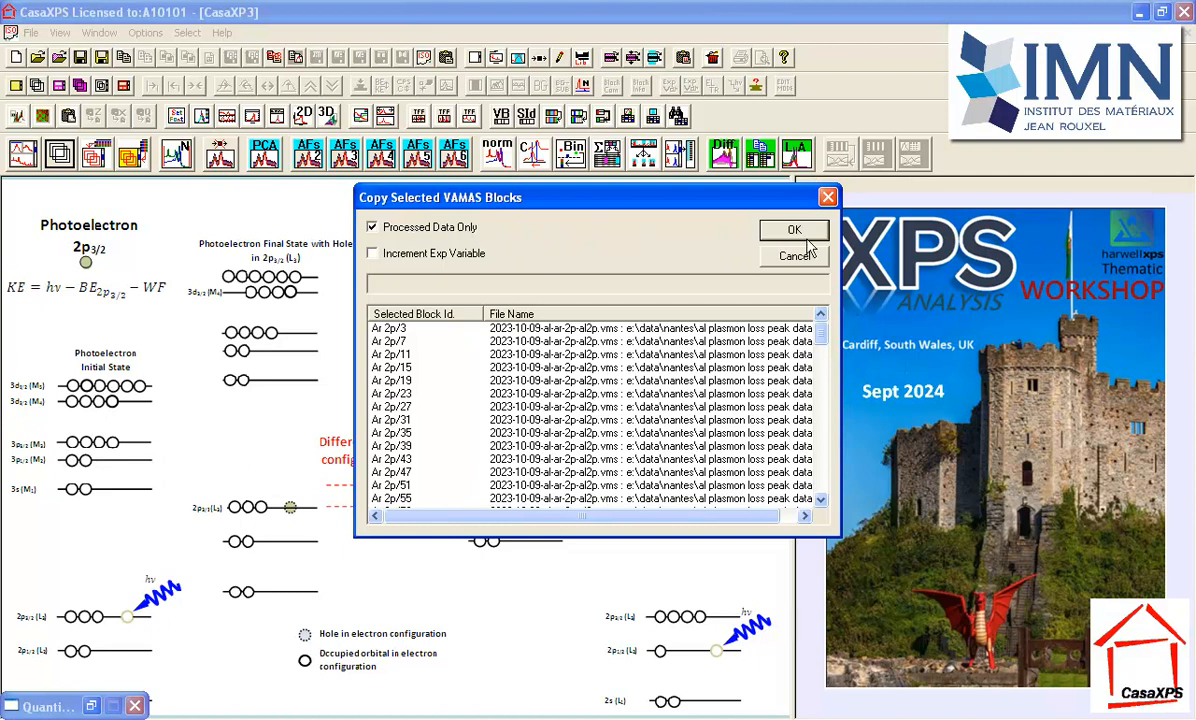
Step: Confirm the copy of the processed Ar 2p blocks into a new experiment file
click(794, 228)
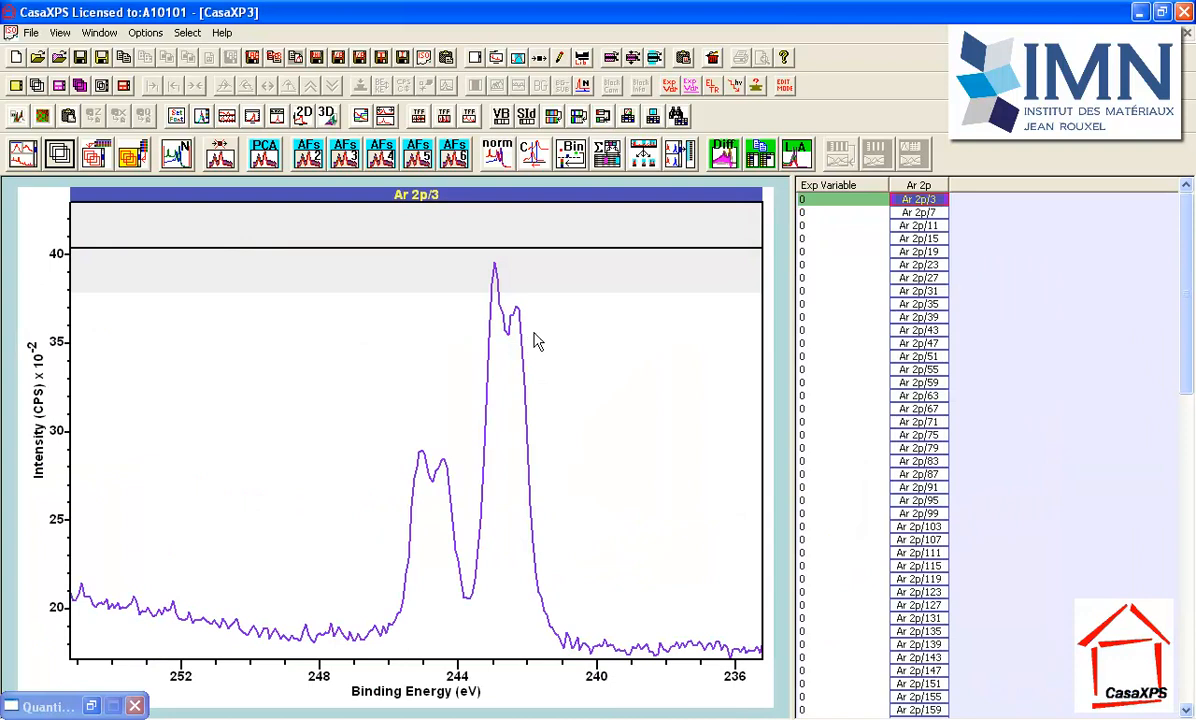
mouse_move(584, 322)
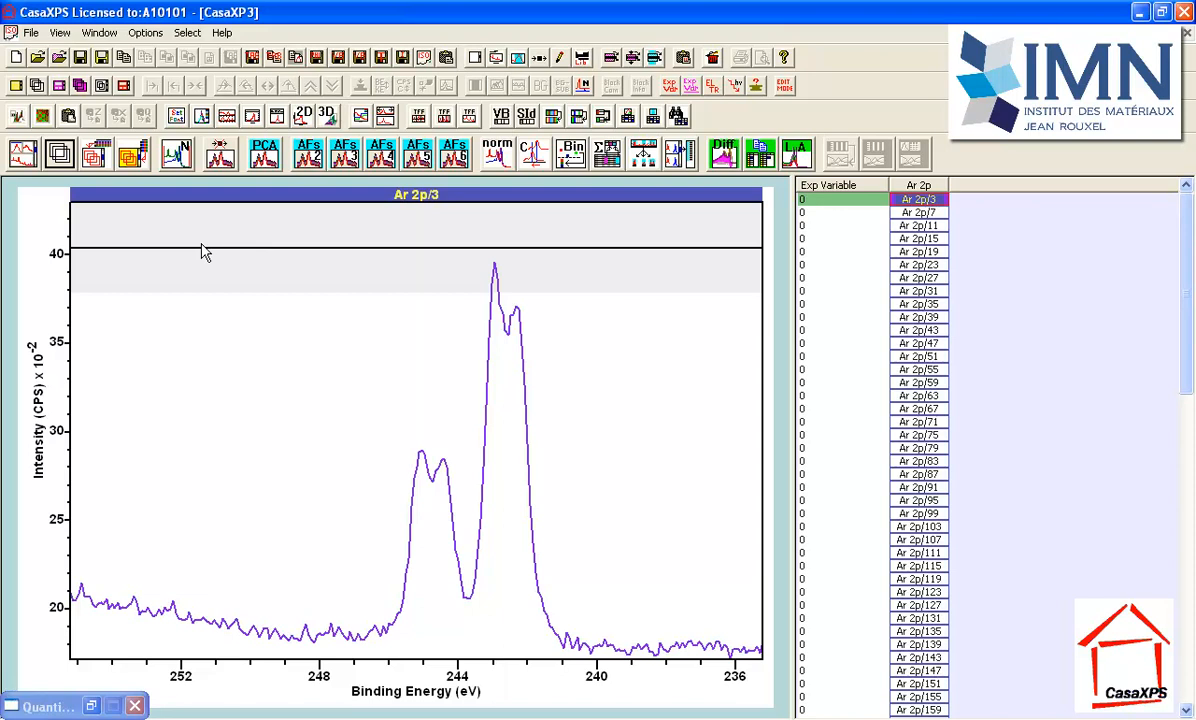
mouse_move(590, 282)
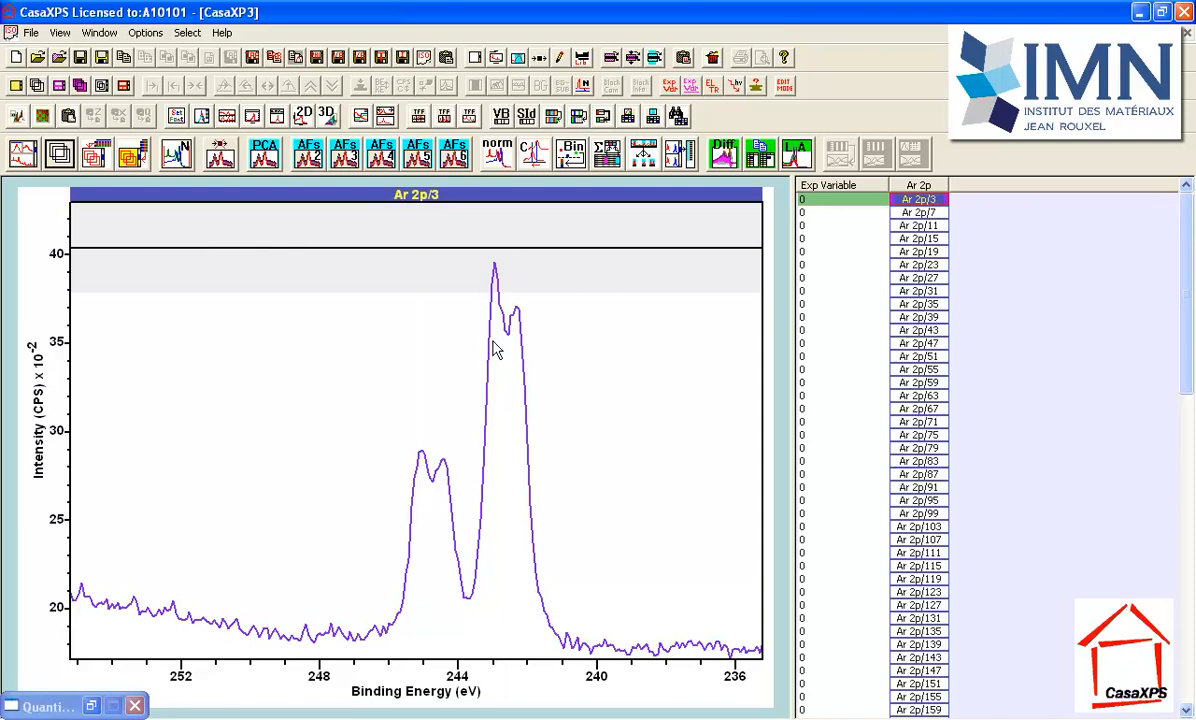
mouse_move(508, 330)
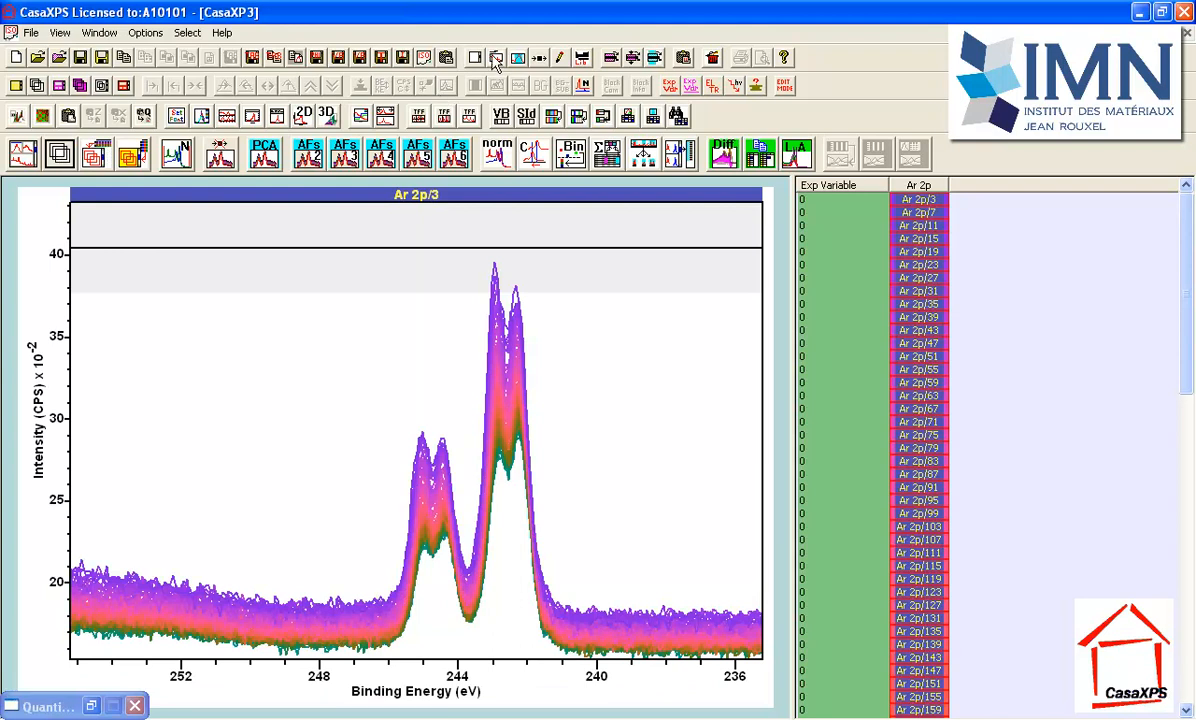
Step: Apply the tile display parameters and close the dialog, keeping the Ar 2p spectra overlaid
click(496, 56)
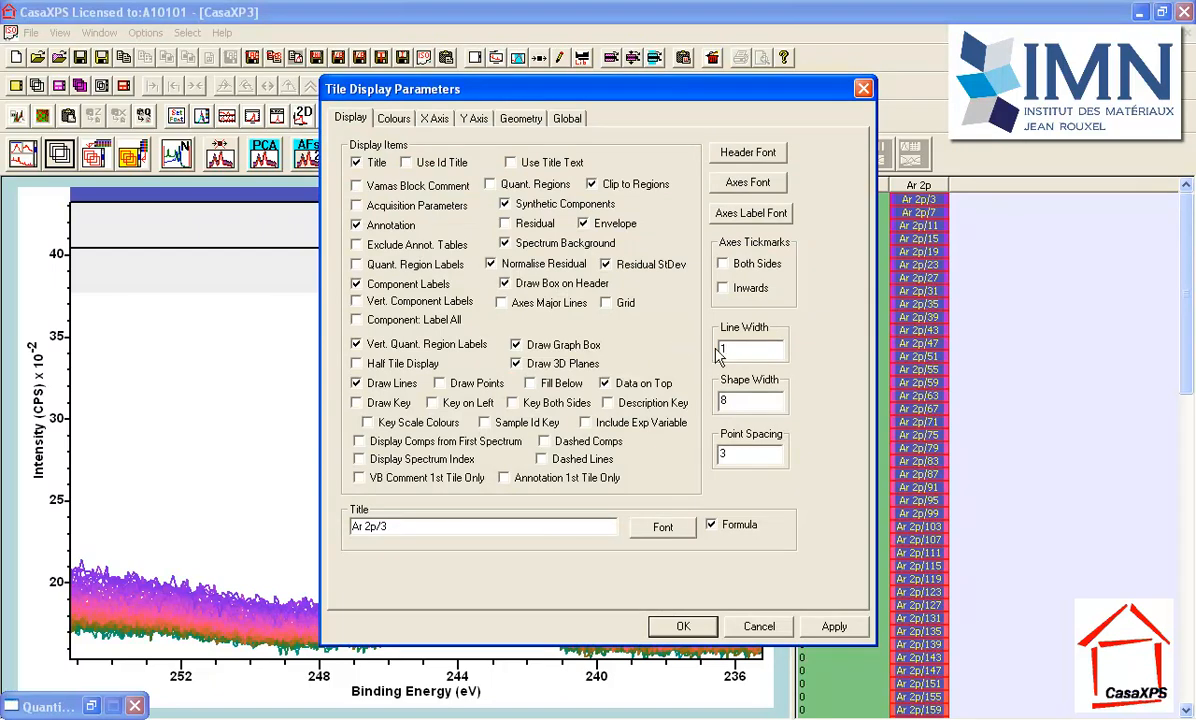
mouse_move(788, 572)
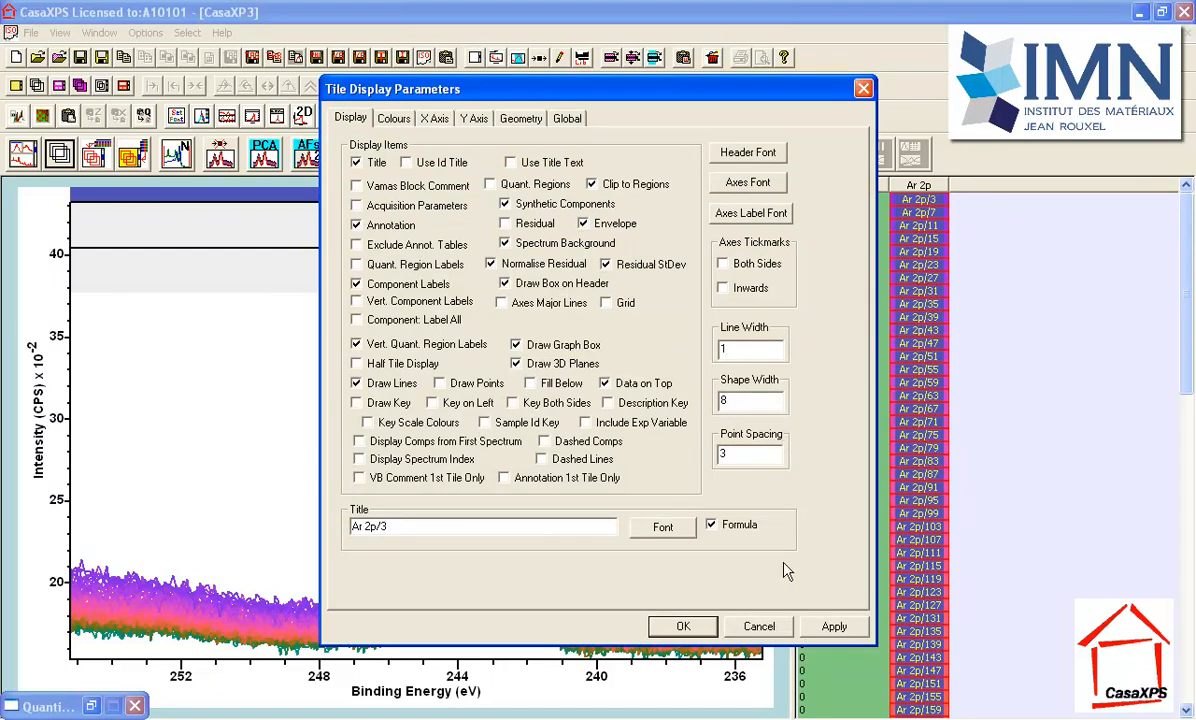
click(834, 626)
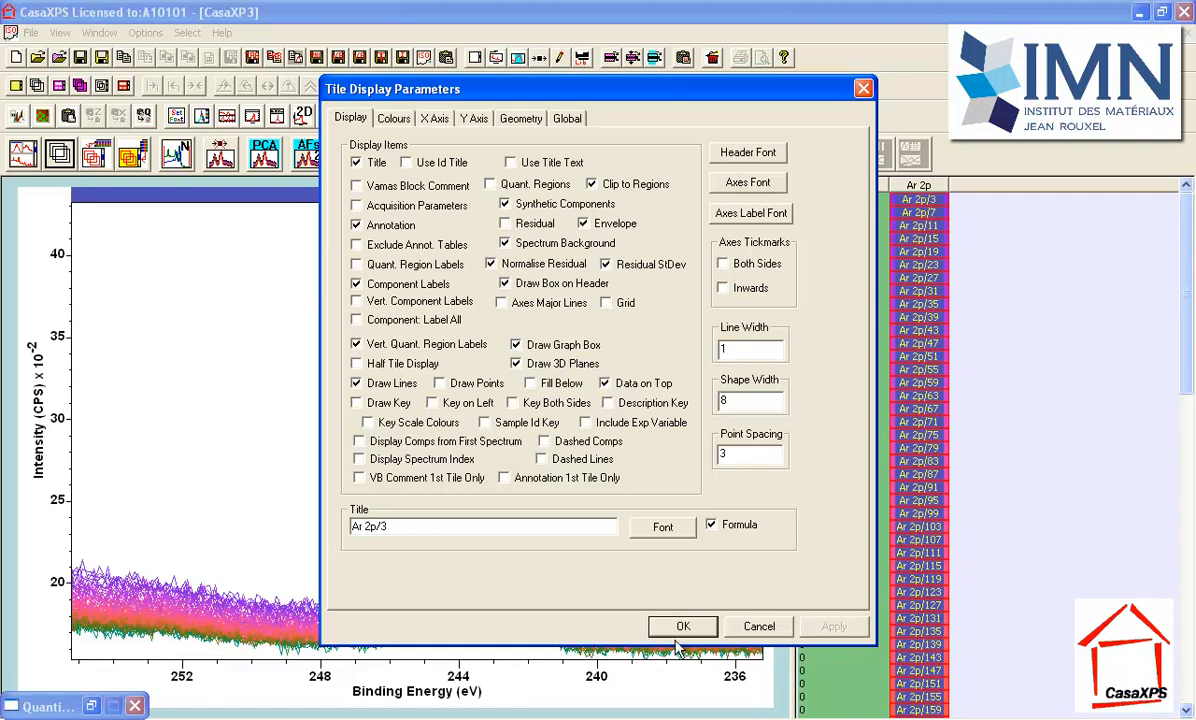
click(684, 626)
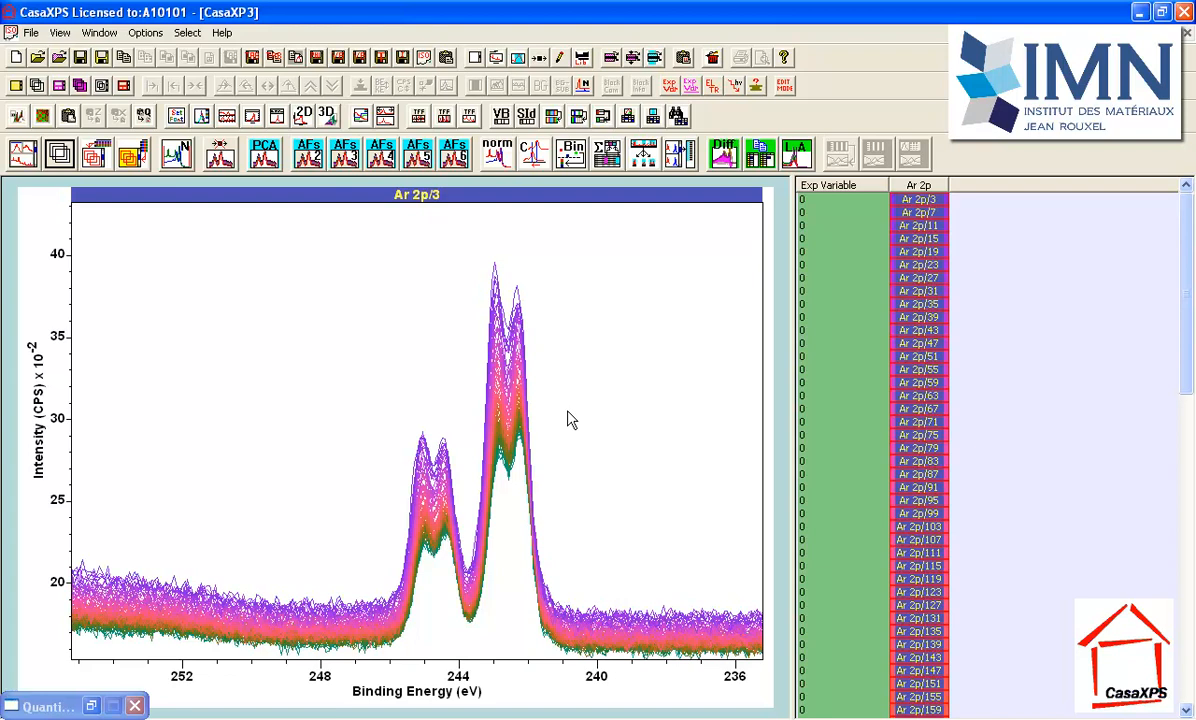
mouse_move(418, 256)
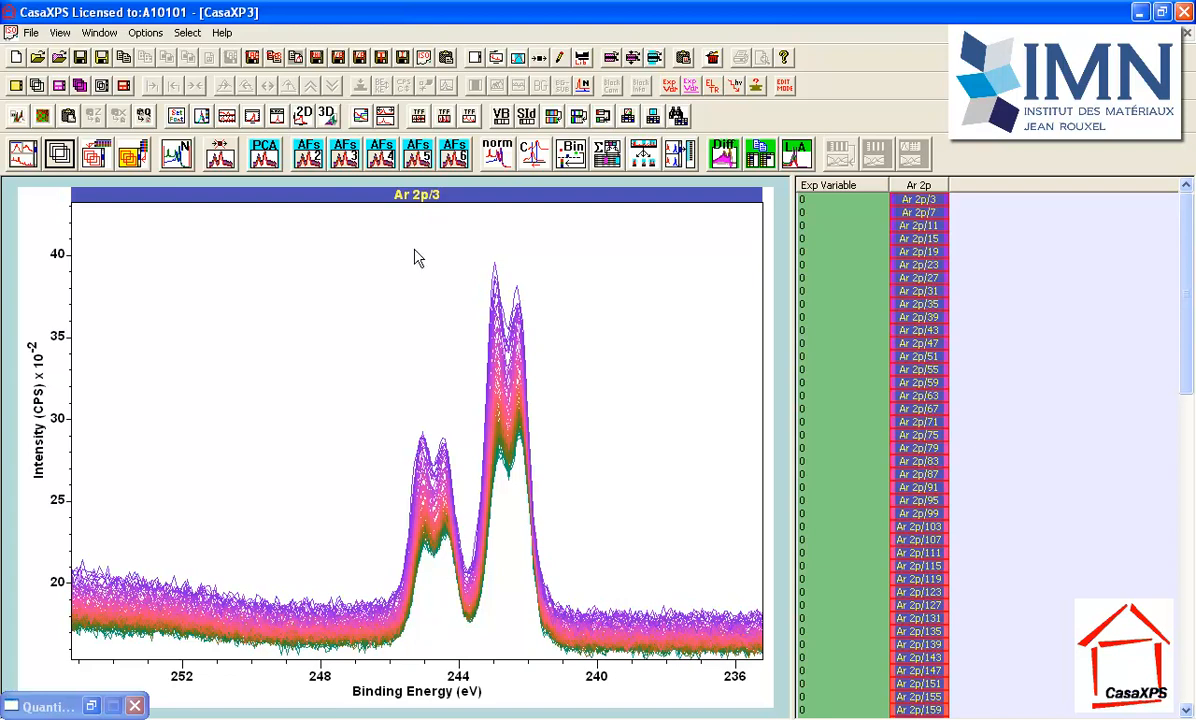
mouse_move(264, 152)
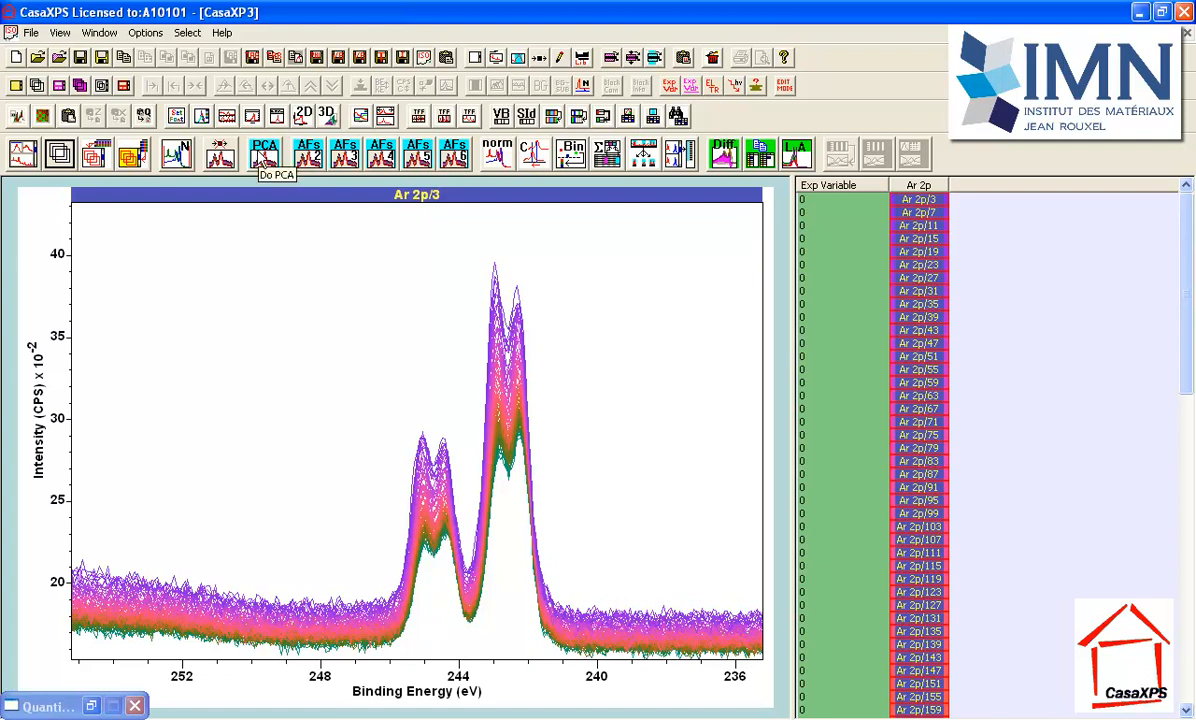
mouse_move(472, 420)
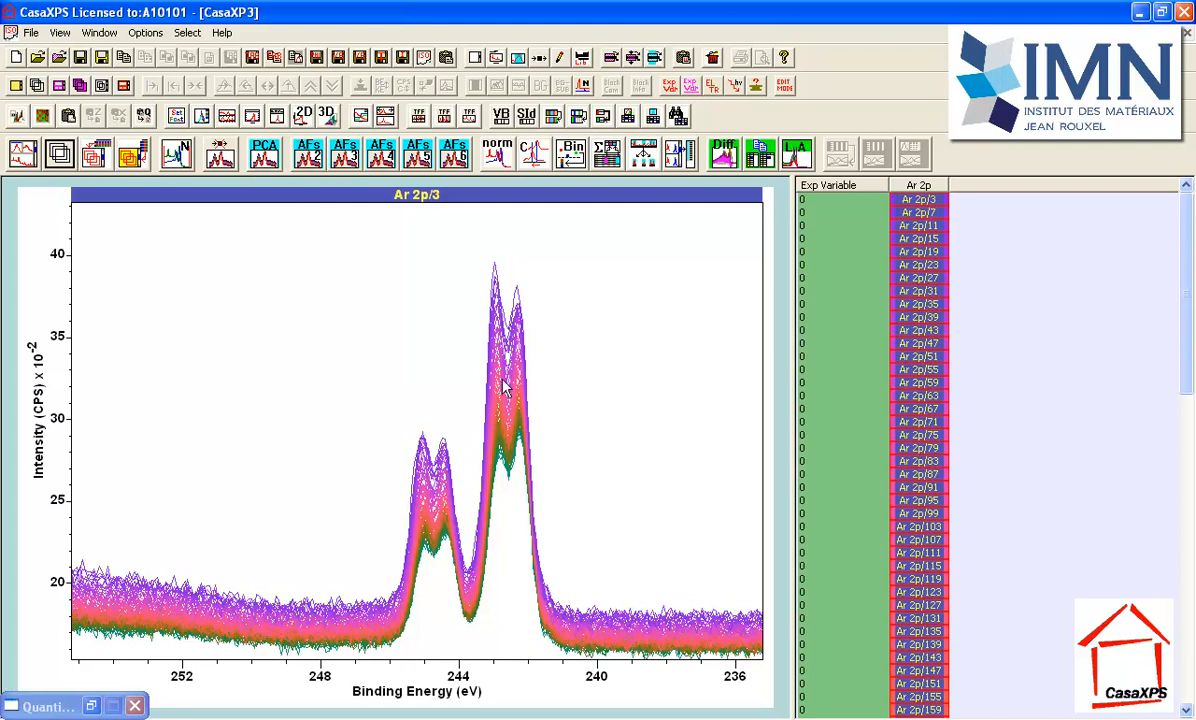
mouse_move(492, 396)
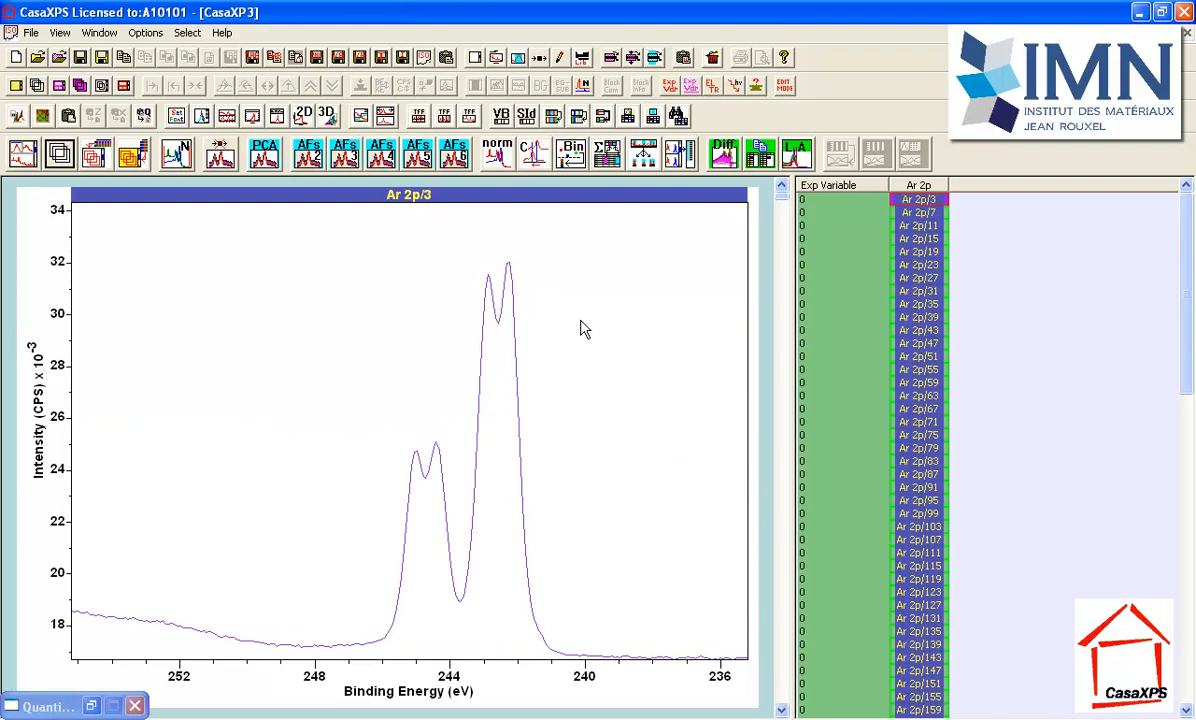
mouse_move(360, 656)
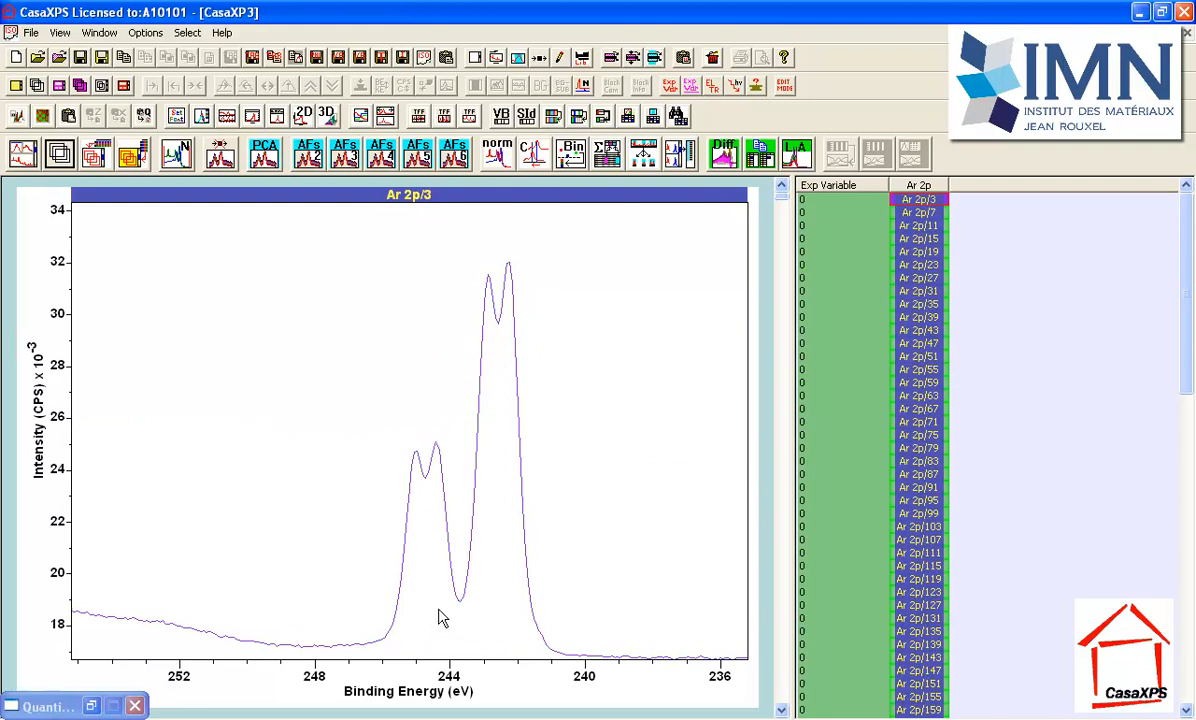
mouse_move(784, 486)
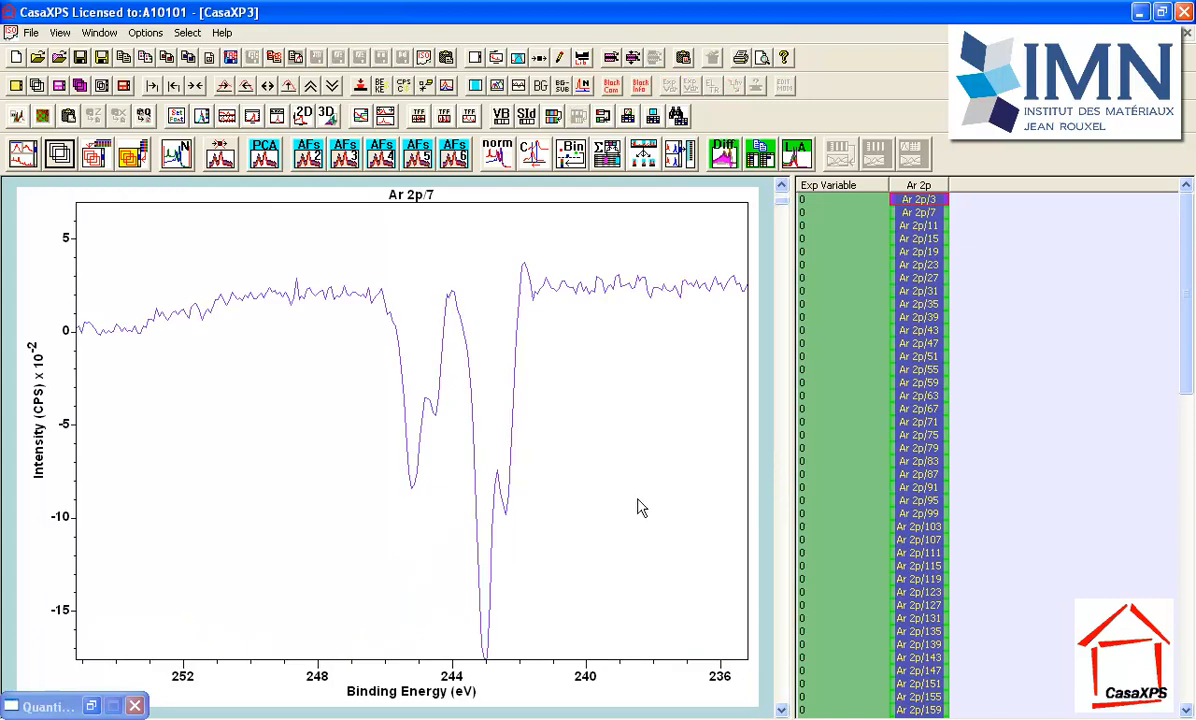
mouse_move(156, 398)
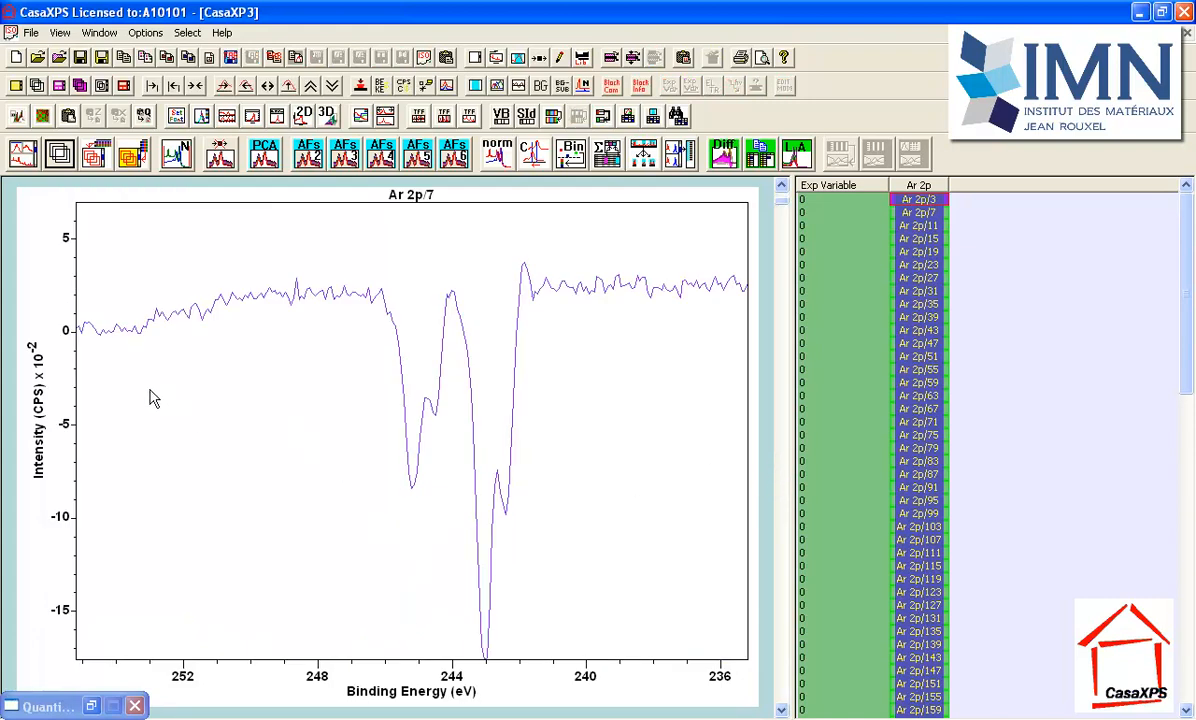
mouse_move(504, 320)
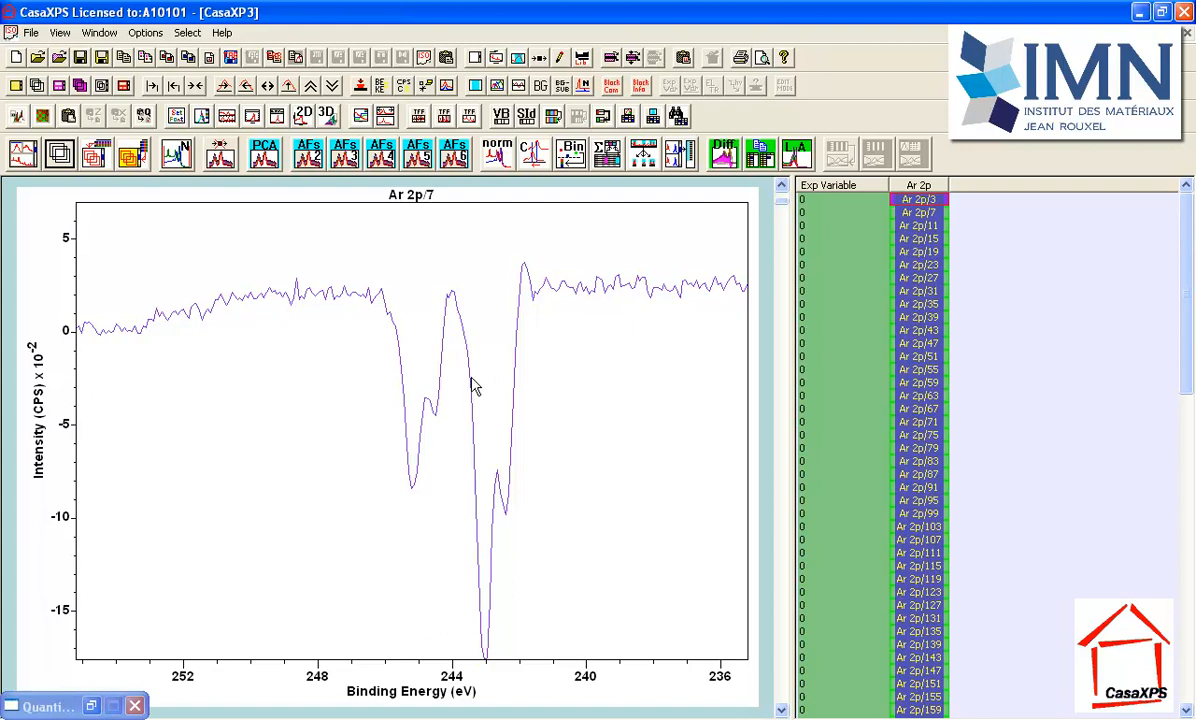
mouse_move(480, 408)
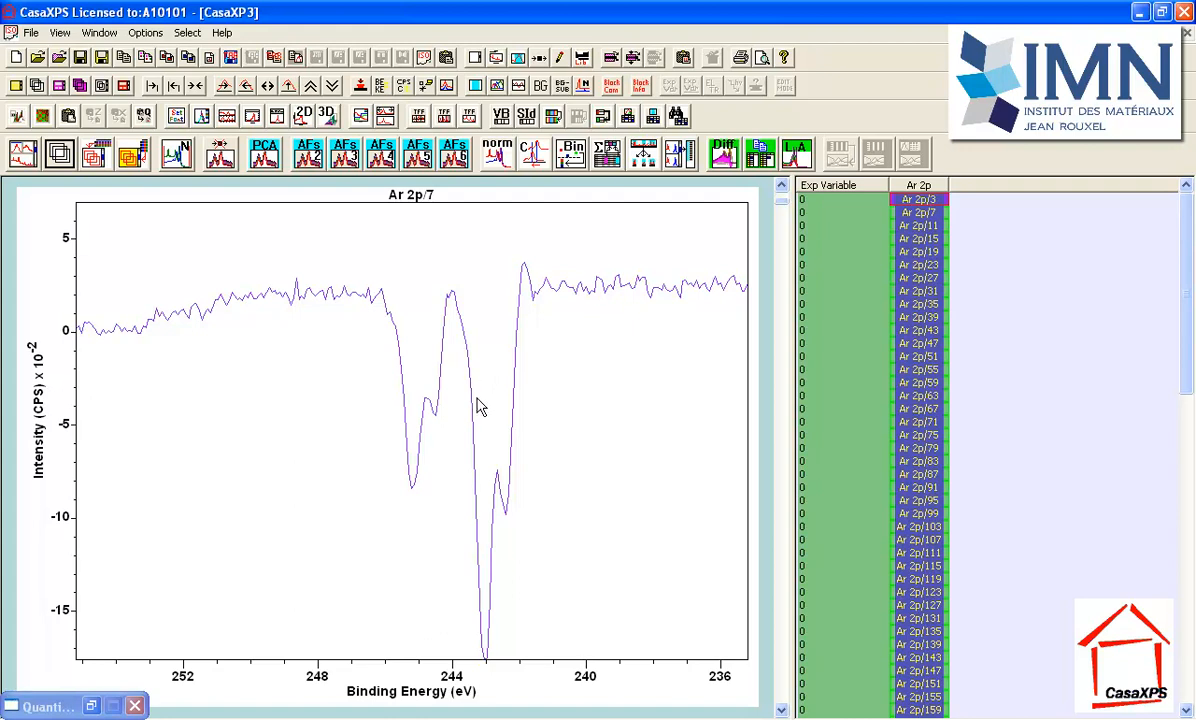
mouse_move(498, 520)
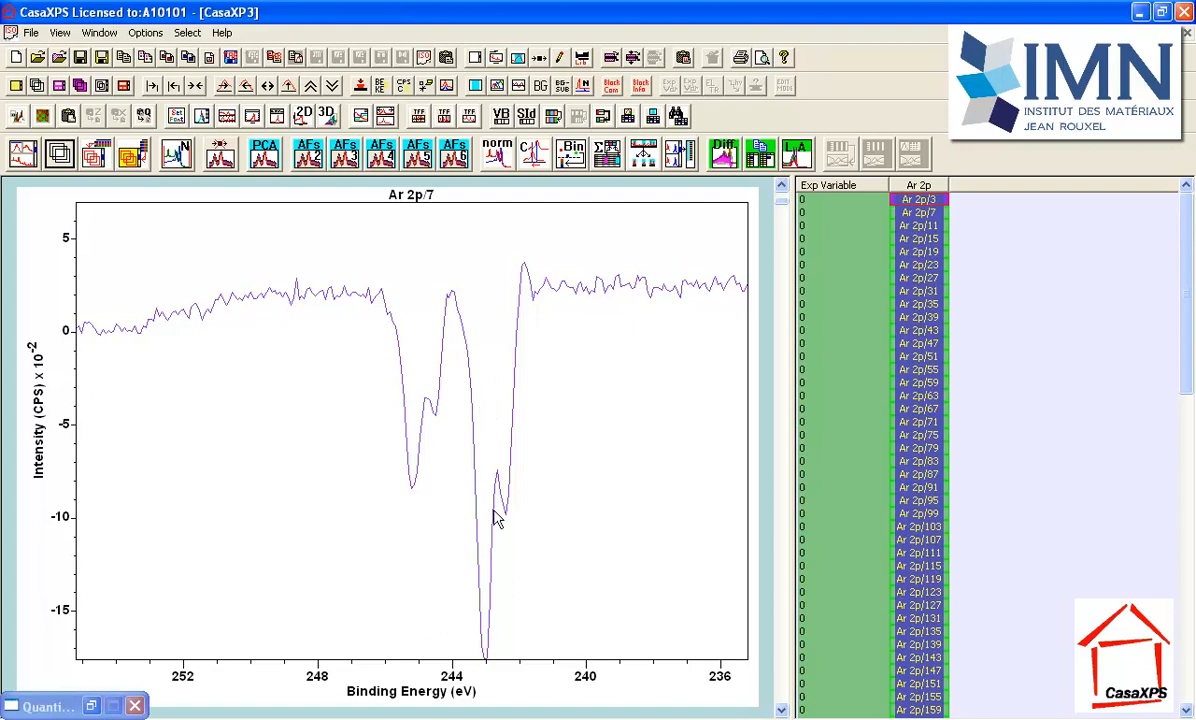
mouse_move(504, 386)
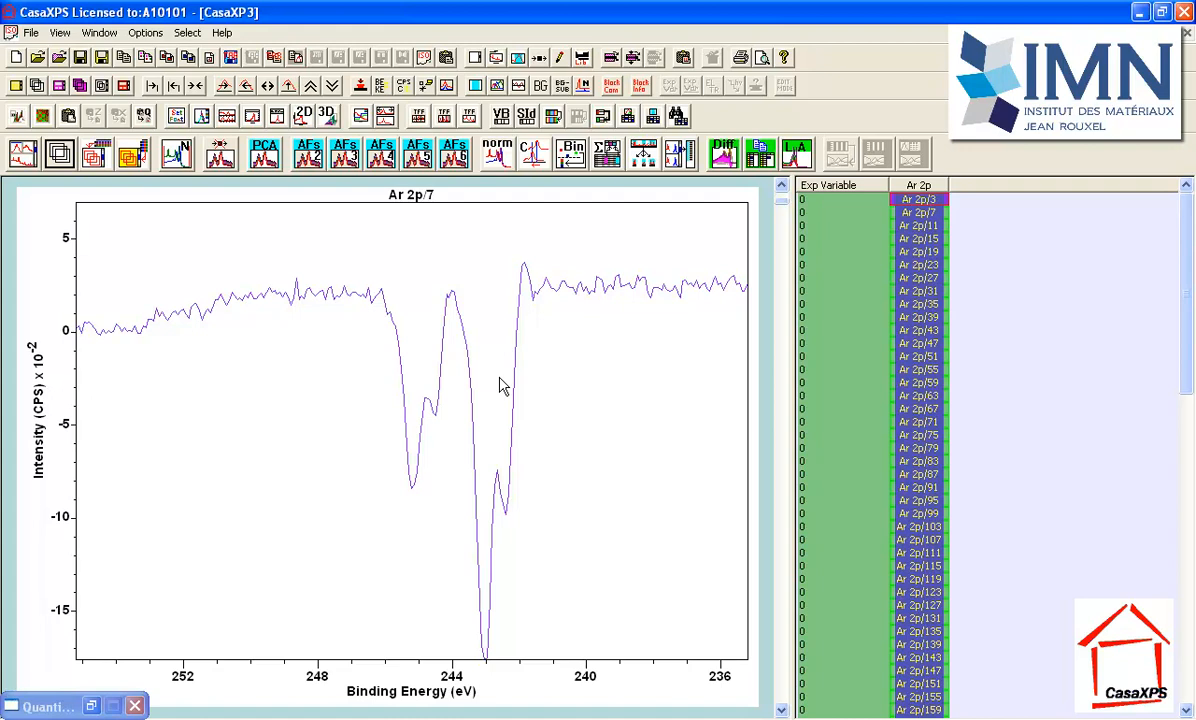
mouse_move(500, 386)
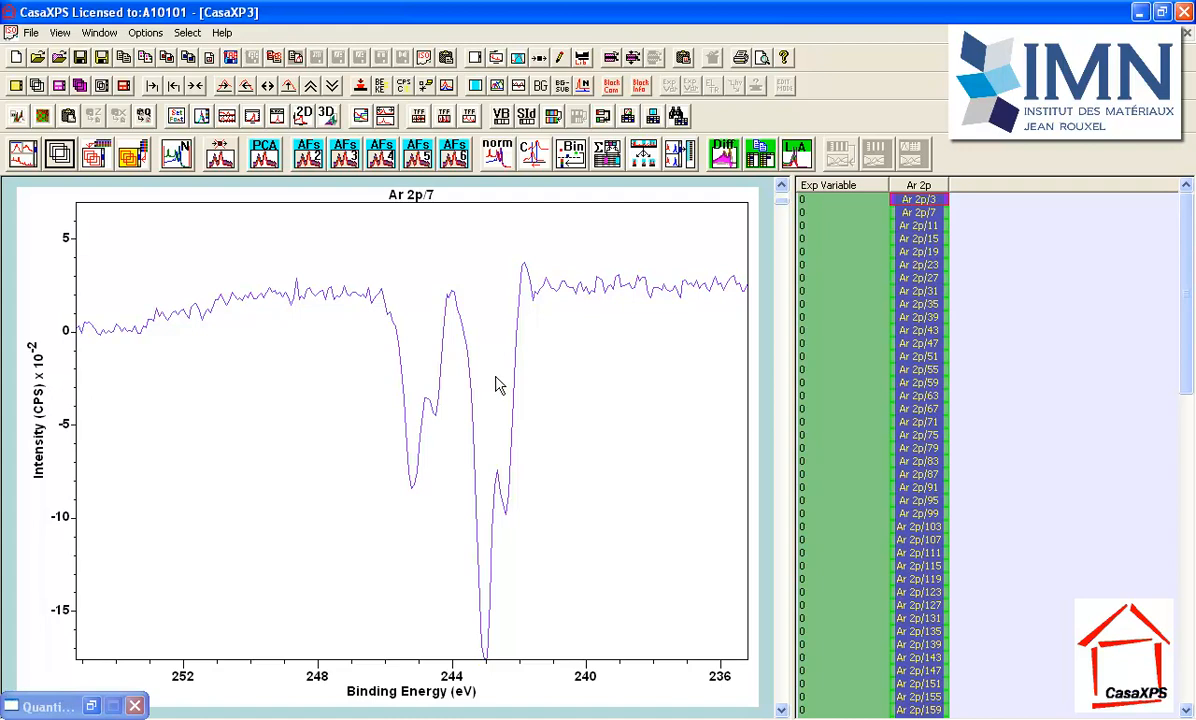
mouse_move(510, 344)
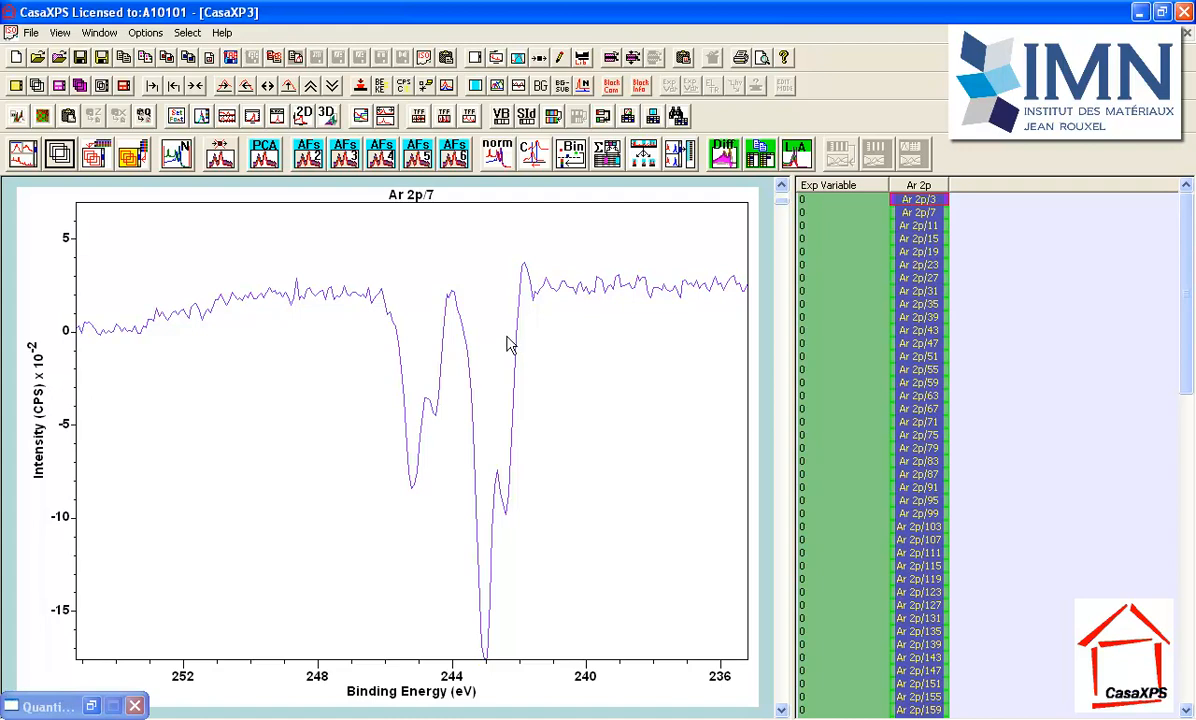
mouse_move(790, 378)
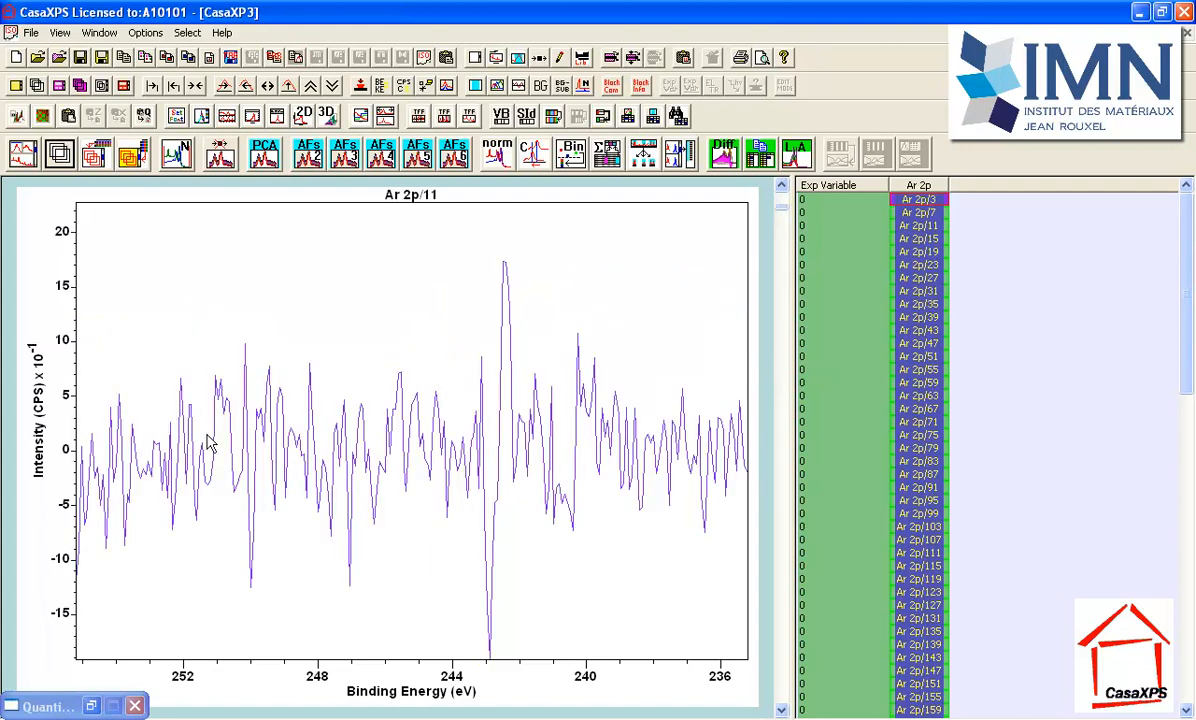
mouse_move(690, 446)
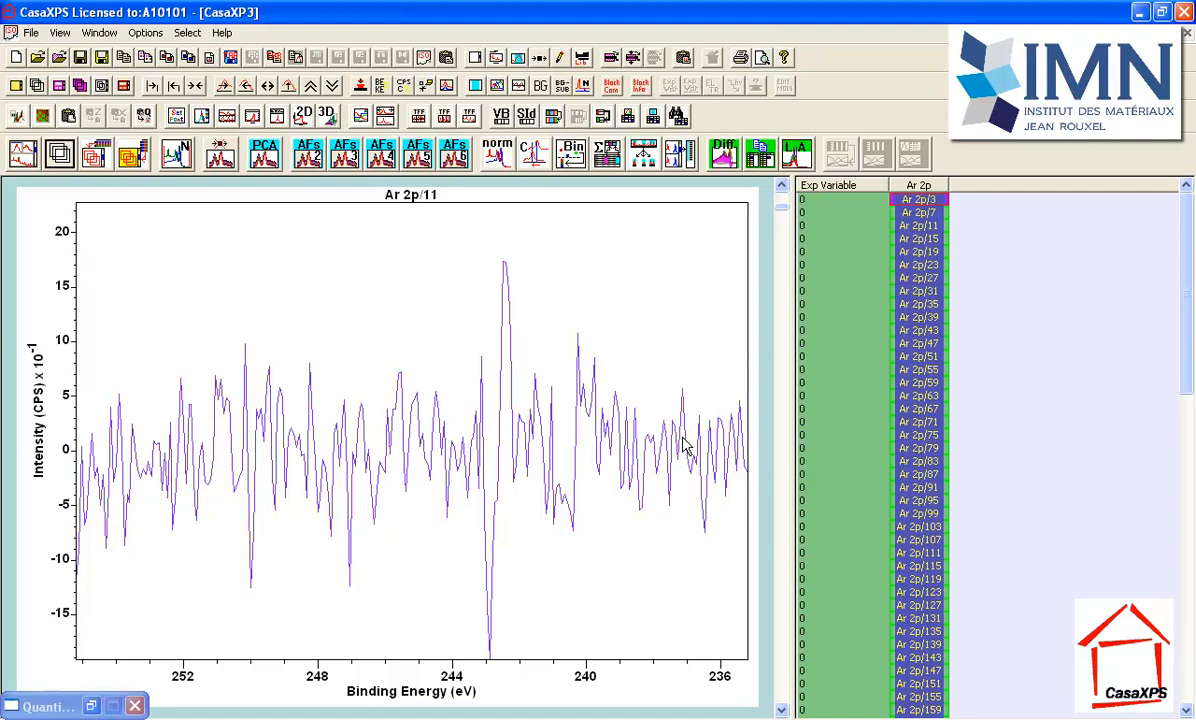
mouse_move(84, 172)
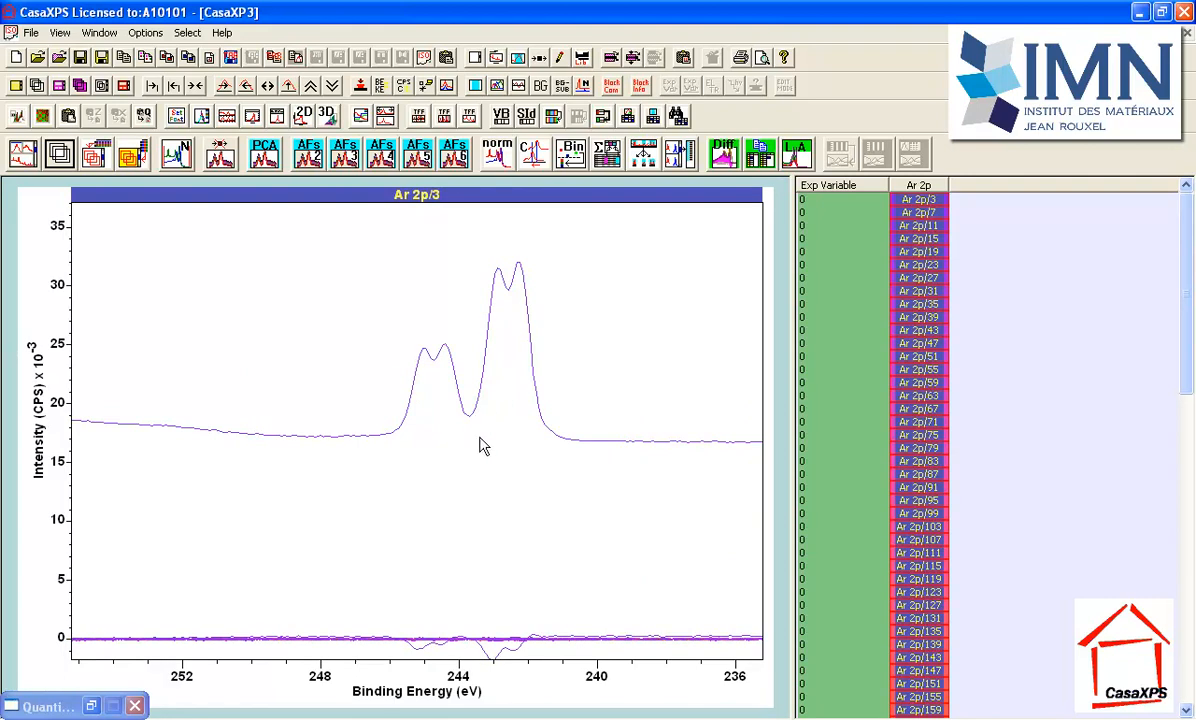
mouse_move(528, 656)
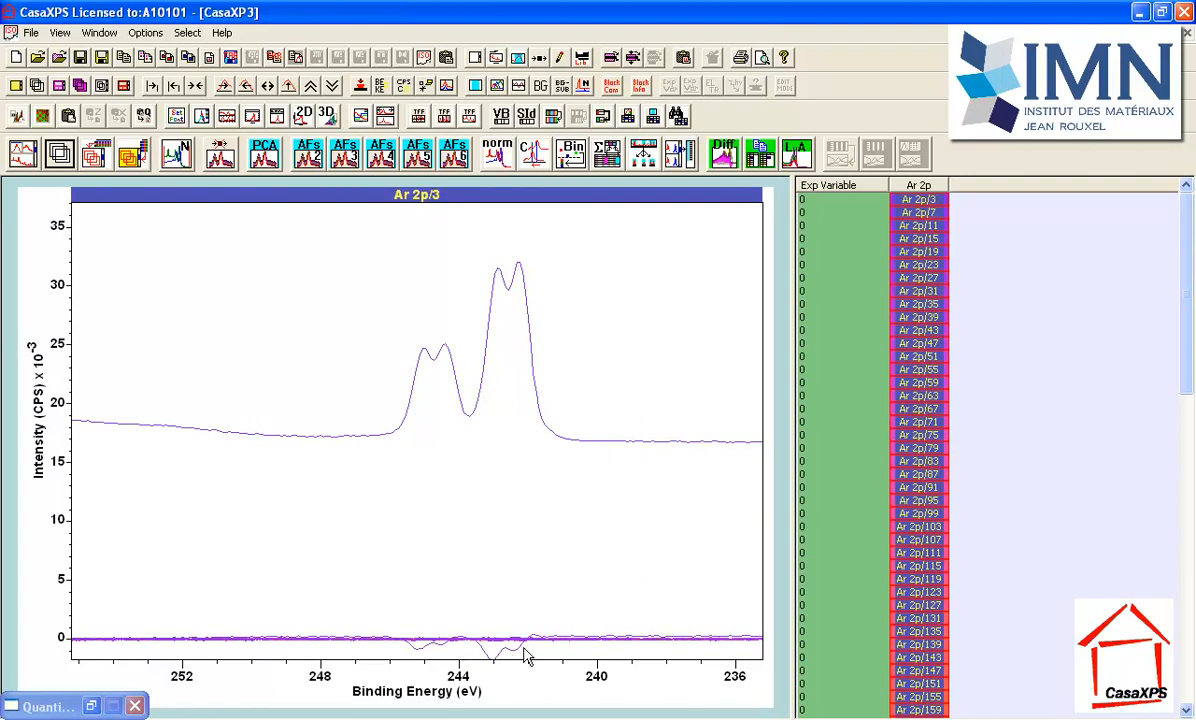
mouse_move(512, 438)
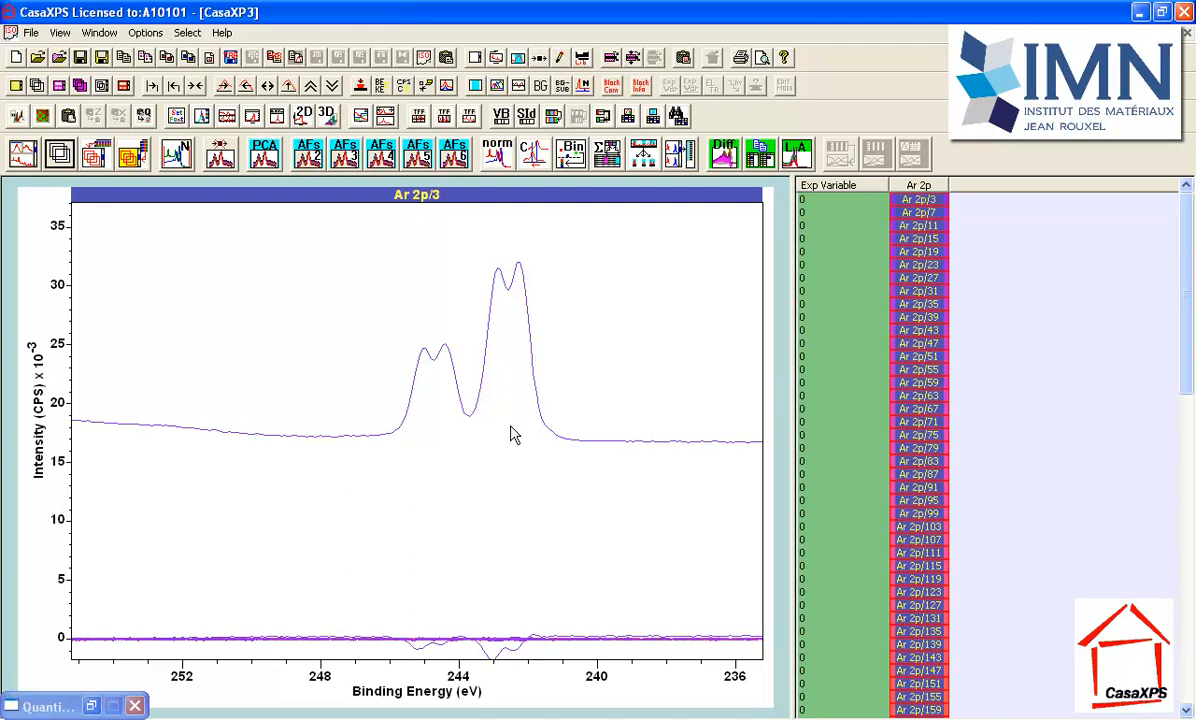
mouse_move(408, 418)
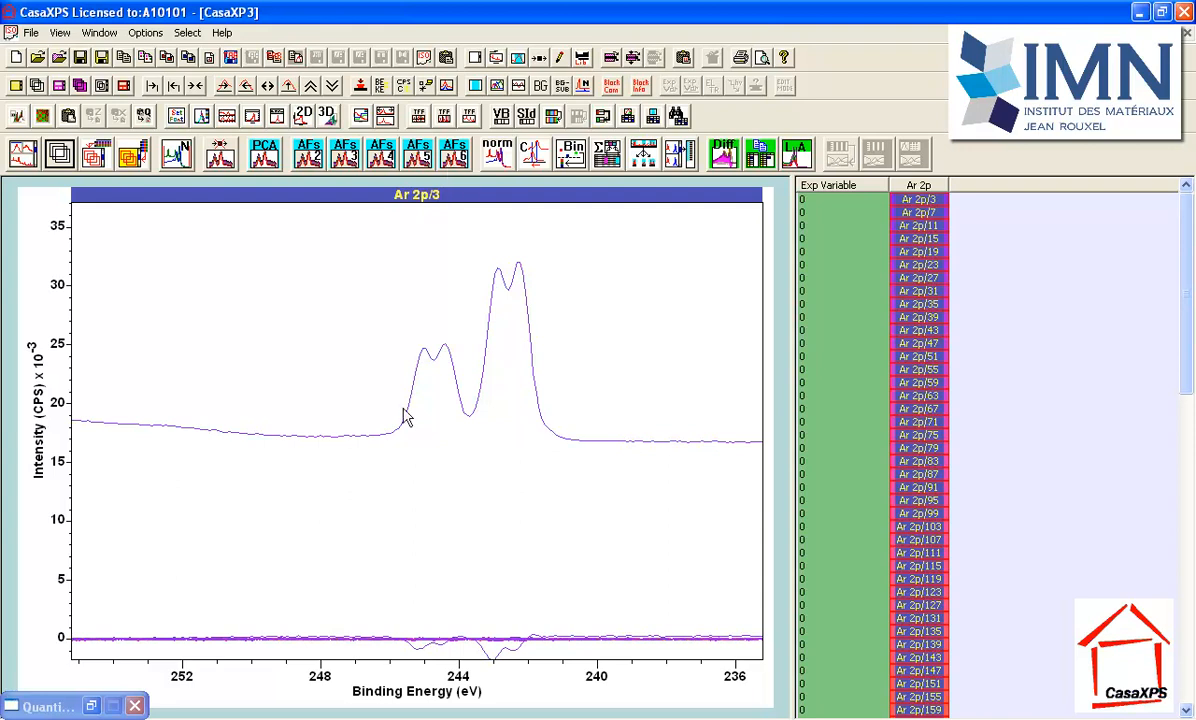
mouse_move(284, 220)
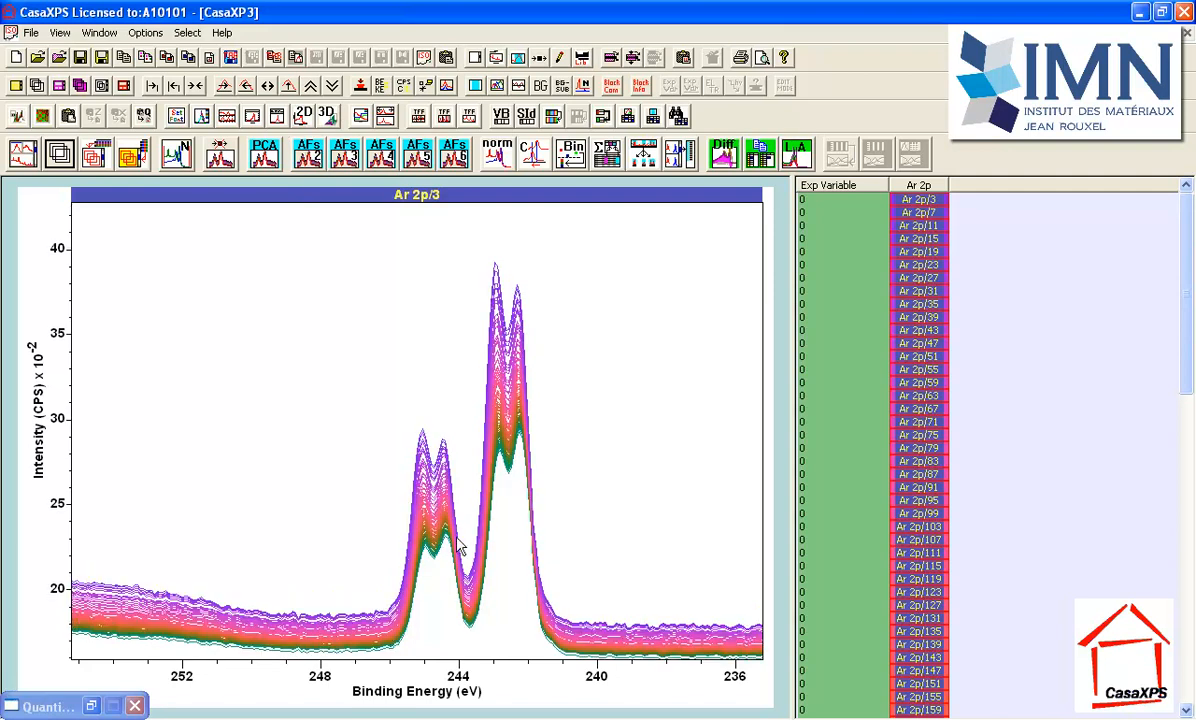
mouse_move(512, 512)
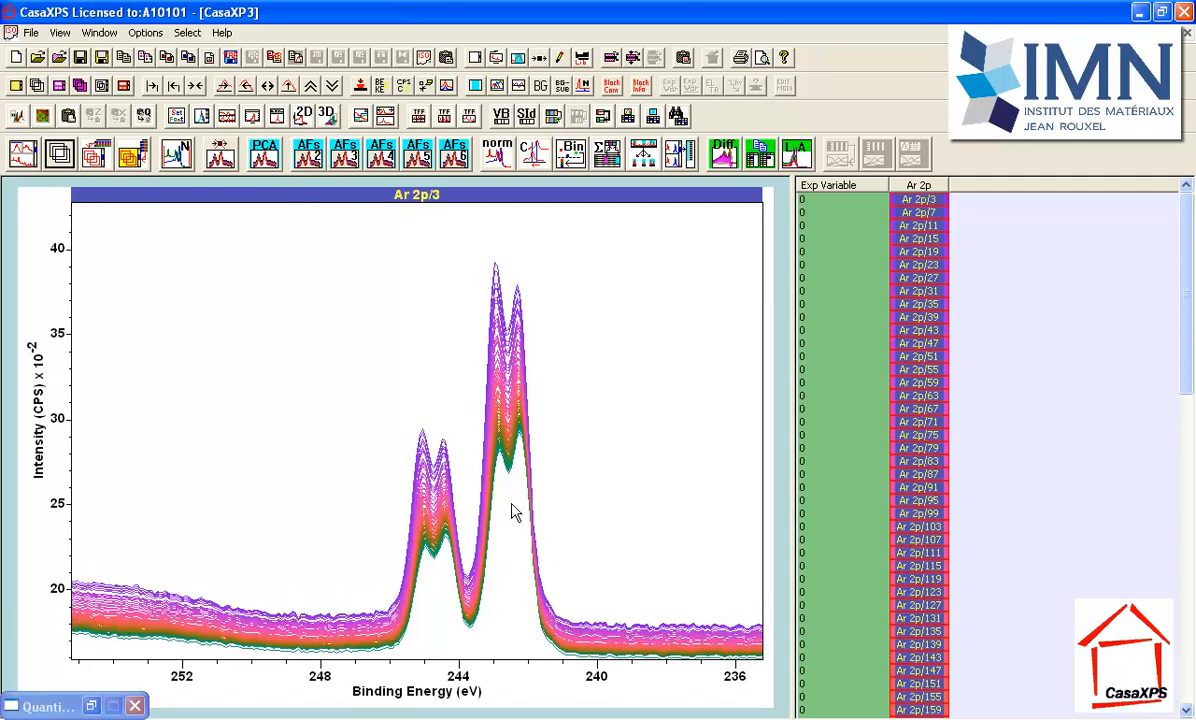
mouse_move(516, 498)
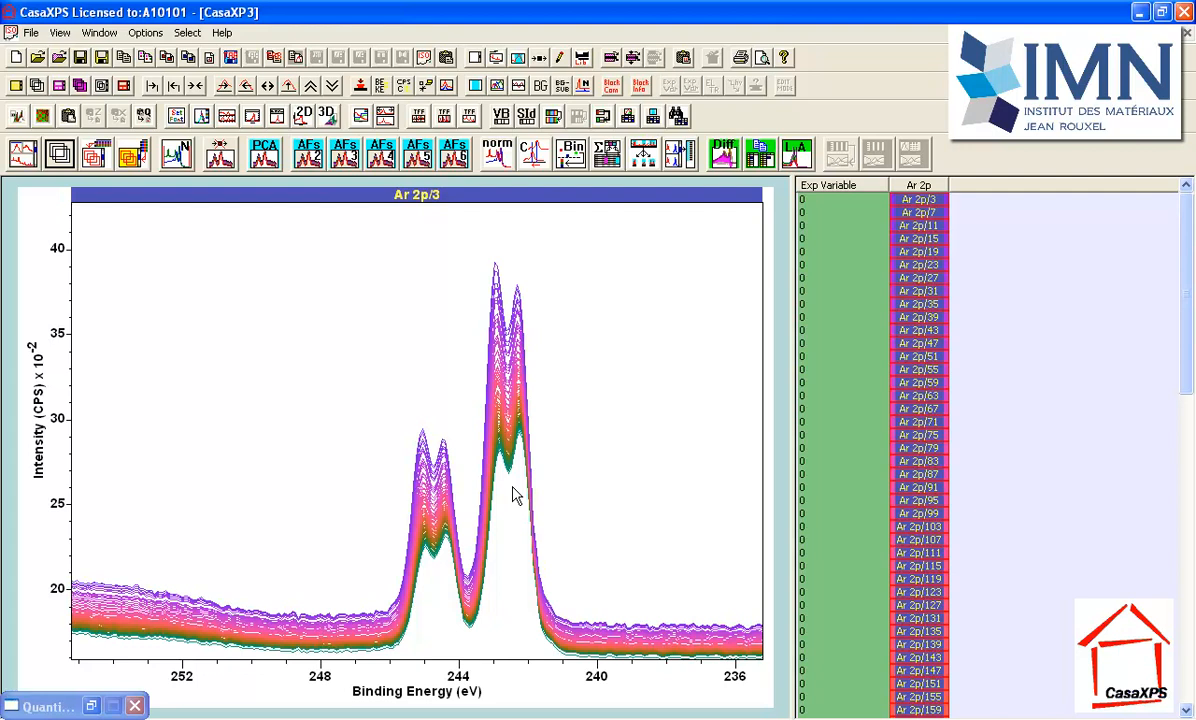
mouse_move(768, 160)
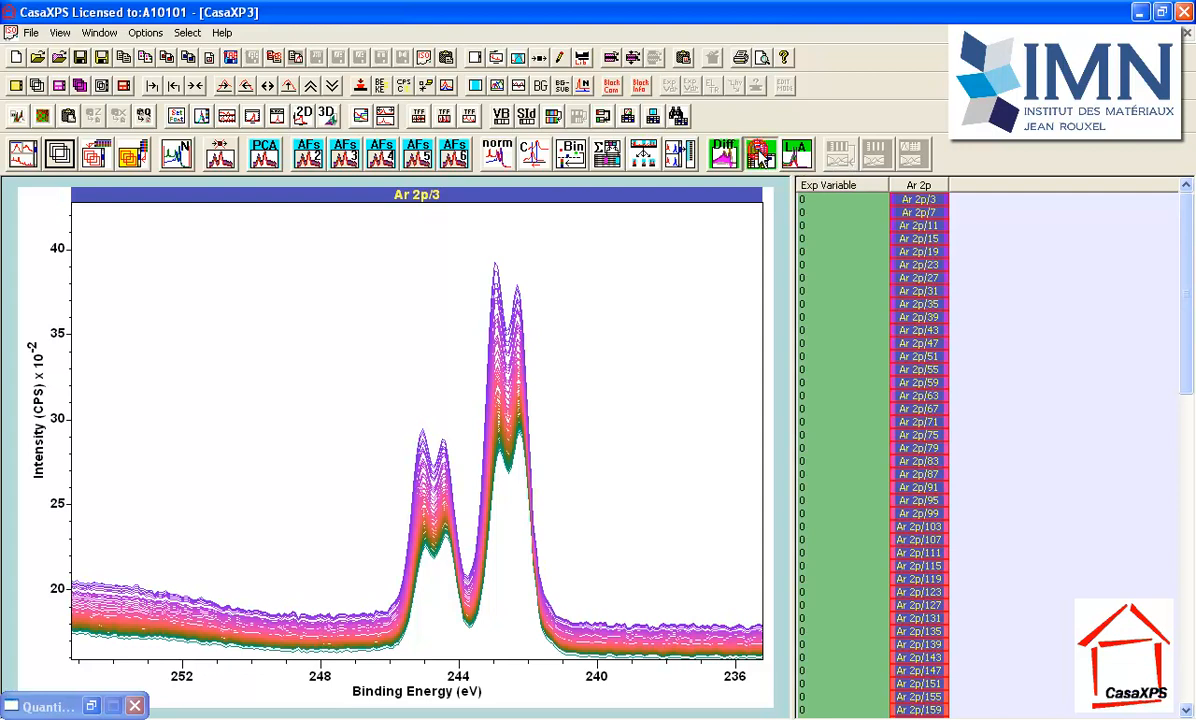
Step: Copy the selected Ar 2p blocks, processed data only, into a second column
click(760, 152)
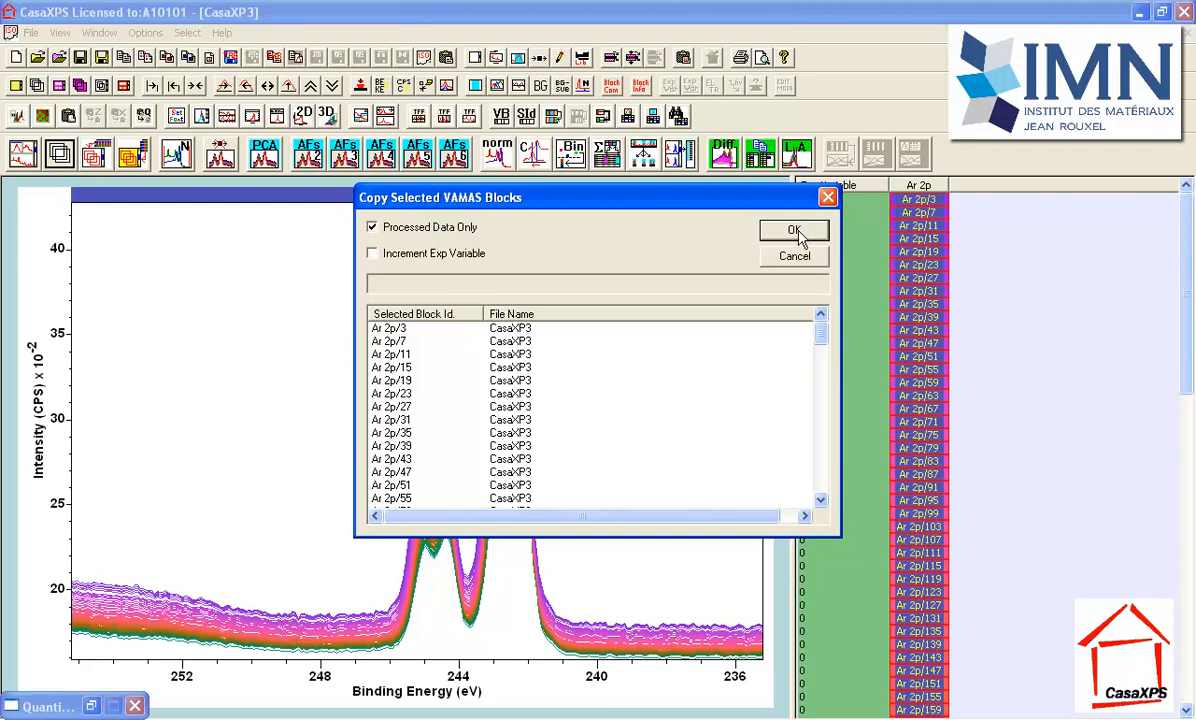
click(794, 230)
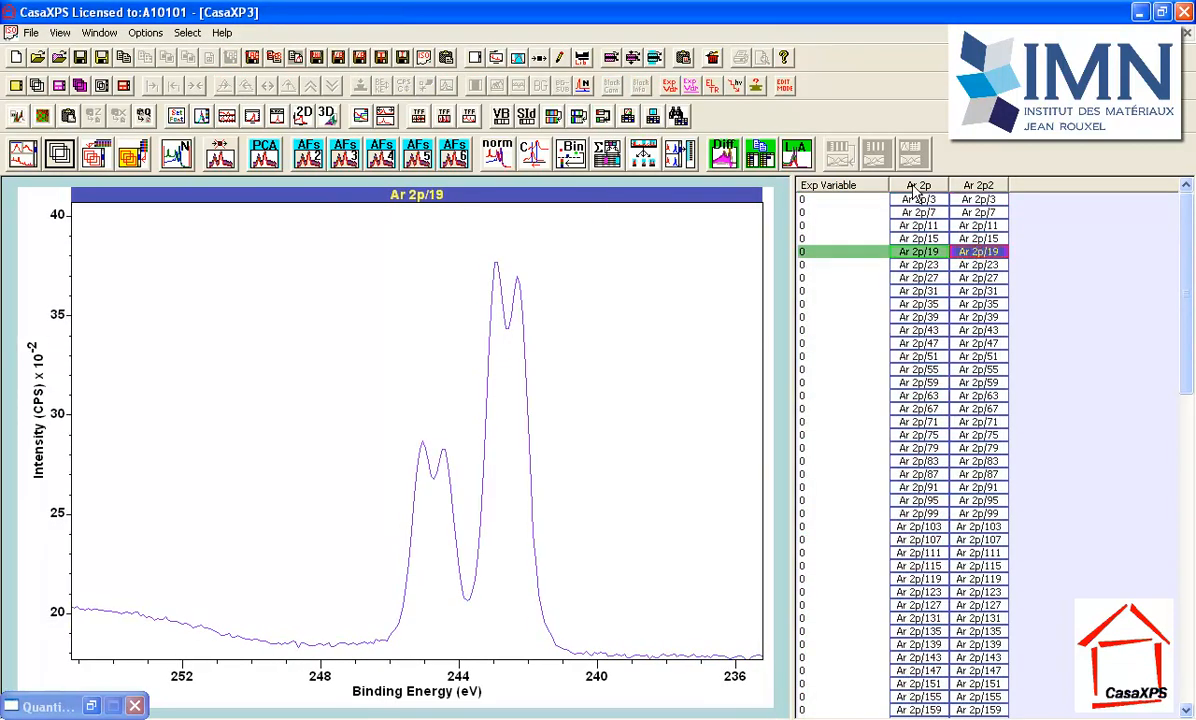
Step: Select all Ar 2p2 spectra and show their processing history listing the PCA eigenanalysis
click(60, 152)
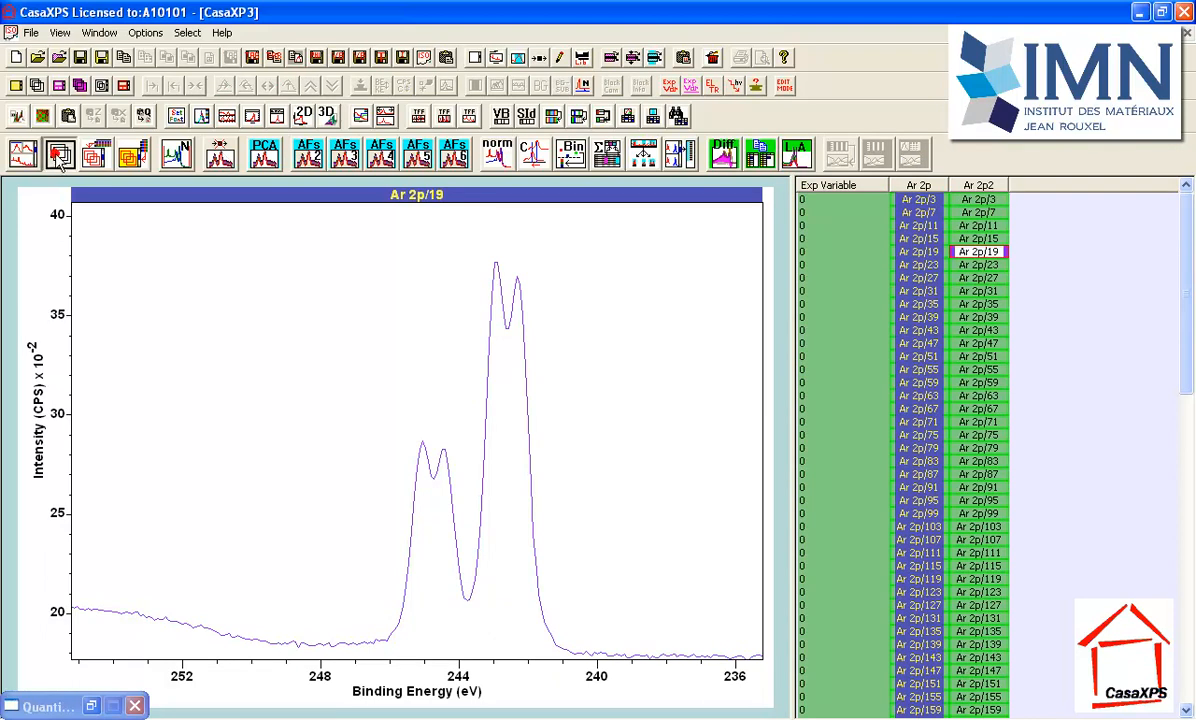
click(60, 152)
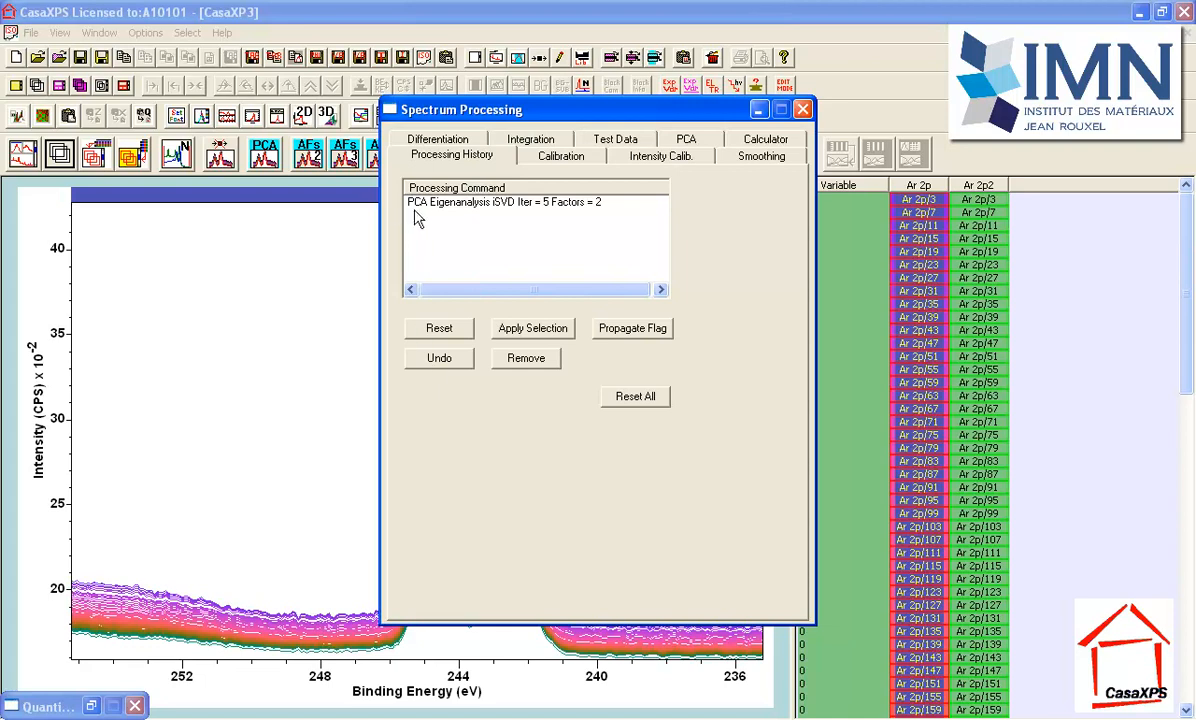
mouse_move(442, 330)
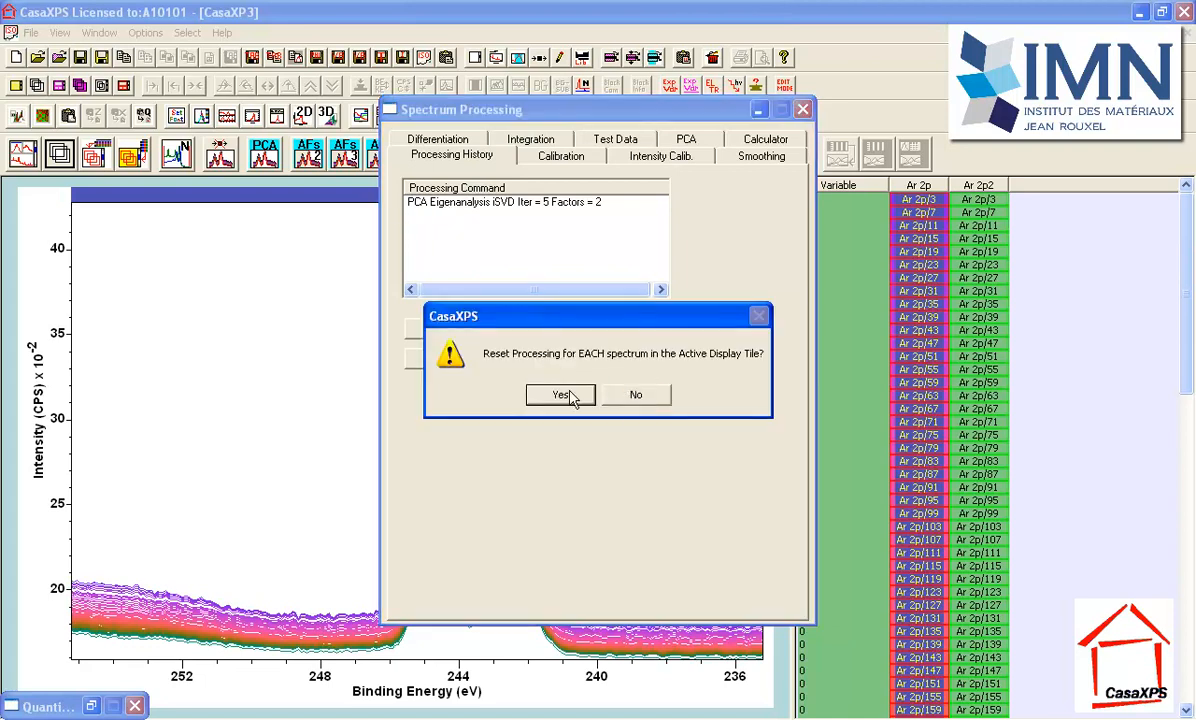
Step: Reset processing on every displayed Ar 2p spectrum, clearing the PCA step, and close the window
click(560, 394)
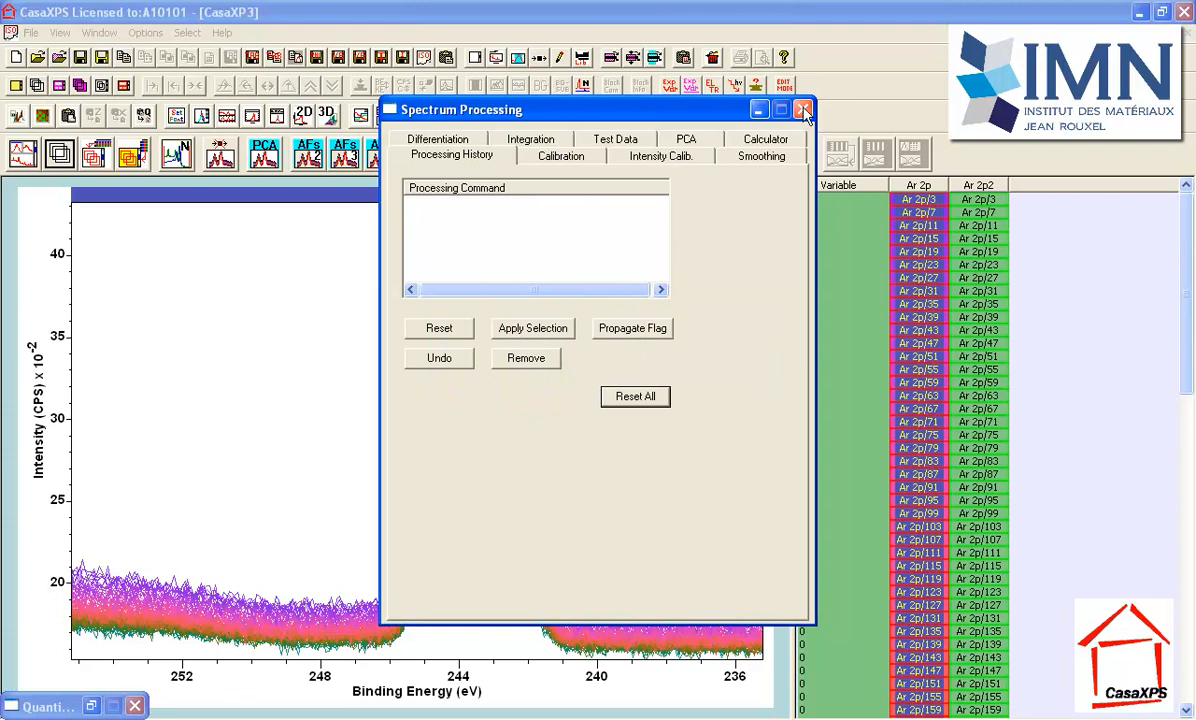
click(804, 108)
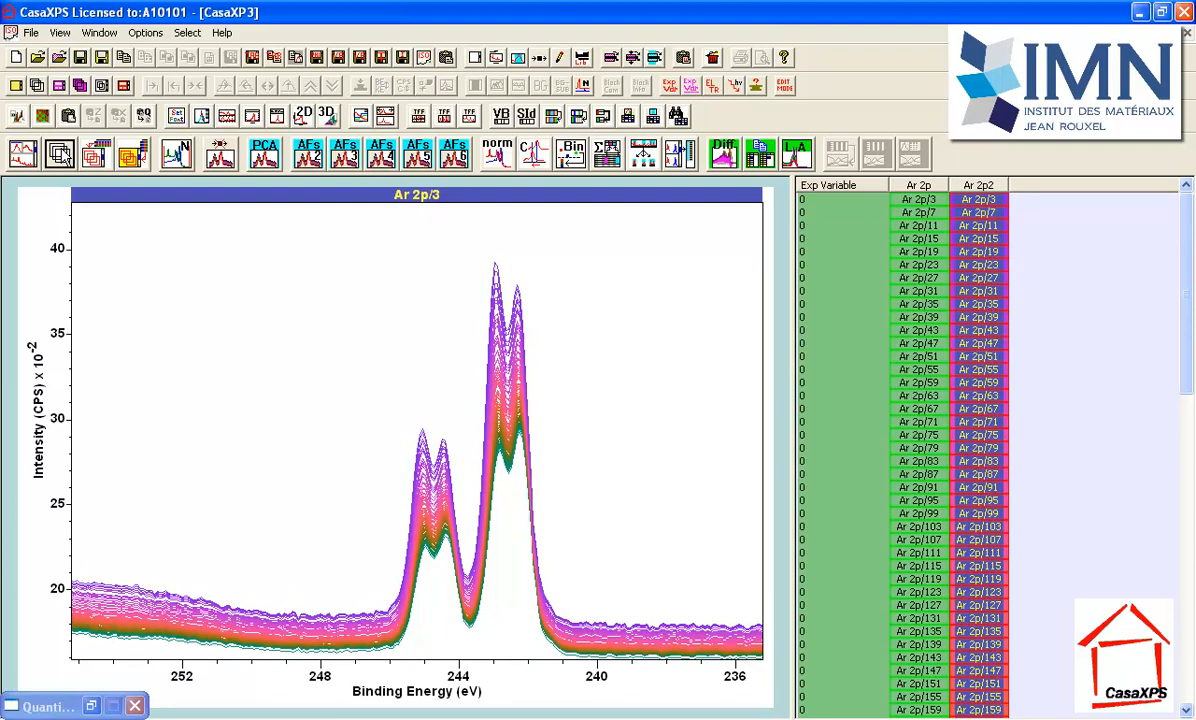
mouse_move(1190, 248)
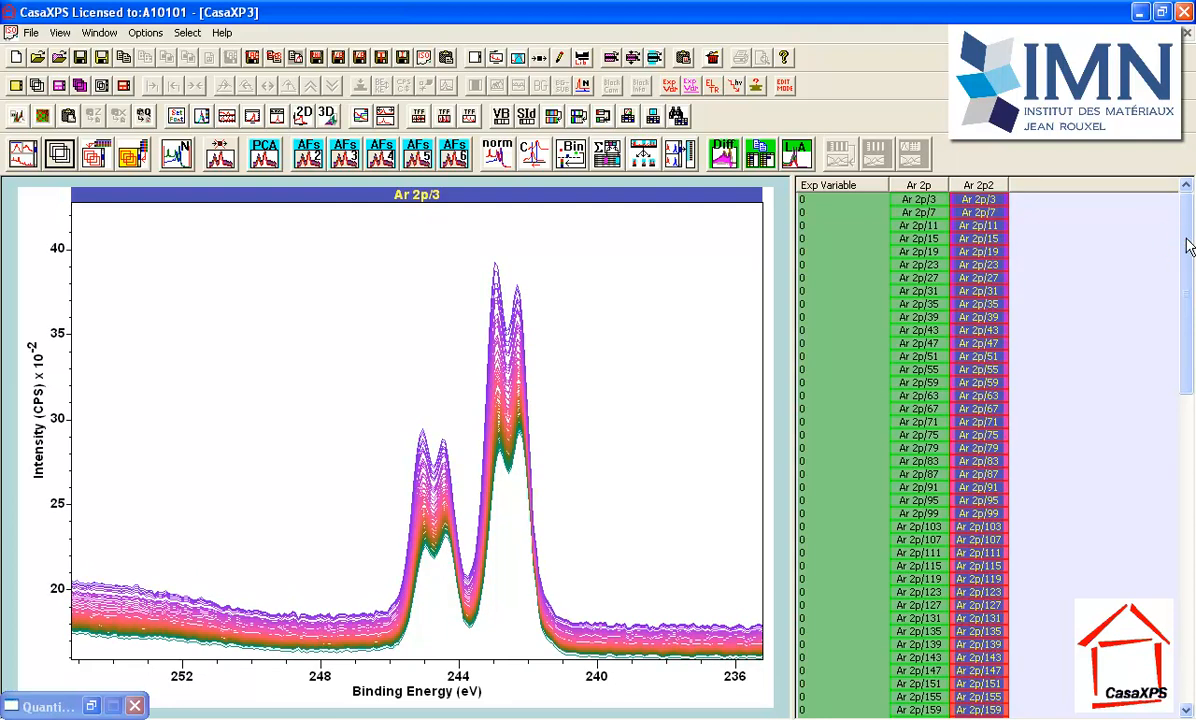
scroll(down, 3)
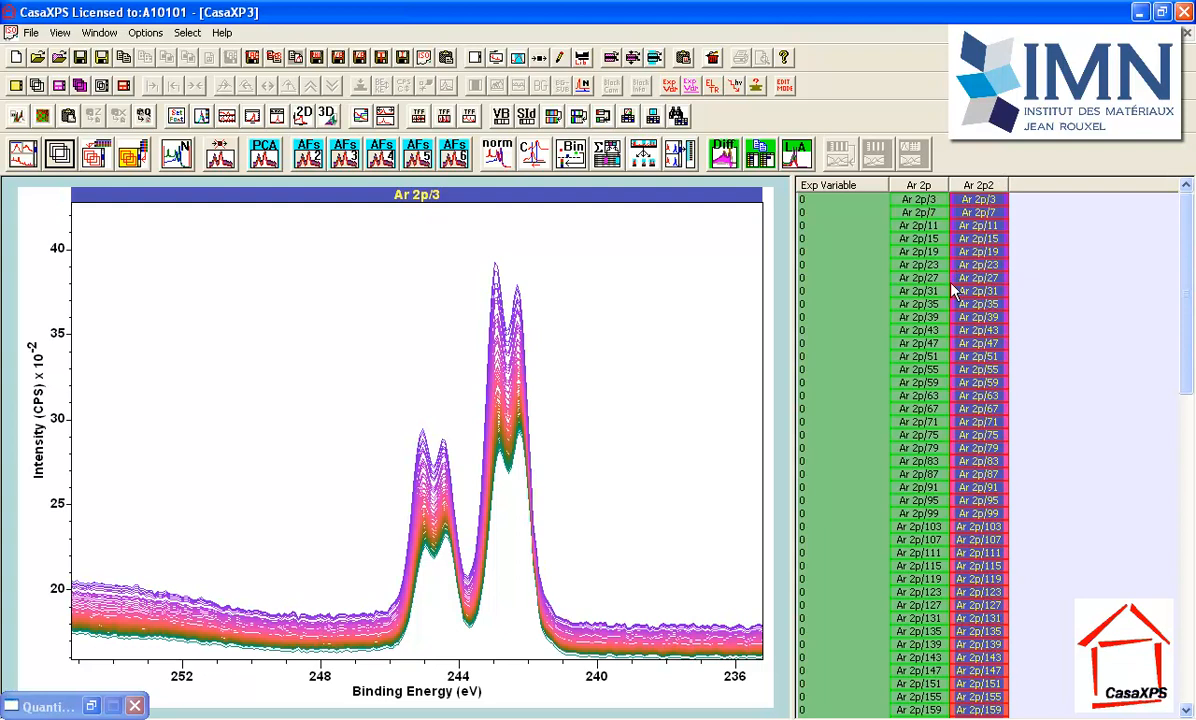
mouse_move(596, 276)
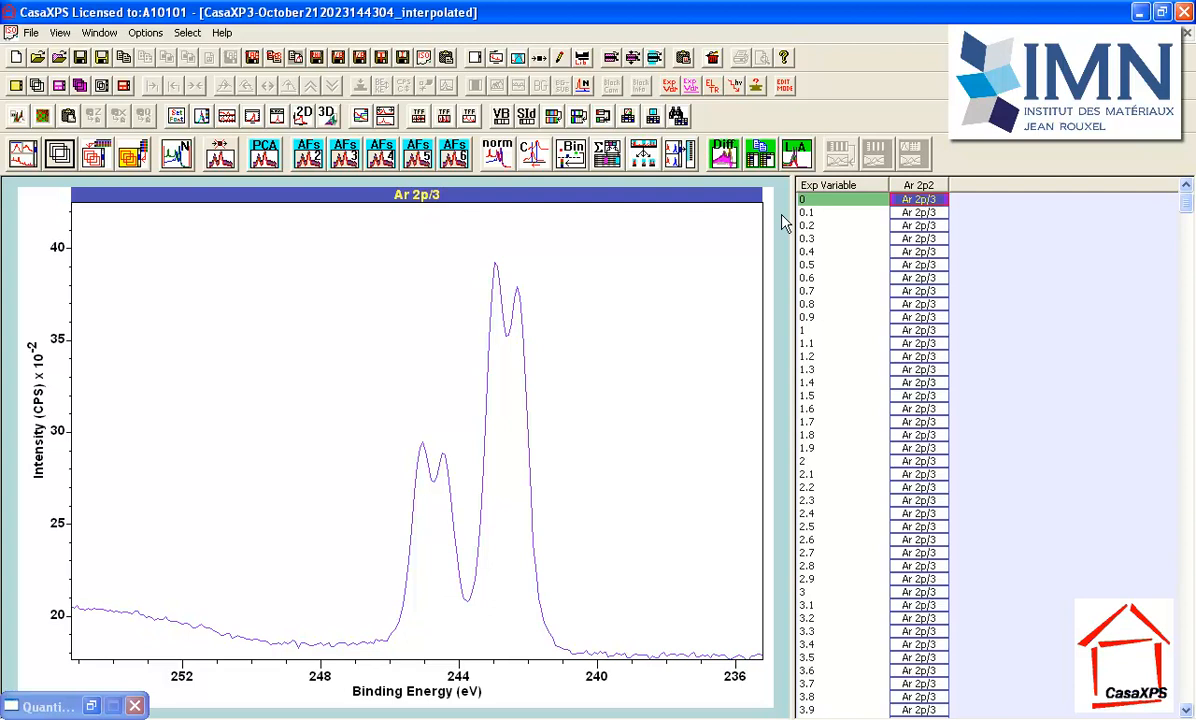
mouse_move(904, 204)
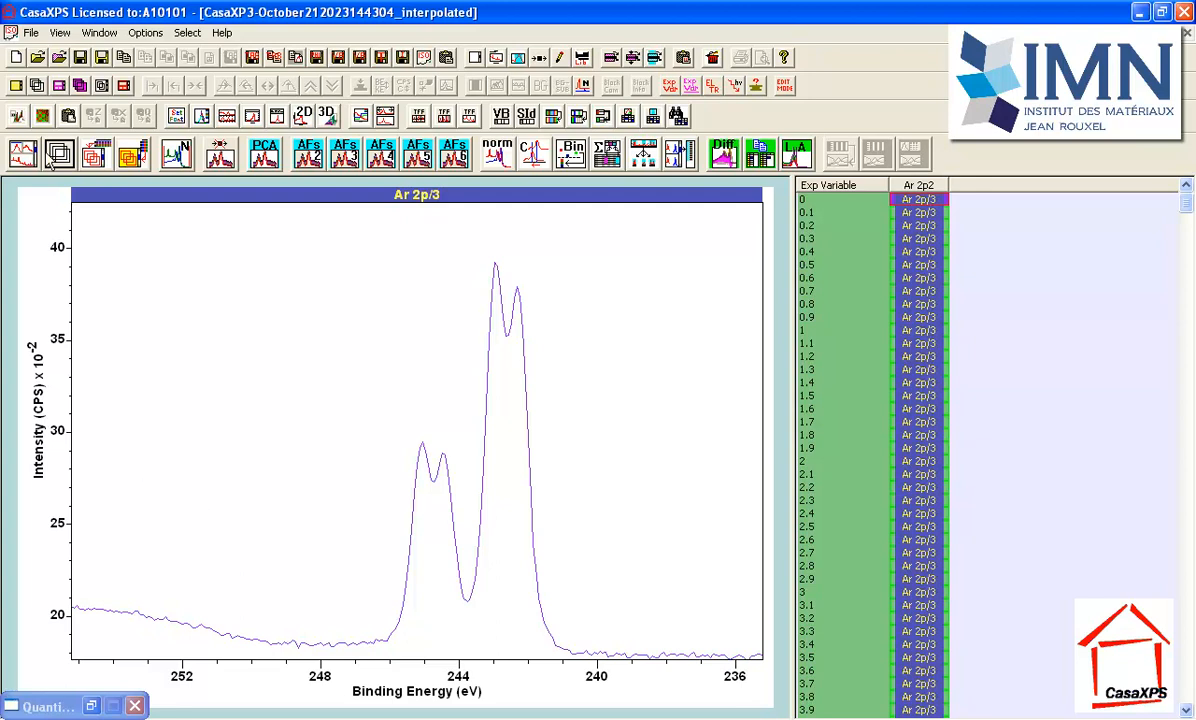
Step: View the interpolated Ar 2p2 spectra stacked, then display only the one at experimental variable 39.7
click(60, 152)
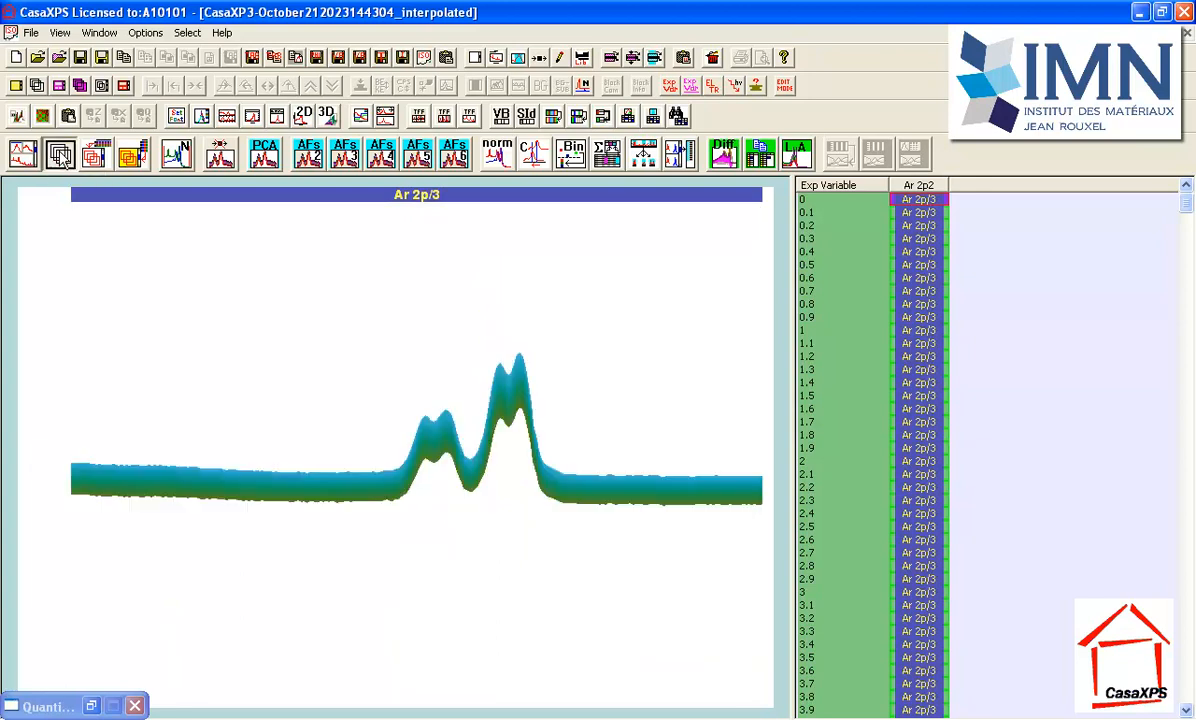
click(60, 152)
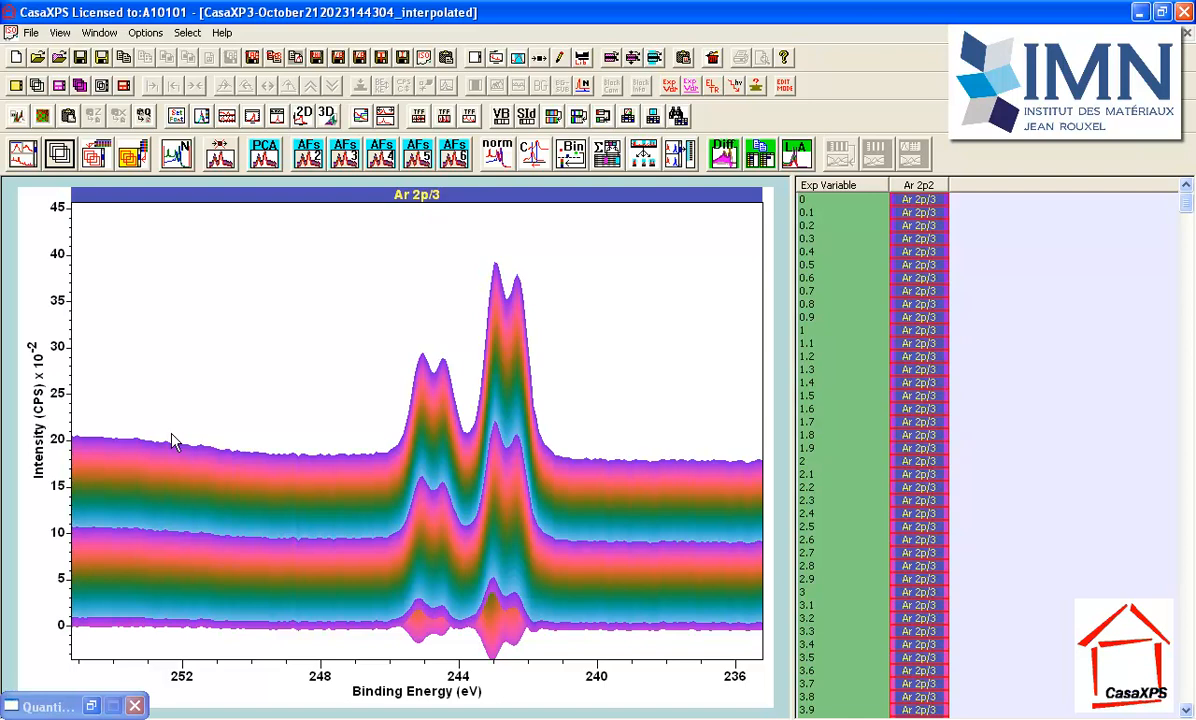
mouse_move(916, 218)
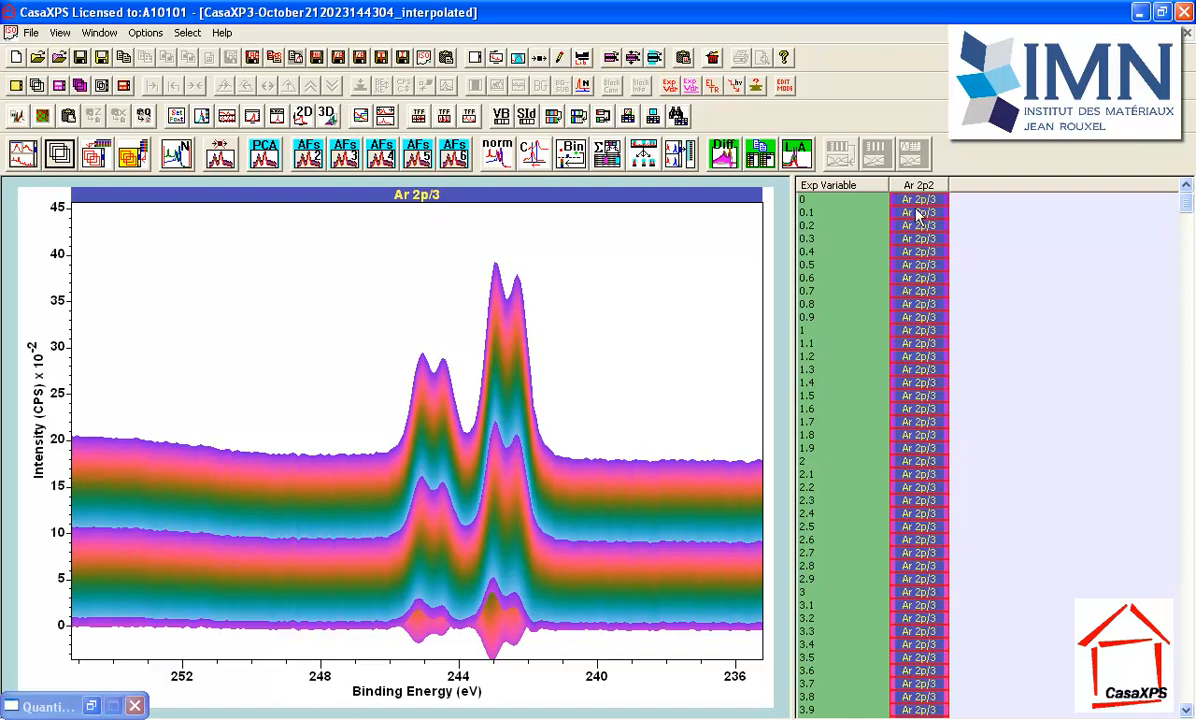
mouse_move(504, 422)
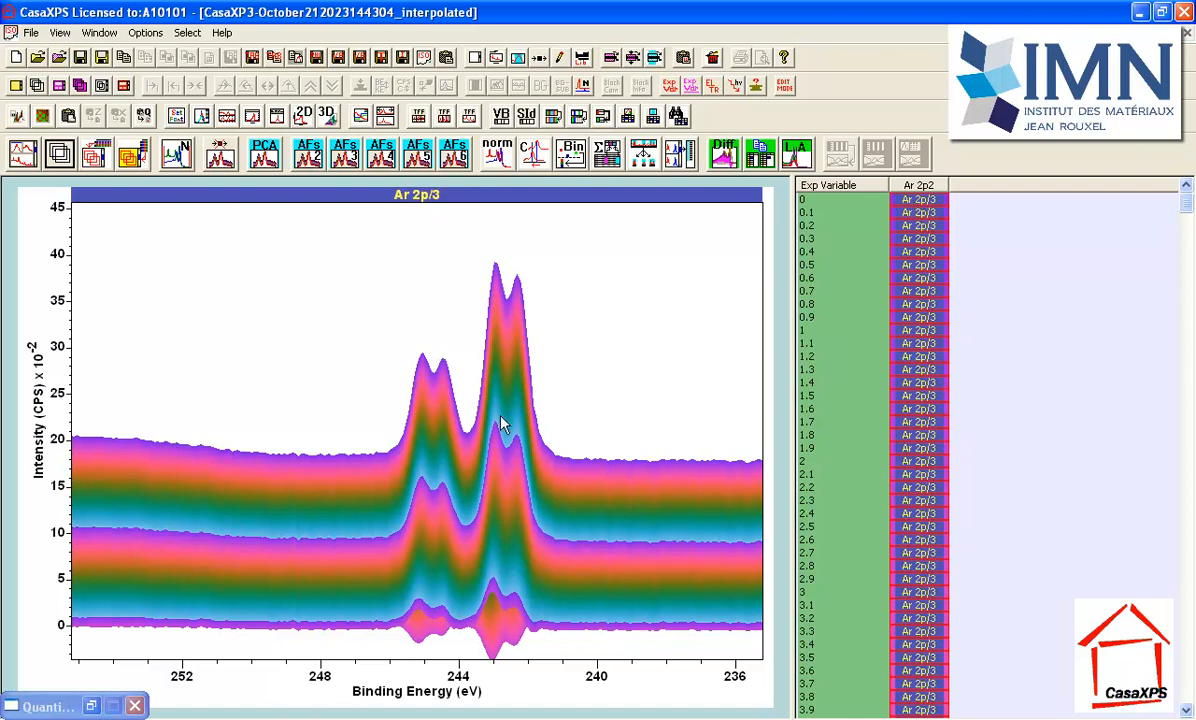
click(918, 200)
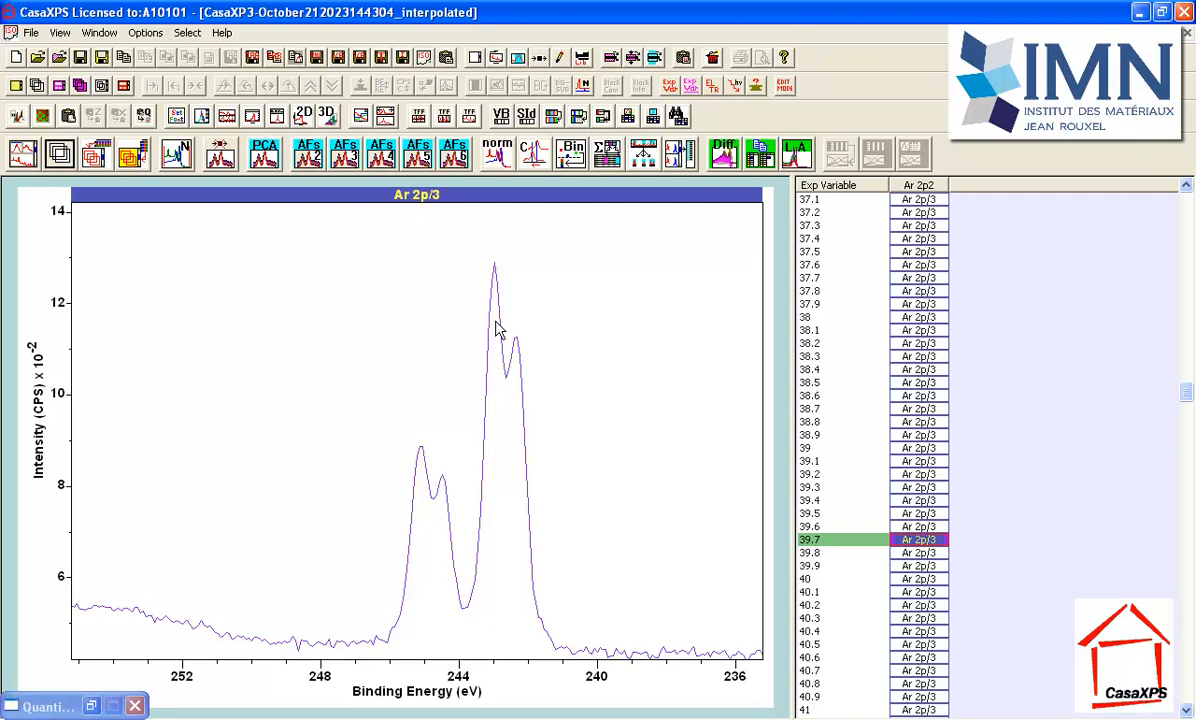
mouse_move(760, 164)
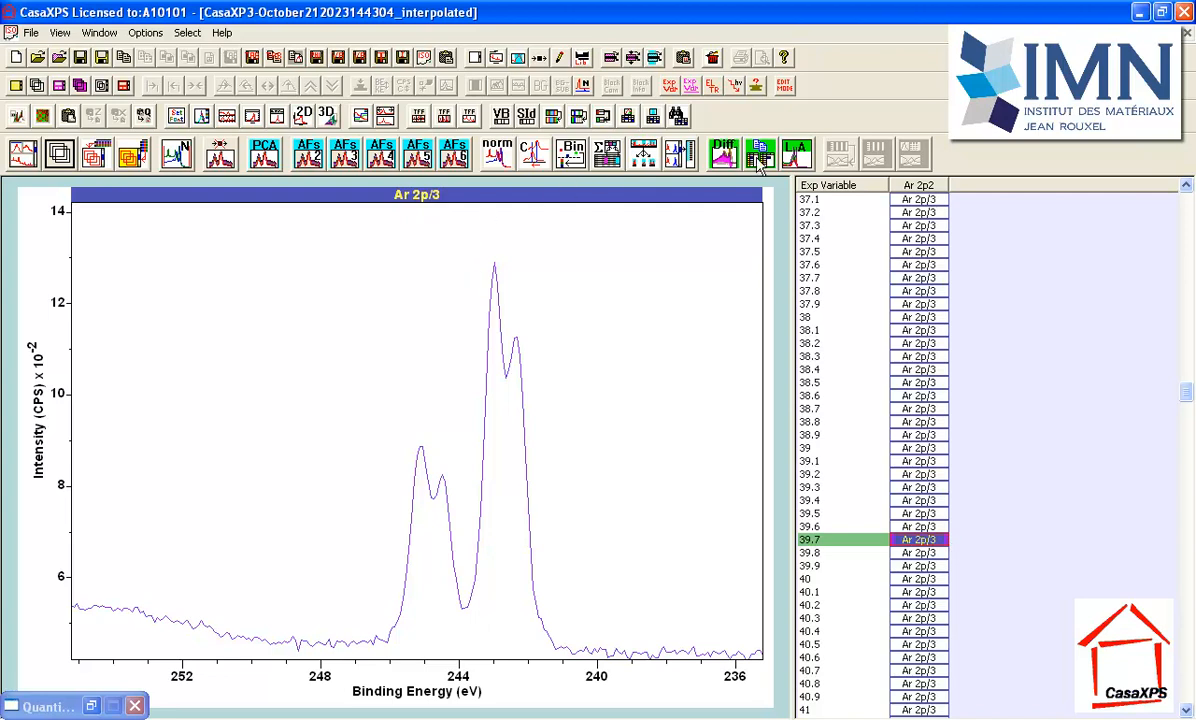
Step: Copy the 39.7 spectrum's processed block into a new column Ar 2p23
click(760, 152)
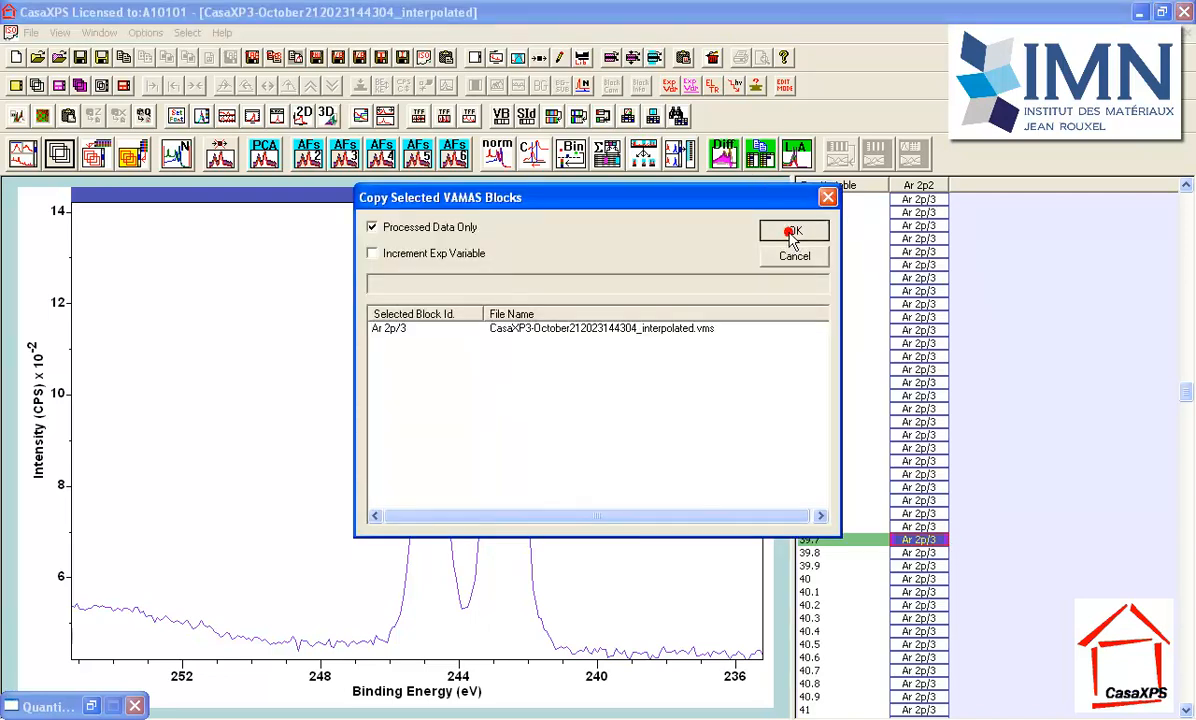
click(792, 232)
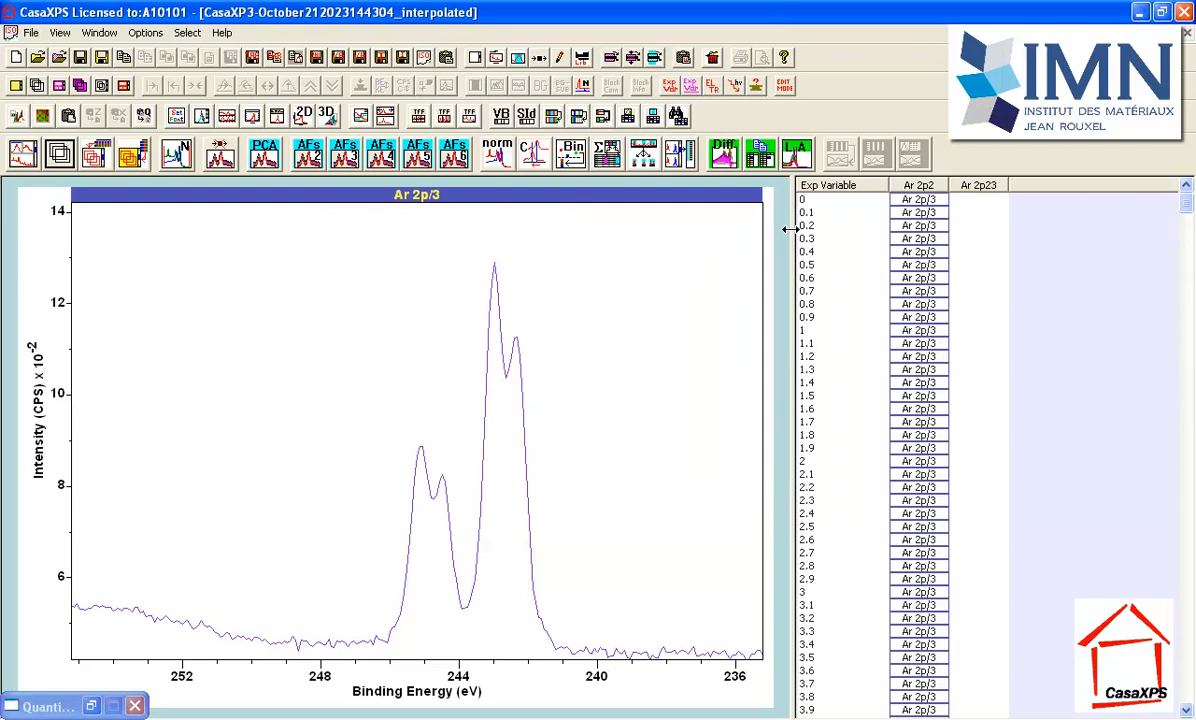
scroll(down, 3)
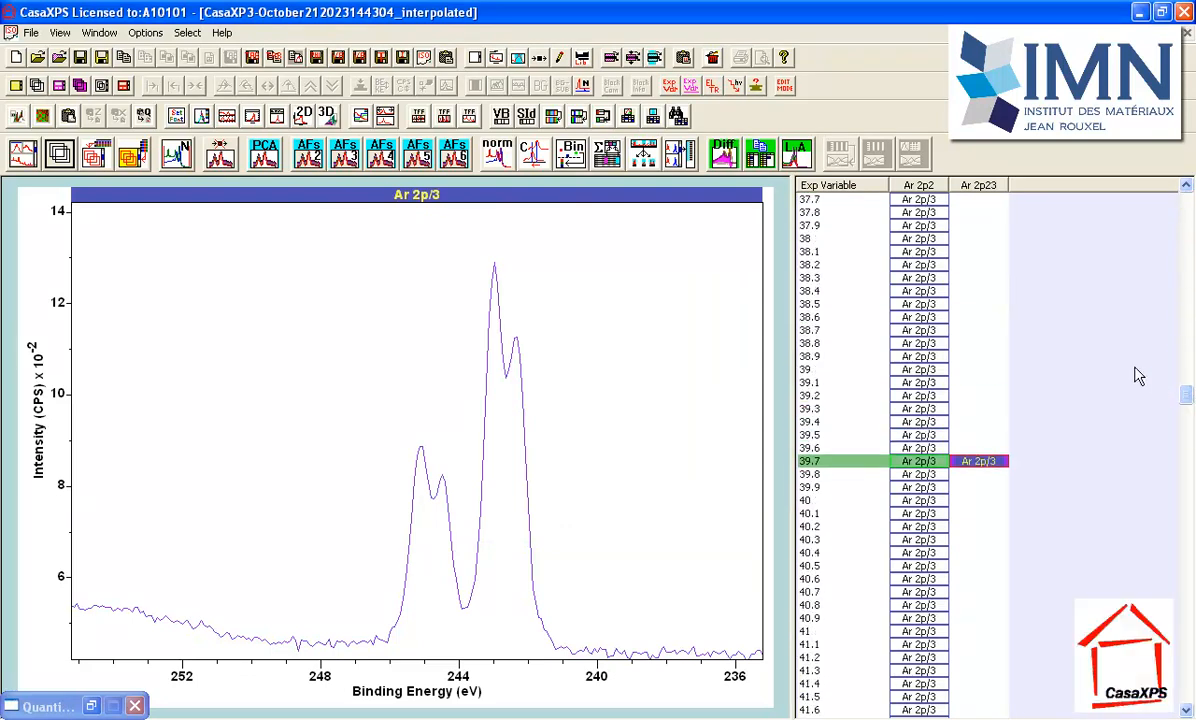
Step: Display a different Ar 2p2 row whose lower-binding-energy peak is tallest
click(918, 460)
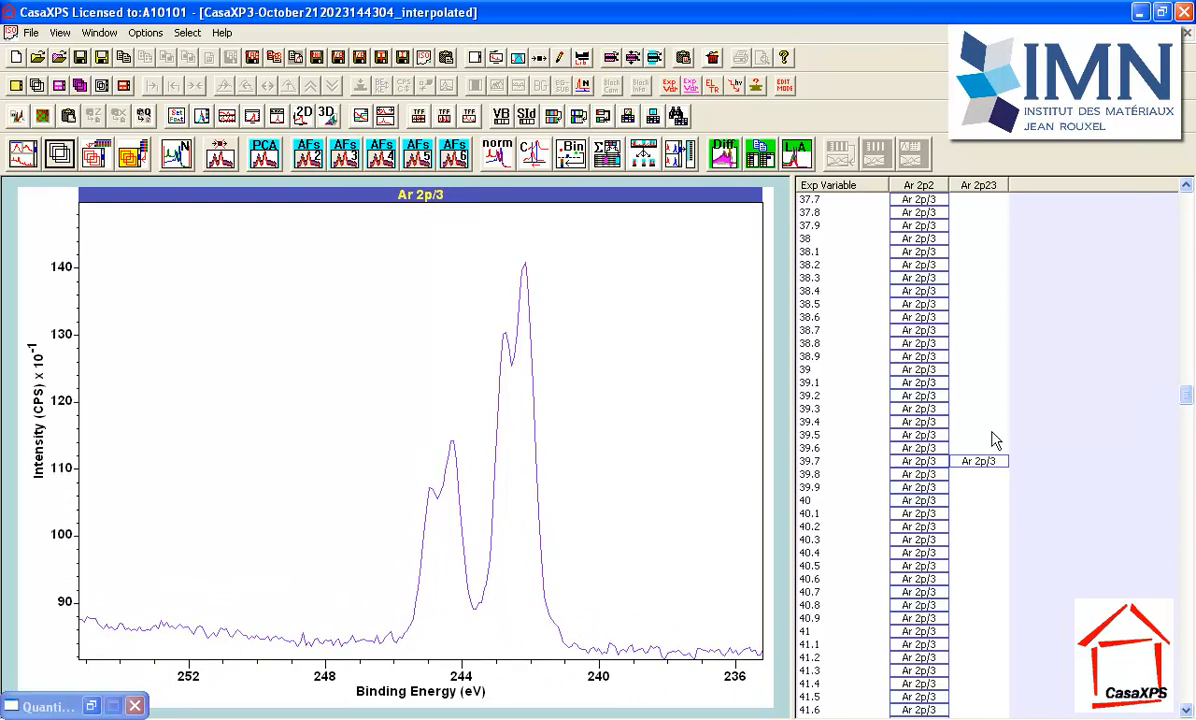
mouse_move(478, 532)
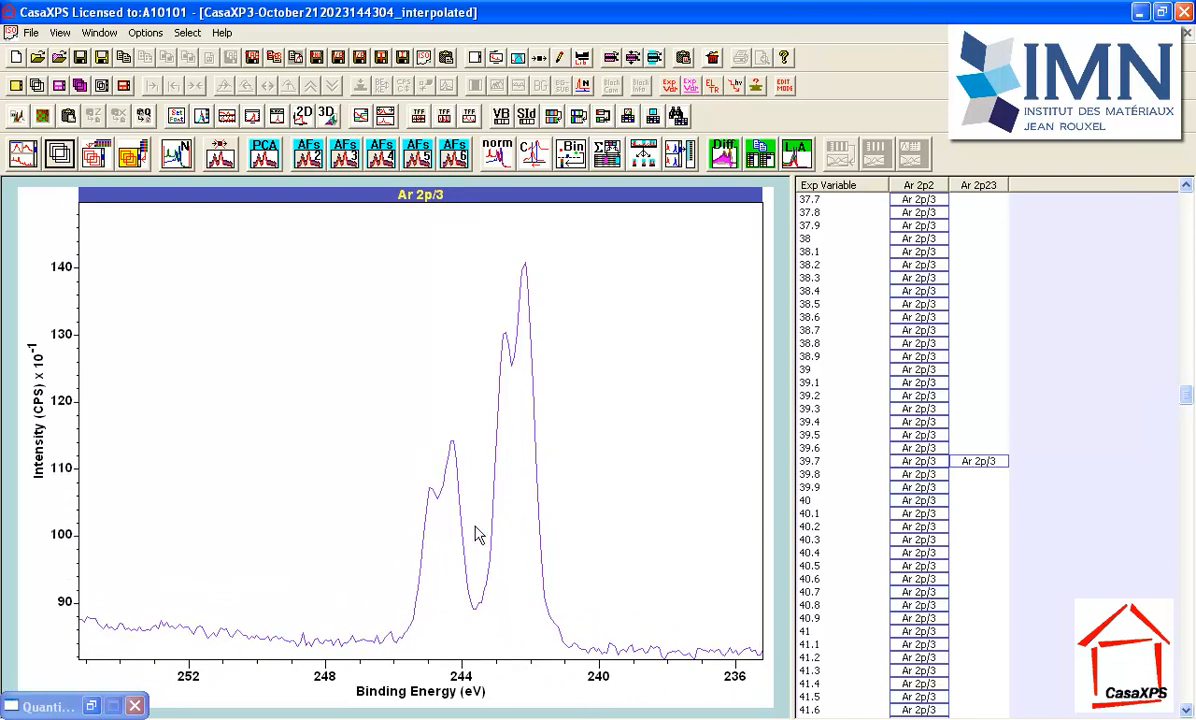
mouse_move(528, 320)
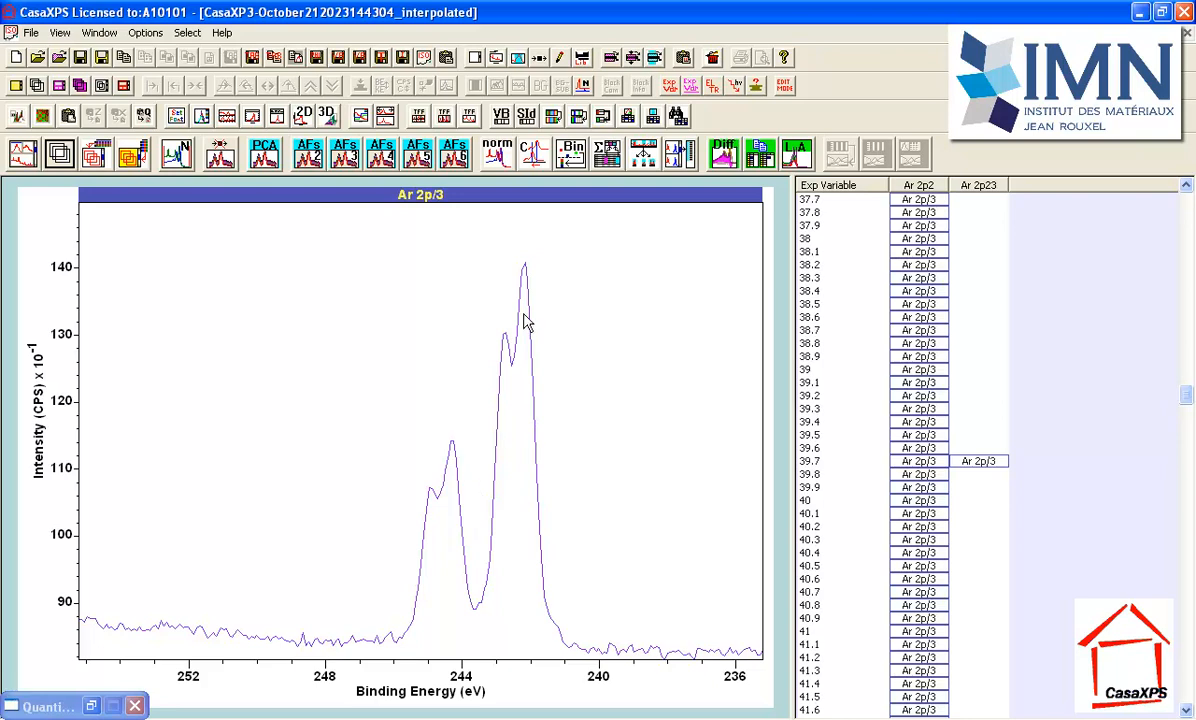
mouse_move(520, 428)
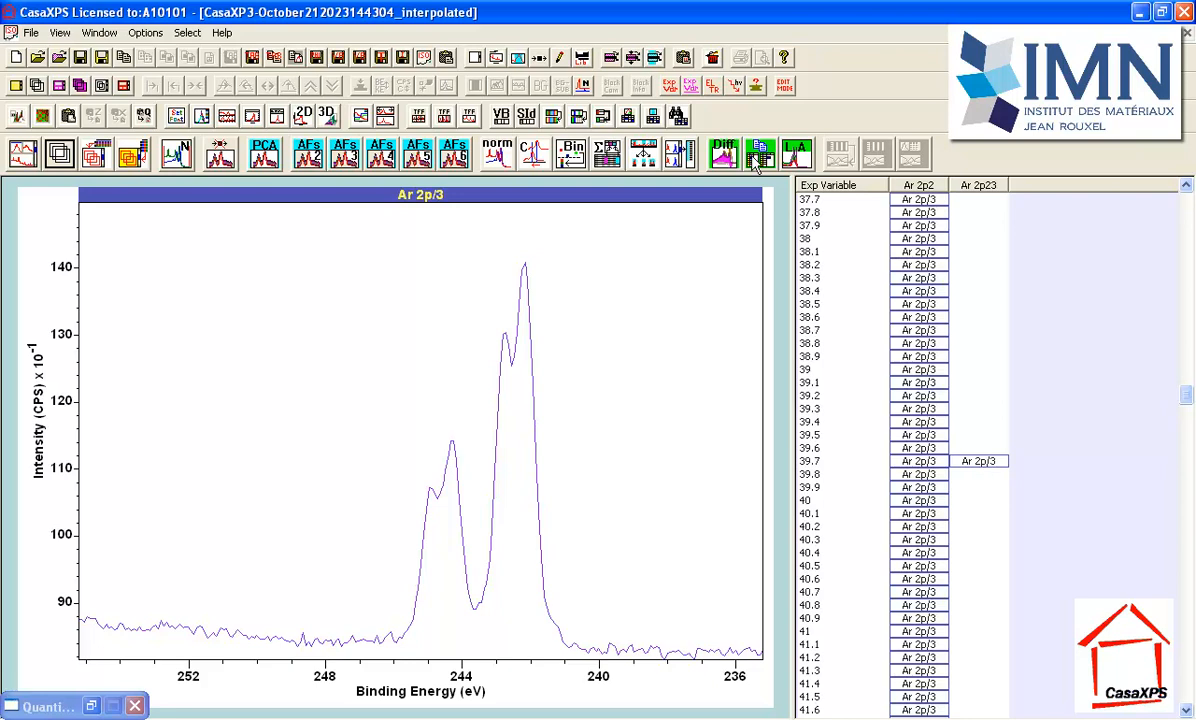
Step: Copy the displayed spectrum's processed block into a new column Ar 2p24
click(760, 152)
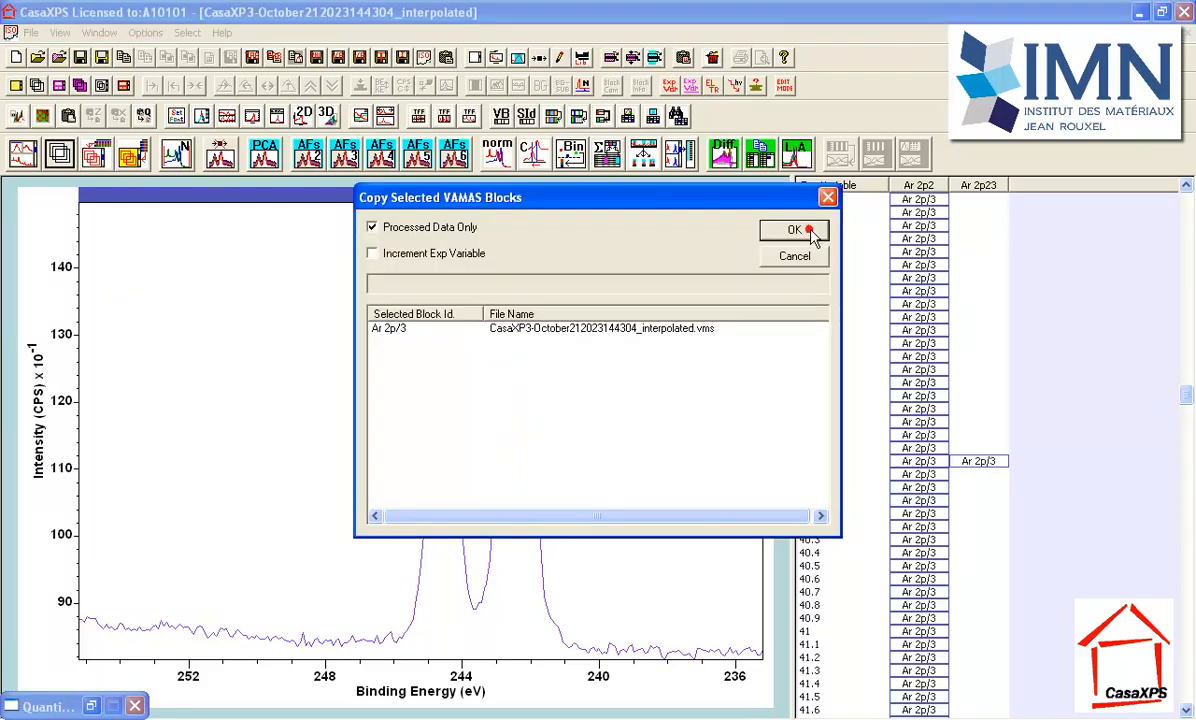
click(794, 230)
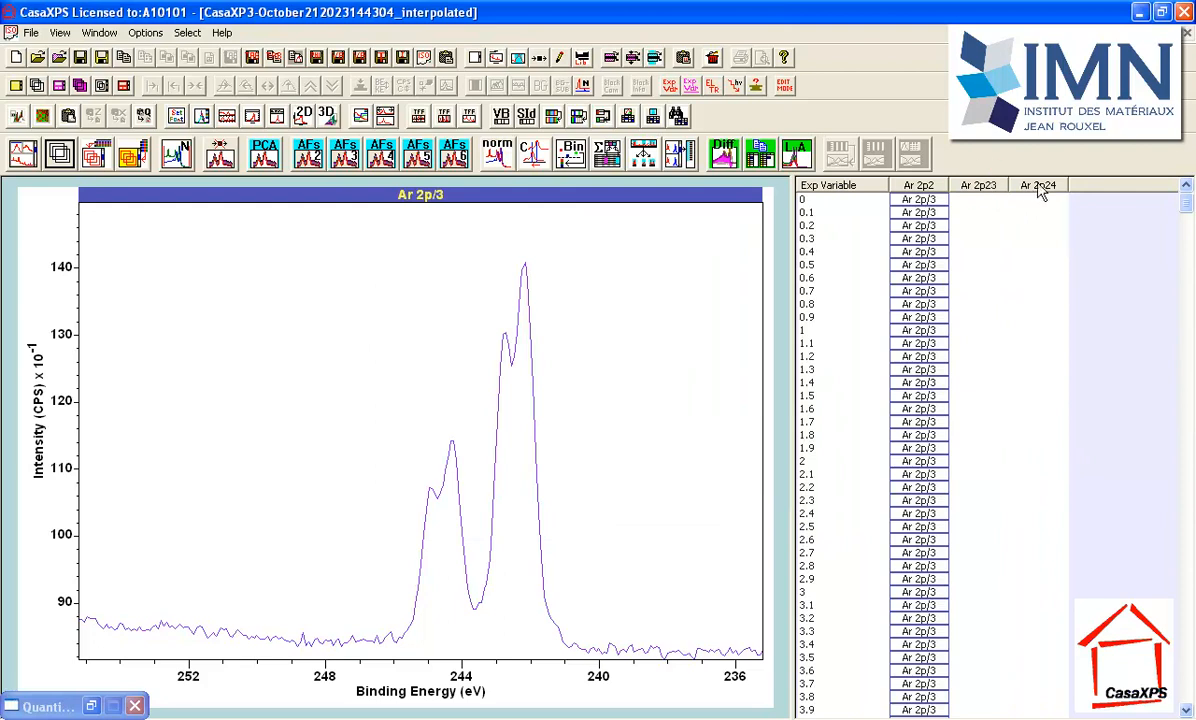
mouse_move(200, 148)
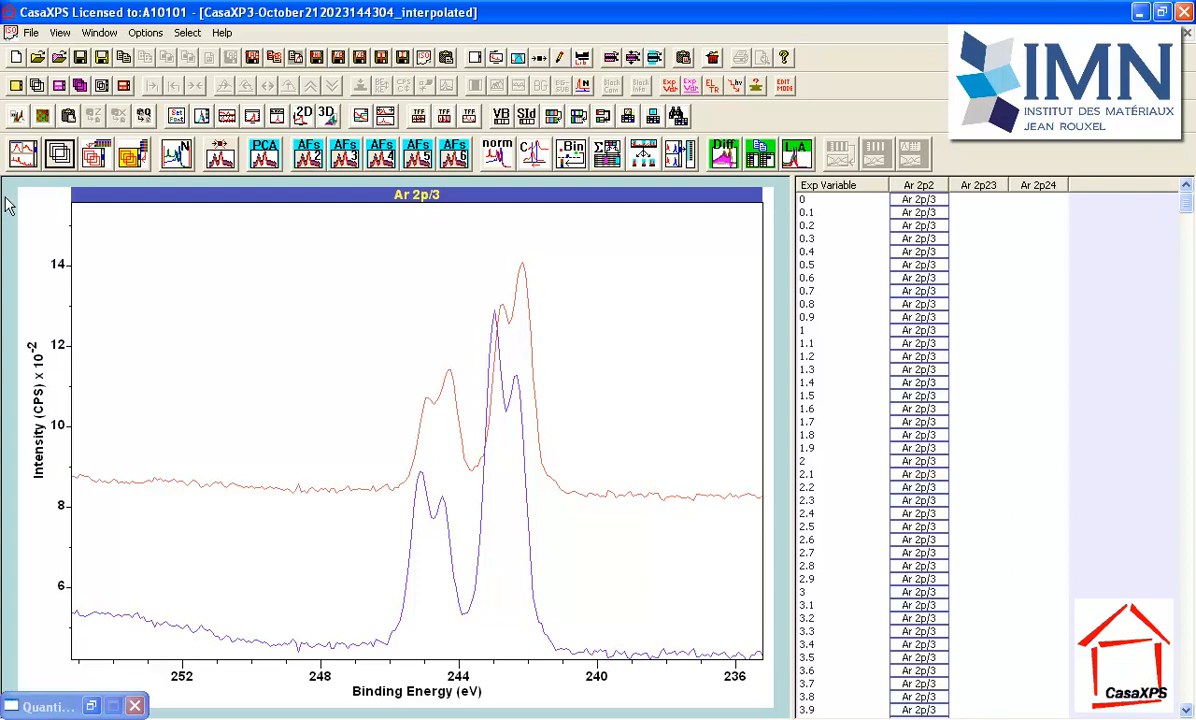
mouse_move(540, 428)
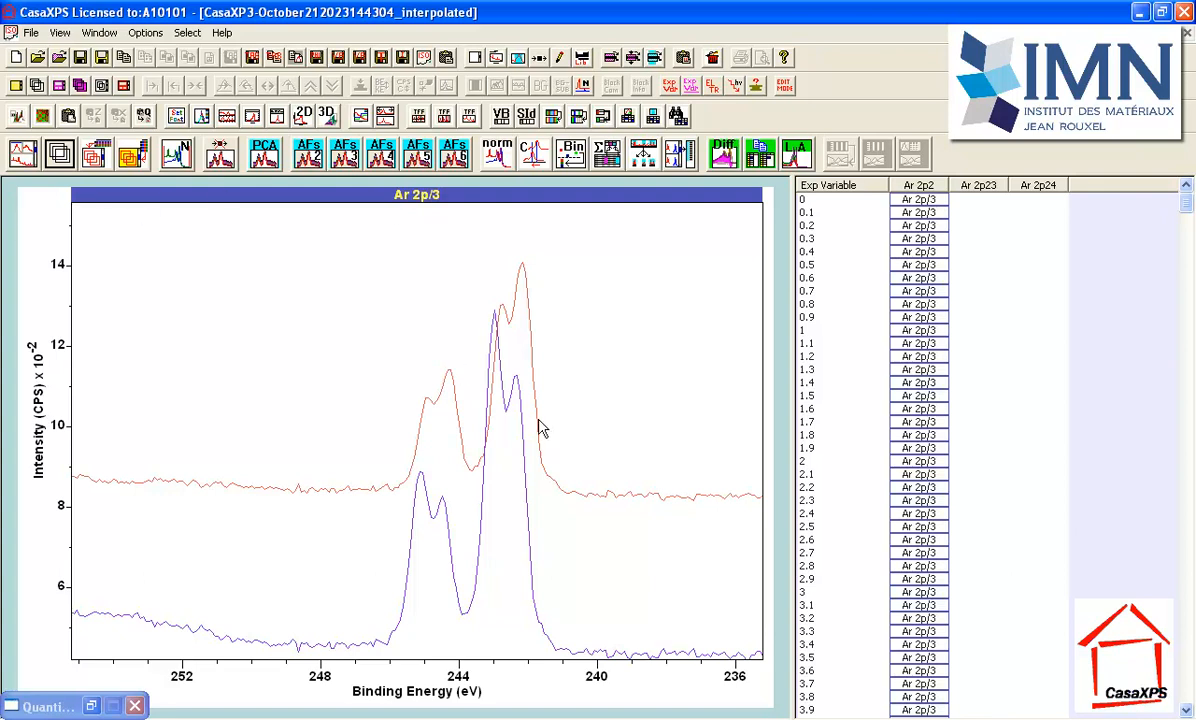
mouse_move(520, 414)
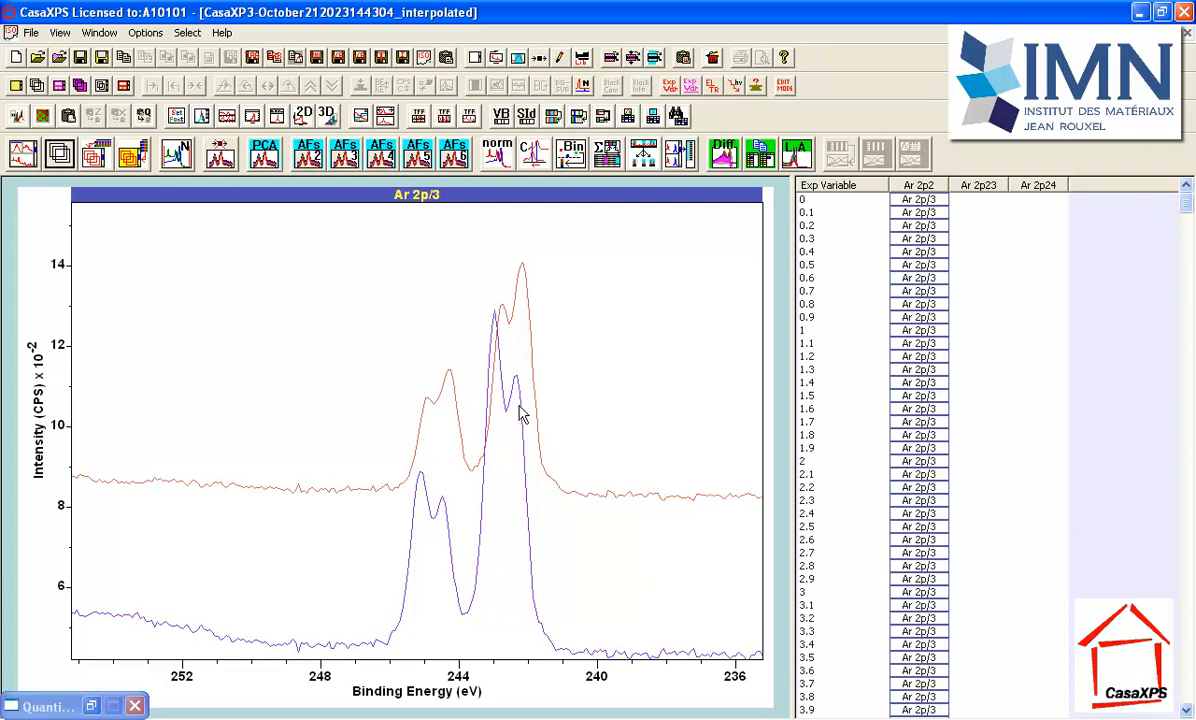
mouse_move(530, 410)
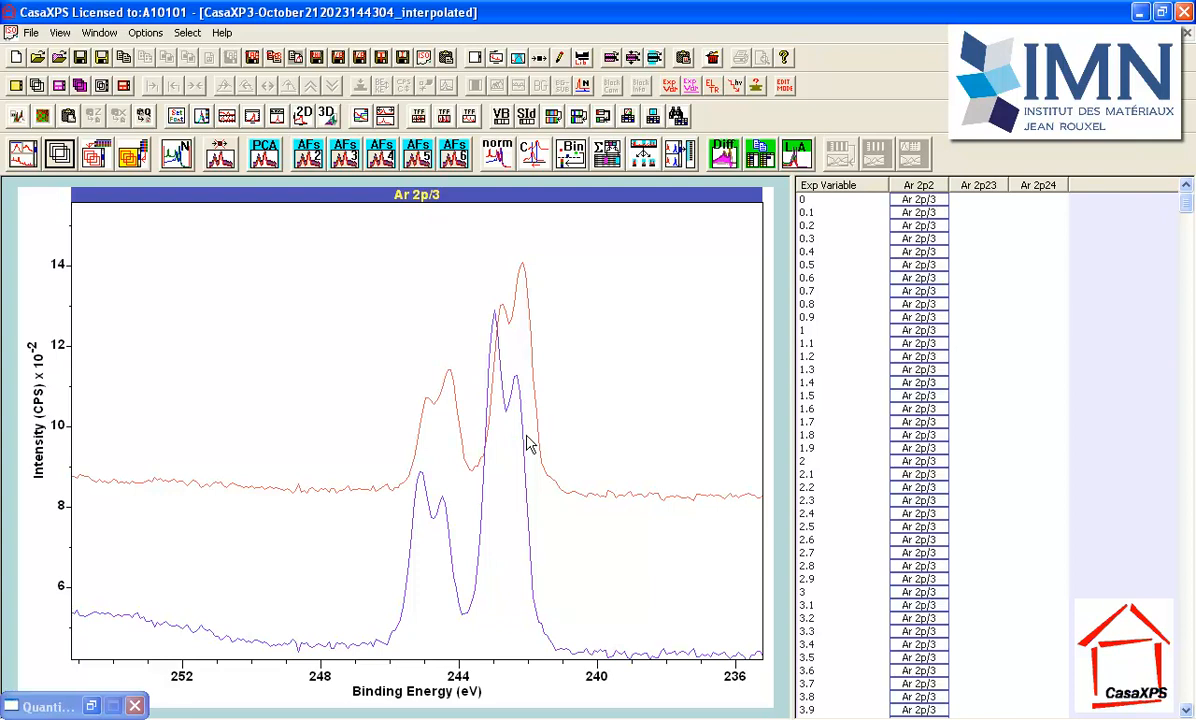
mouse_move(518, 432)
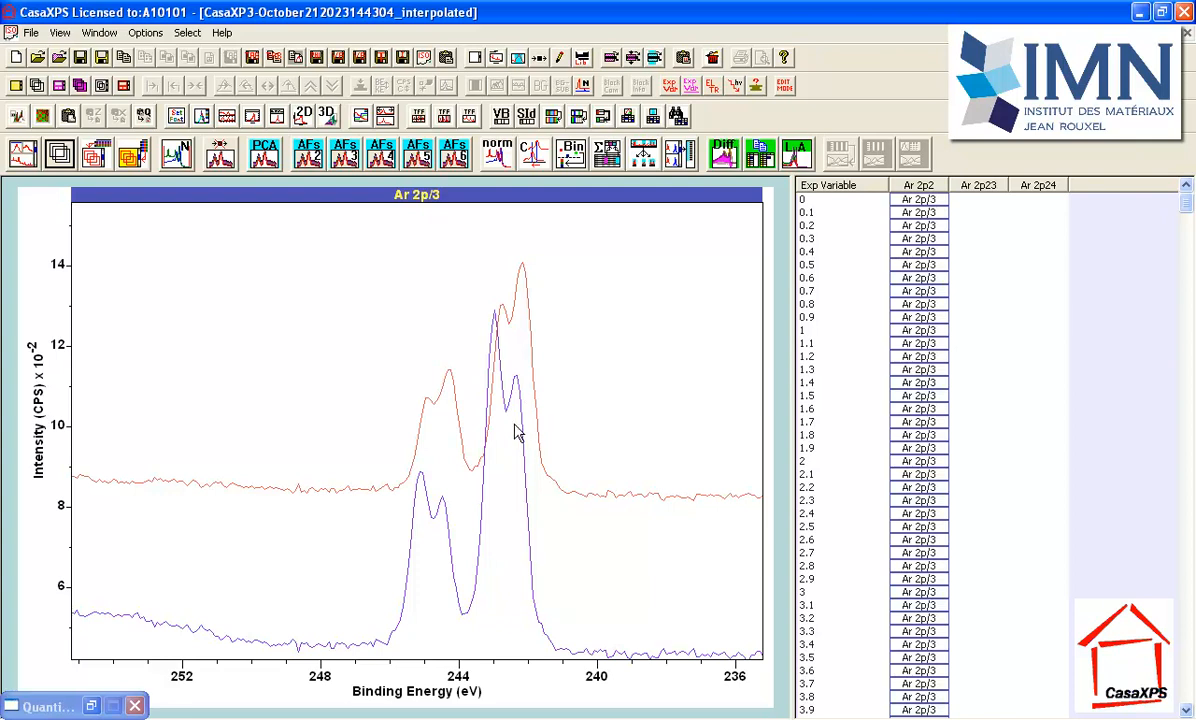
mouse_move(512, 448)
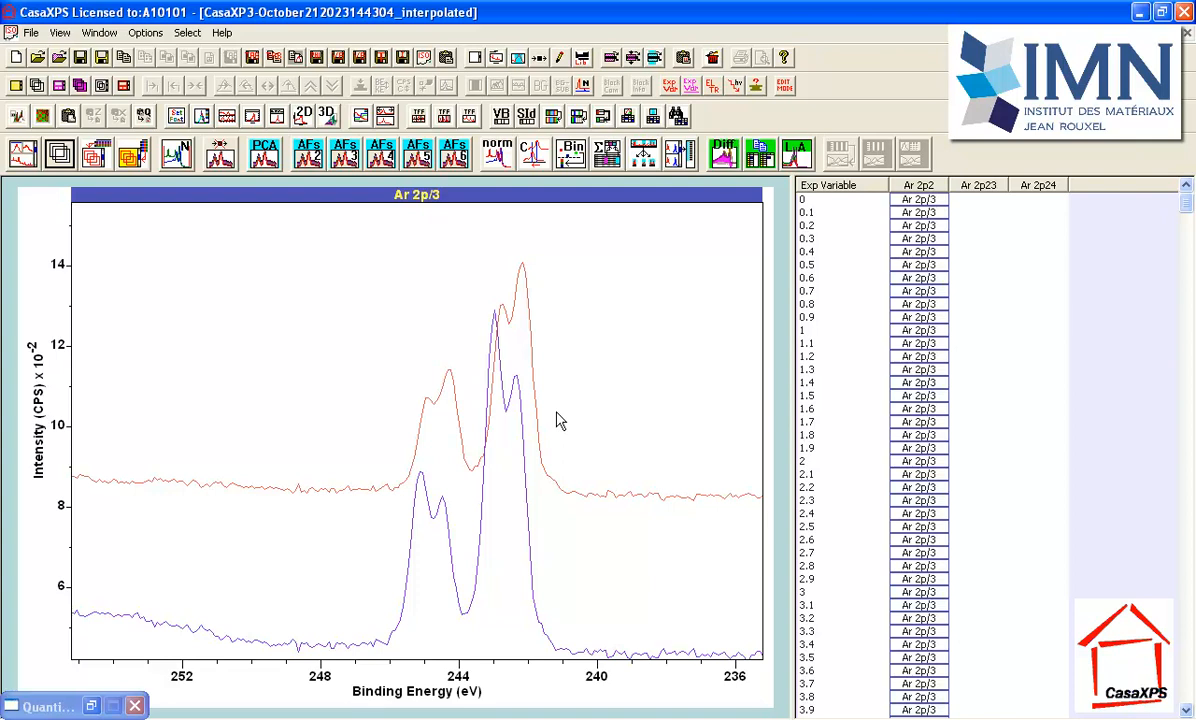
mouse_move(420, 472)
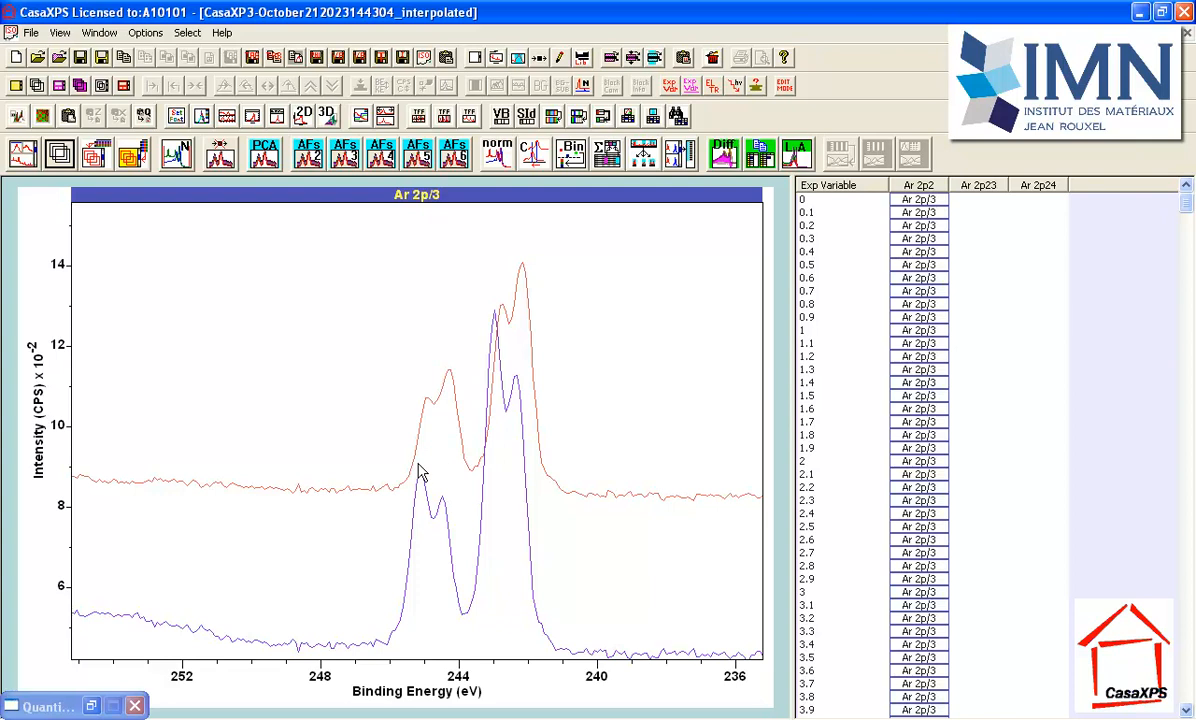
mouse_move(392, 564)
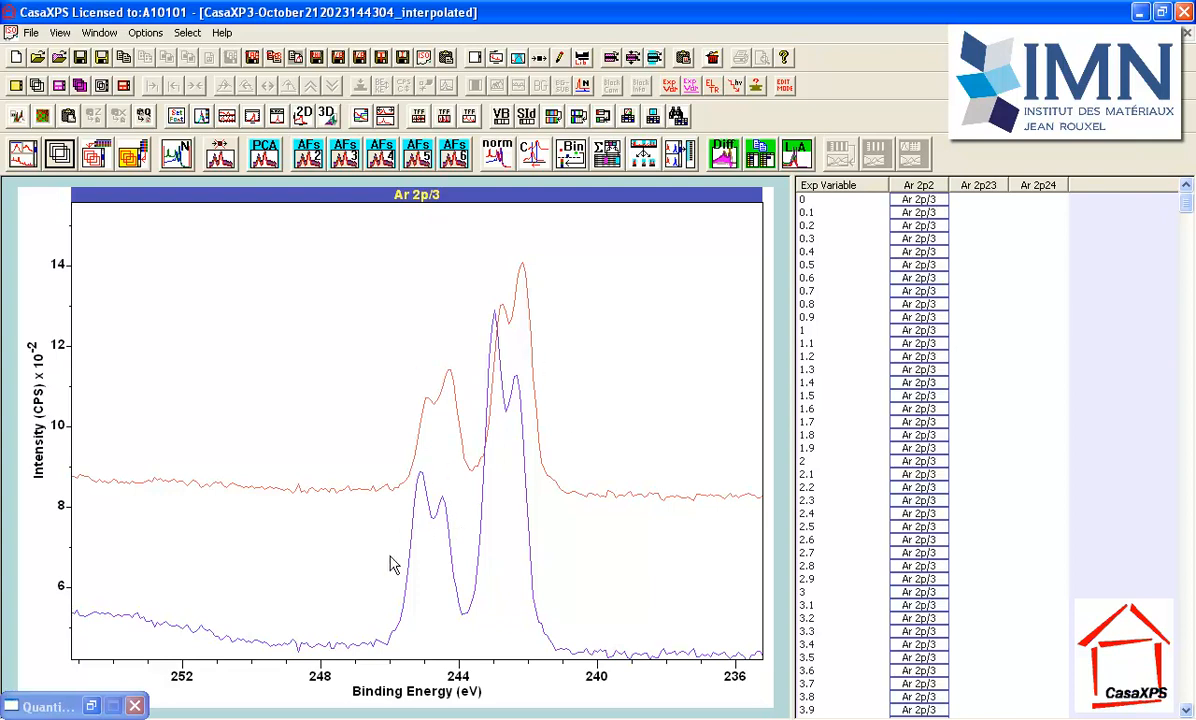
mouse_move(404, 522)
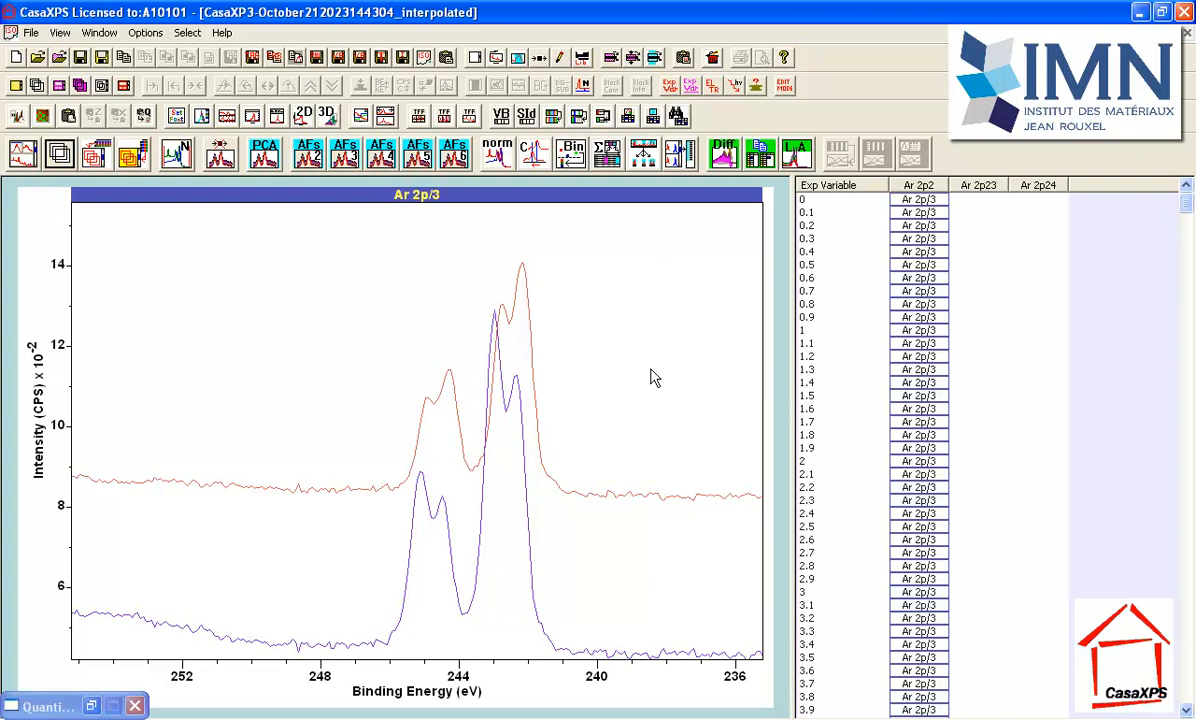
mouse_move(392, 586)
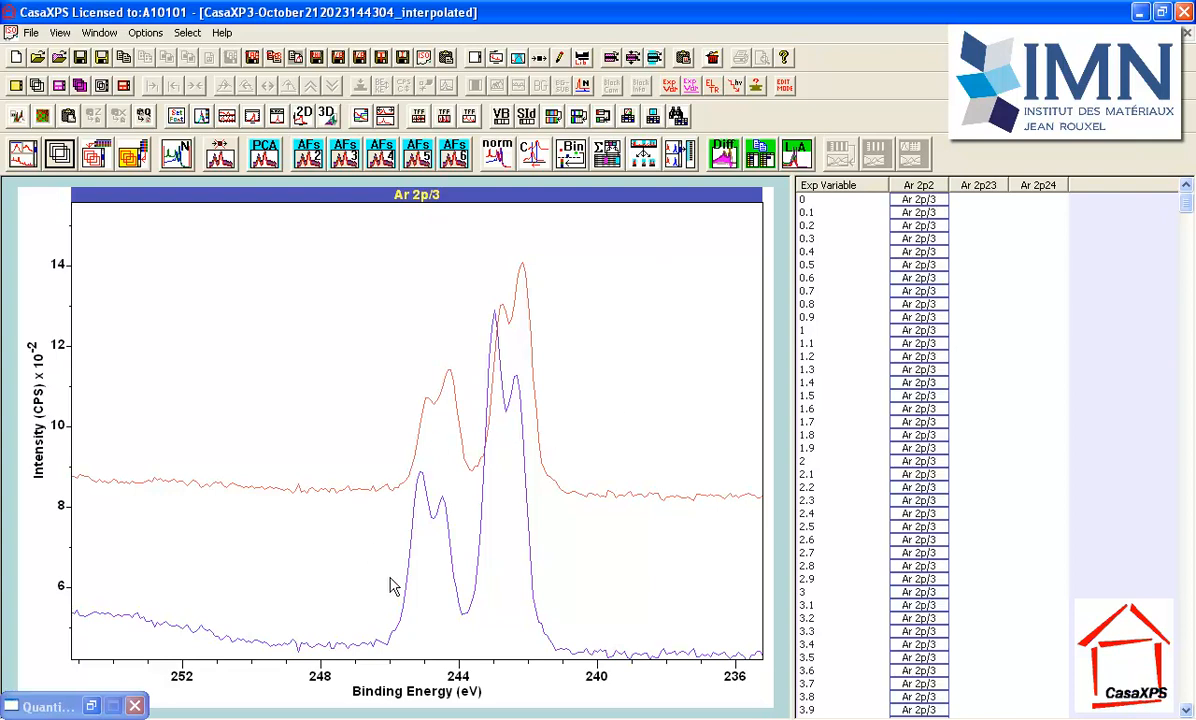
mouse_move(120, 620)
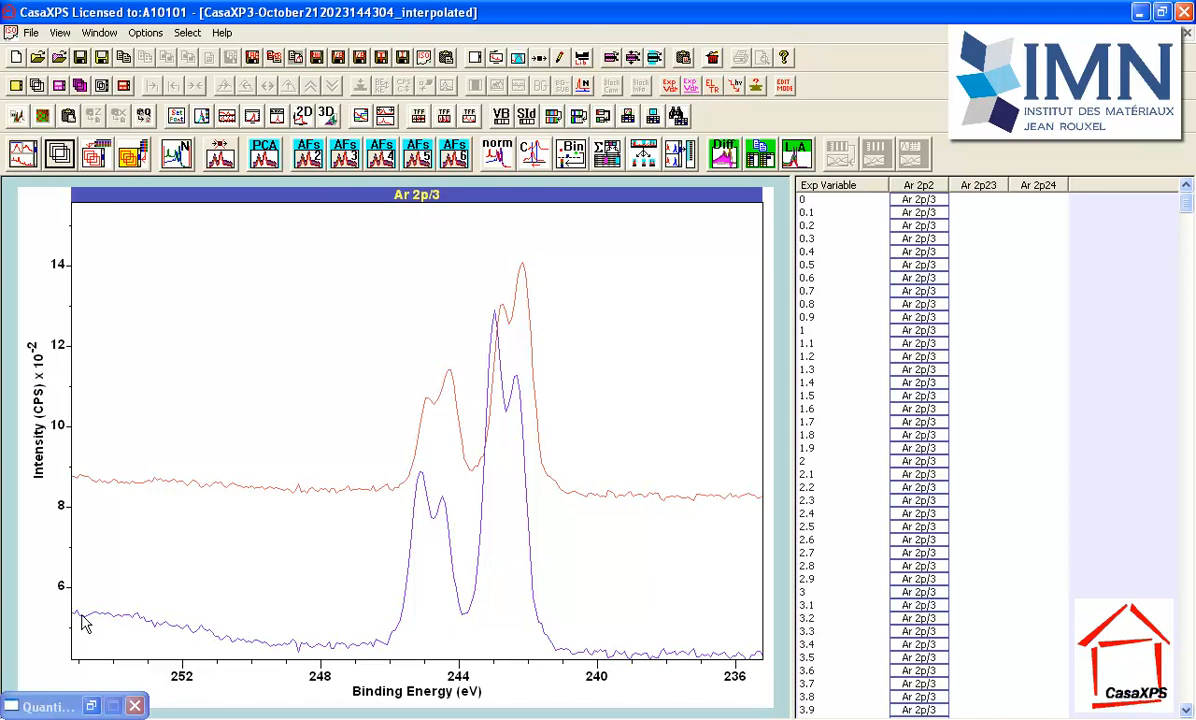
mouse_move(252, 656)
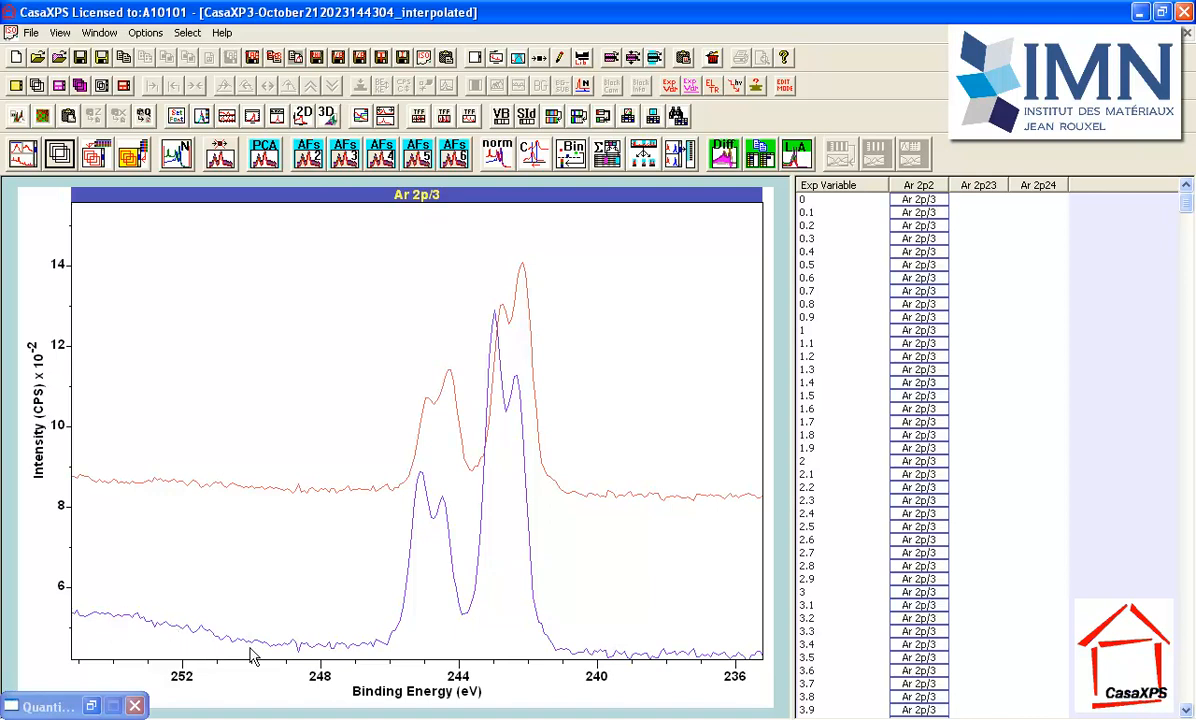
mouse_move(108, 620)
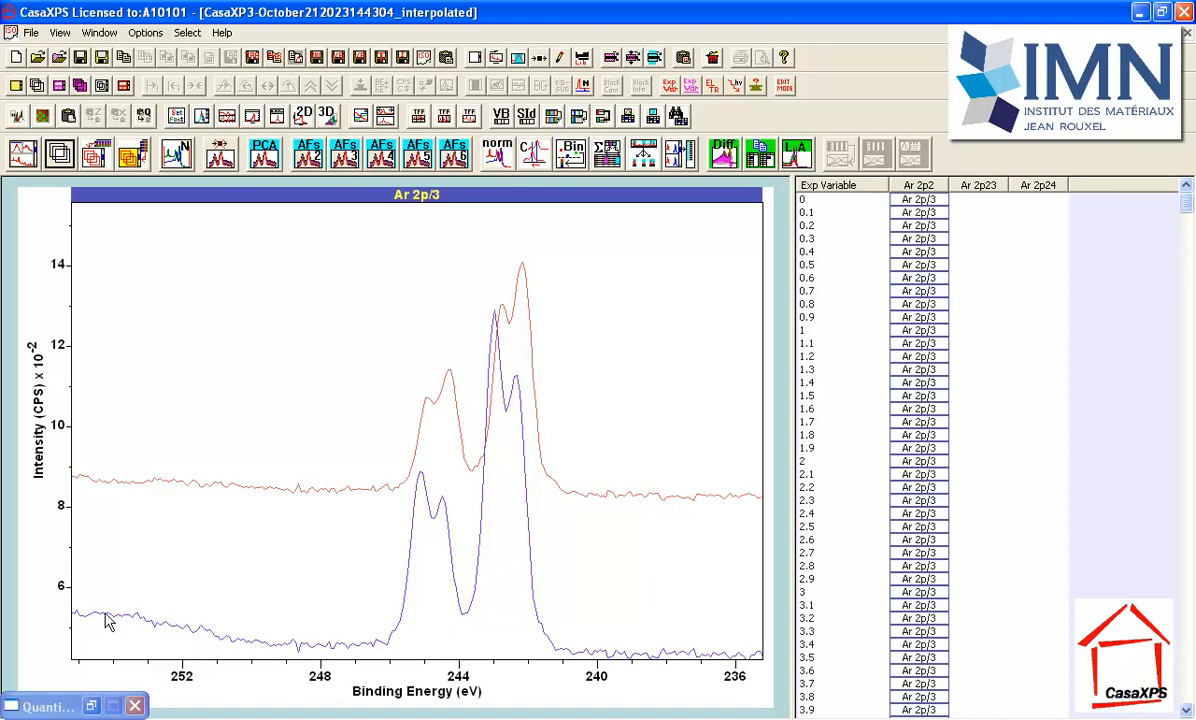
mouse_move(220, 632)
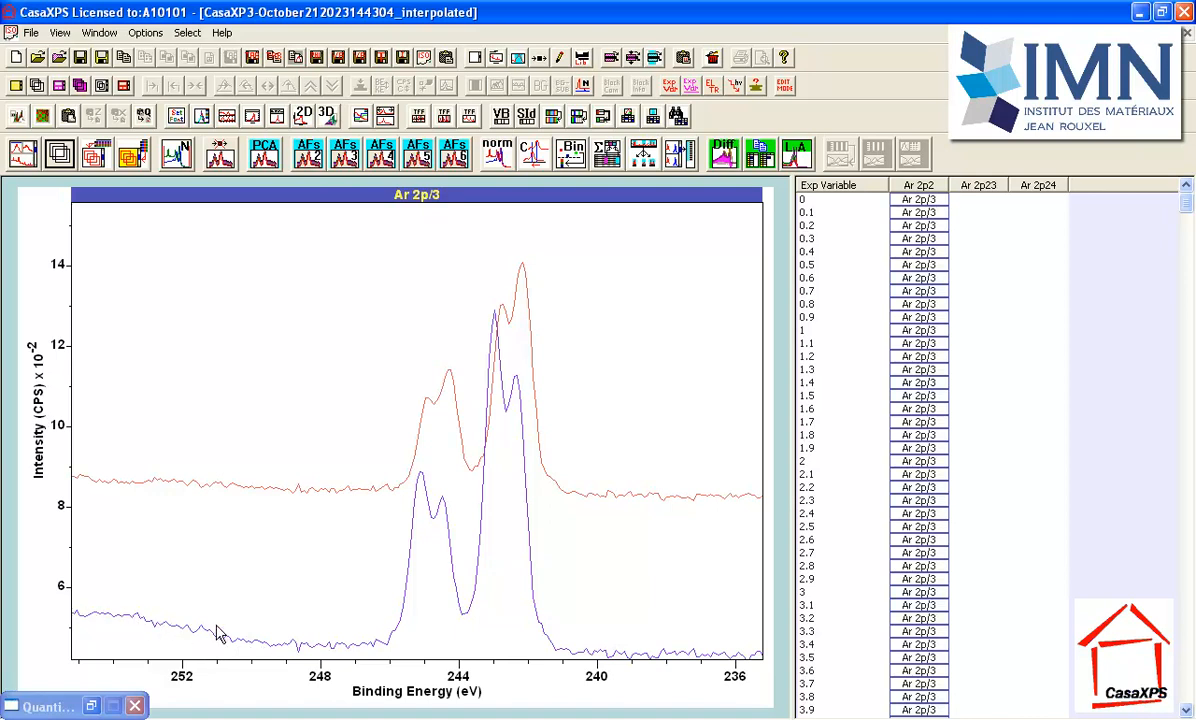
mouse_move(100, 624)
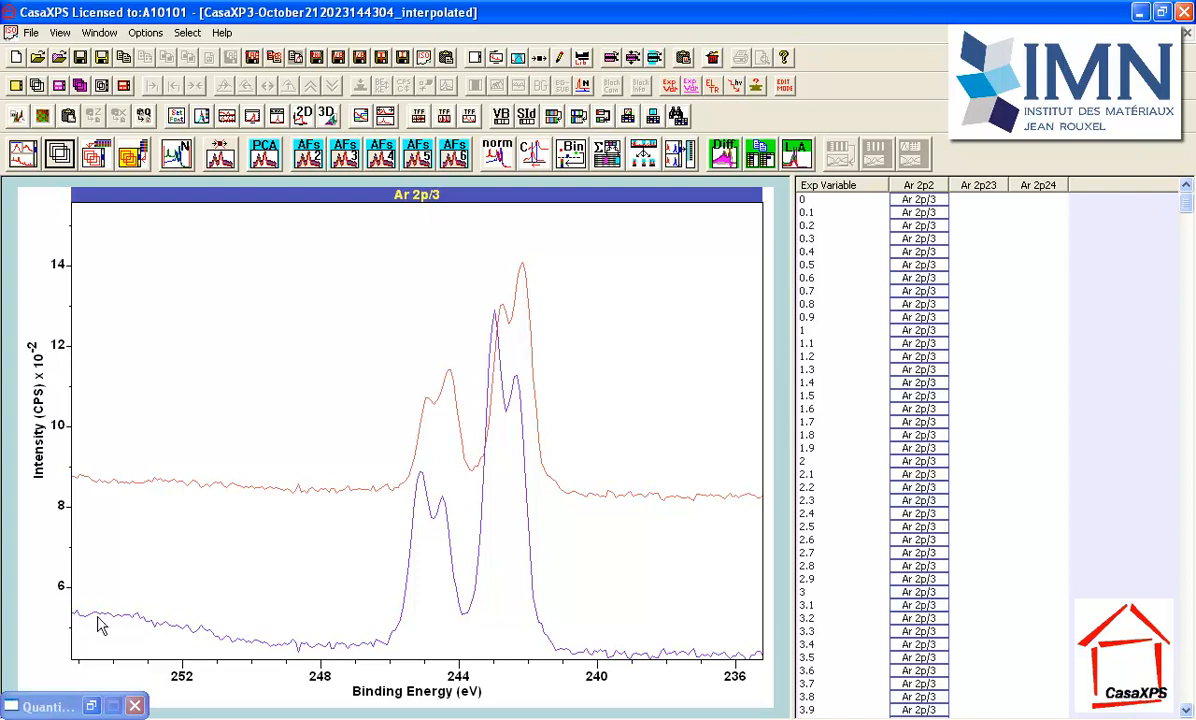
mouse_move(92, 620)
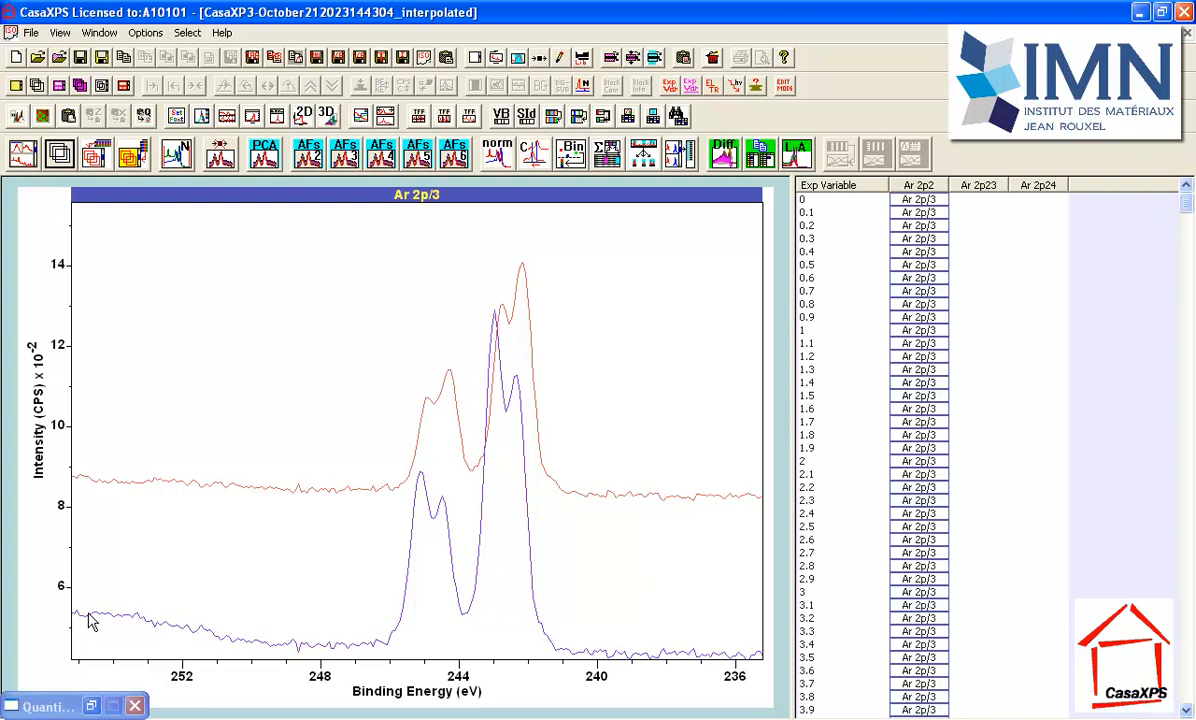
mouse_move(94, 620)
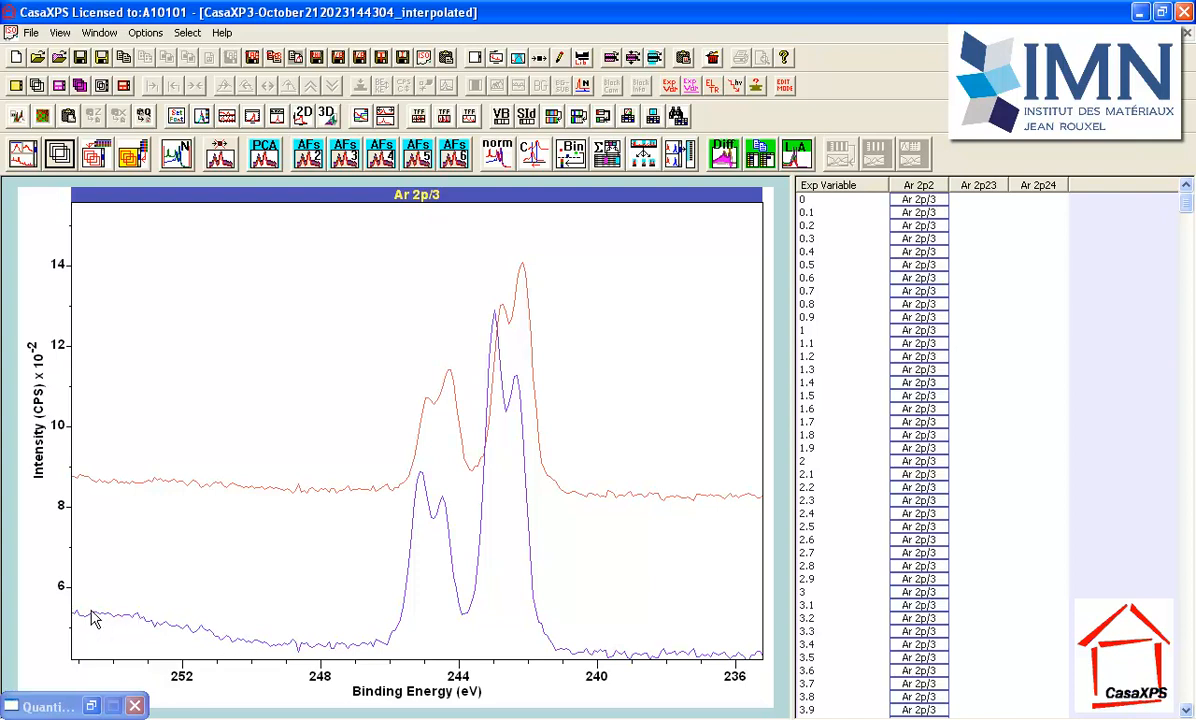
mouse_move(98, 612)
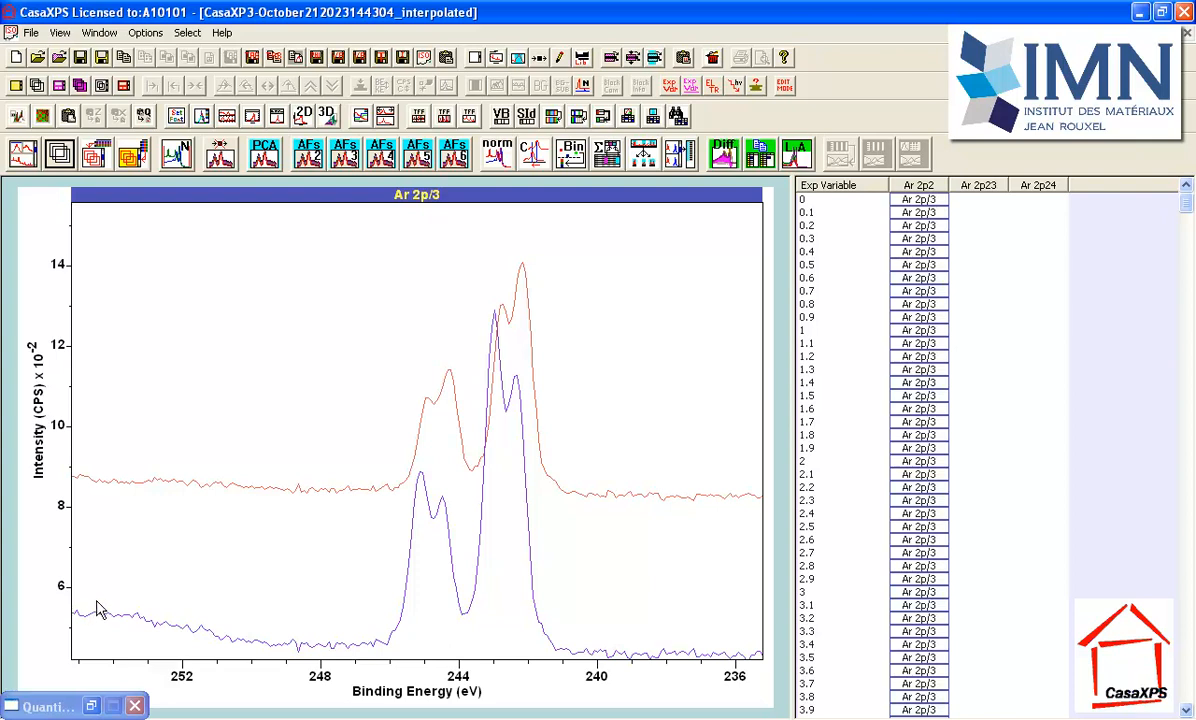
mouse_move(540, 304)
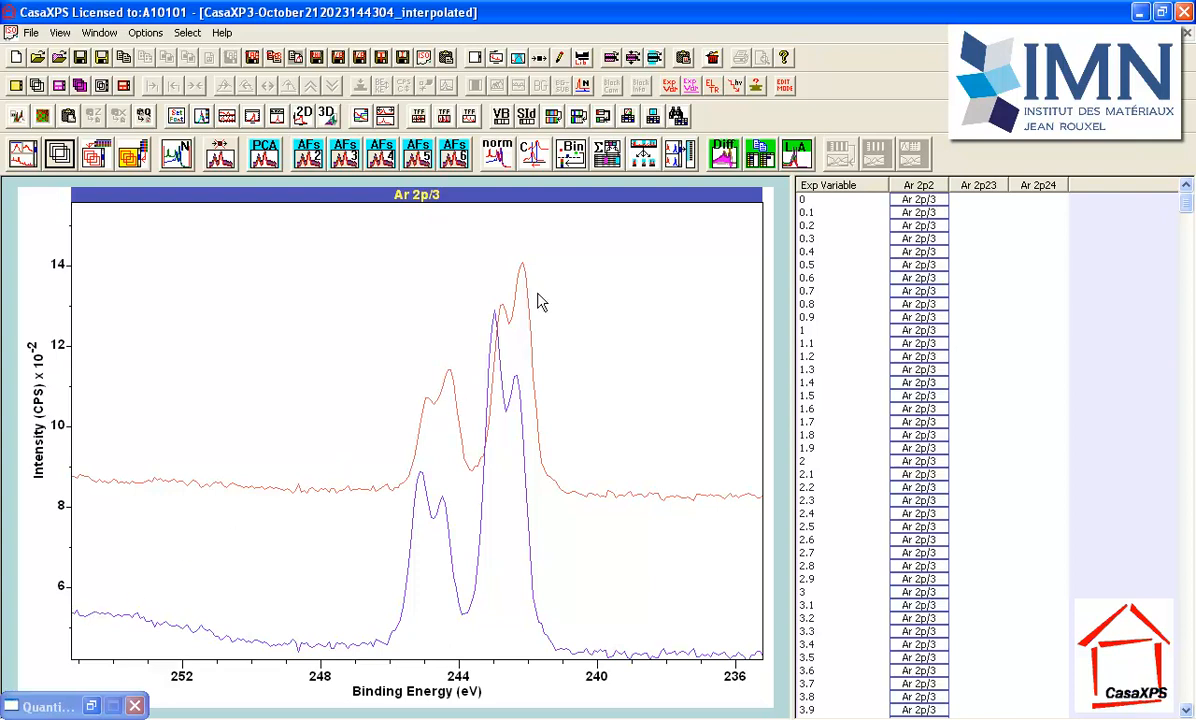
mouse_move(92, 494)
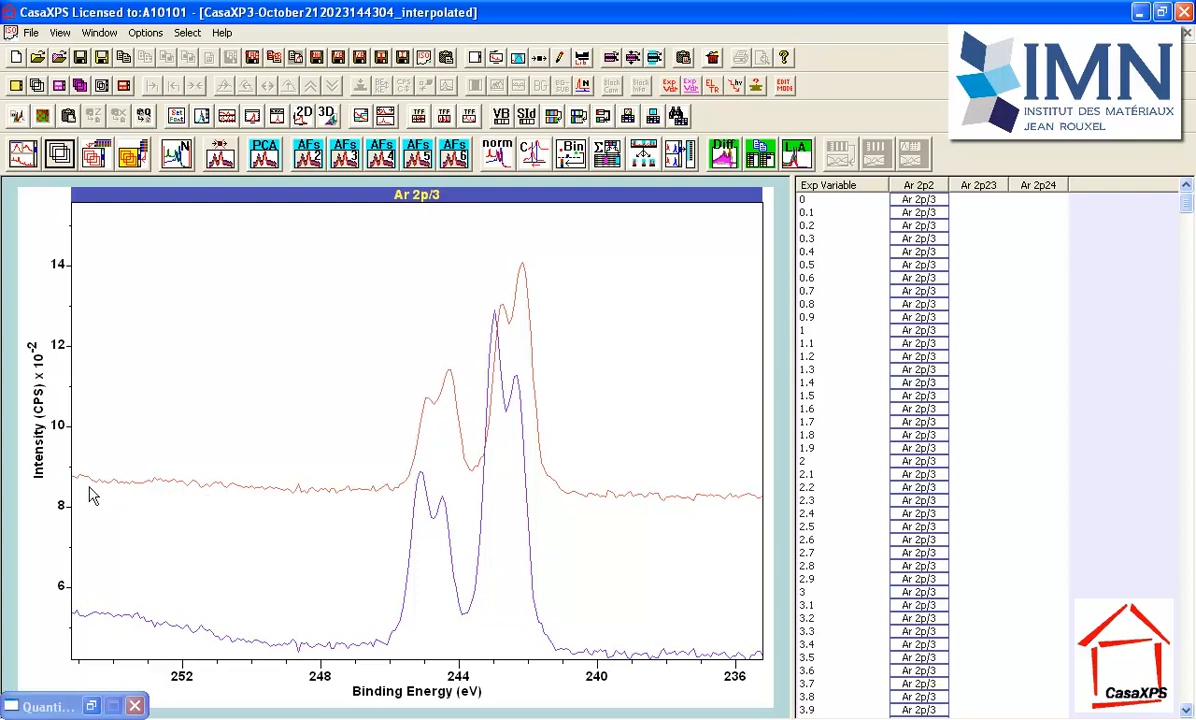
mouse_move(90, 496)
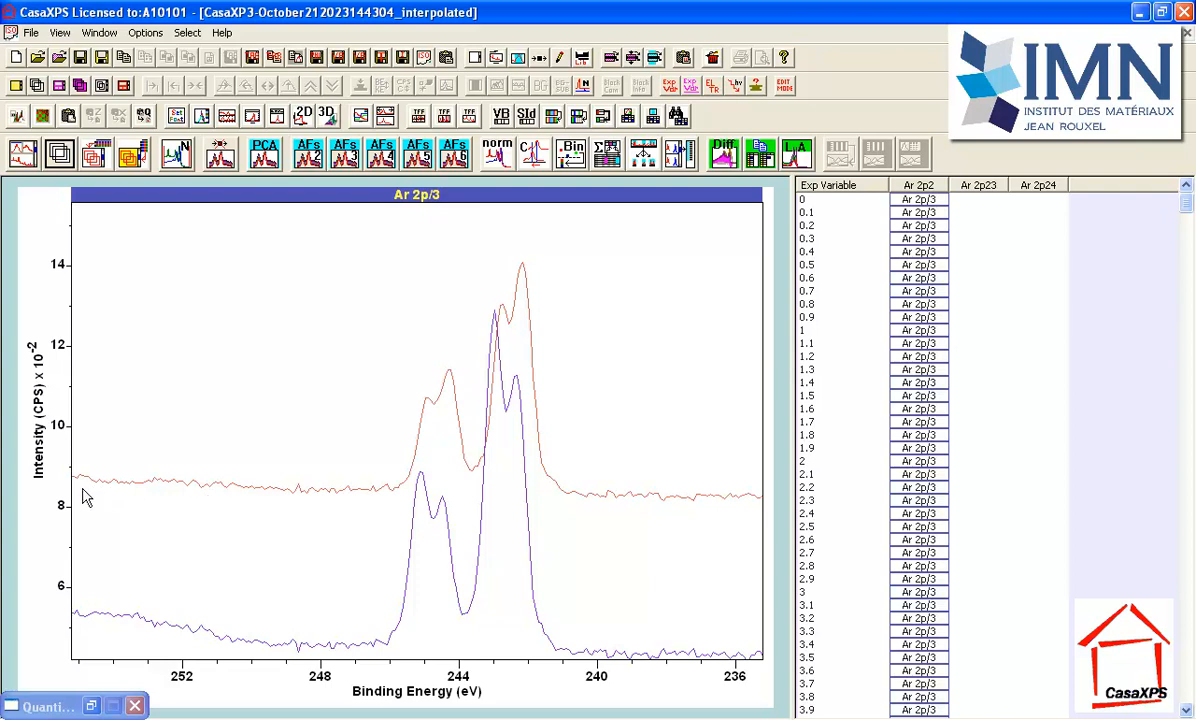
mouse_move(118, 492)
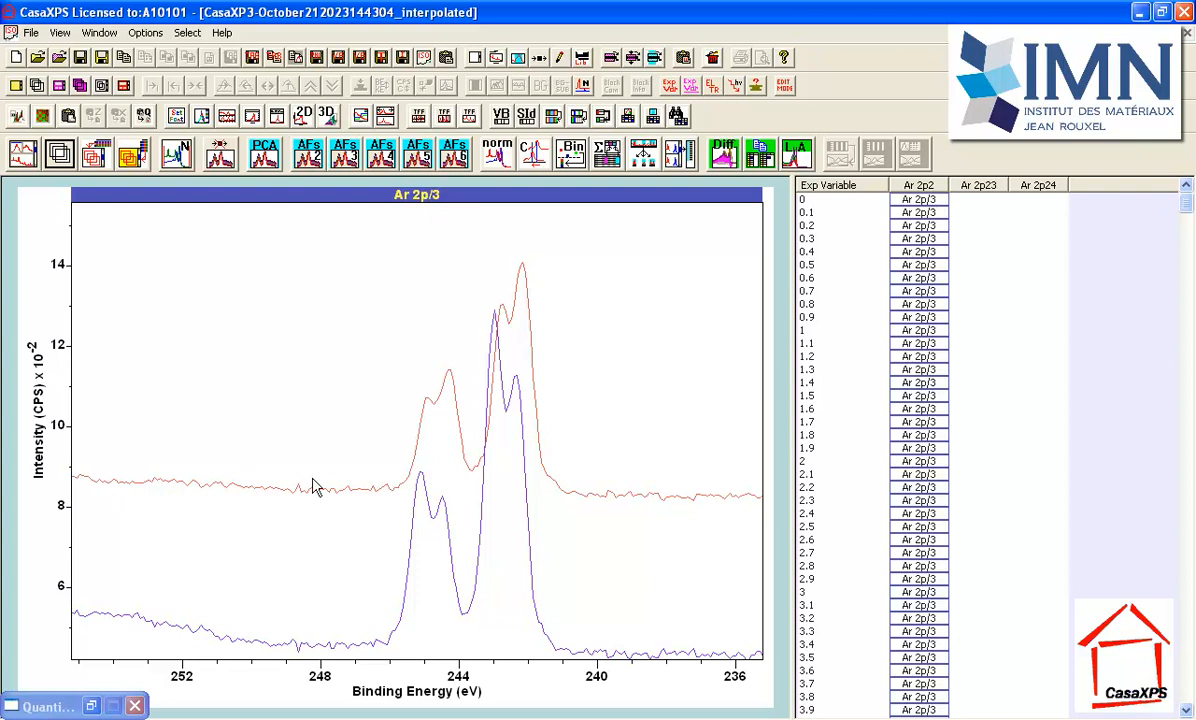
mouse_move(622, 480)
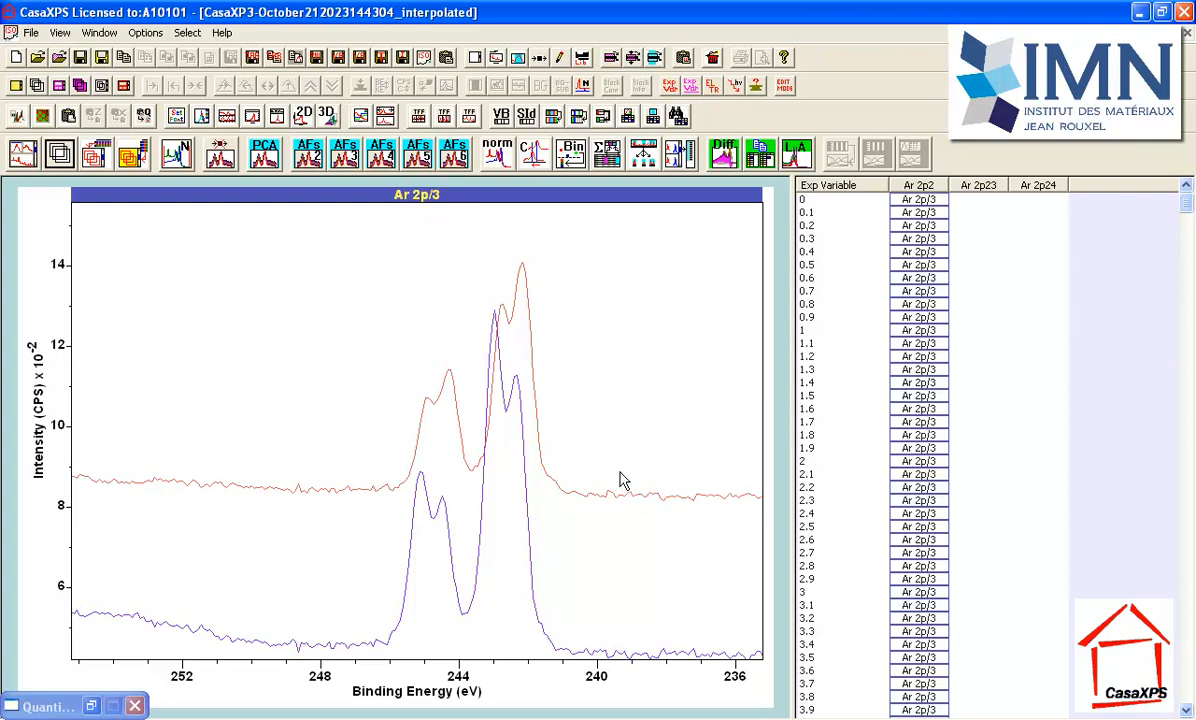
mouse_move(304, 382)
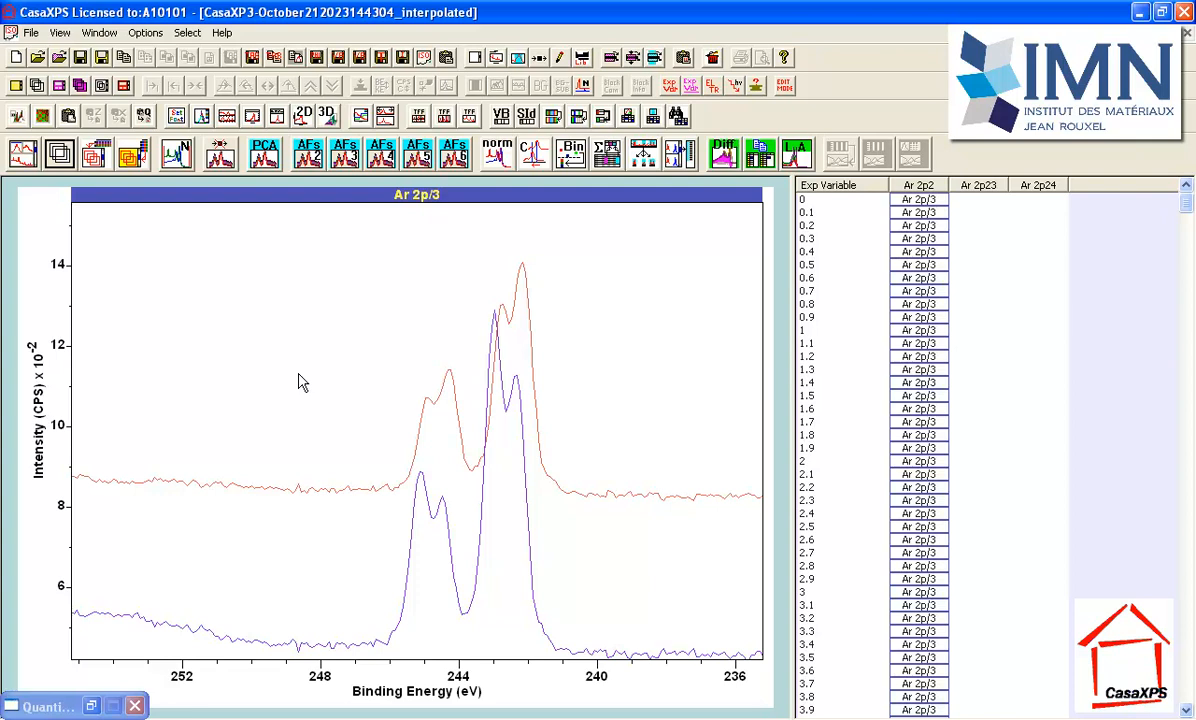
mouse_move(284, 380)
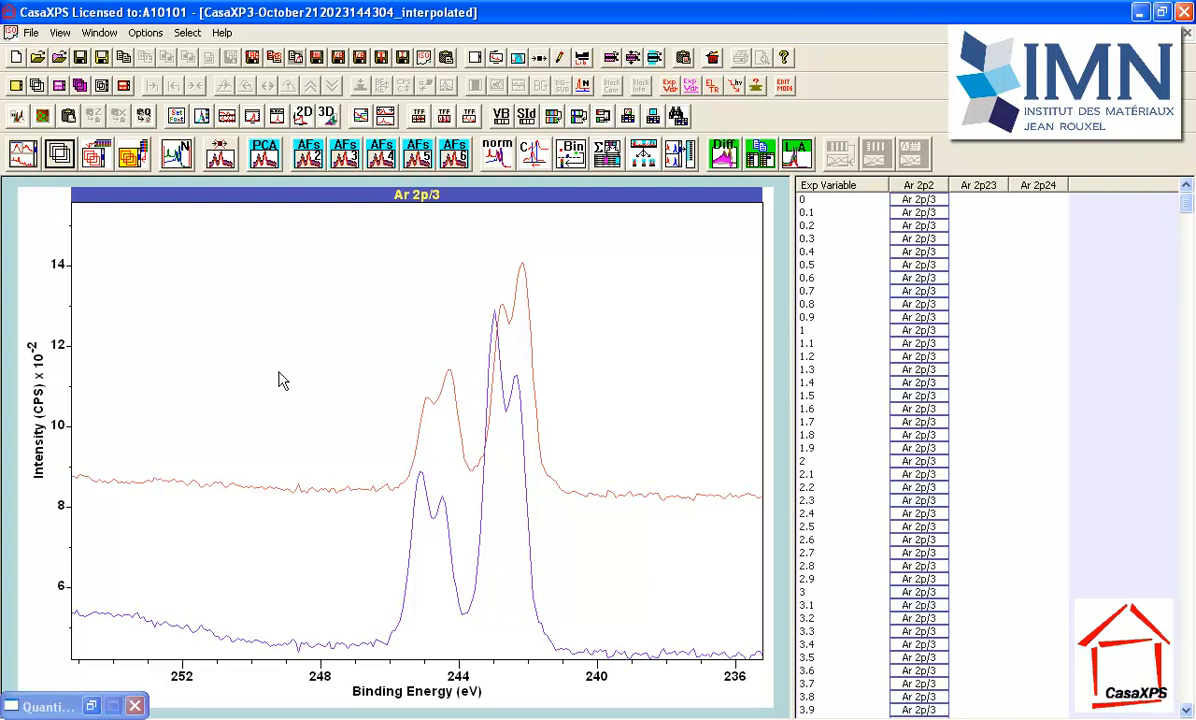
mouse_move(212, 580)
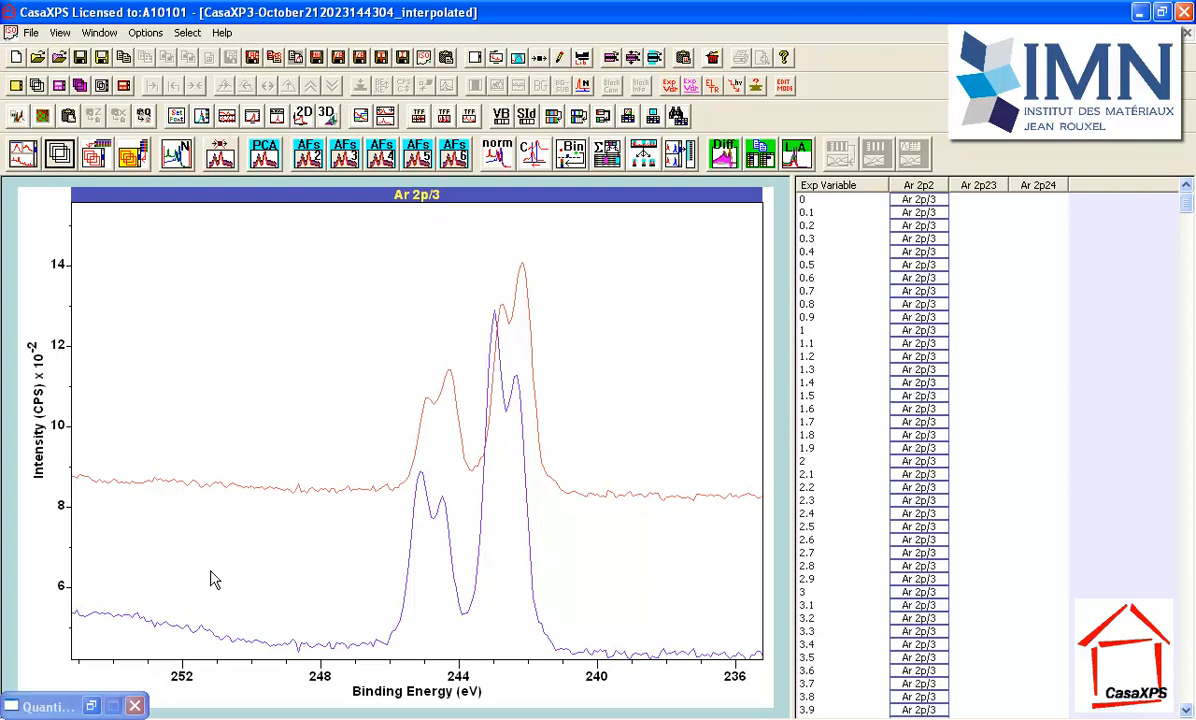
mouse_move(384, 648)
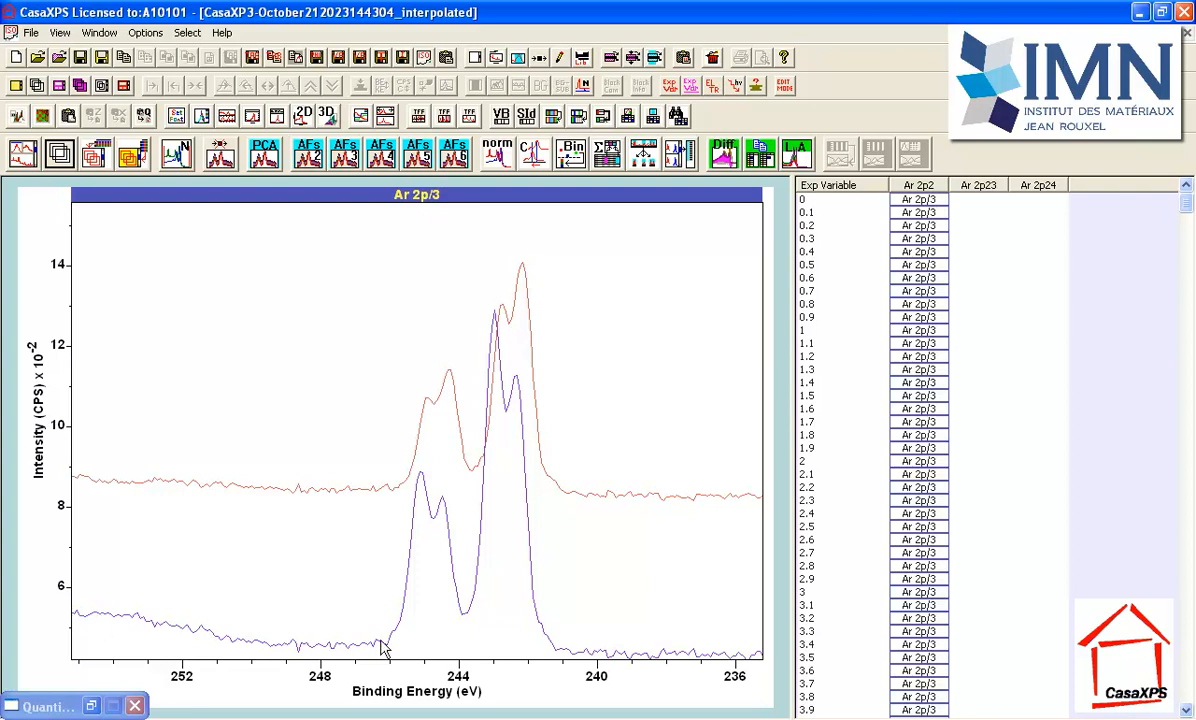
mouse_move(464, 544)
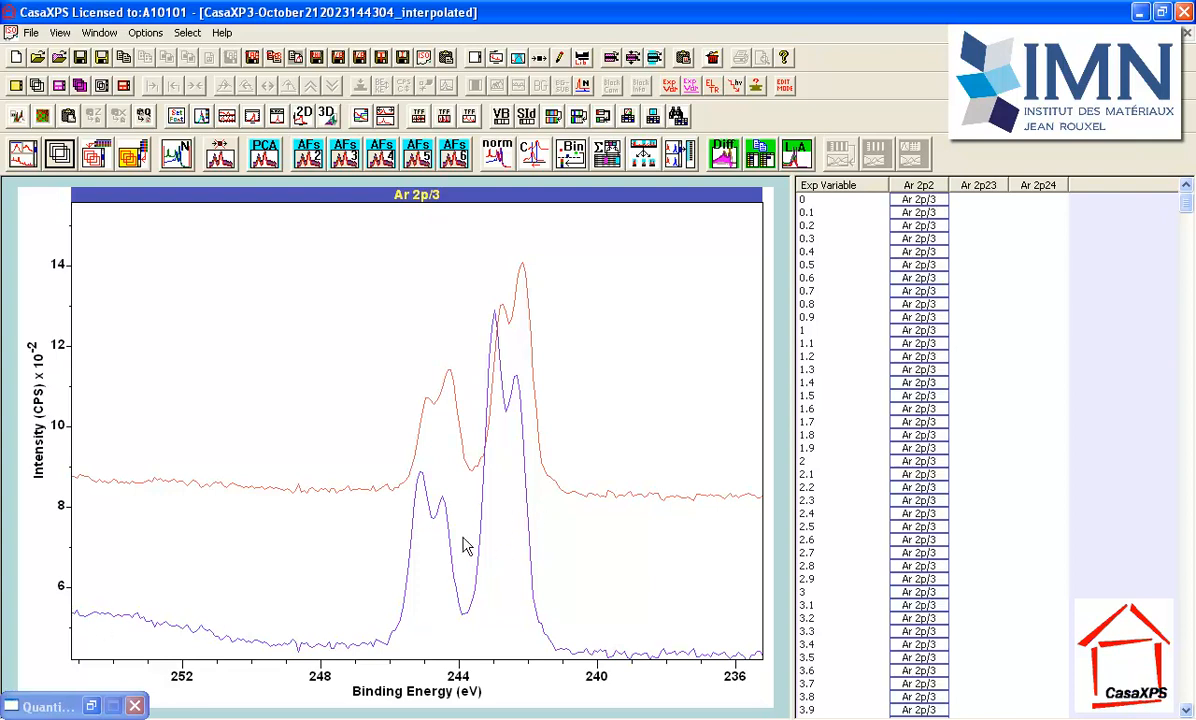
mouse_move(442, 540)
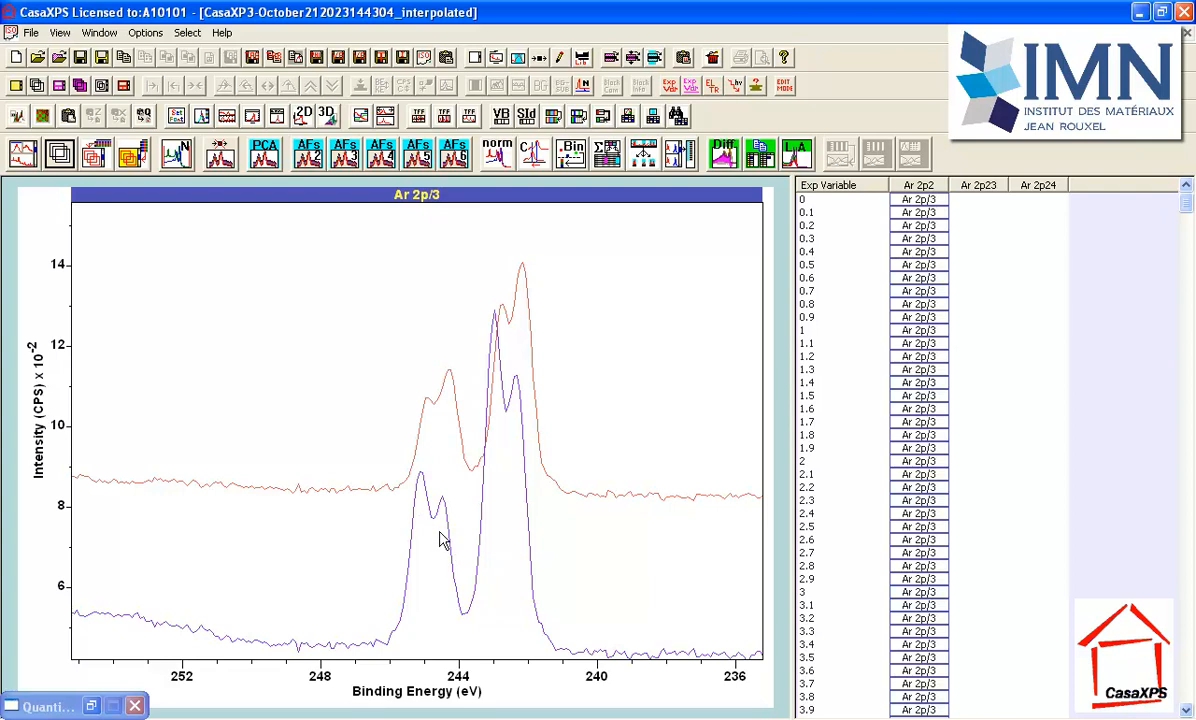
mouse_move(420, 532)
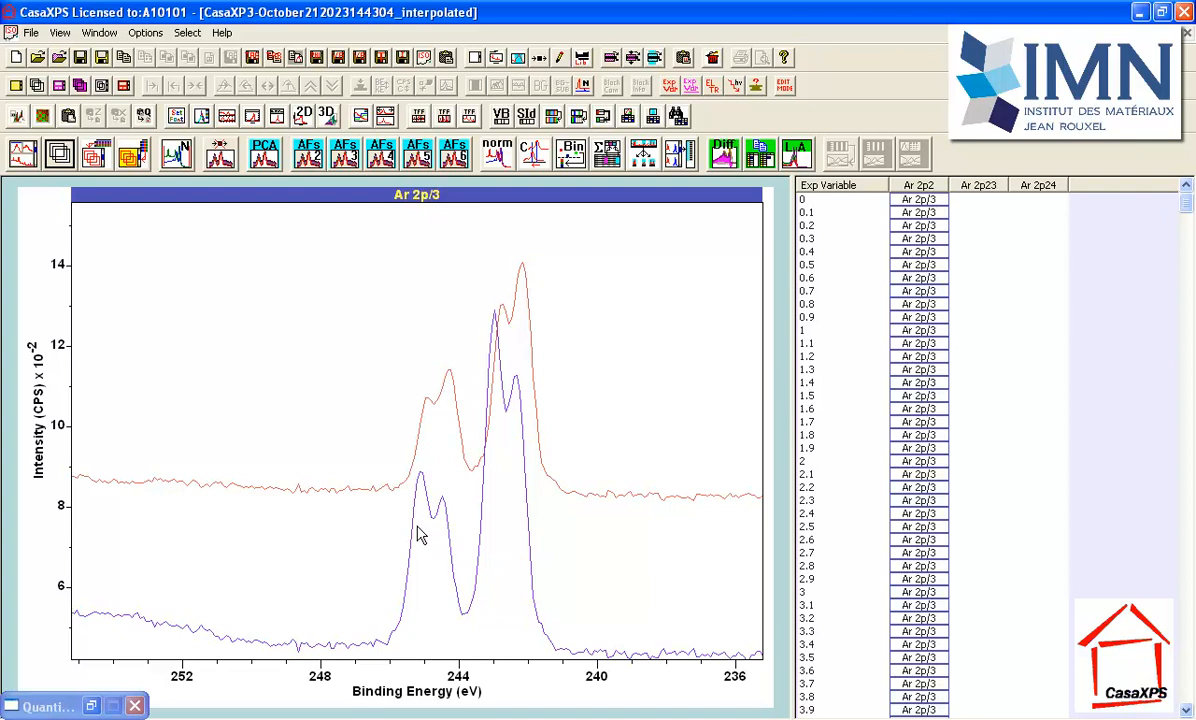
mouse_move(538, 320)
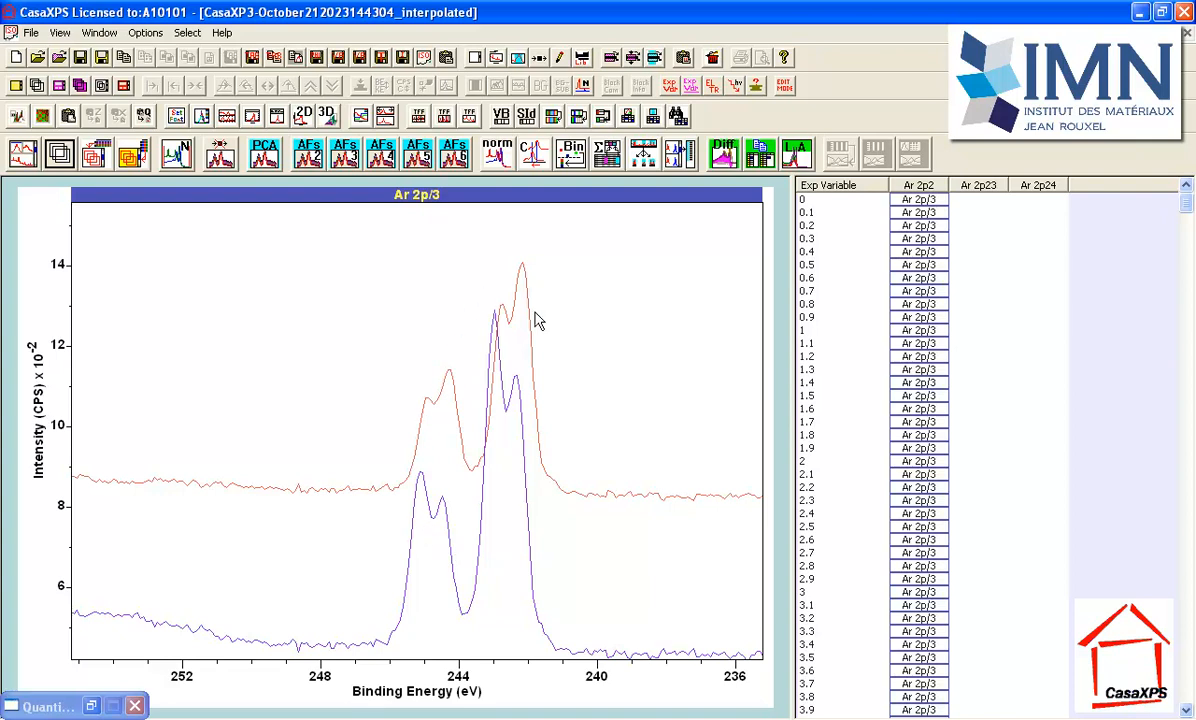
mouse_move(530, 328)
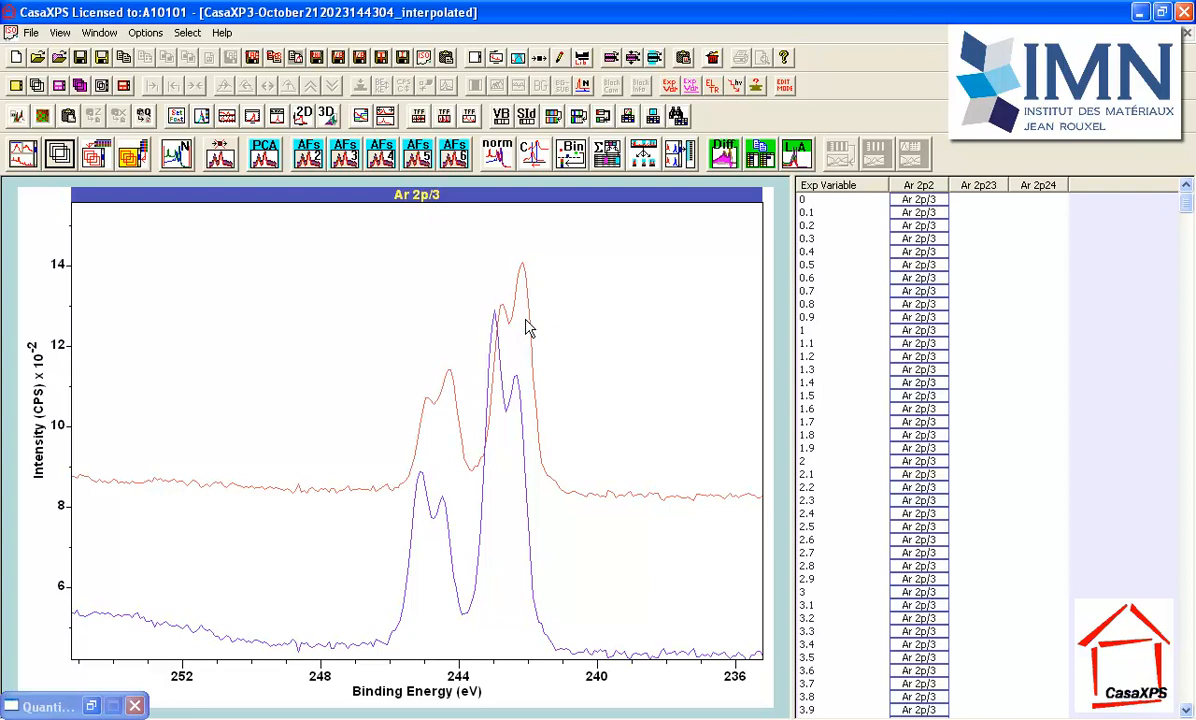
mouse_move(400, 518)
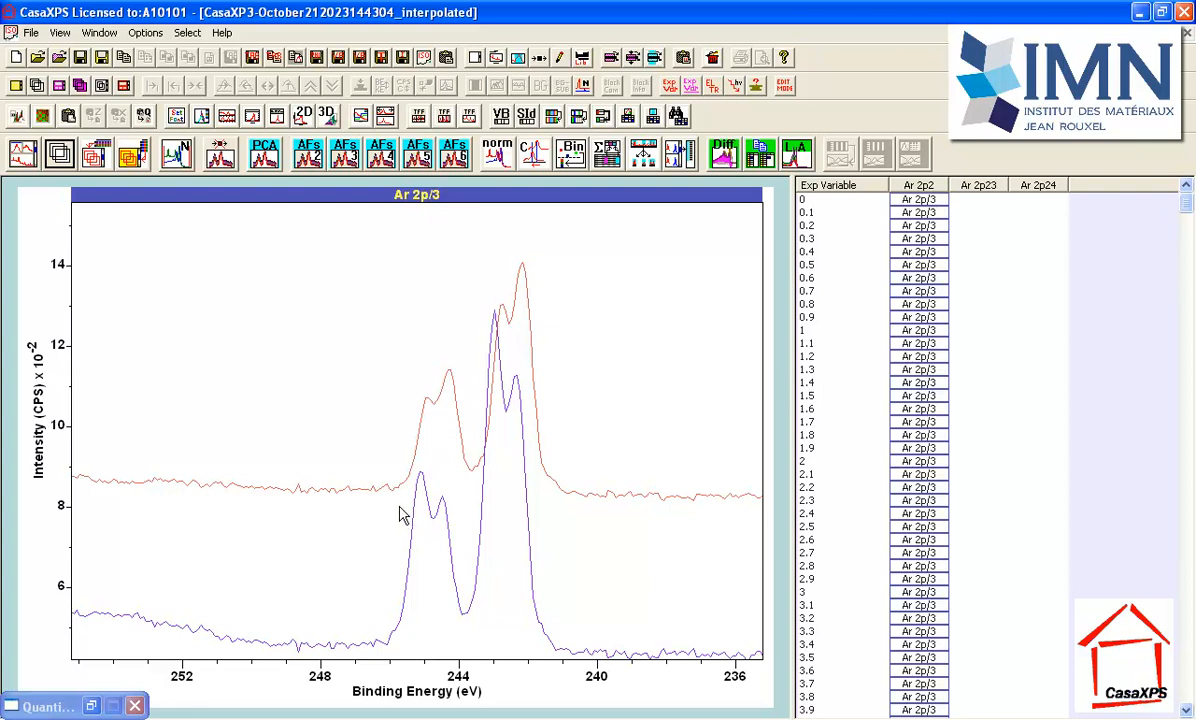
mouse_move(396, 510)
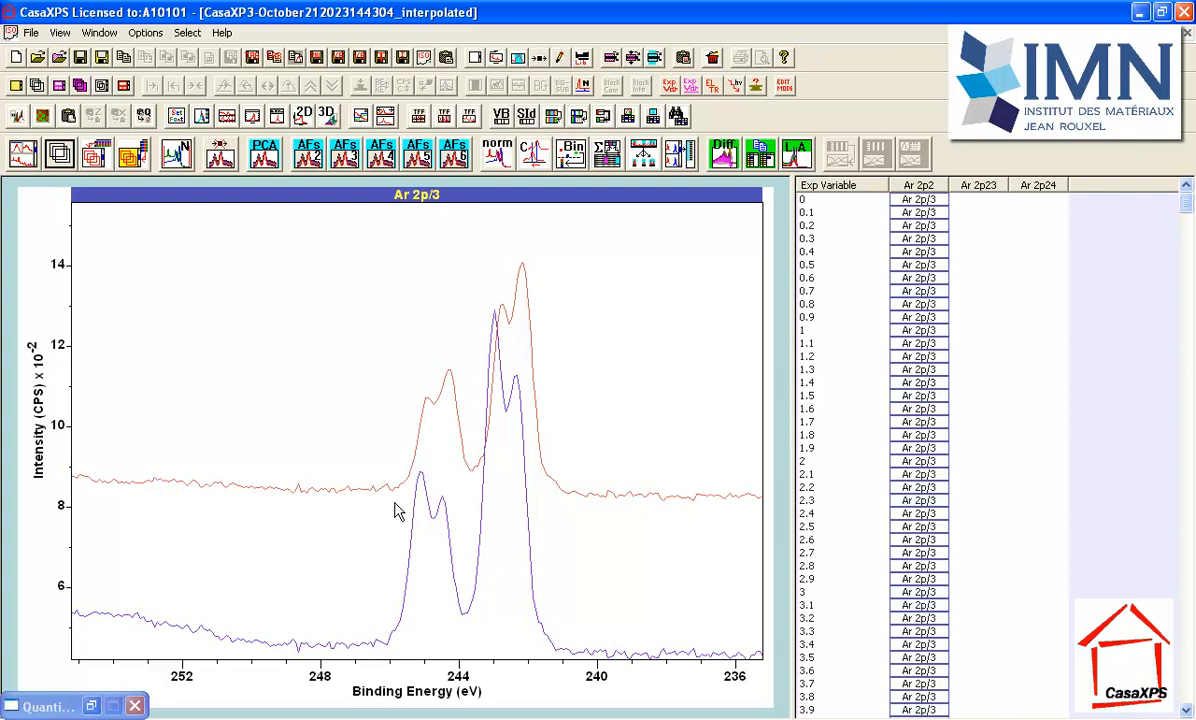
mouse_move(264, 376)
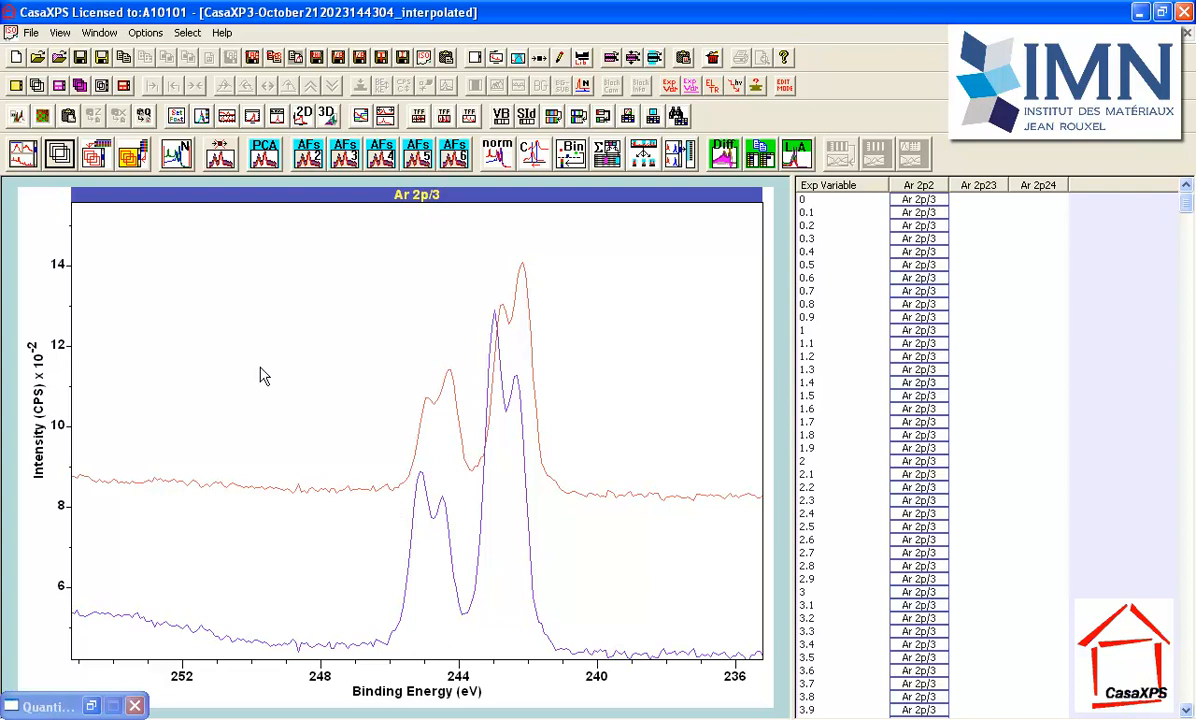
mouse_move(276, 384)
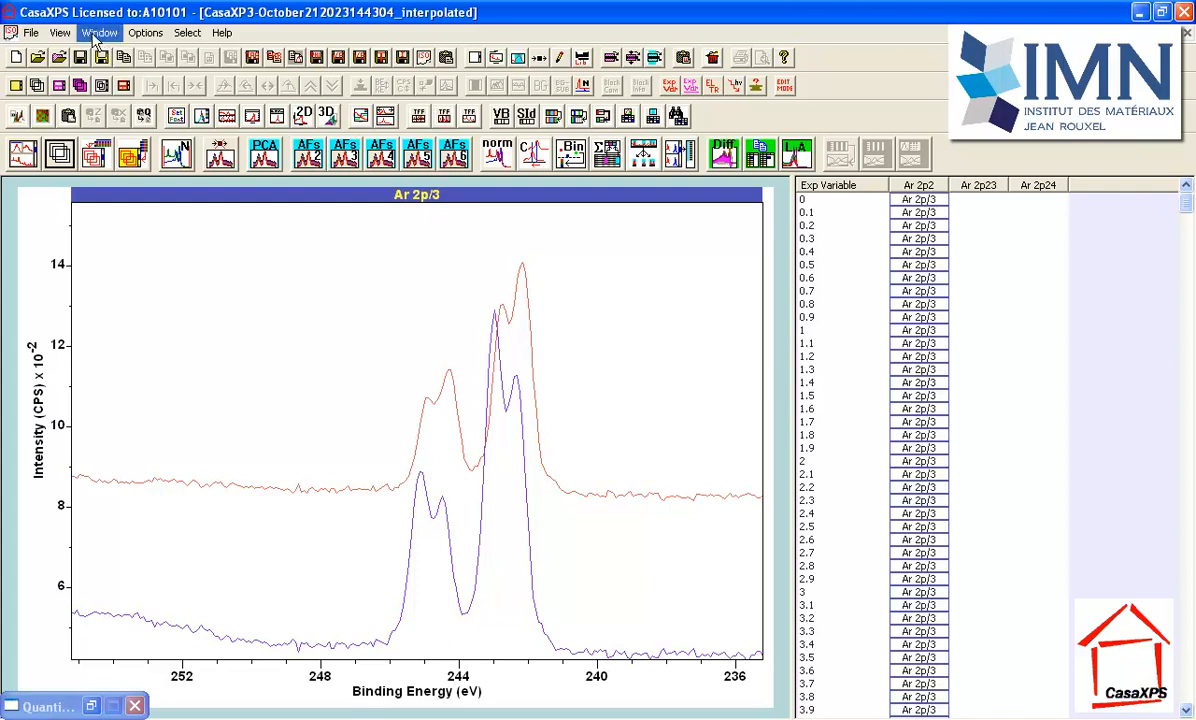
Step: Switch to the CasaXPS3 data set and add the two difference spectra as new columns
click(100, 32)
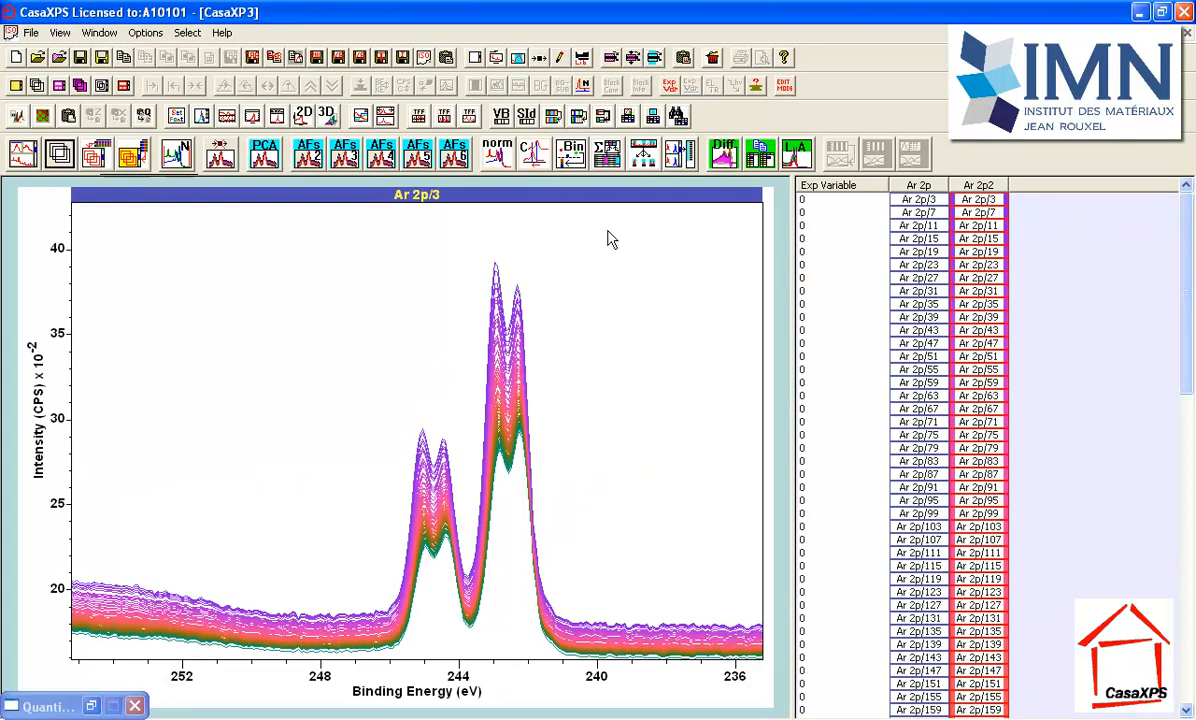
mouse_move(620, 172)
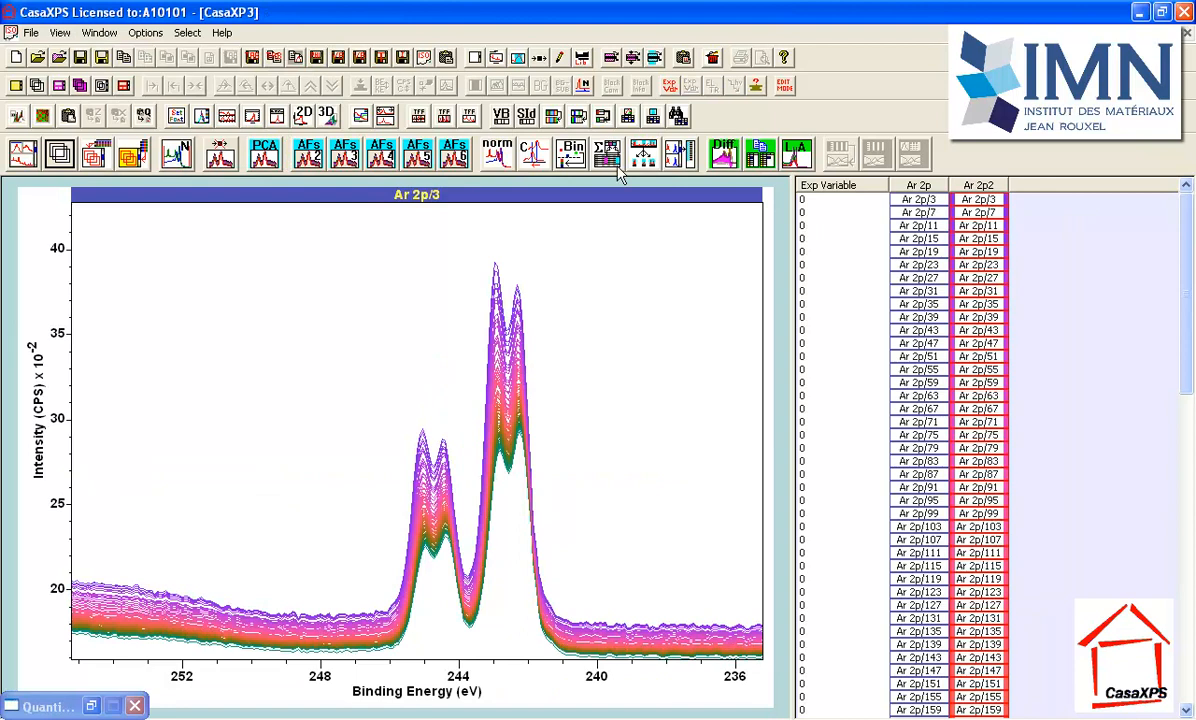
click(760, 152)
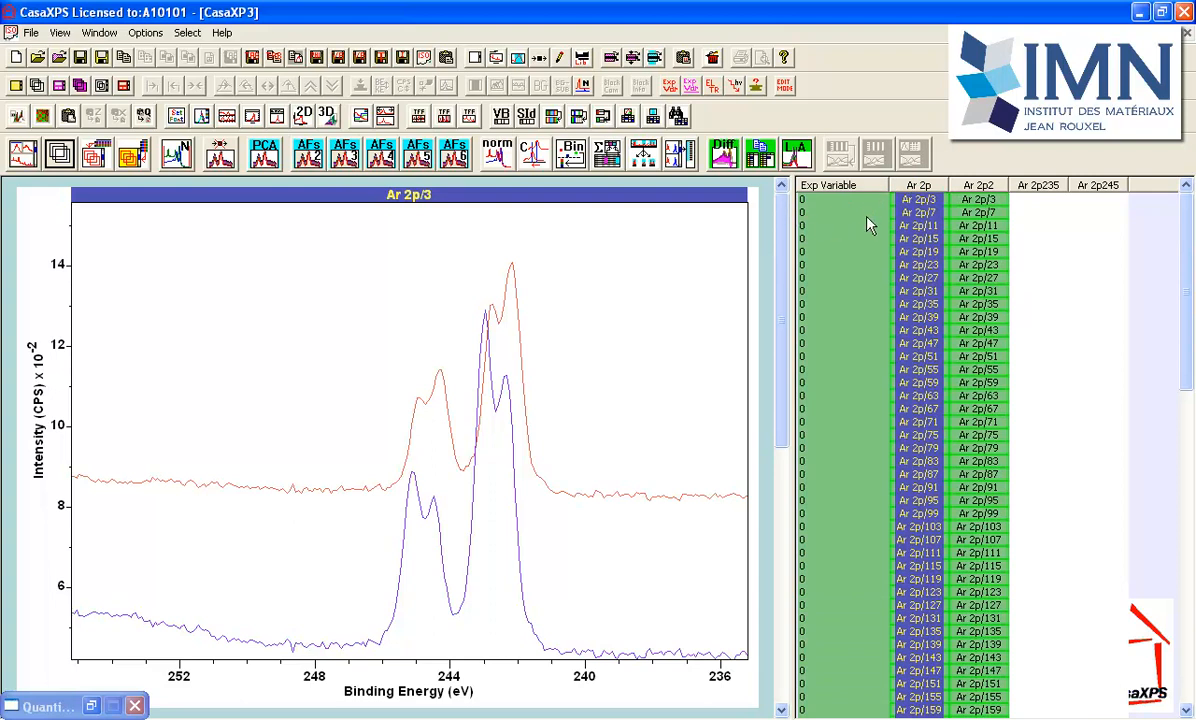
mouse_move(708, 186)
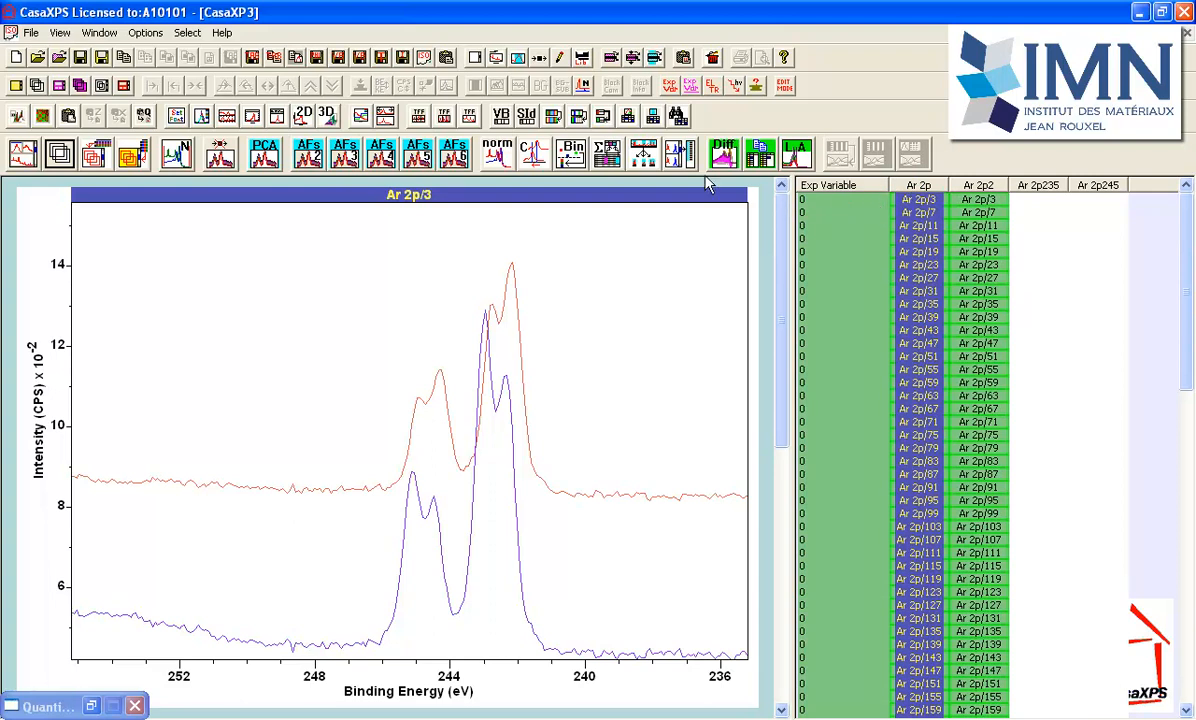
mouse_move(726, 180)
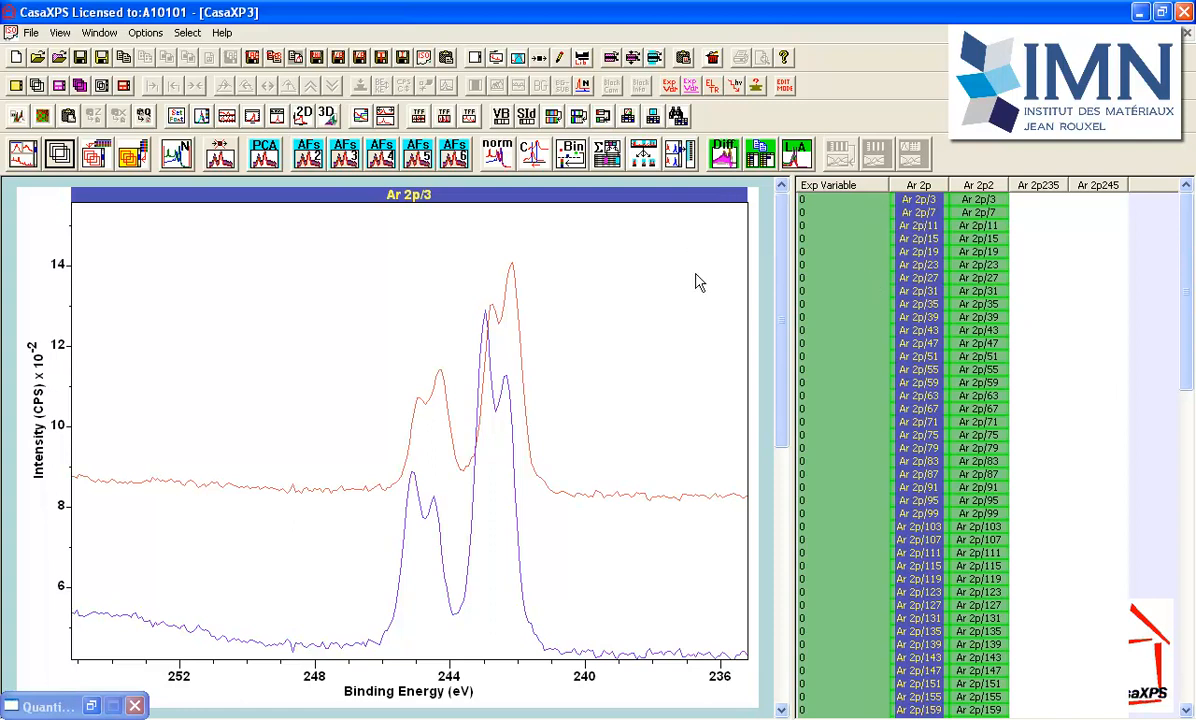
mouse_move(448, 448)
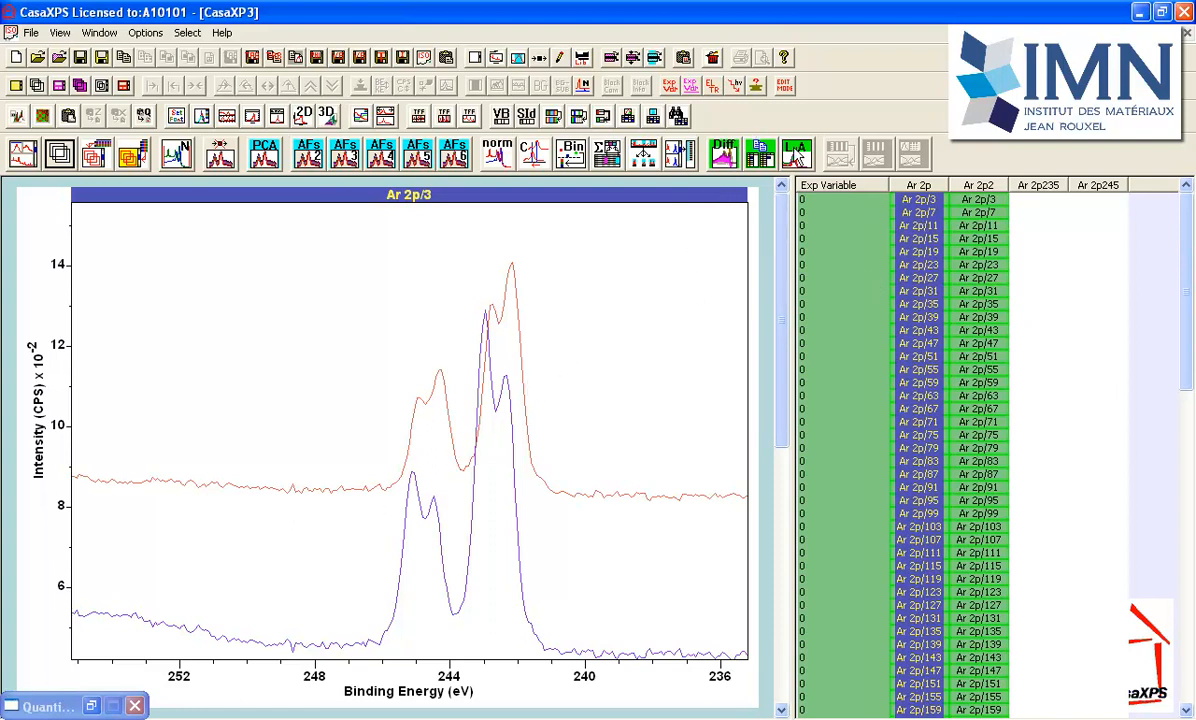
Step: Run the LLS fit of the 101 Ar 2p spectra with the two difference spectra as basis components
click(794, 154)
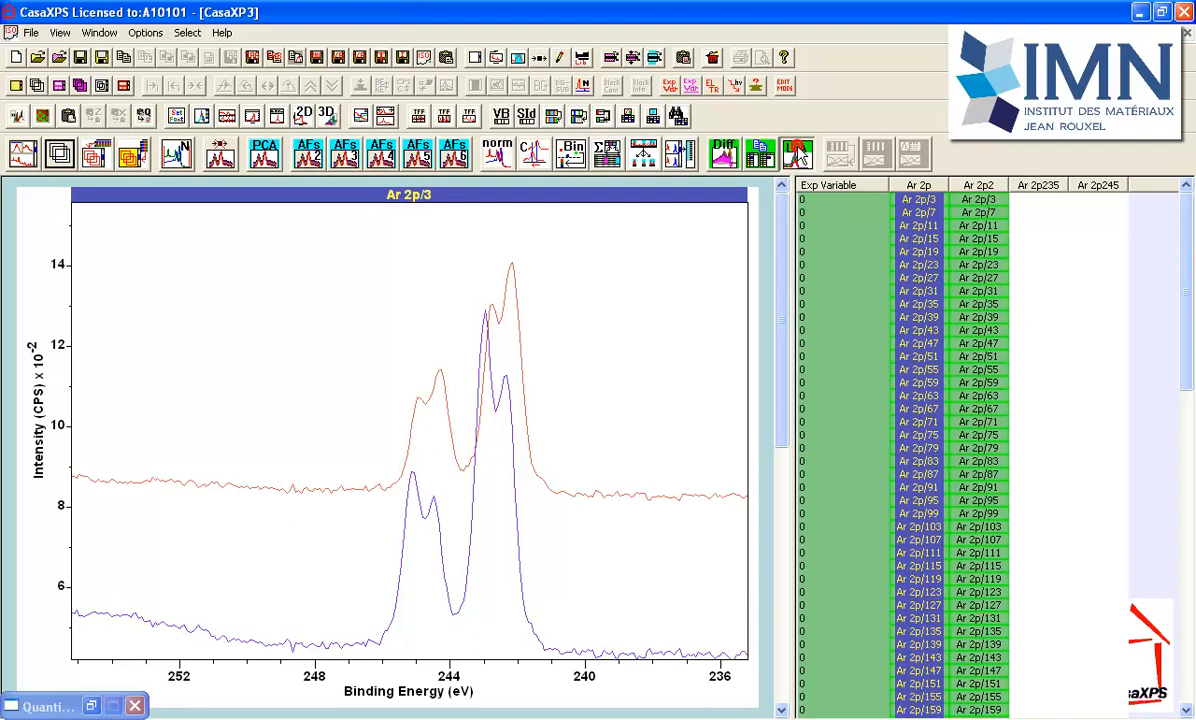
click(796, 152)
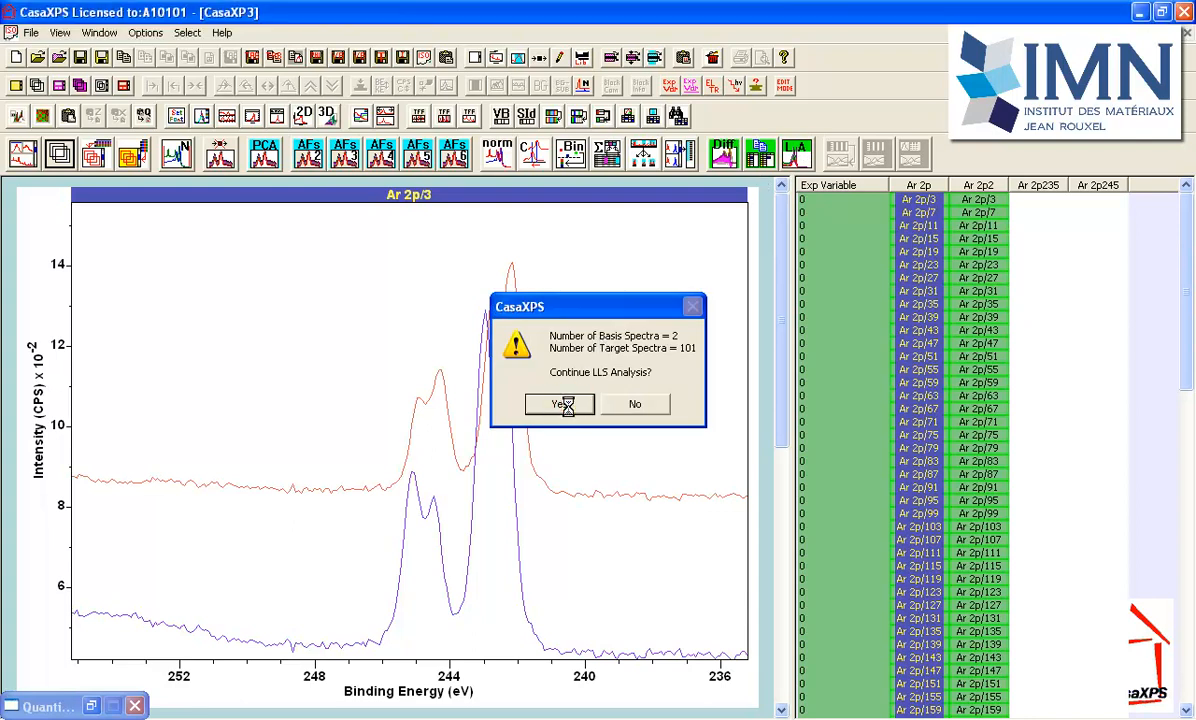
click(560, 404)
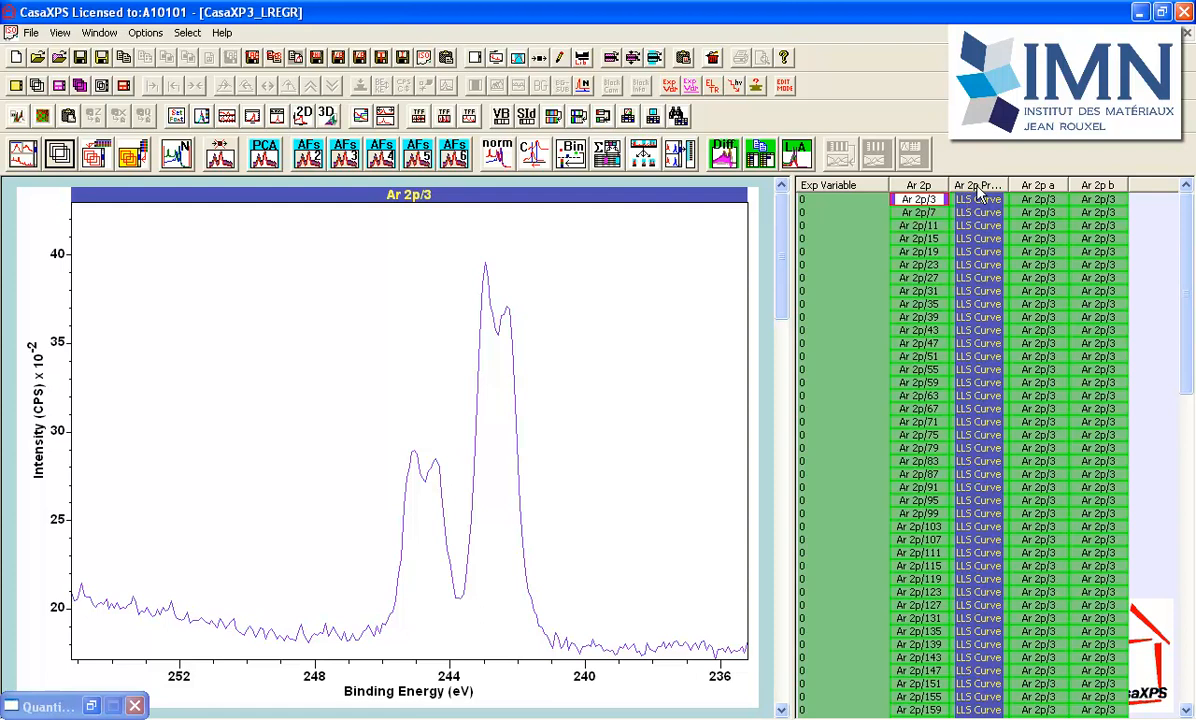
mouse_move(1038, 192)
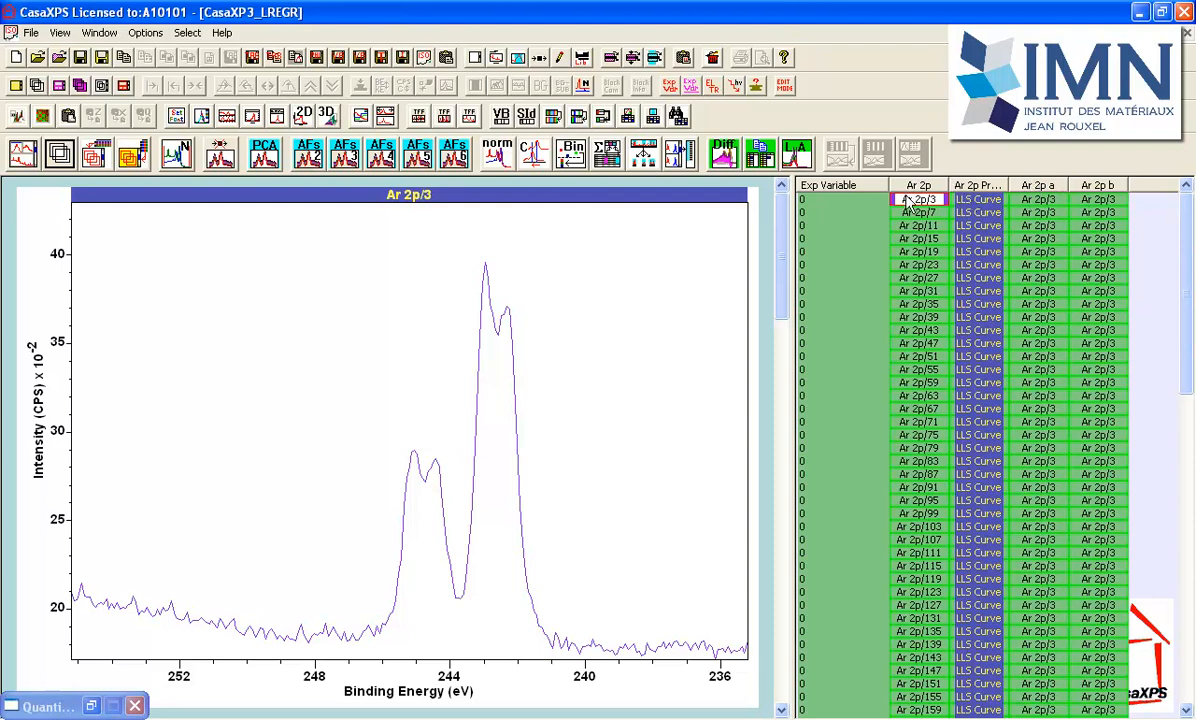
mouse_move(858, 208)
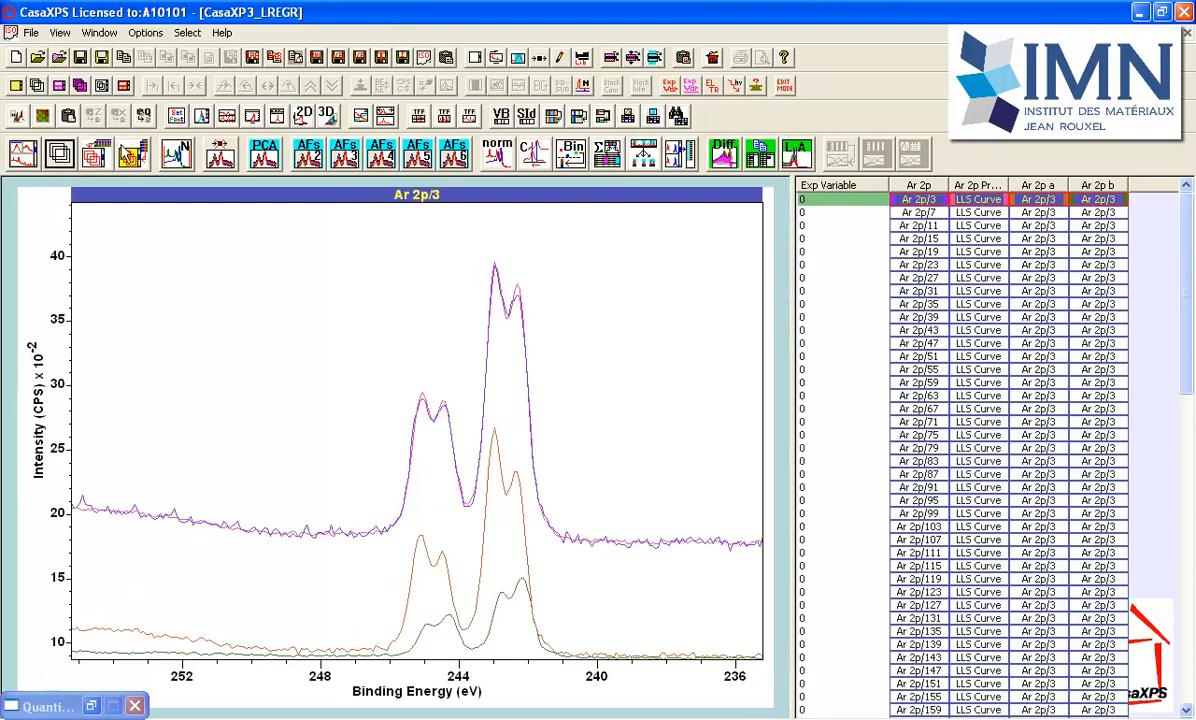
mouse_move(132, 152)
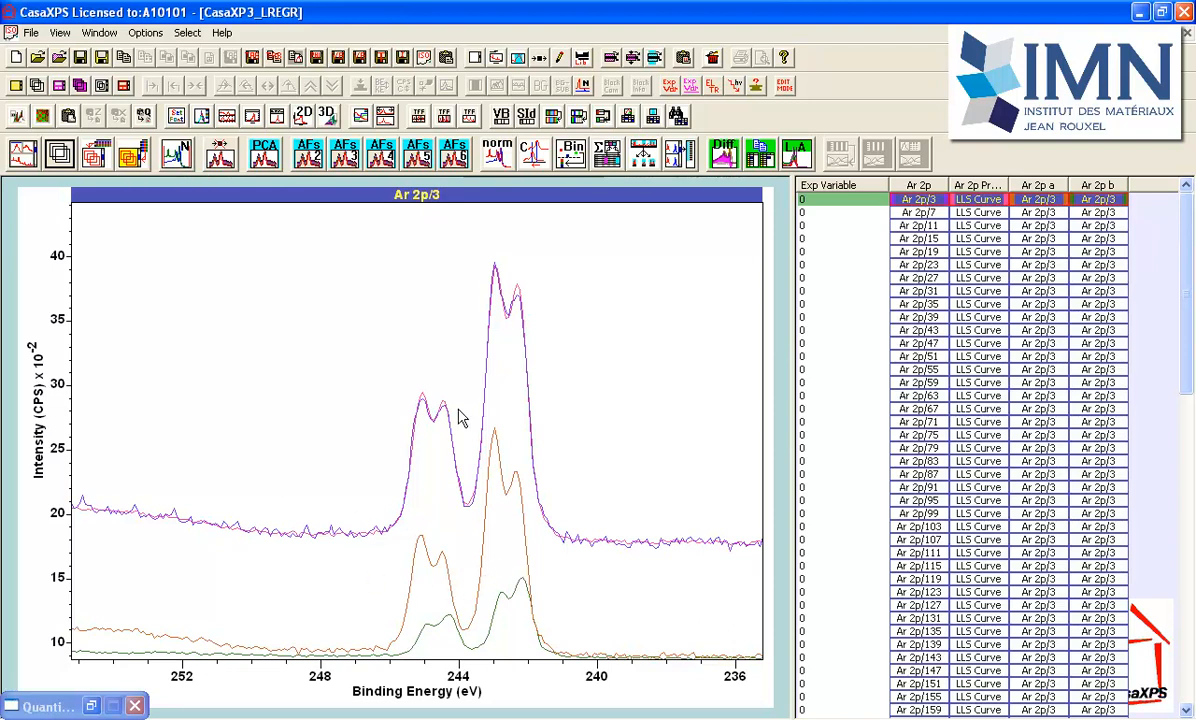
mouse_move(268, 282)
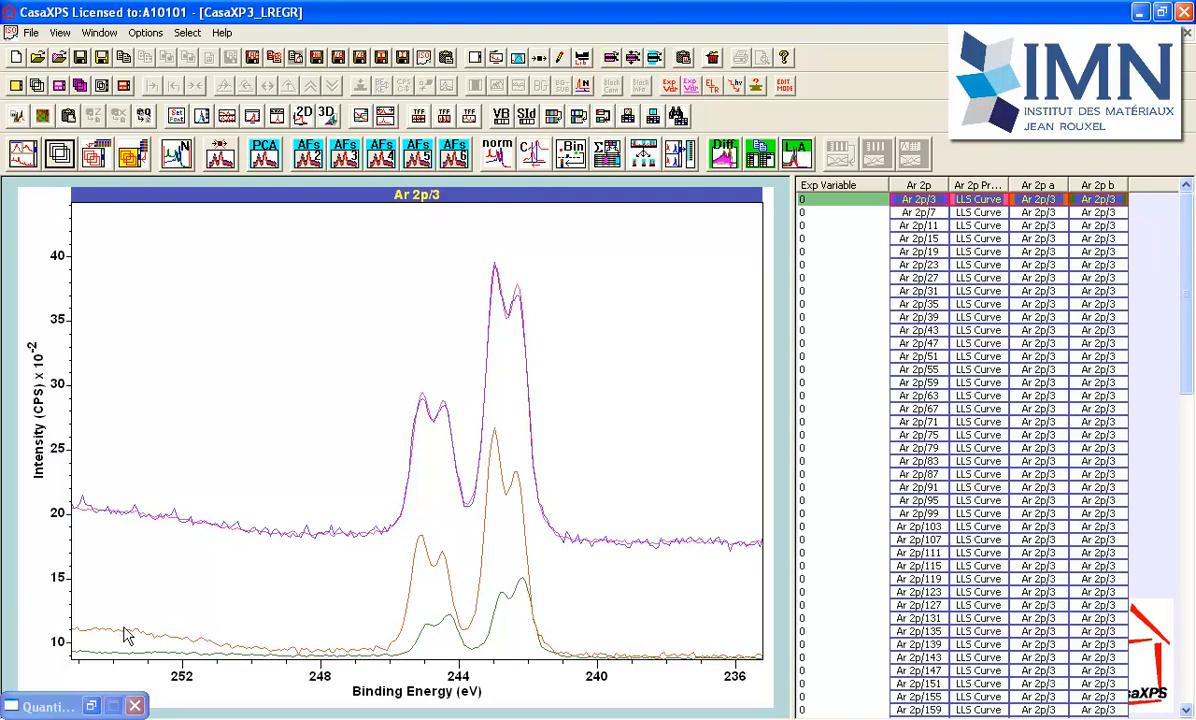
mouse_move(184, 632)
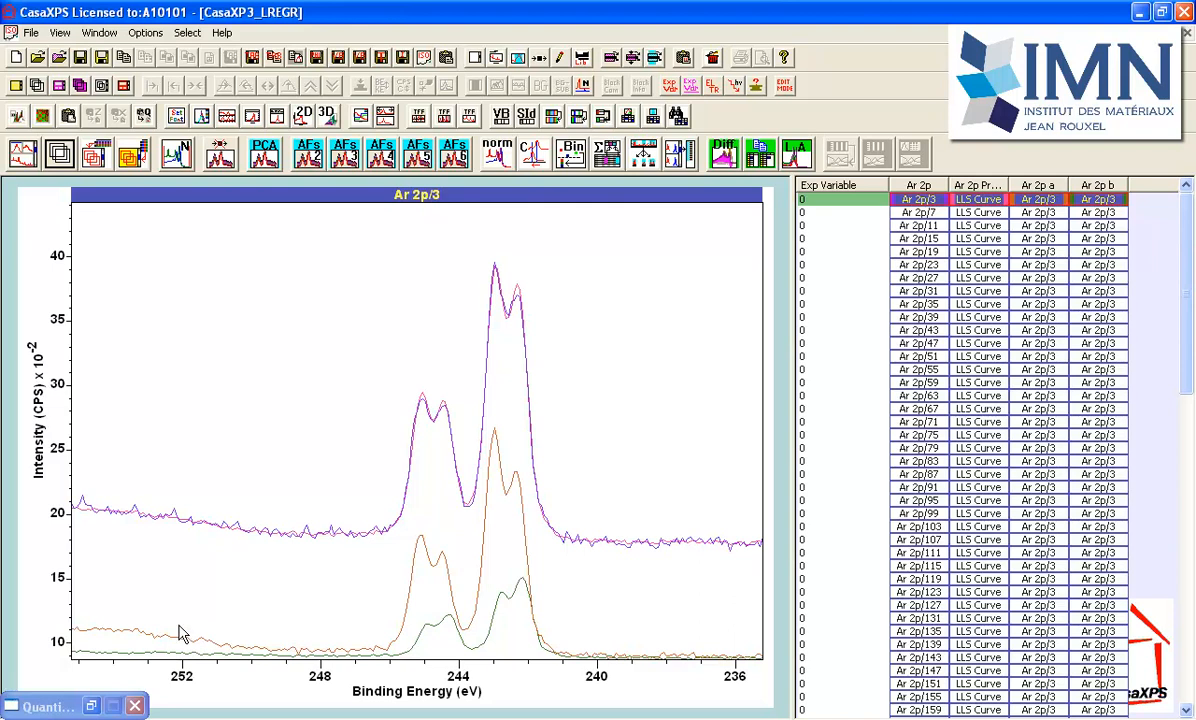
mouse_move(238, 390)
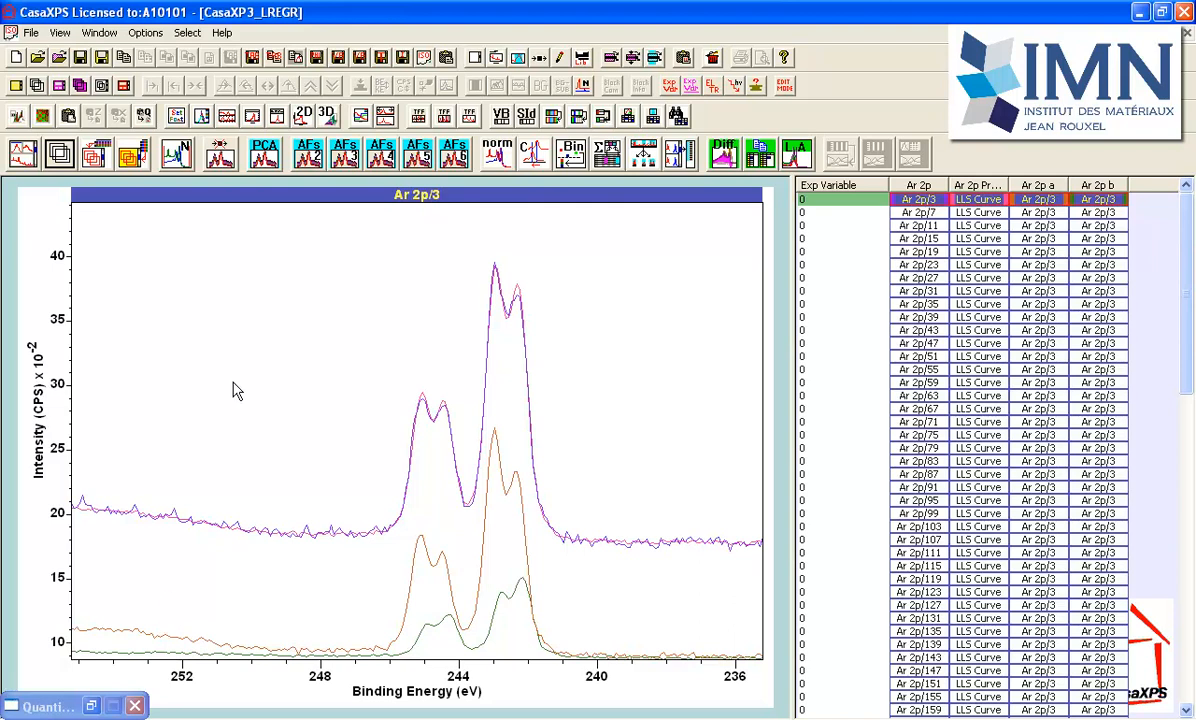
mouse_move(242, 384)
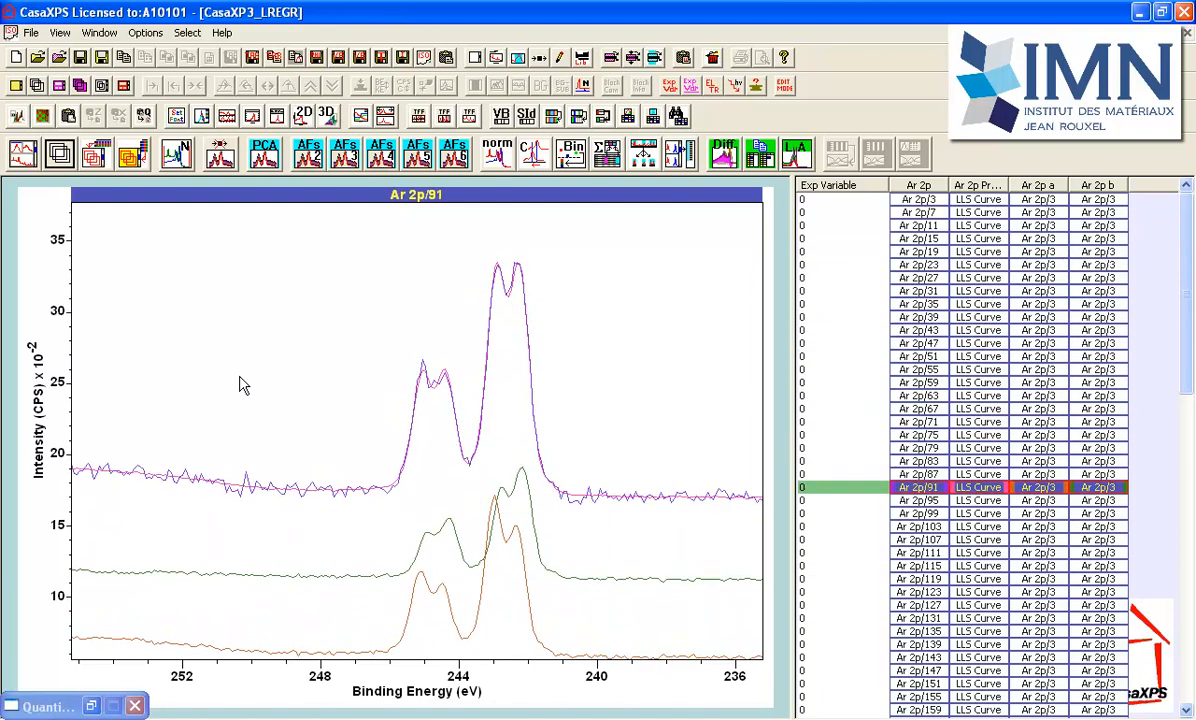
Step: Display the LLS fit and scaled basis contributions for spectrum Ar 2p/267
click(918, 684)
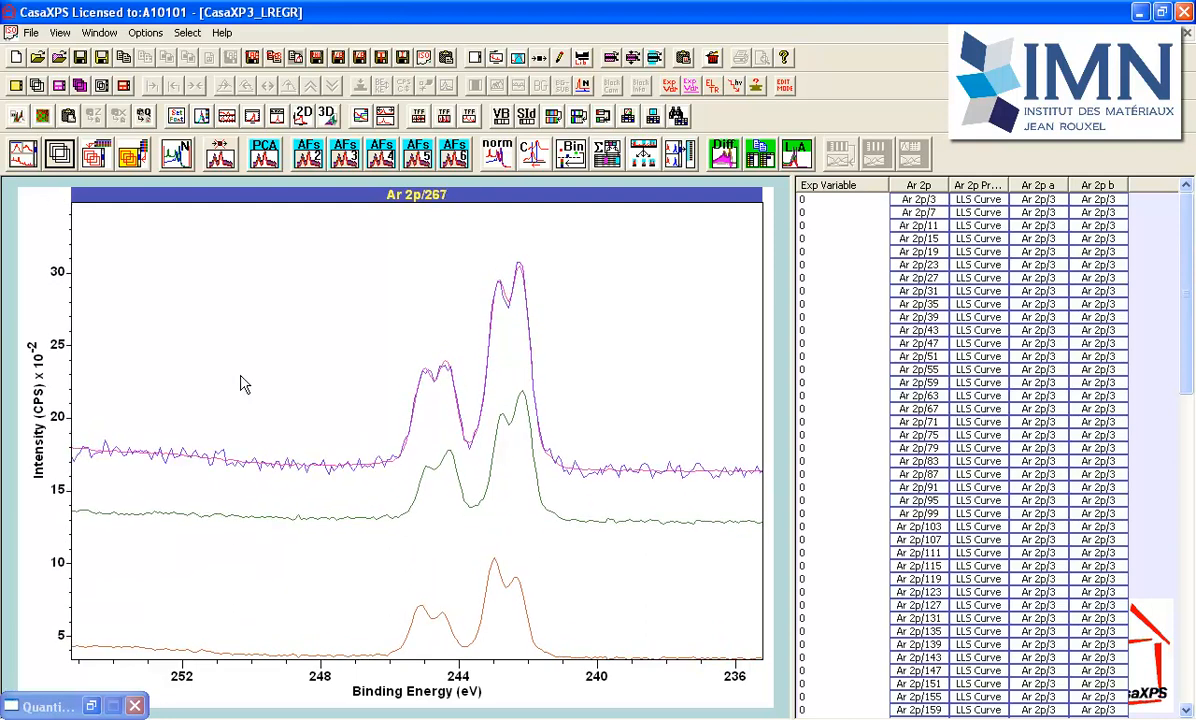
mouse_move(448, 500)
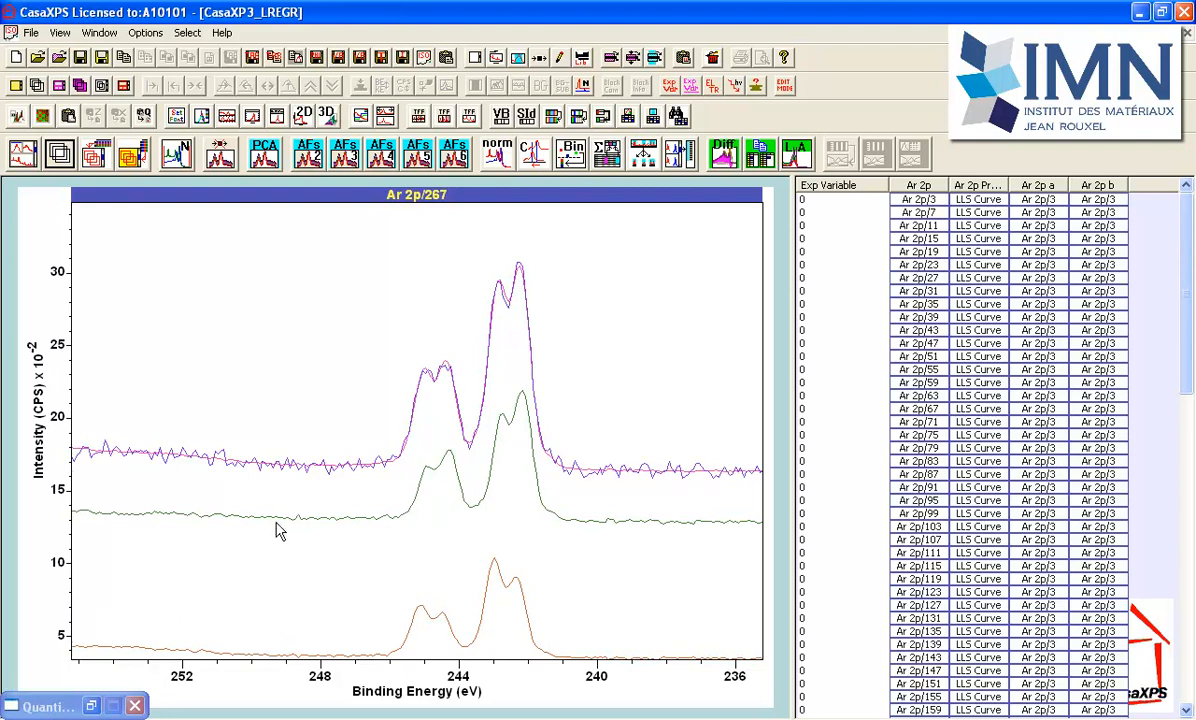
mouse_move(136, 536)
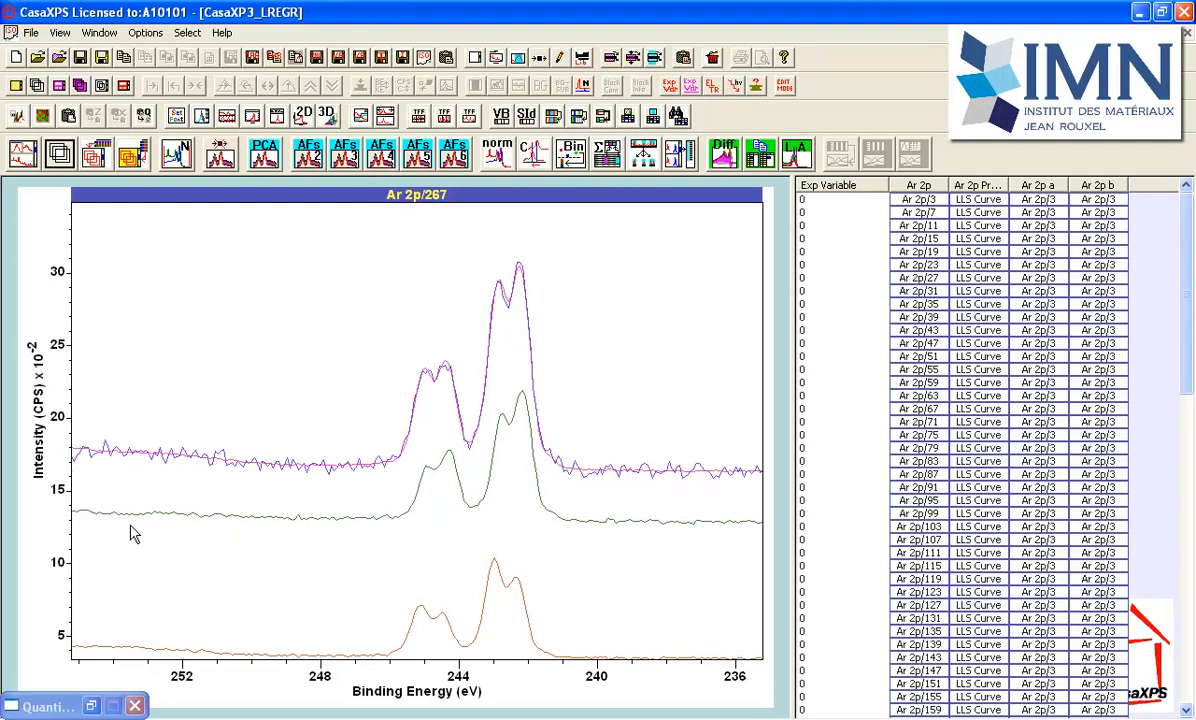
mouse_move(490, 444)
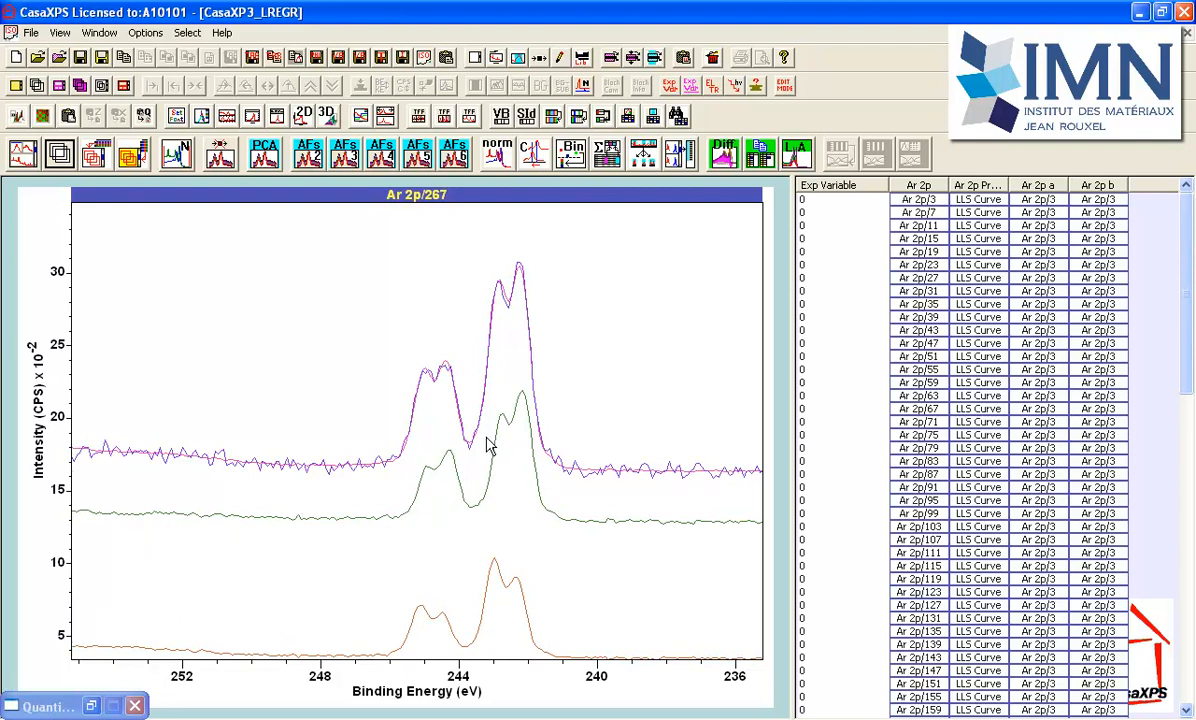
mouse_move(530, 472)
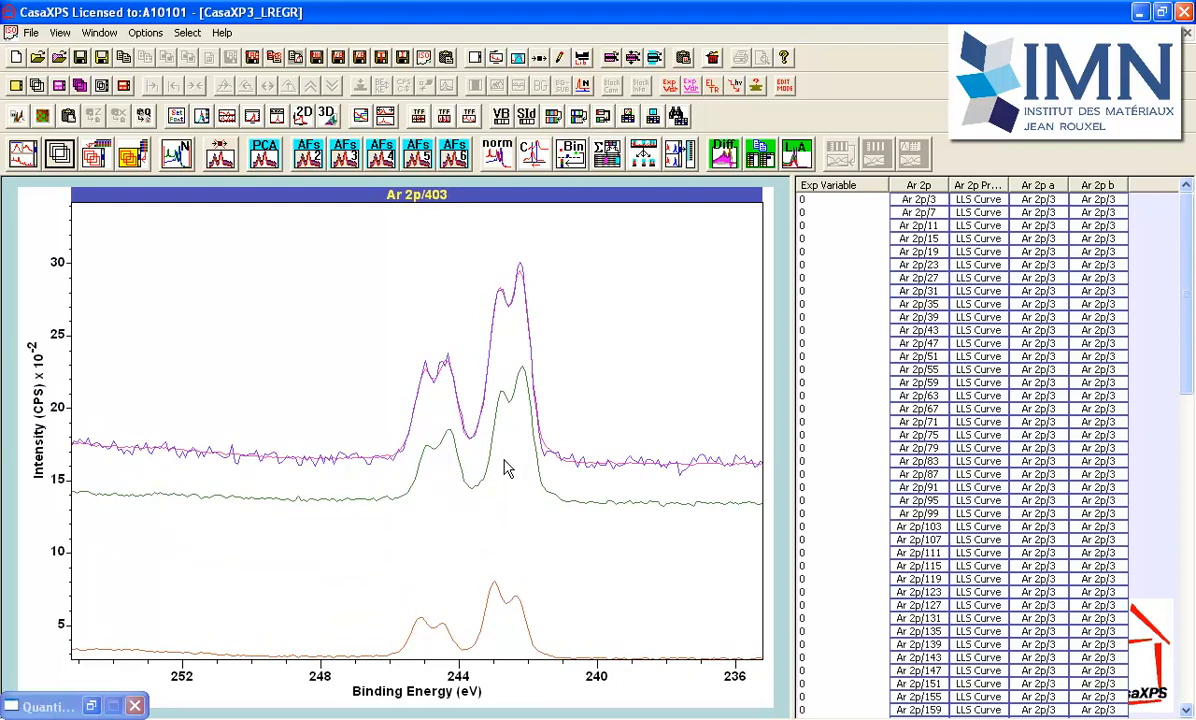
mouse_move(248, 572)
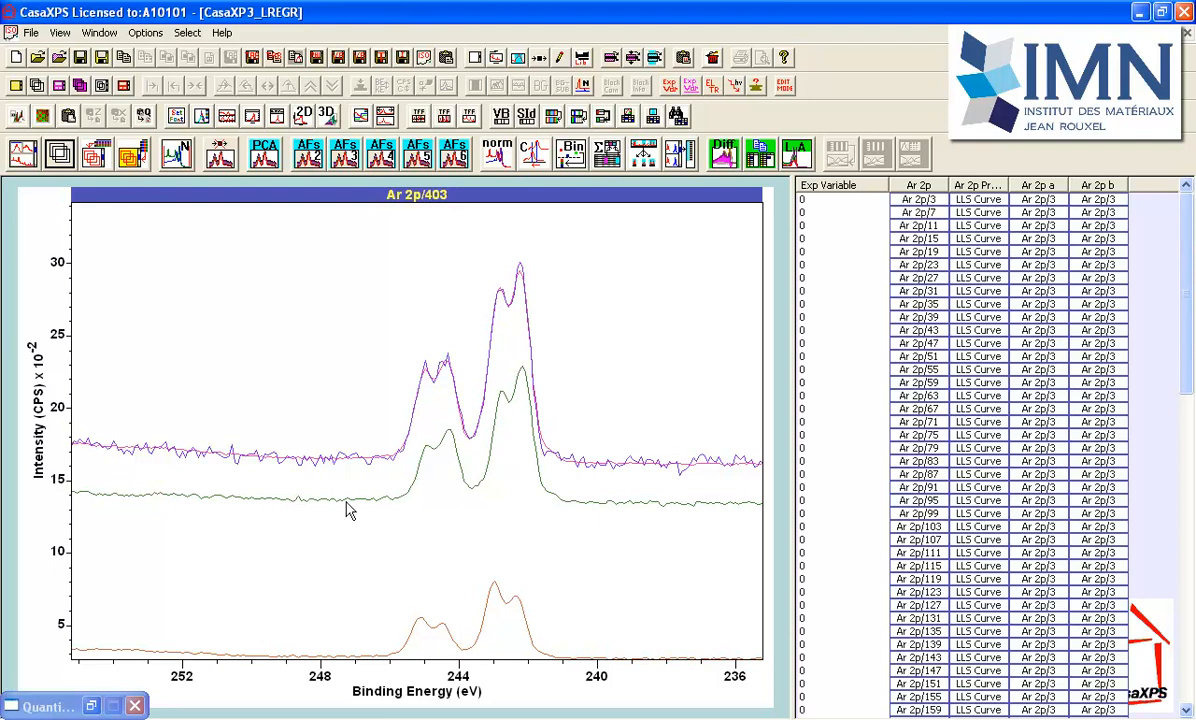
mouse_move(508, 600)
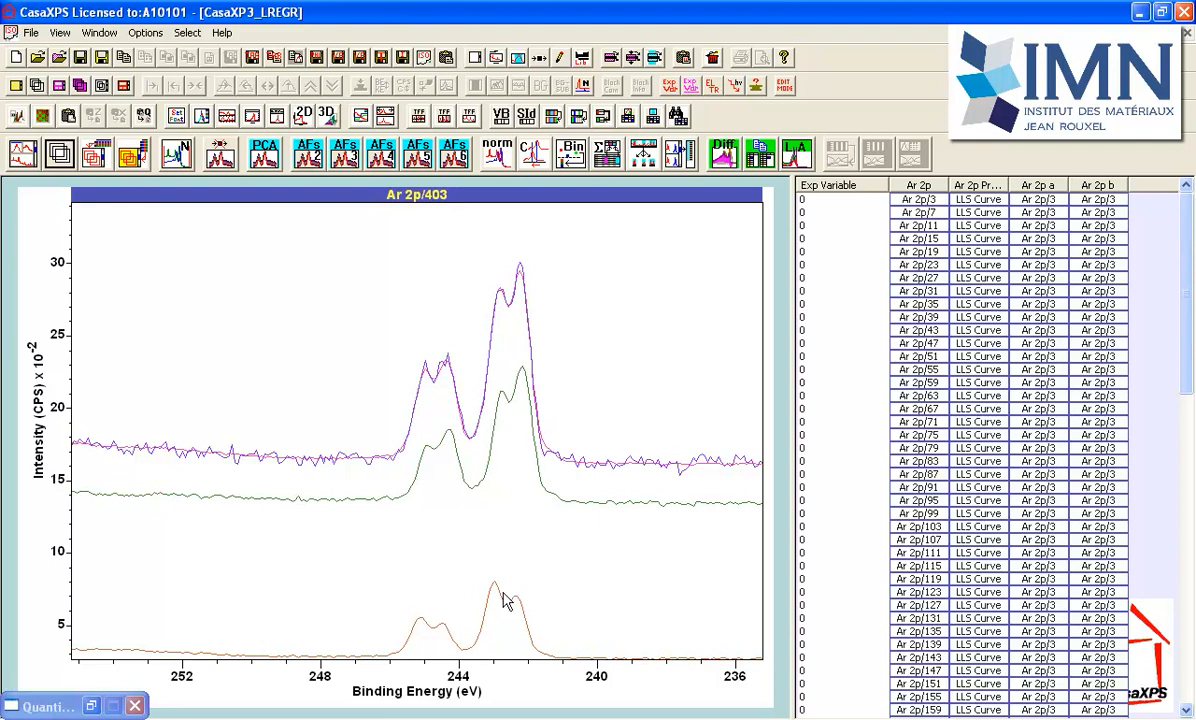
mouse_move(590, 392)
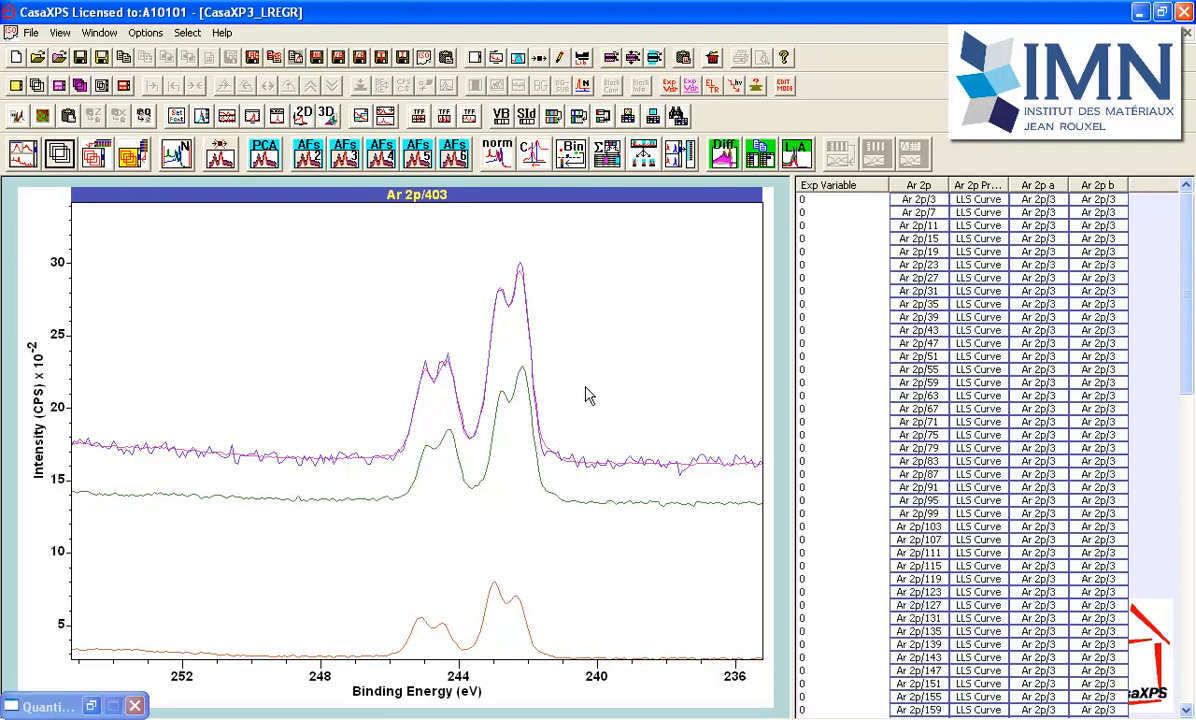
mouse_move(584, 390)
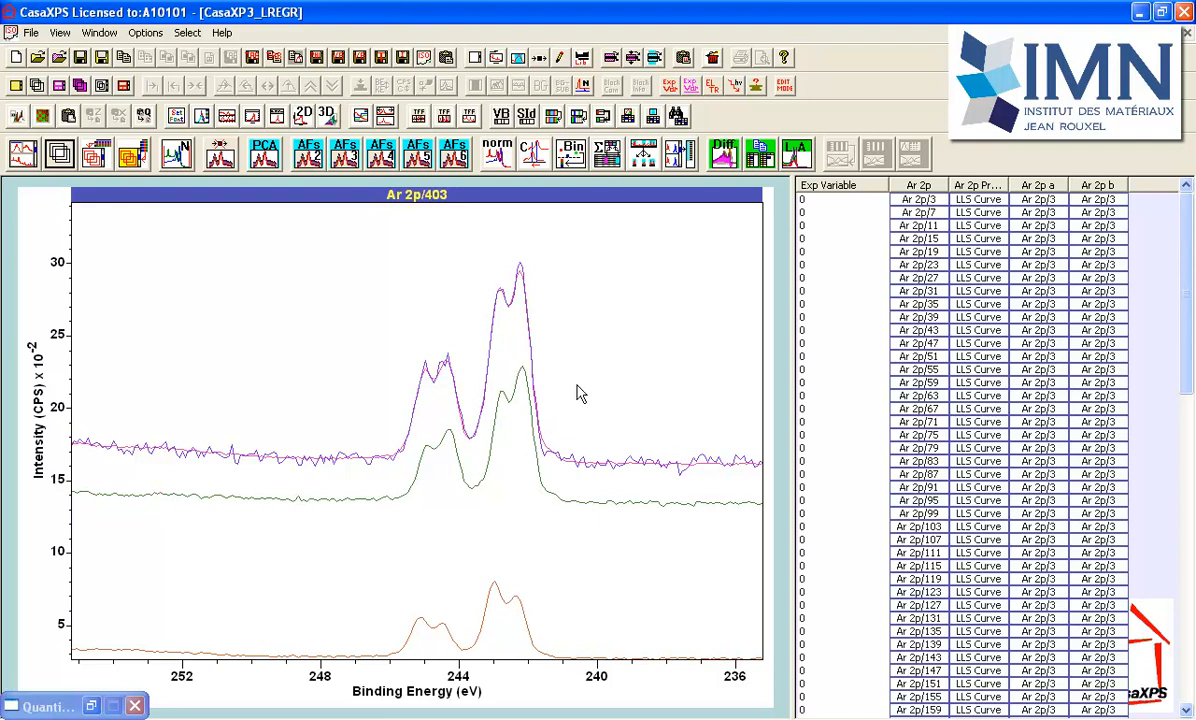